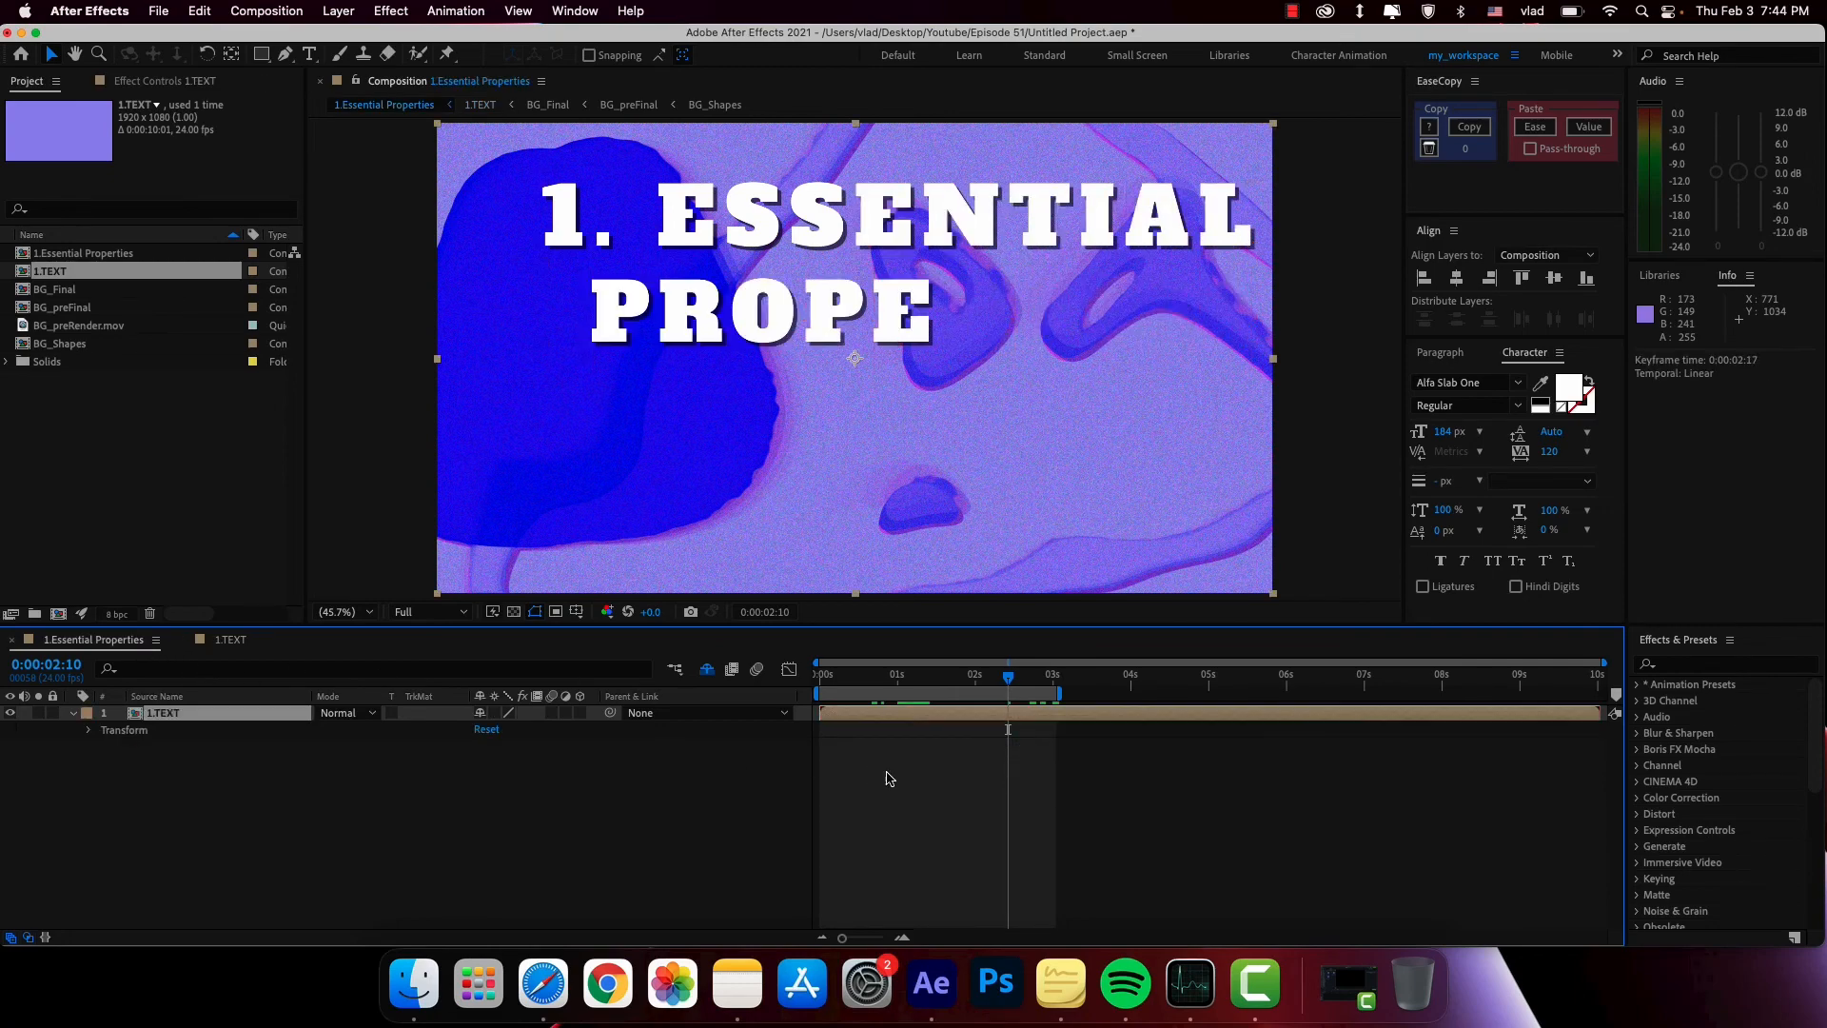
# - Reveal the 1.TEXT layer's keyframed Range Selector 1 Start property at 77%
pyautogui.click(978, 675)
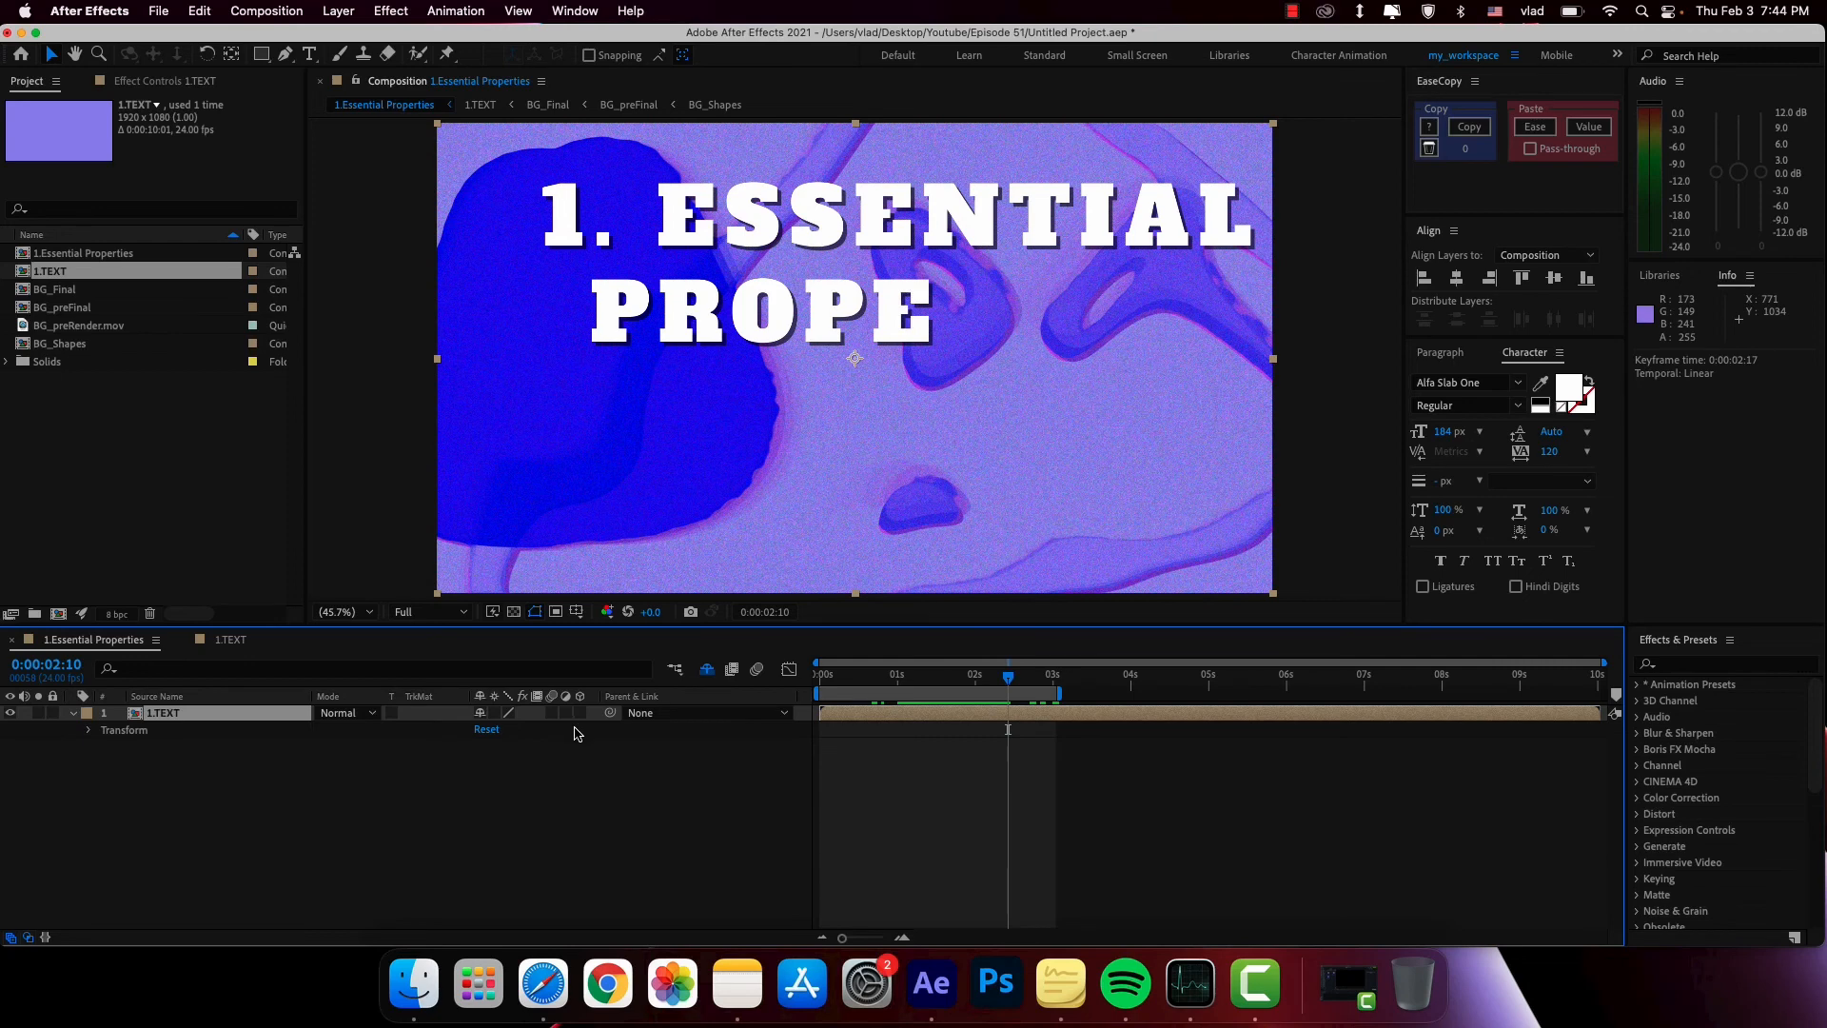
pyautogui.moveTo(409, 830)
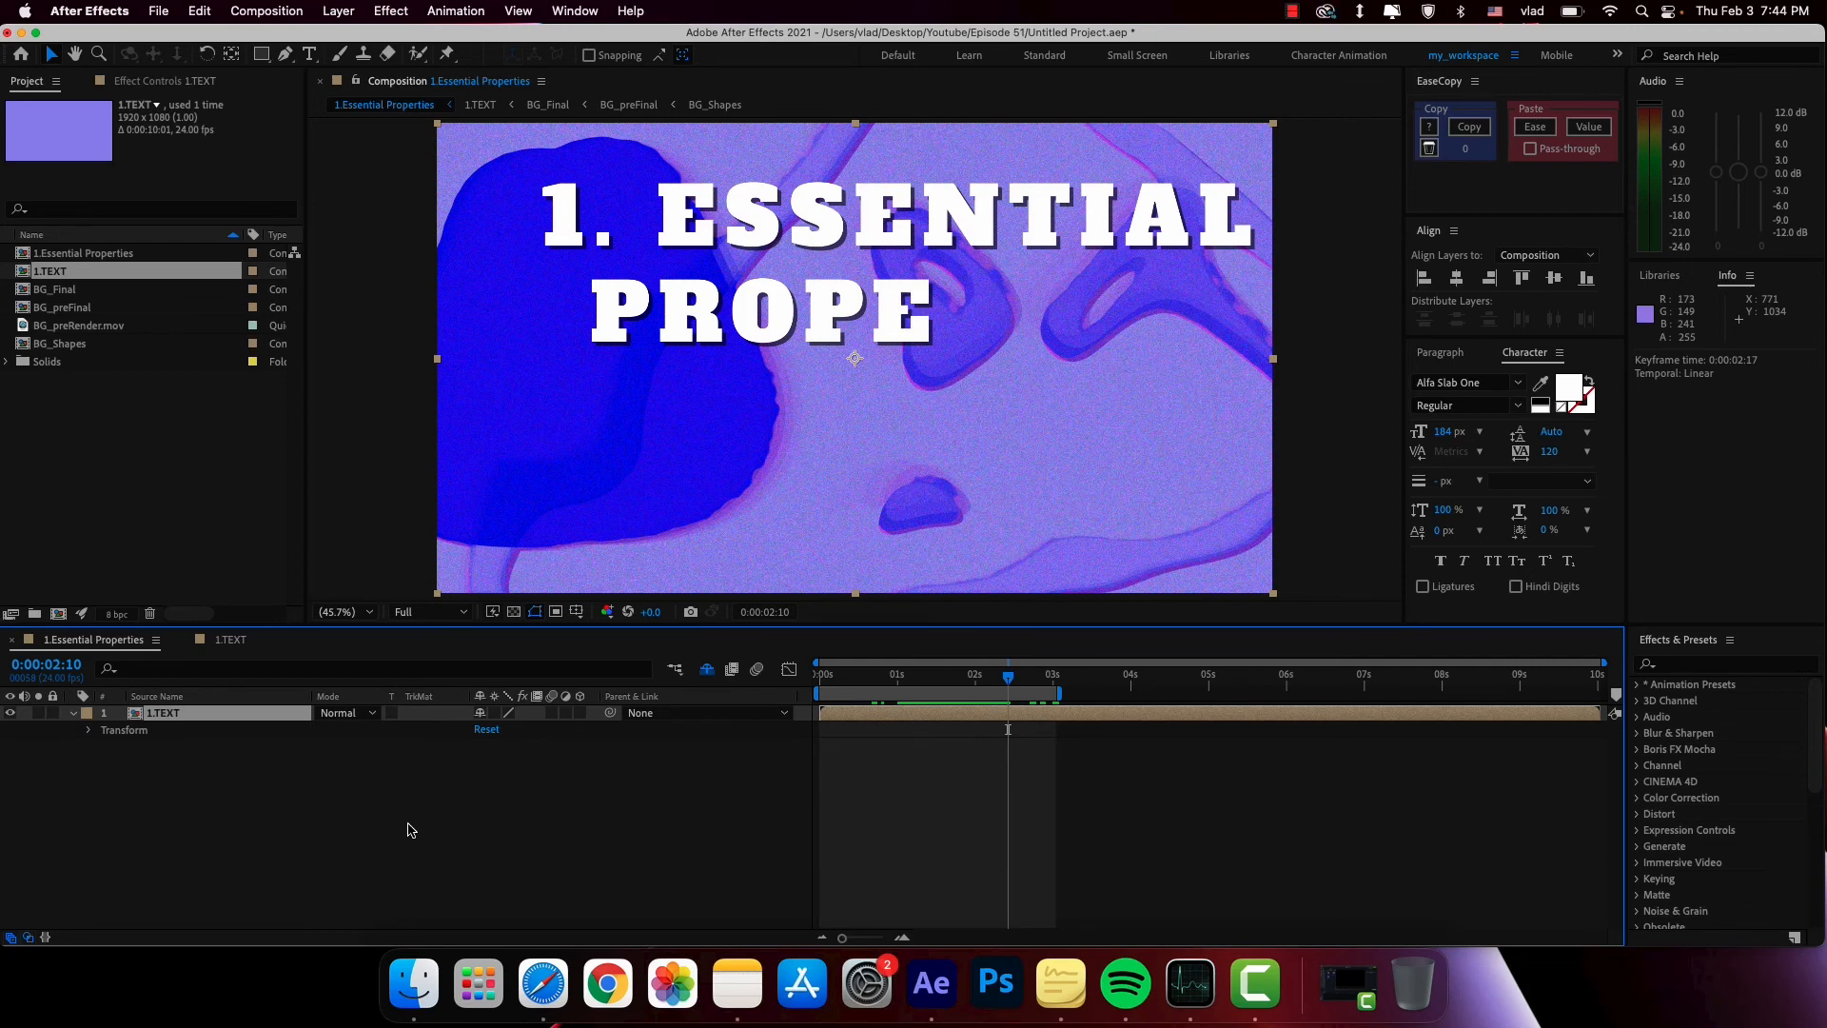
pyautogui.moveTo(401, 811)
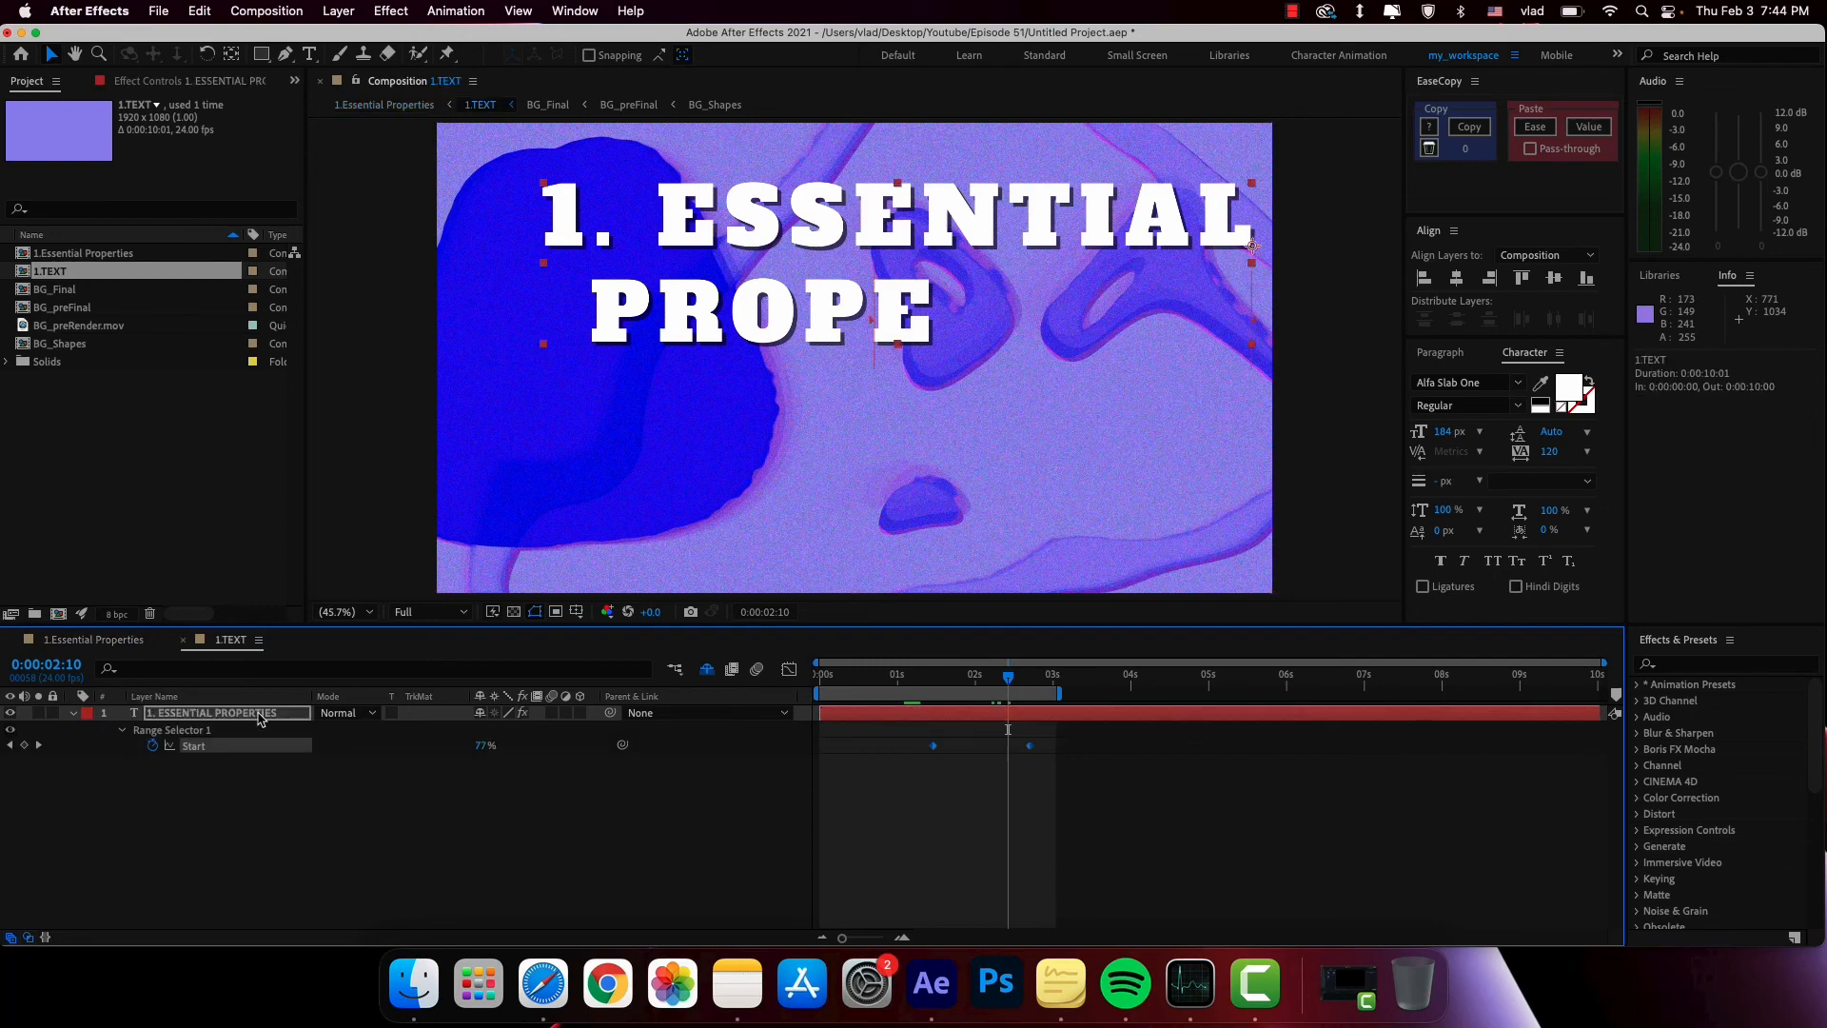
# - Show the Essential Graphics panel with 1.TEXT kept as its primary composition
pyautogui.click(573, 12)
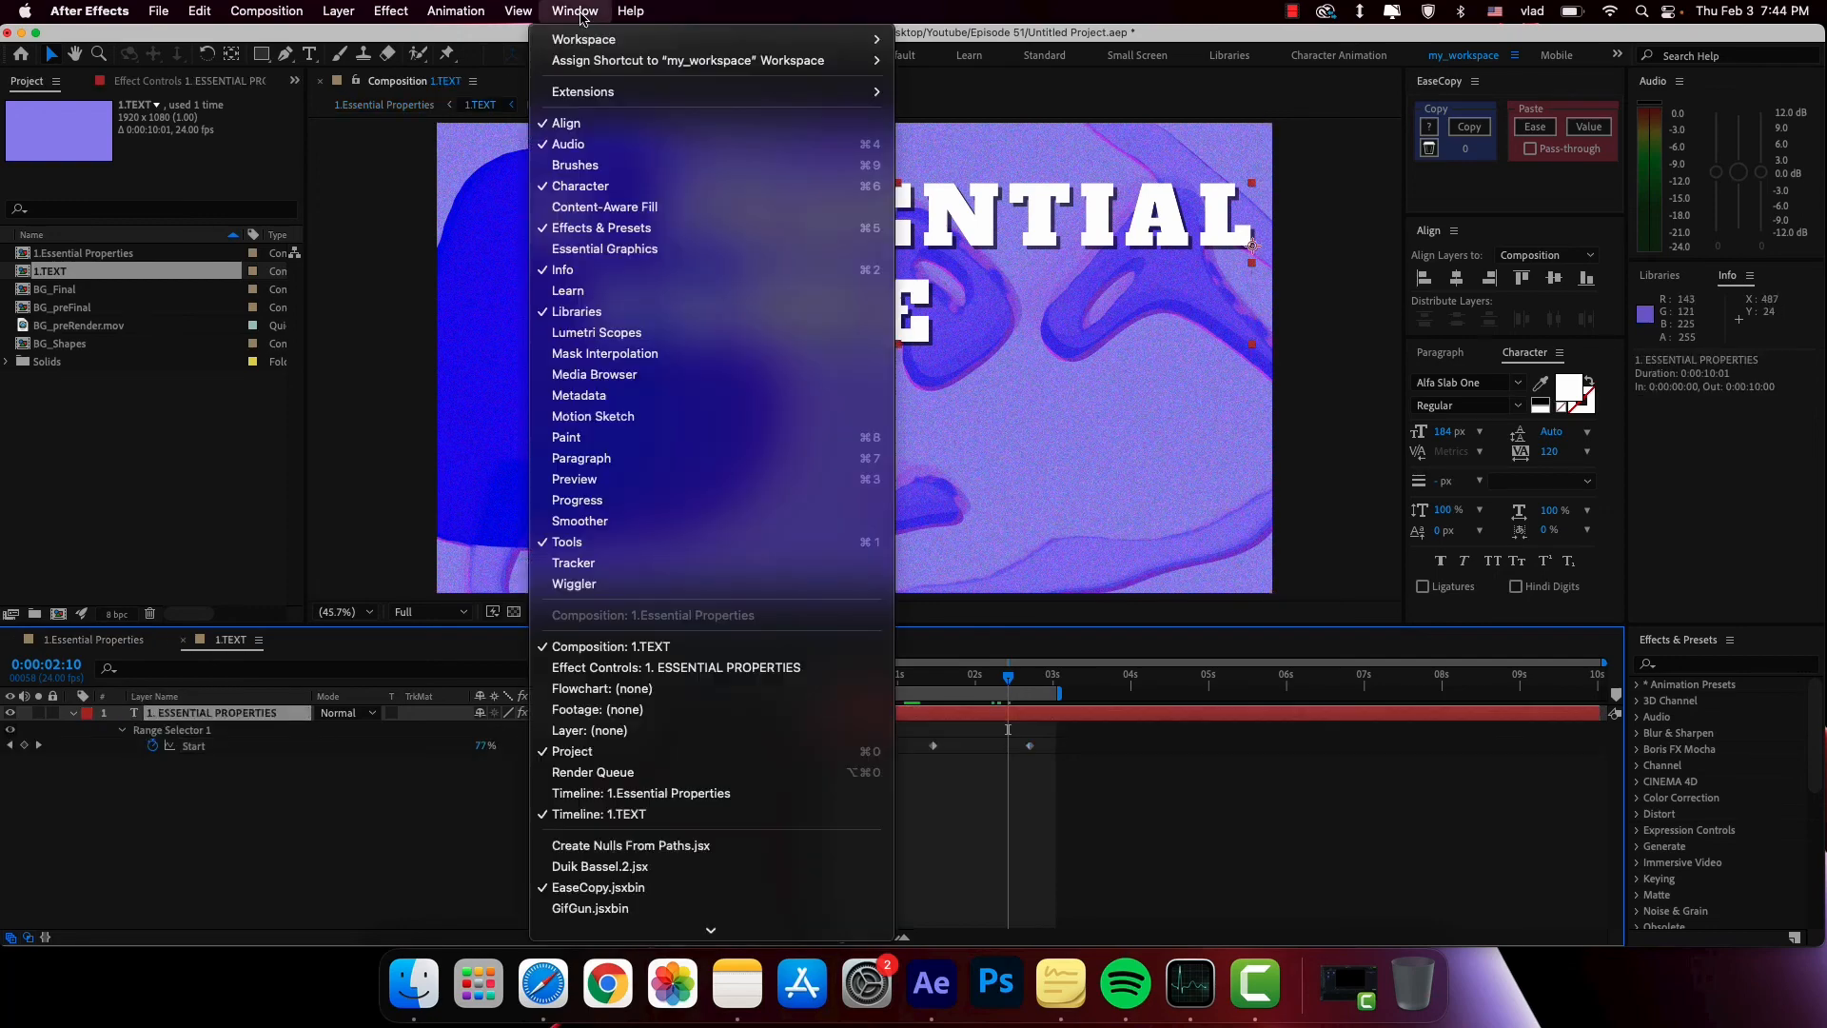
pyautogui.click(605, 247)
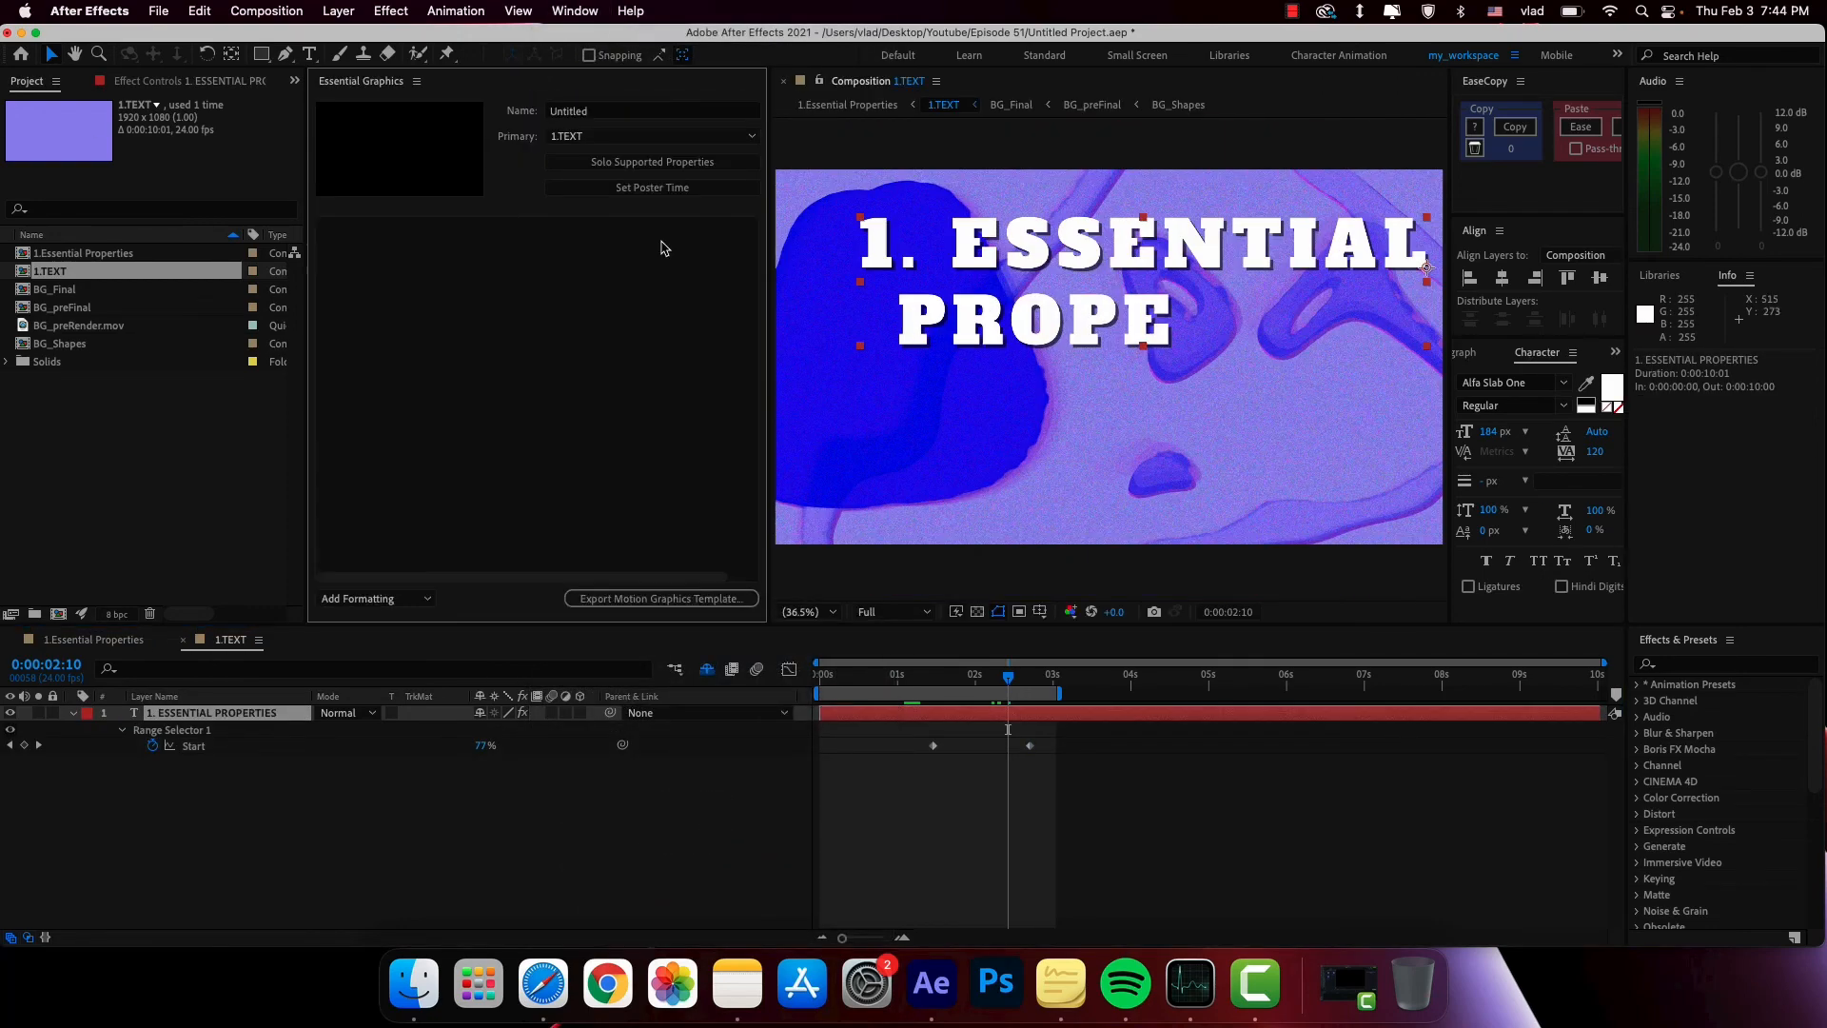
pyautogui.click(751, 135)
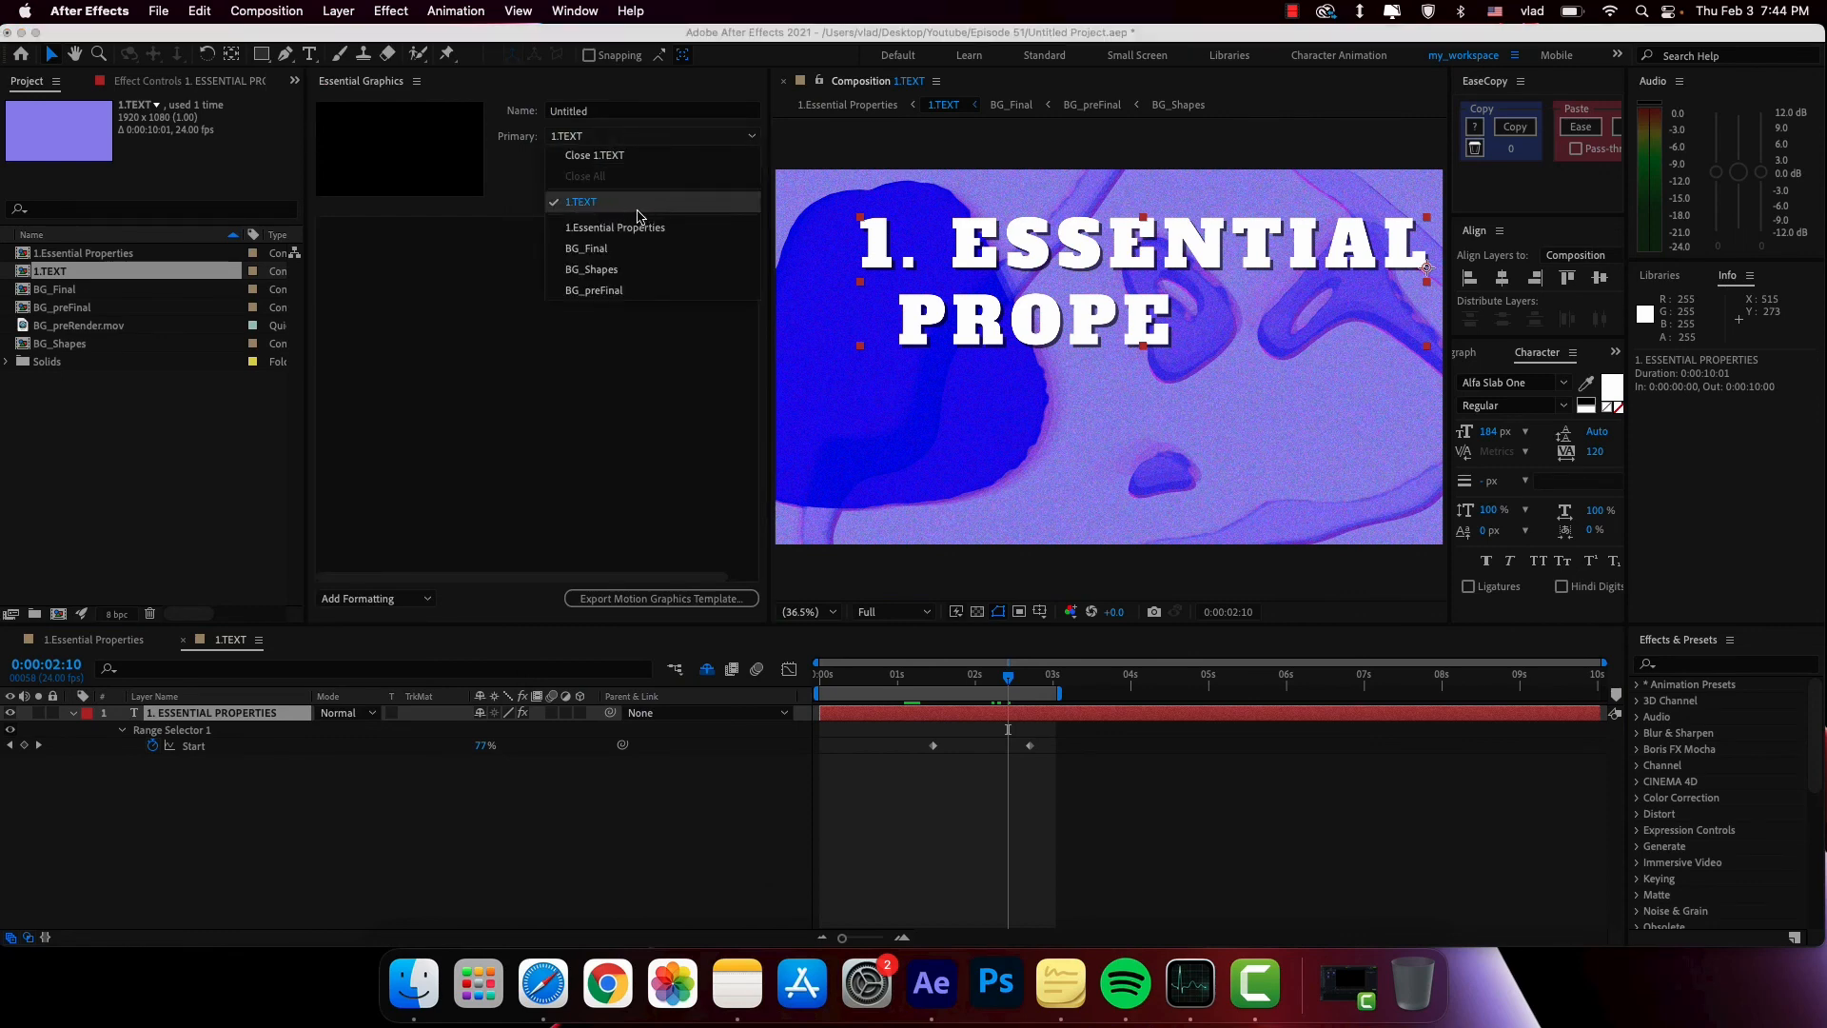
pyautogui.moveTo(598, 203)
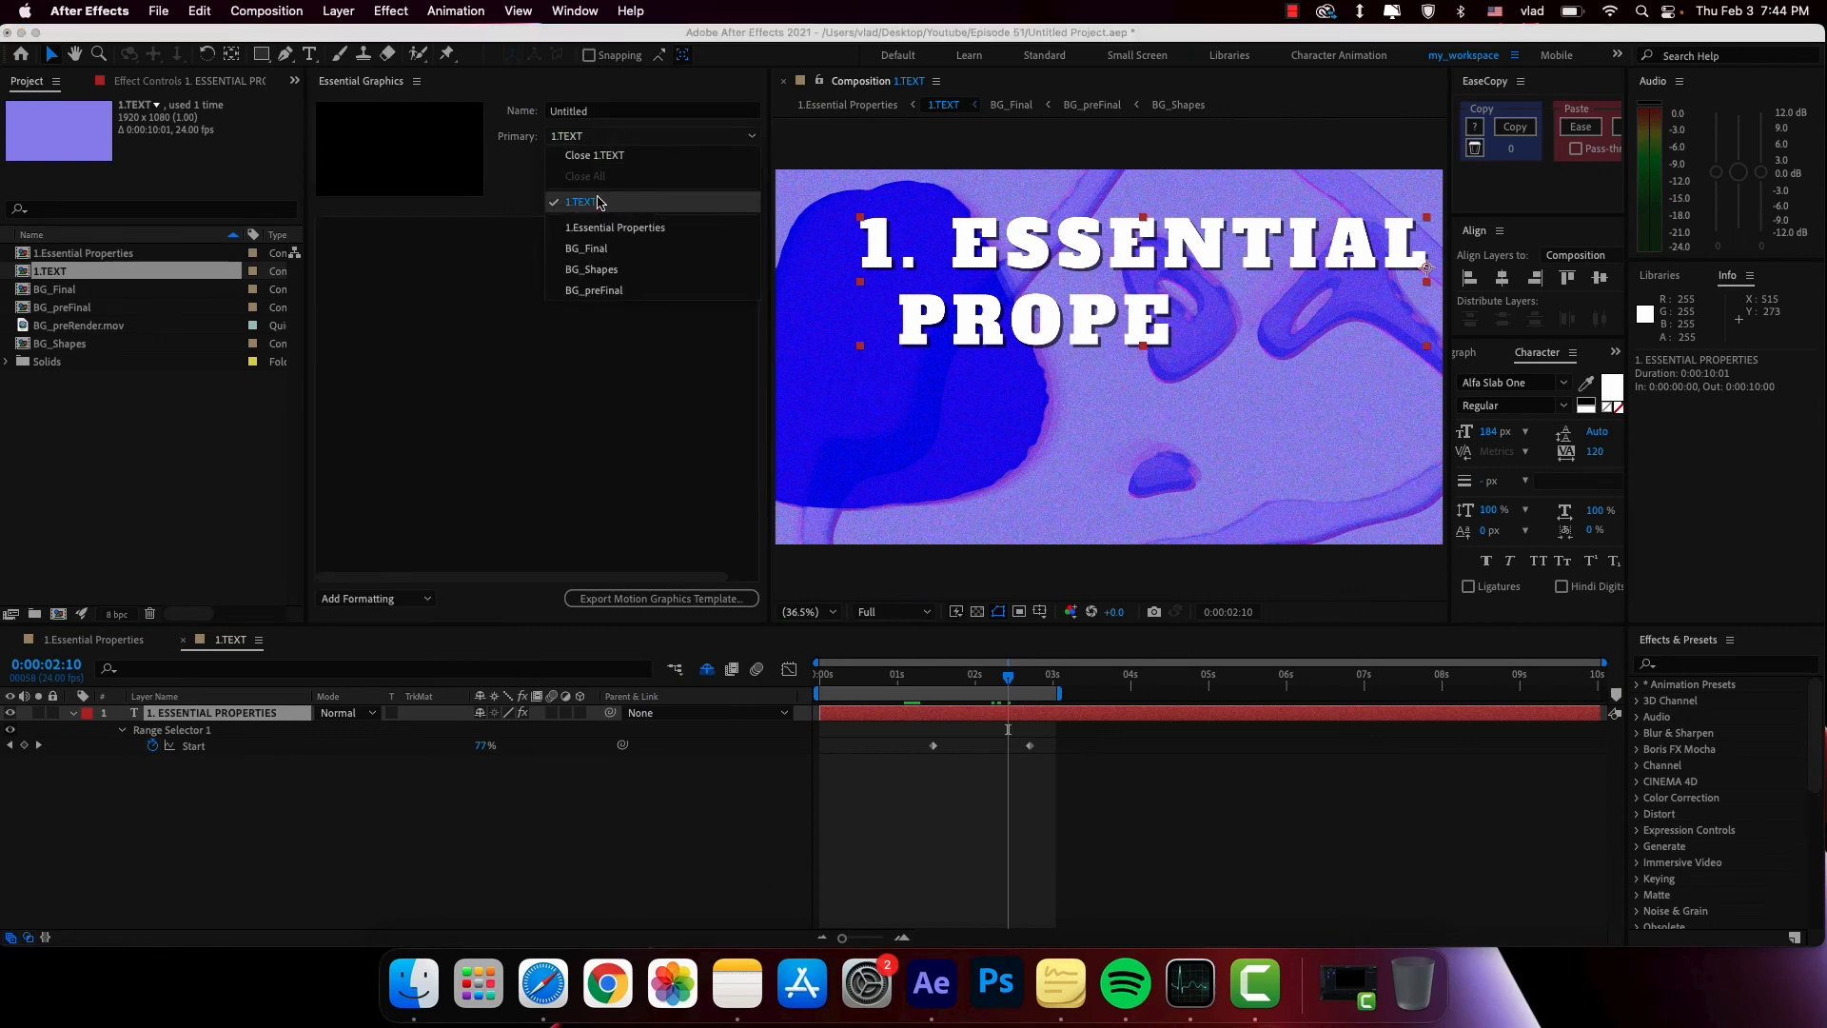
pyautogui.click(580, 200)
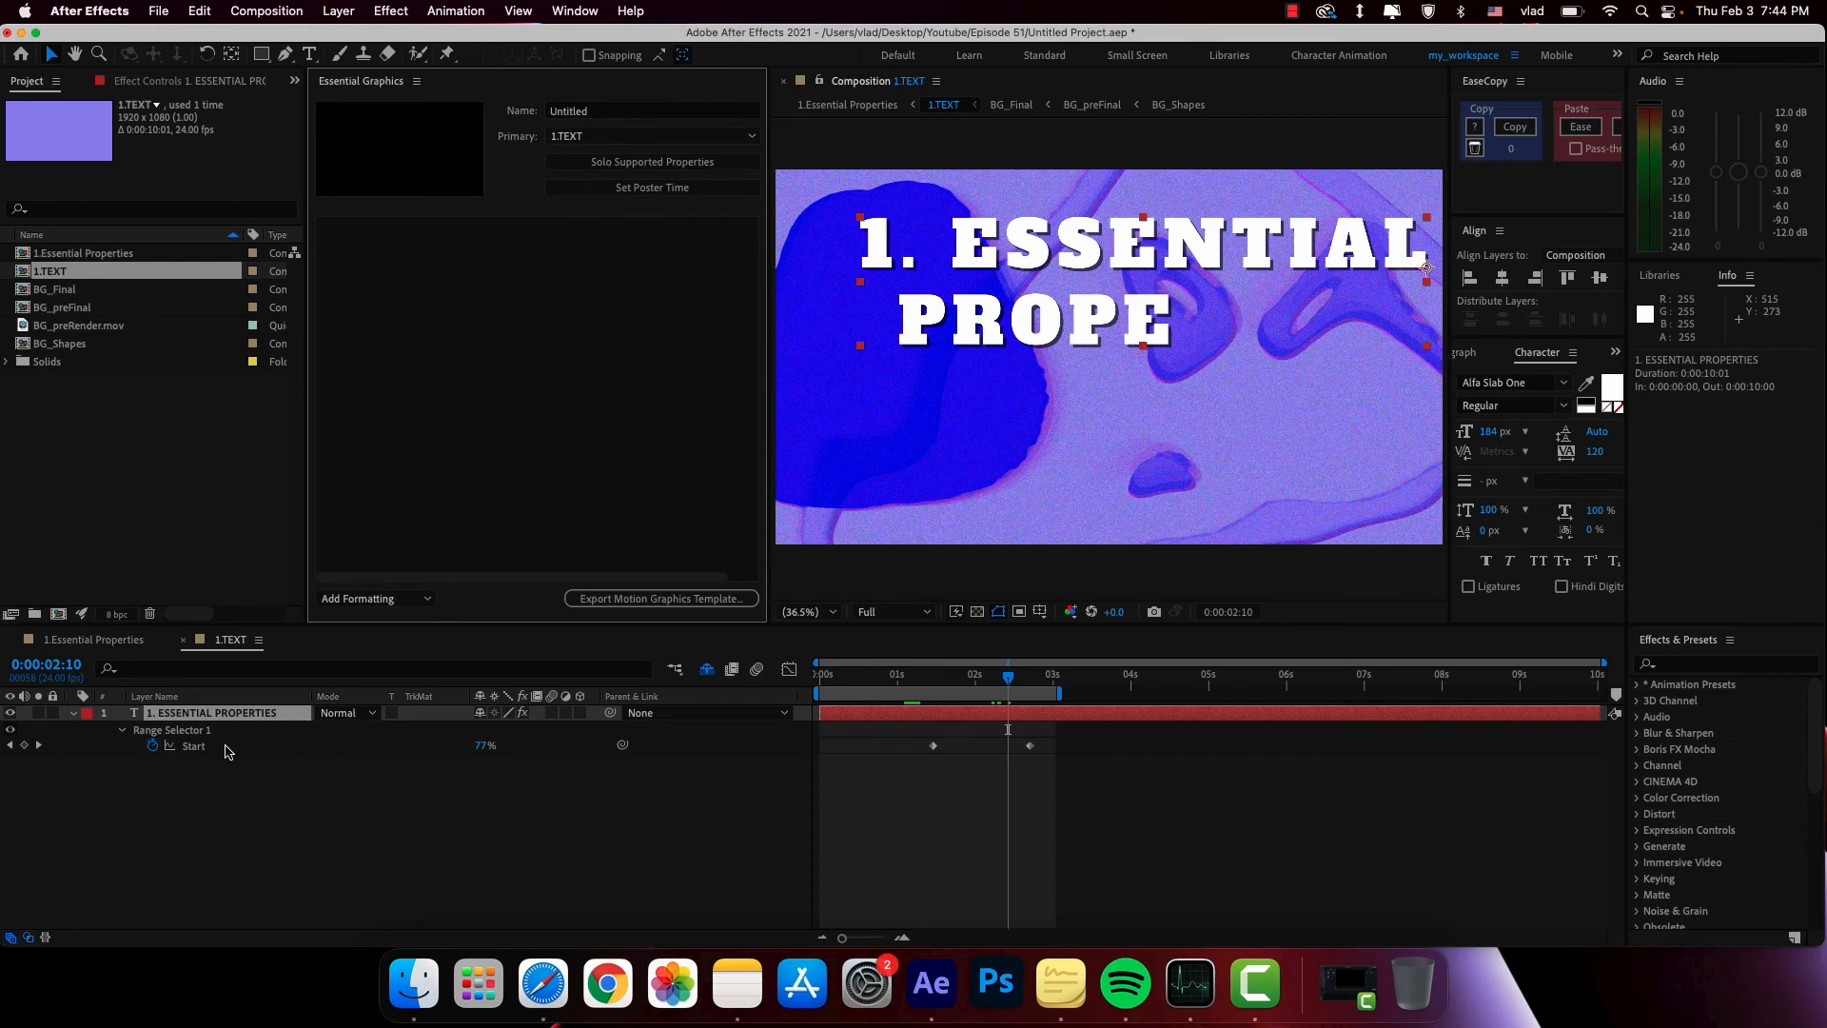
# - Expose Range Selector 1 Start as a 77% slider in the Essential Graphics panel
pyautogui.click(194, 746)
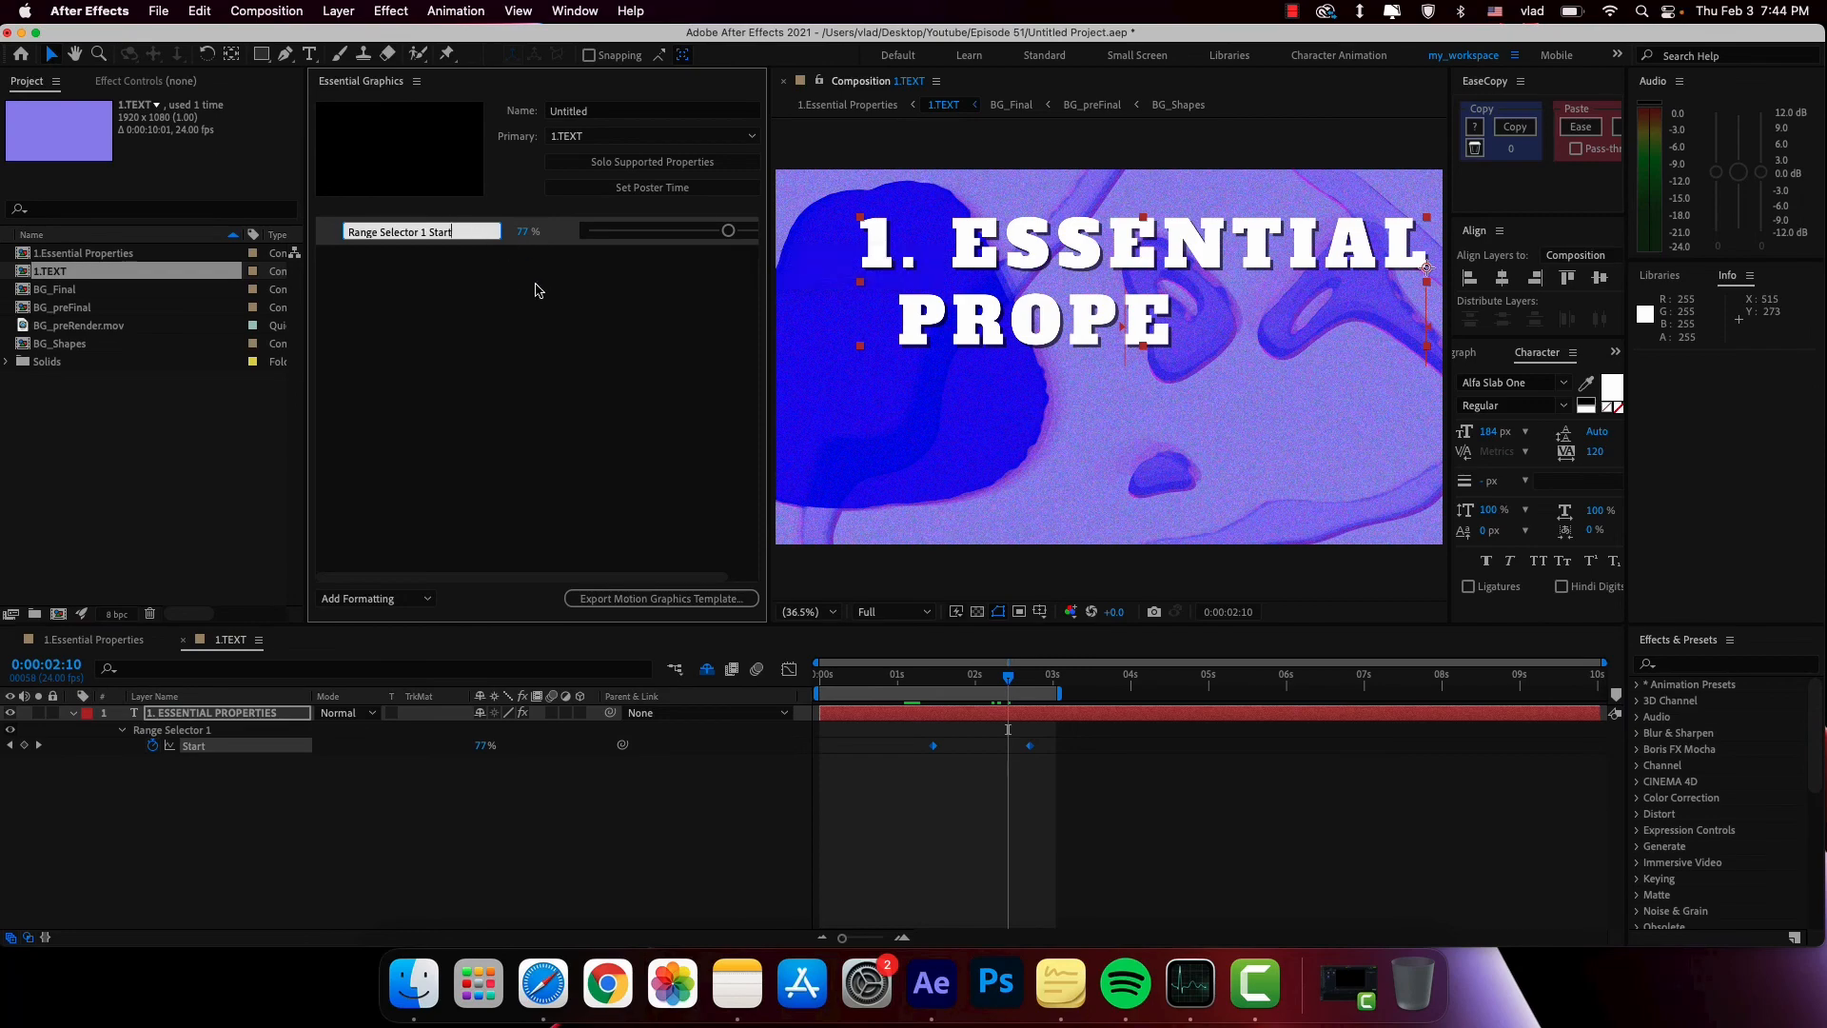
pyautogui.click(417, 80)
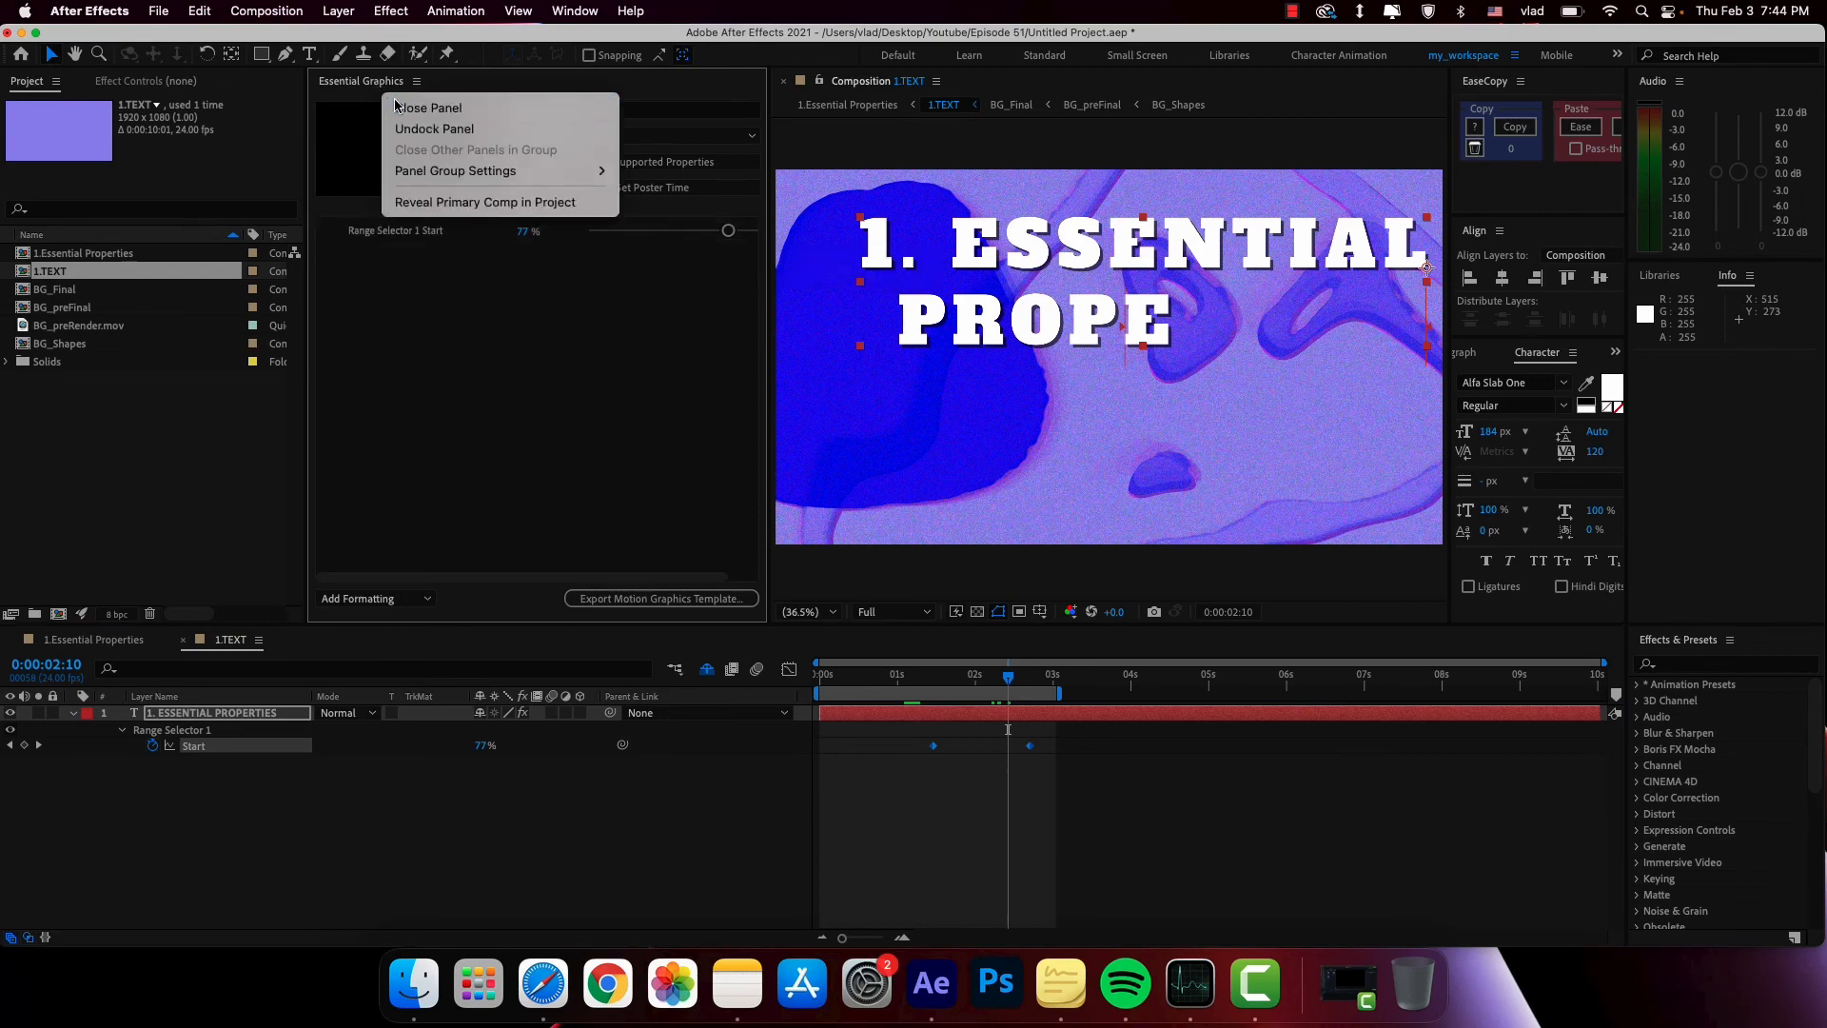
# - Close Essential Graphics and reveal Range Selector 1 Start under the 1.TEXT layer's Essential Properties
pyautogui.click(429, 107)
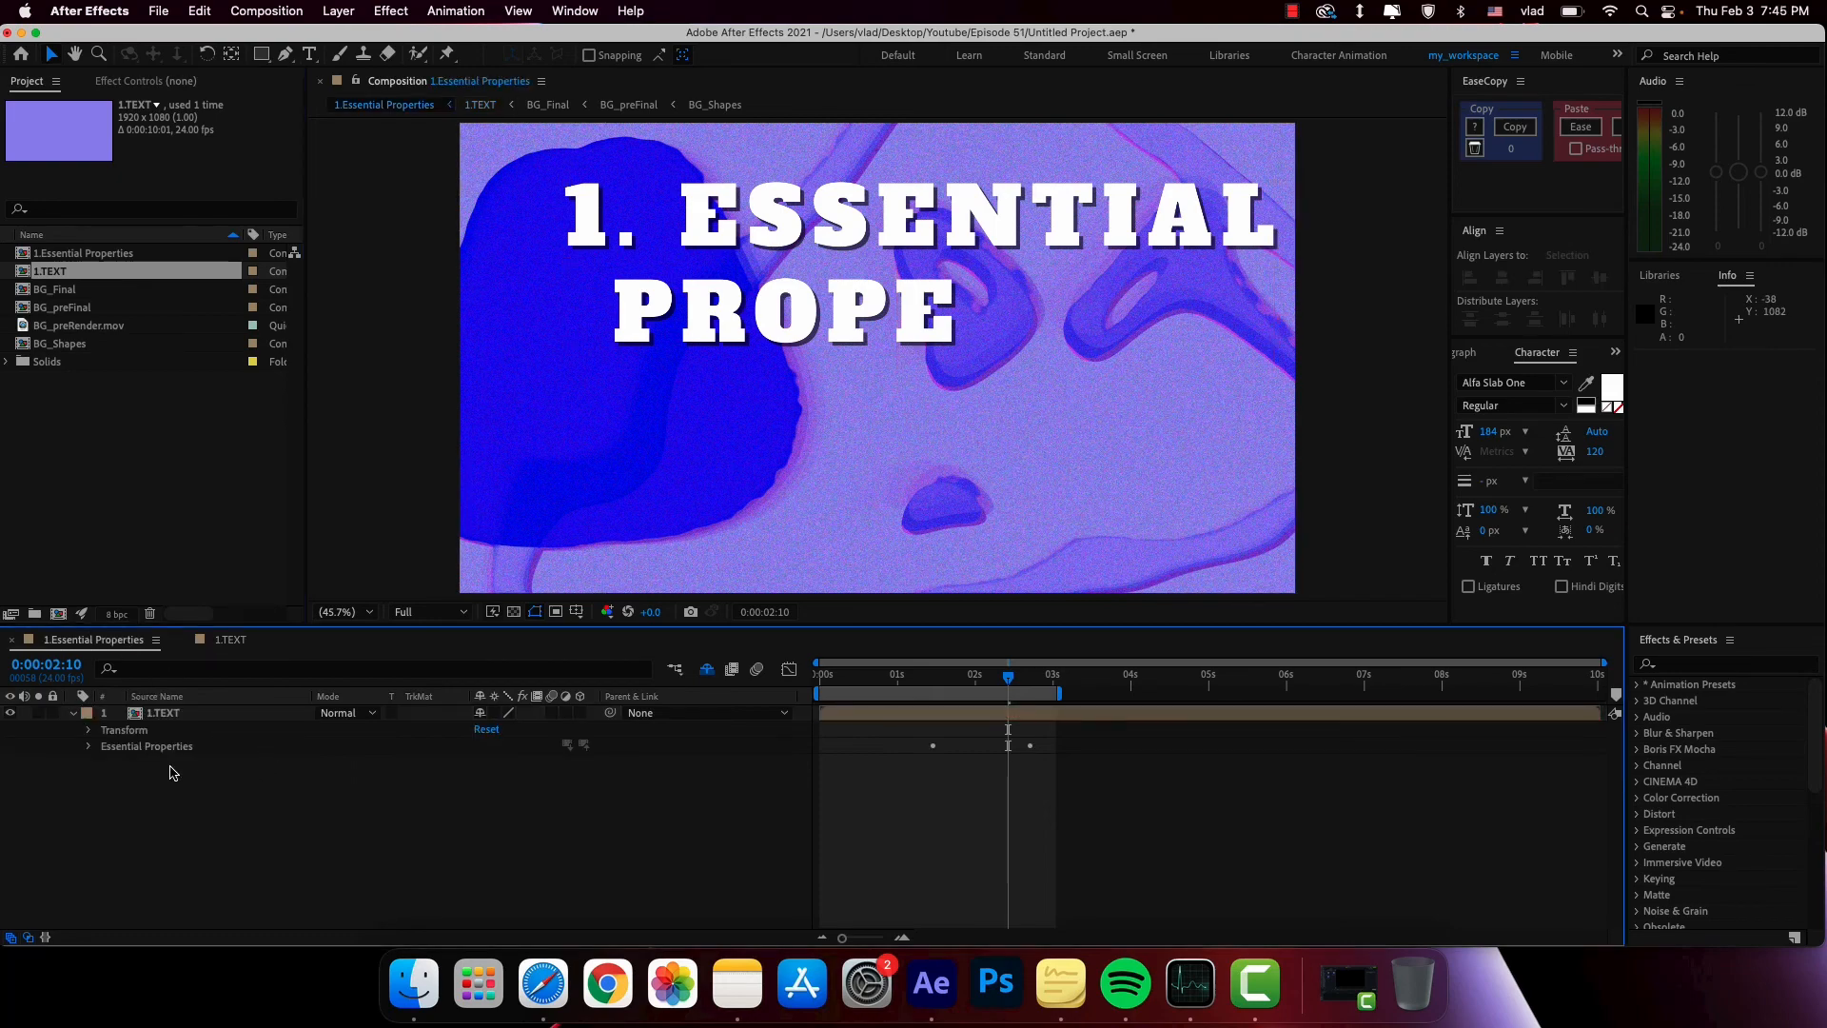
pyautogui.click(90, 746)
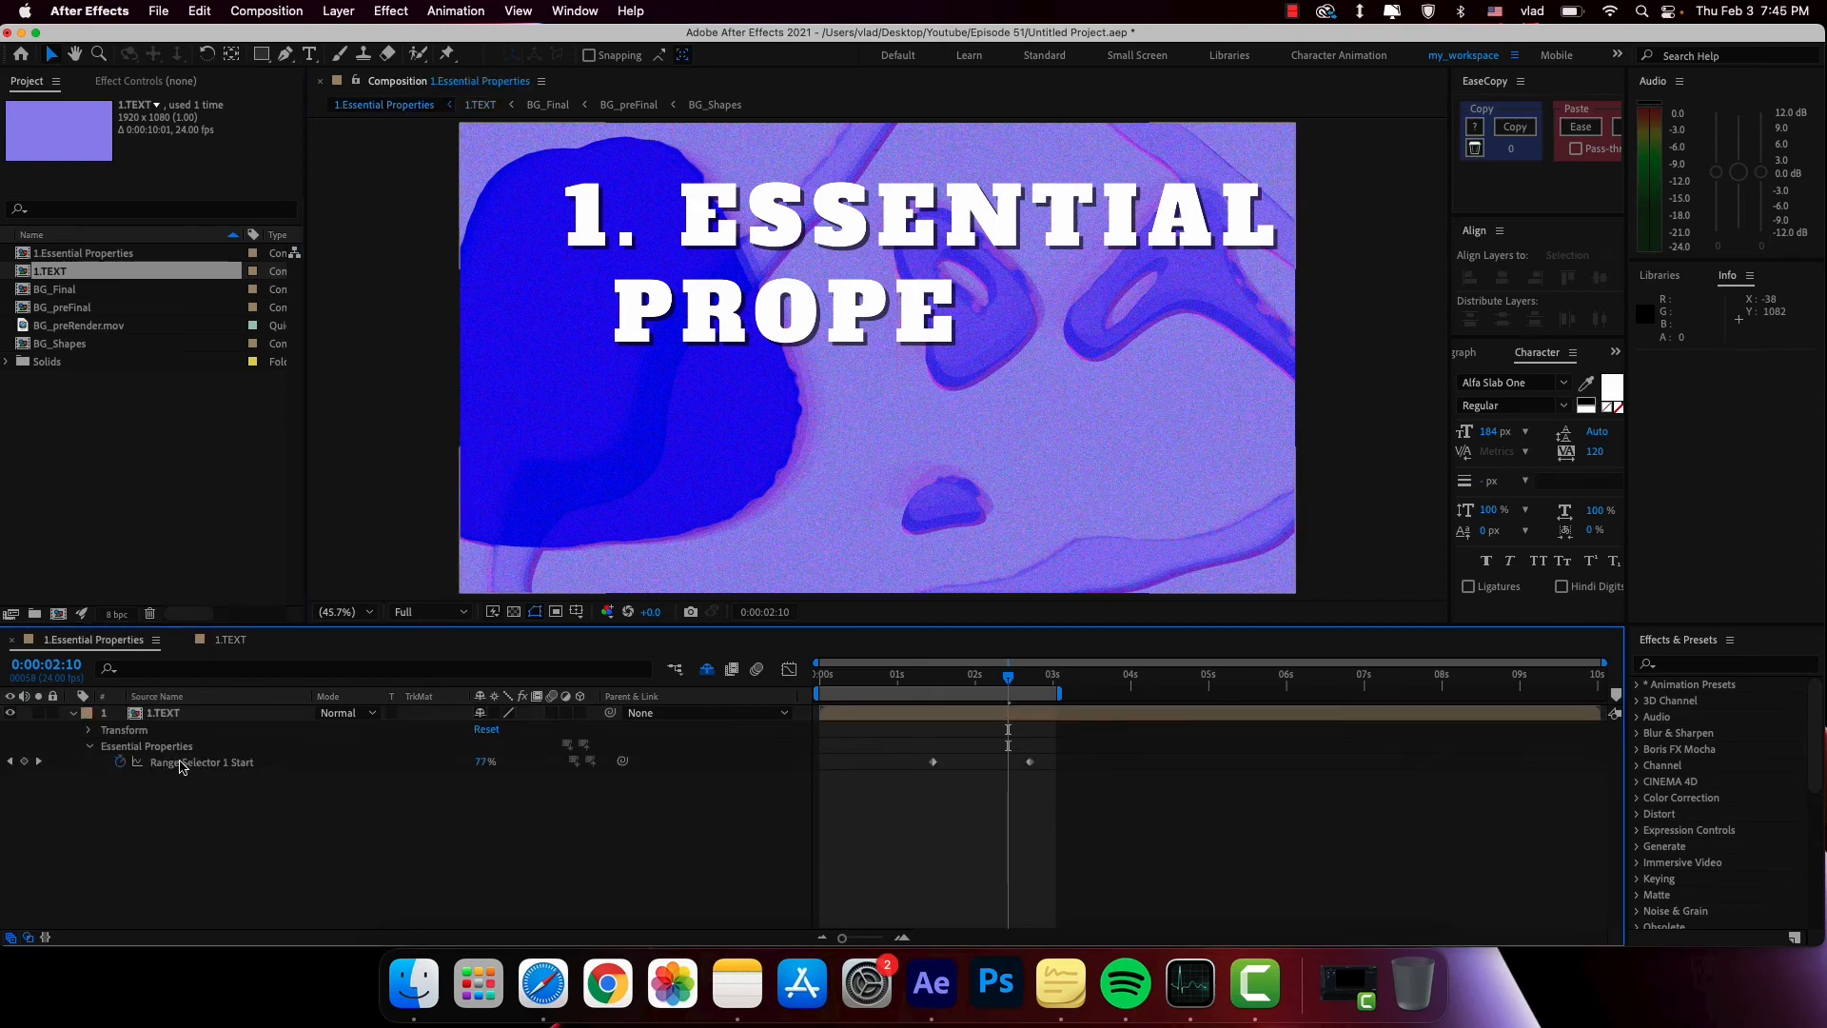
pyautogui.click(163, 712)
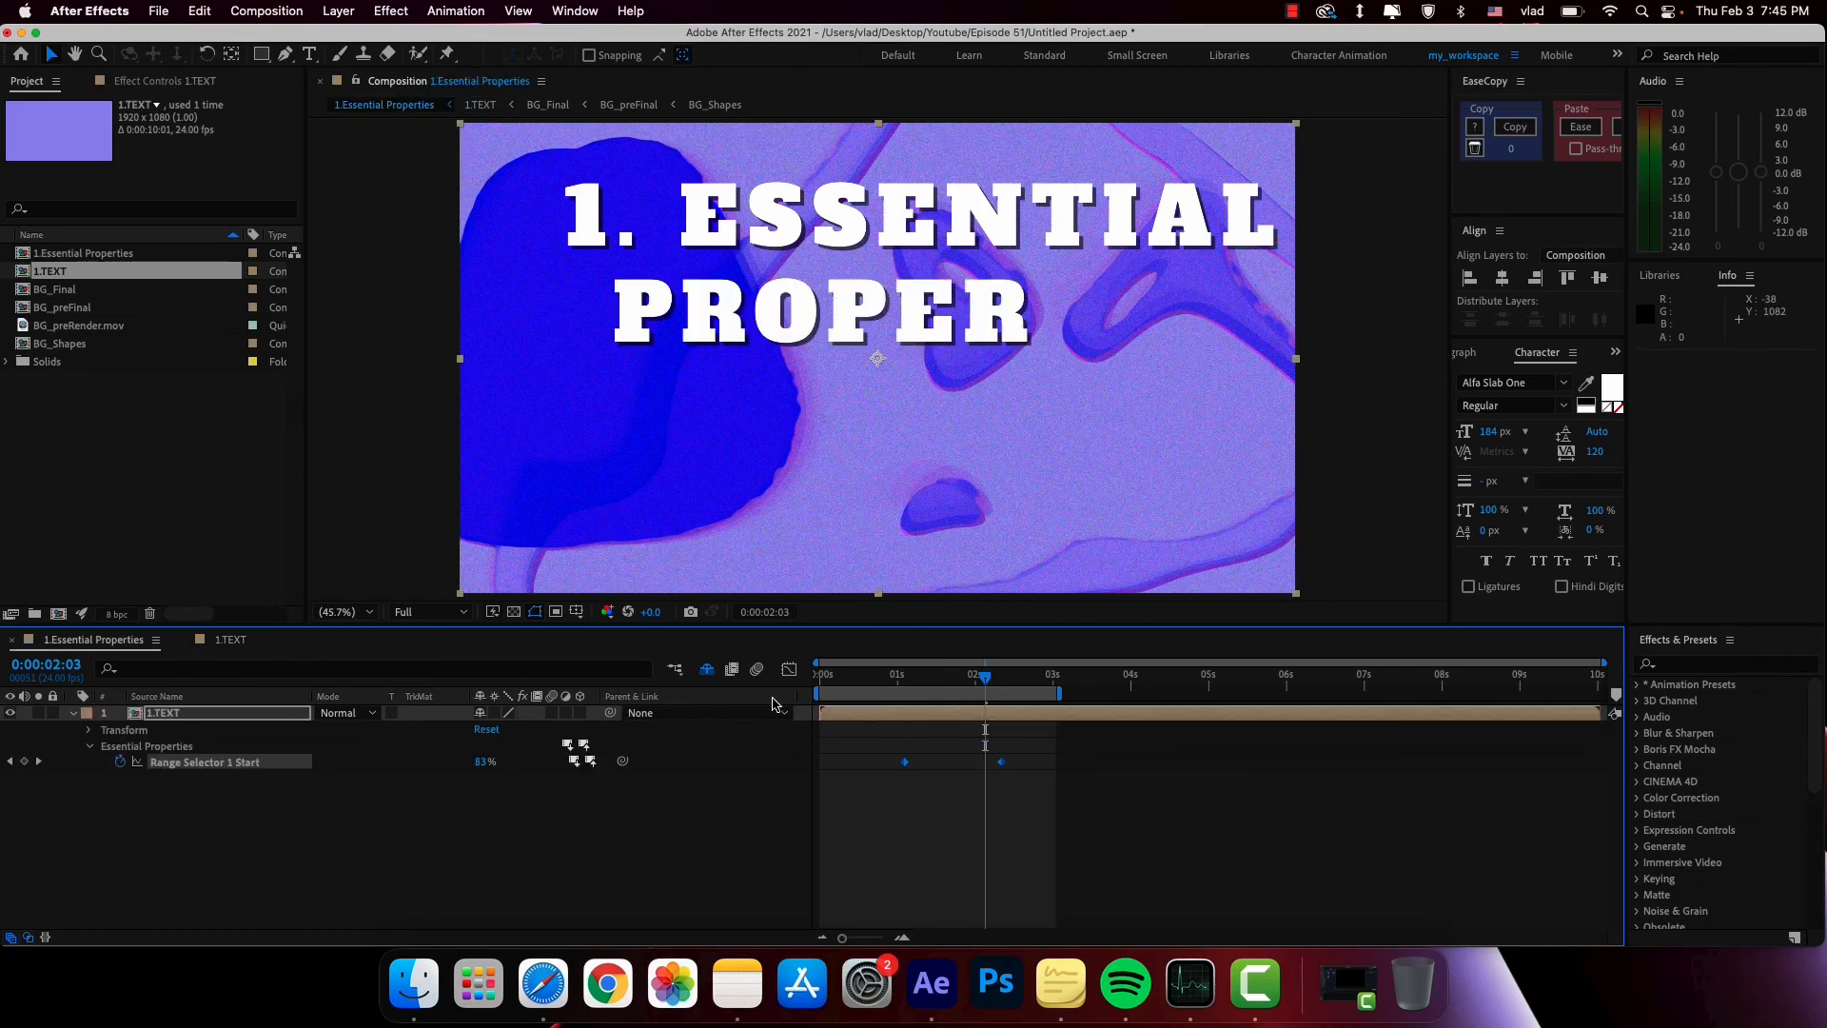
pyautogui.click(916, 674)
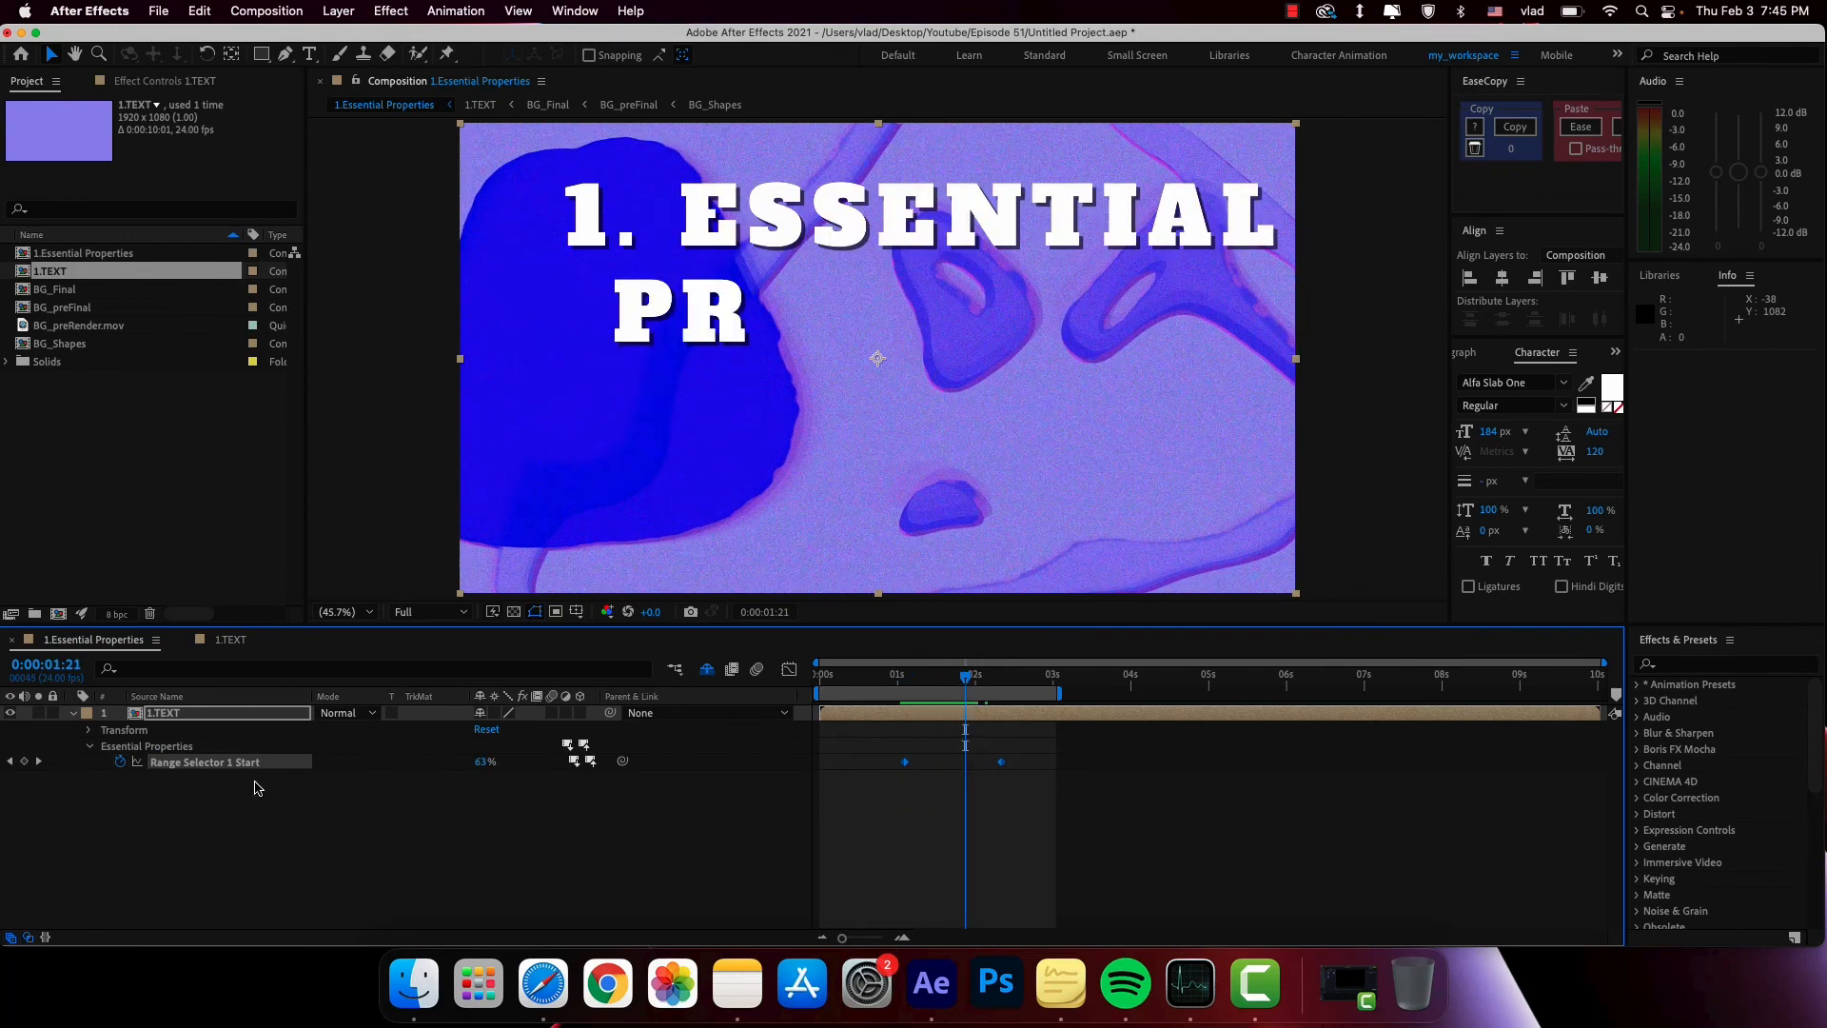
pyautogui.moveTo(434, 837)
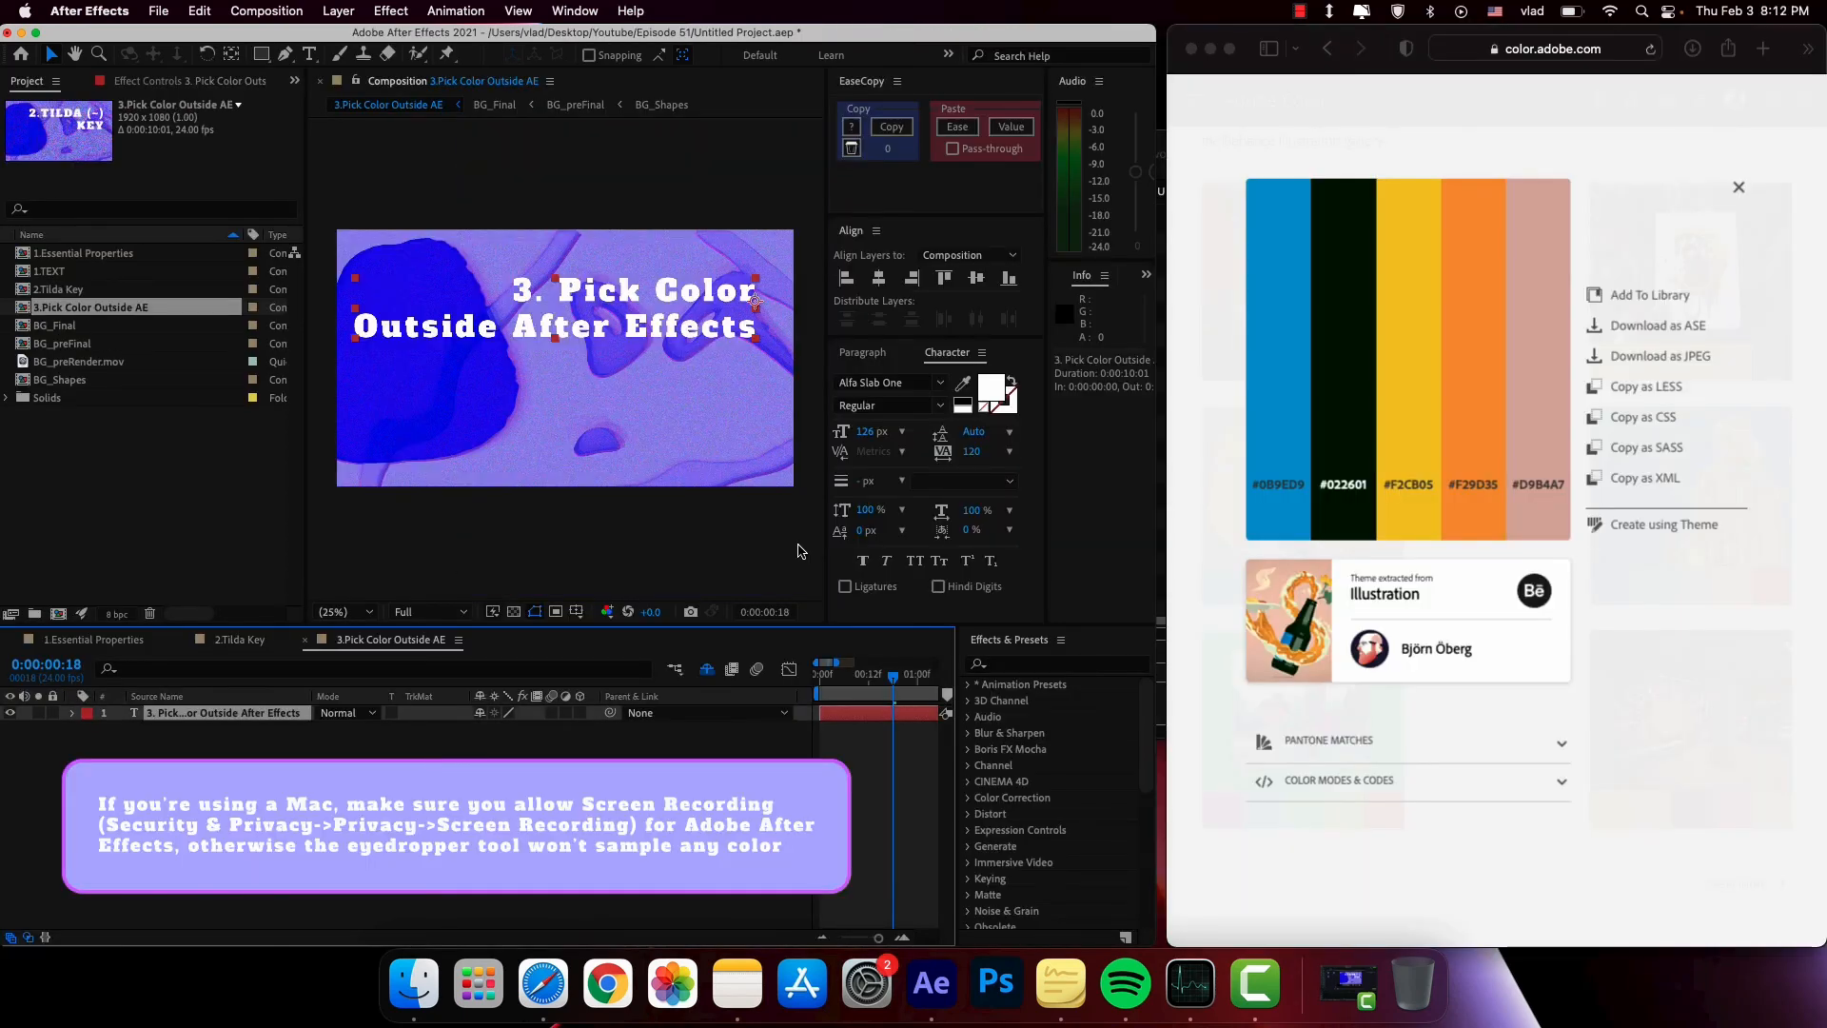
# - View the 4.Fit to 100 composition at 100% magnification
pyautogui.click(965, 382)
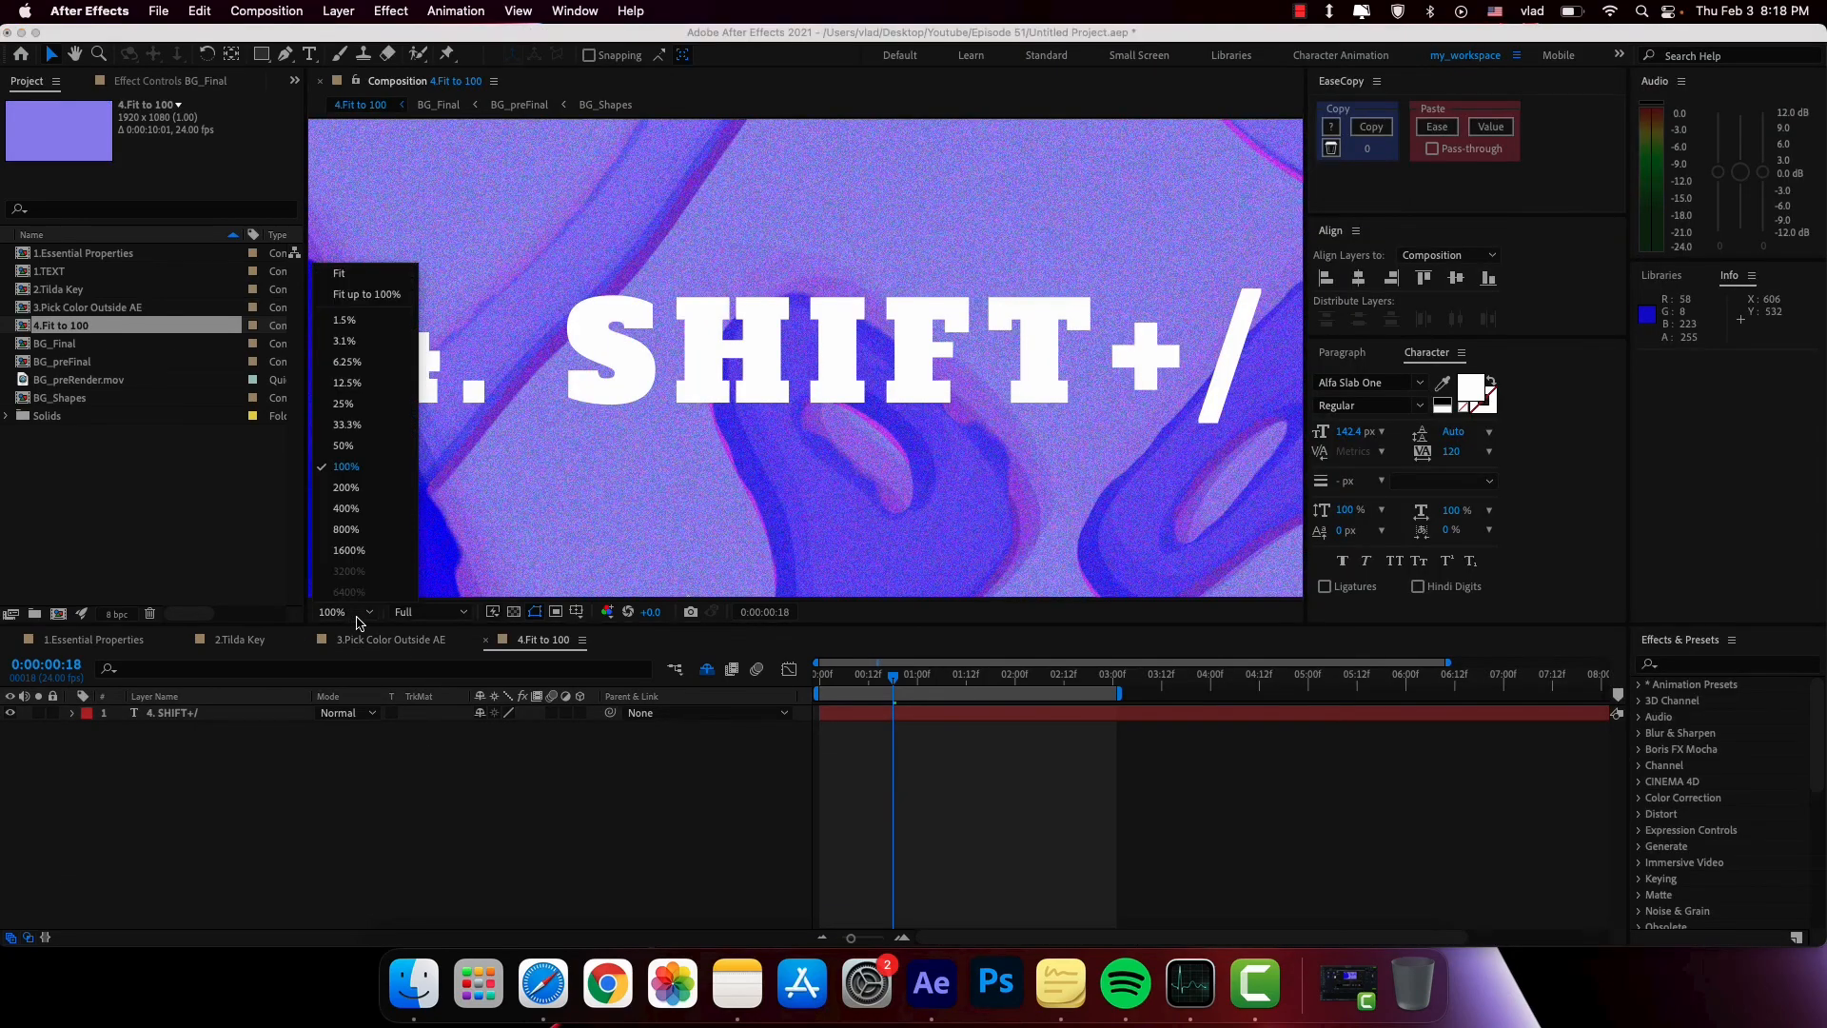
pyautogui.click(507, 451)
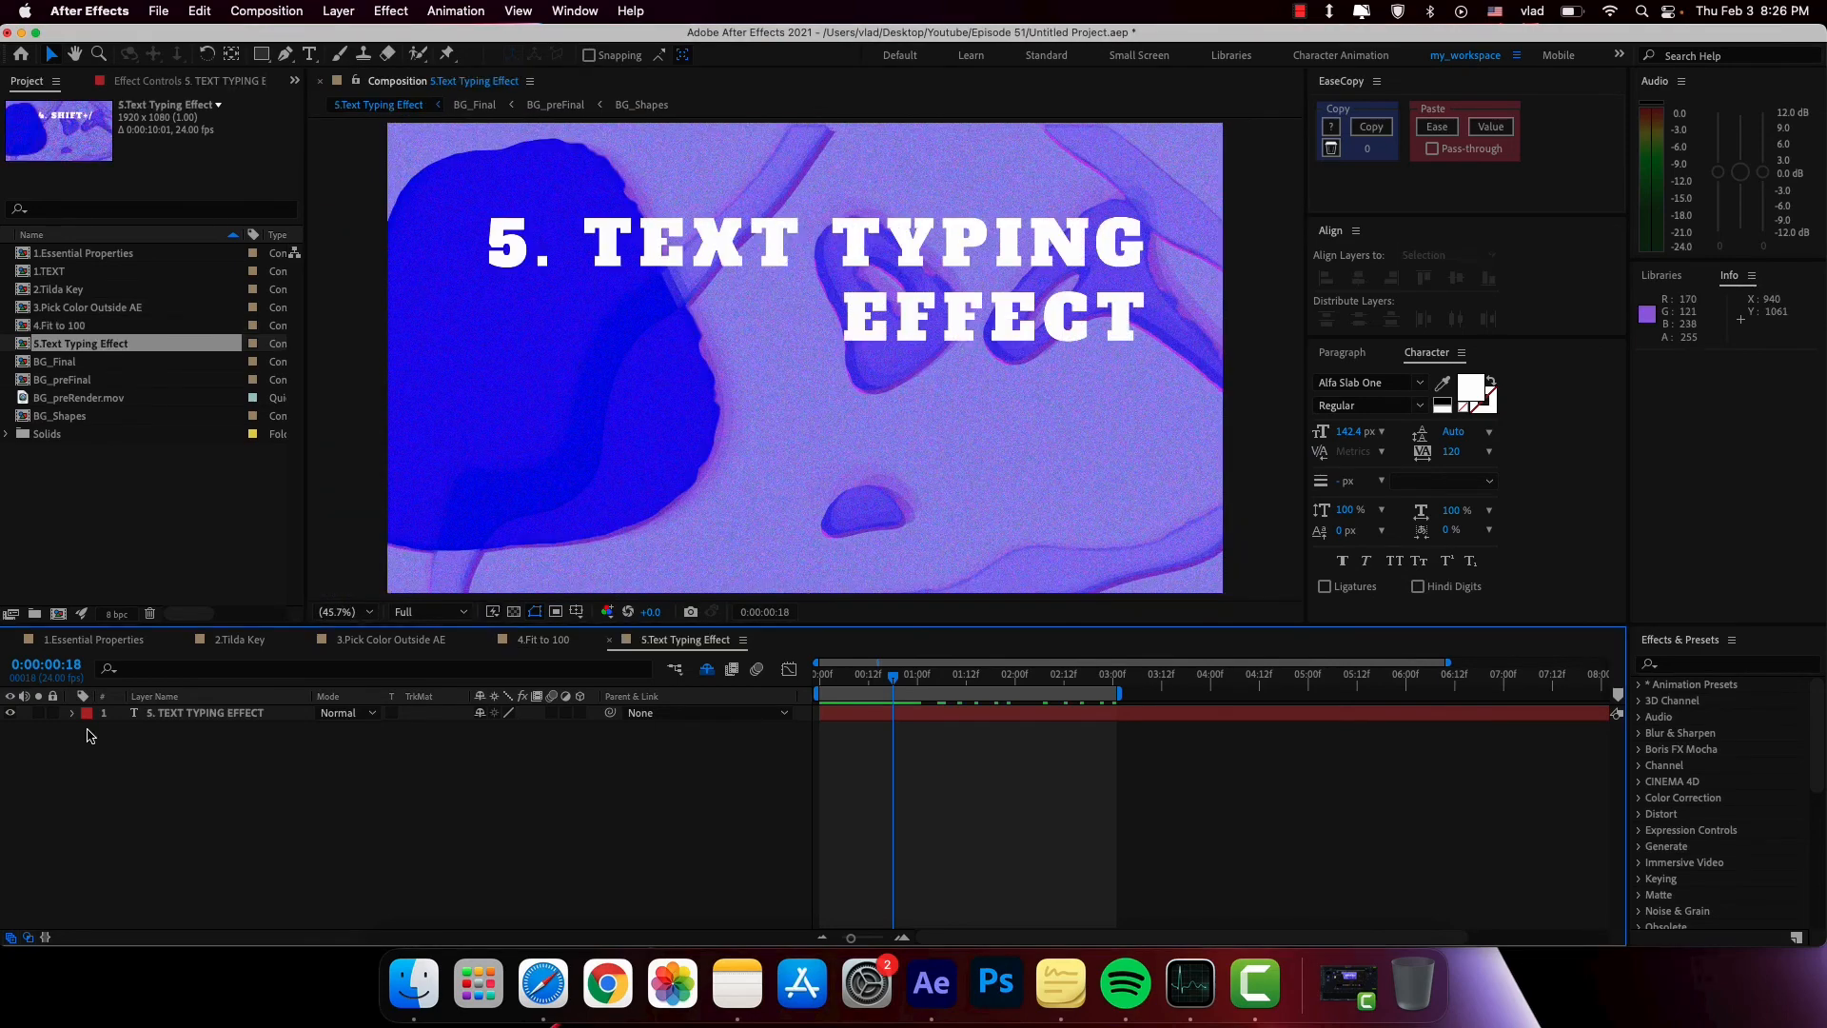
# - Add a Character Offset animator with Opacity at 0% to the title text layer
pyautogui.click(590, 729)
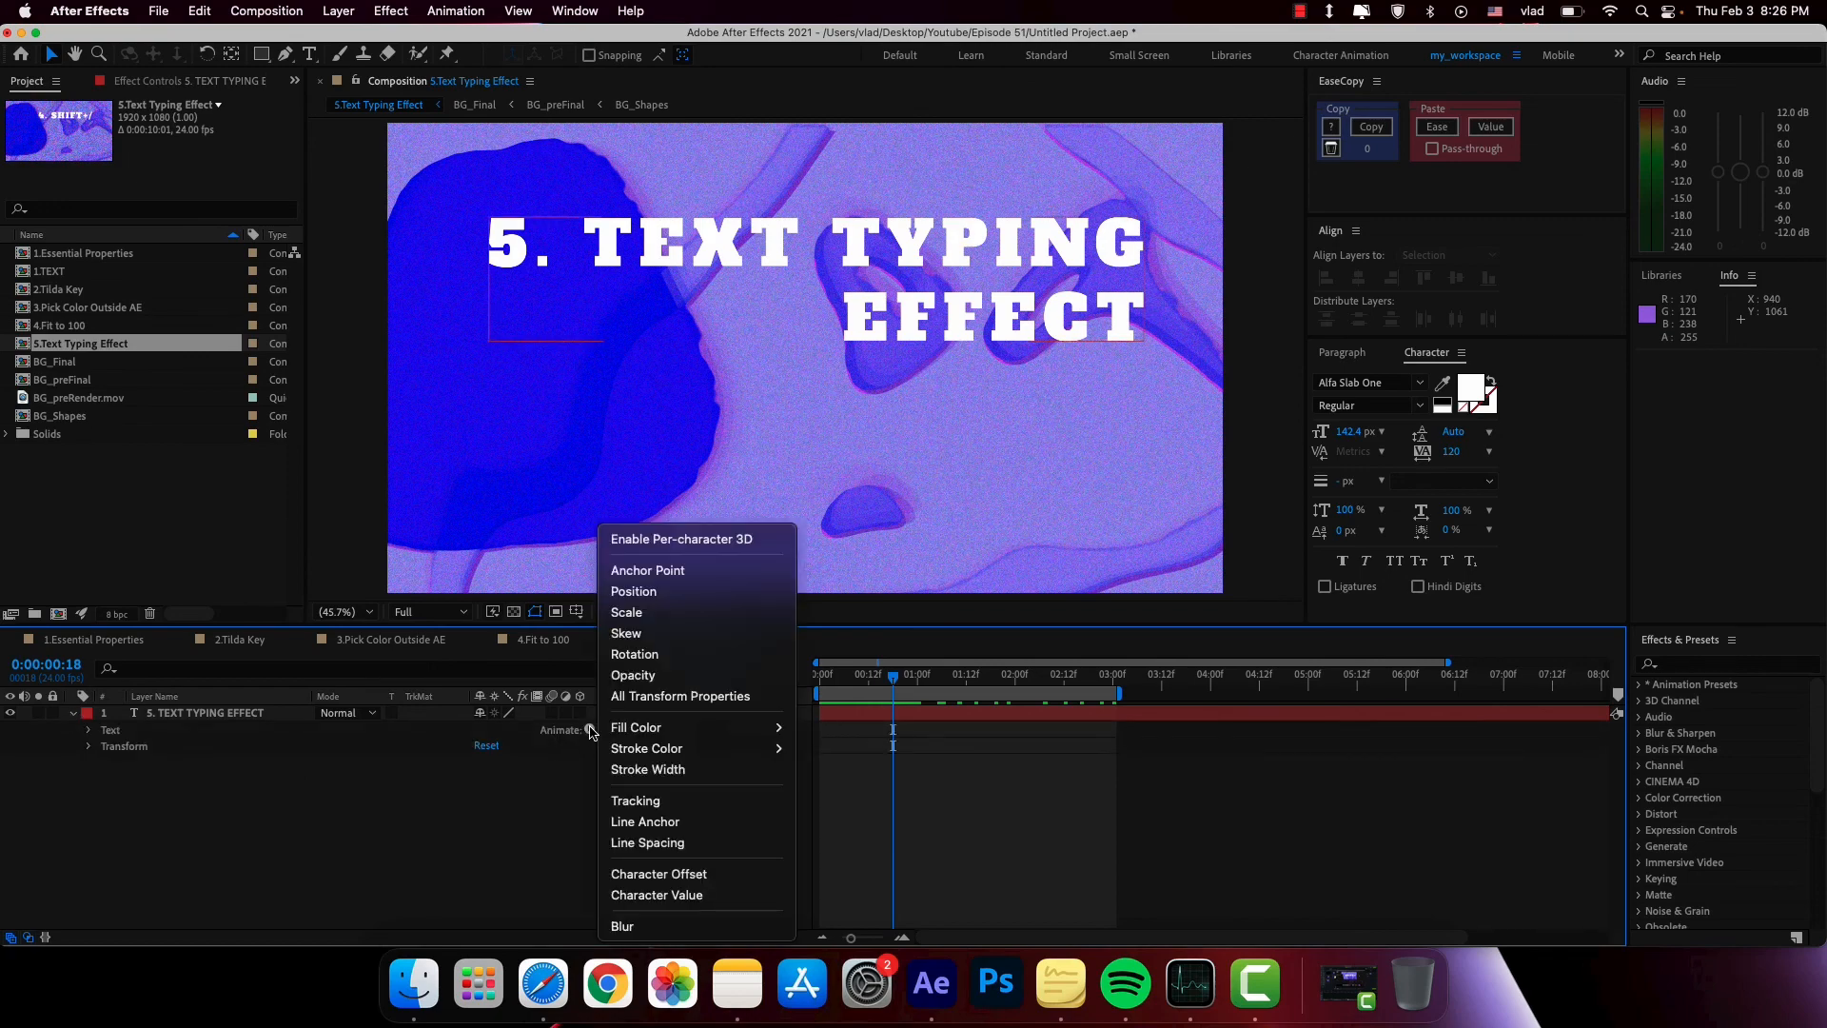
pyautogui.click(658, 873)
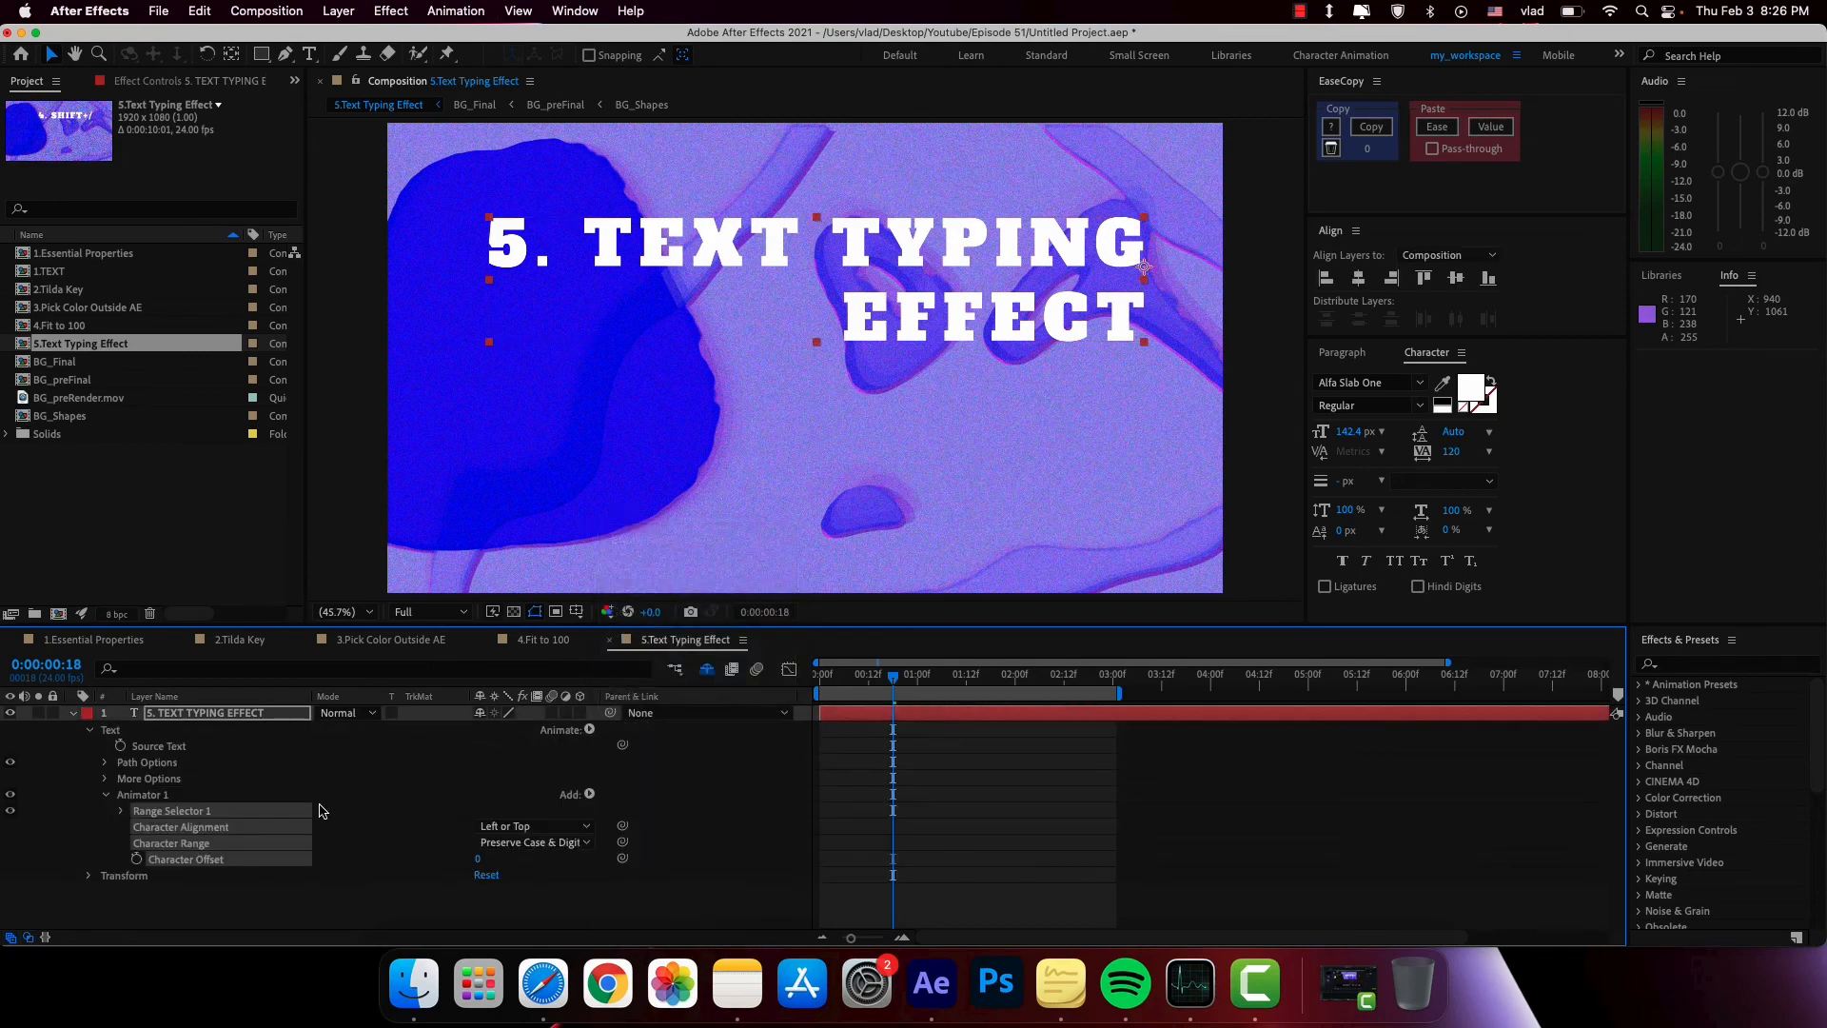
pyautogui.click(621, 796)
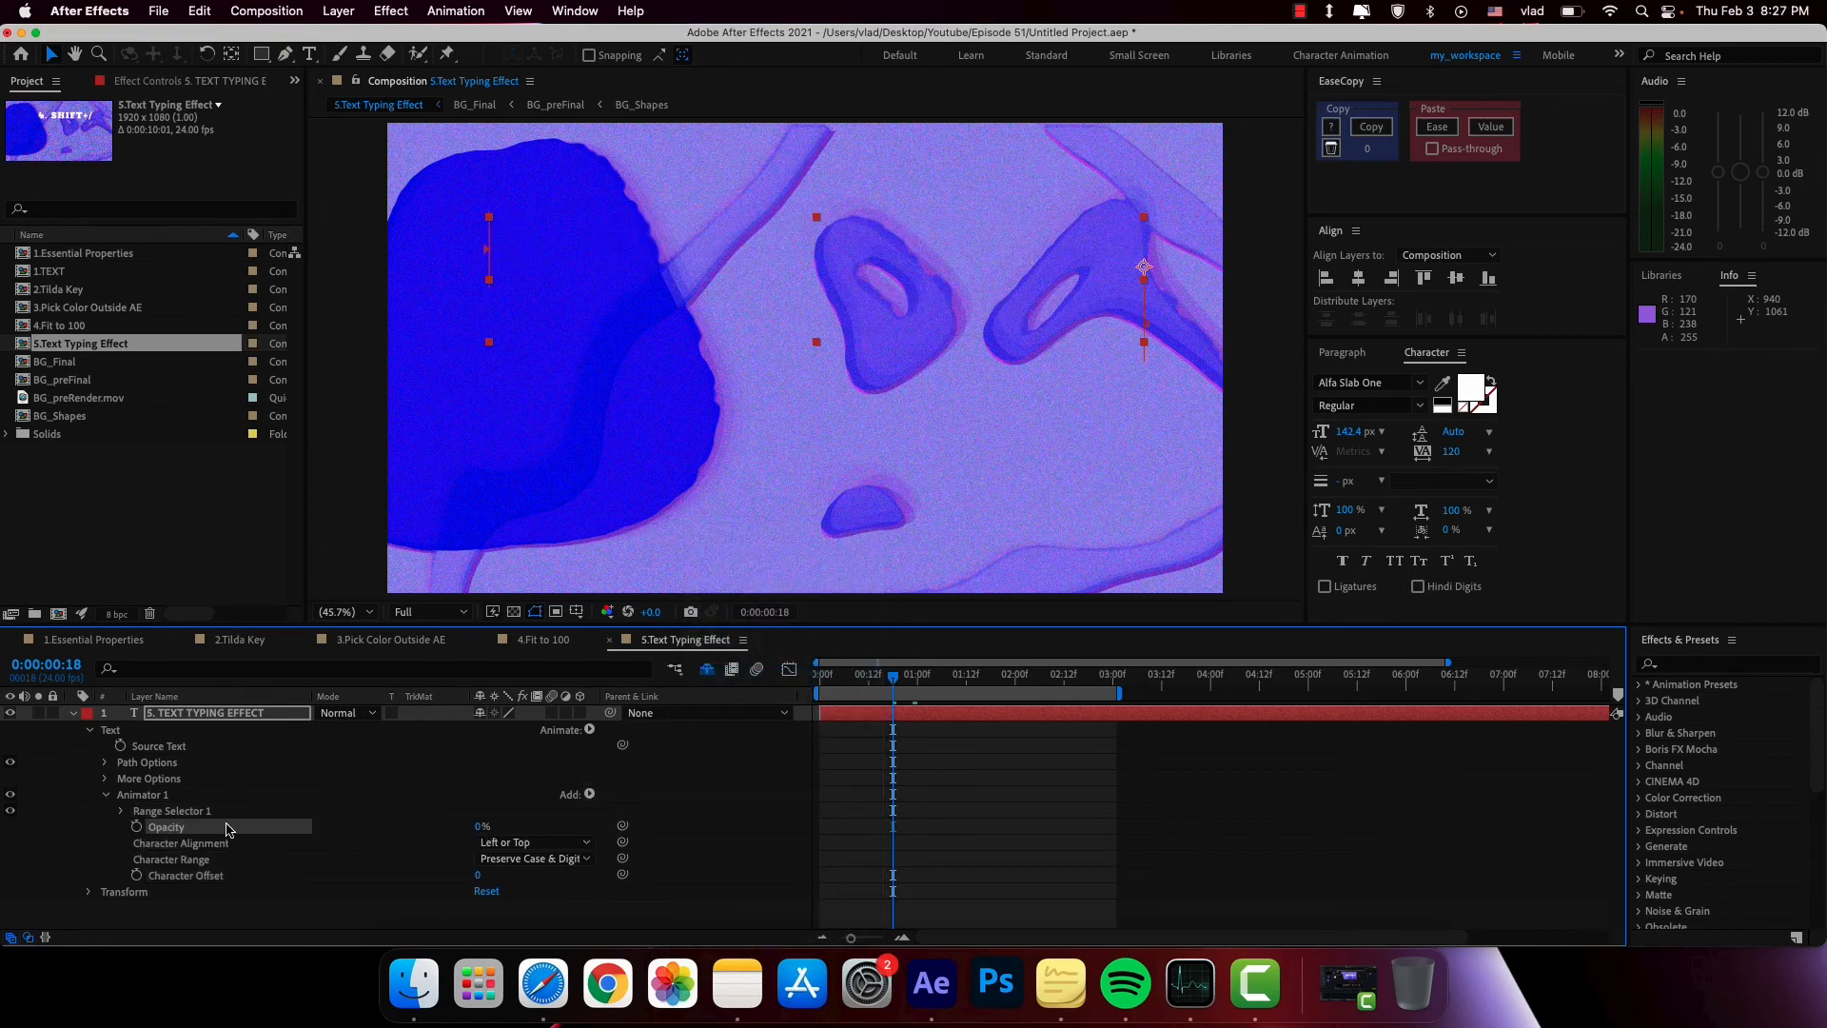
# - Expand Range Selector 1 and its Advanced options on the text animator
pyautogui.click(122, 811)
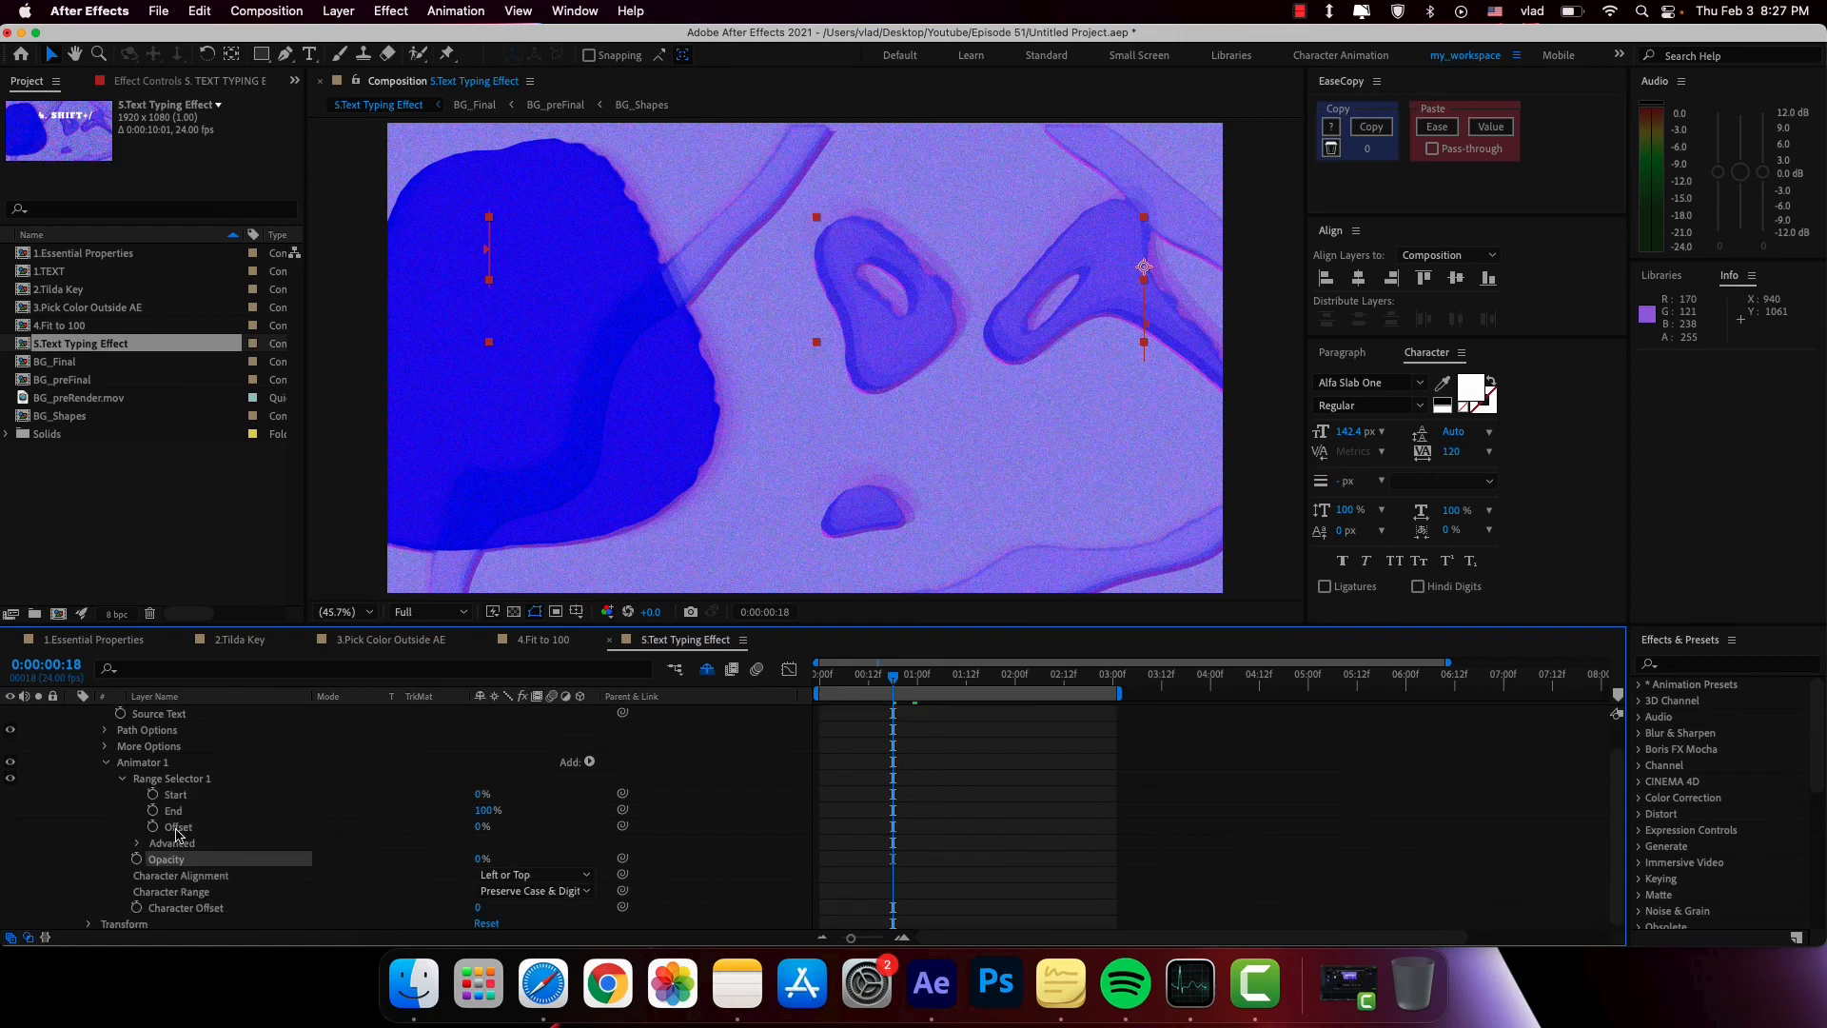
pyautogui.click(137, 843)
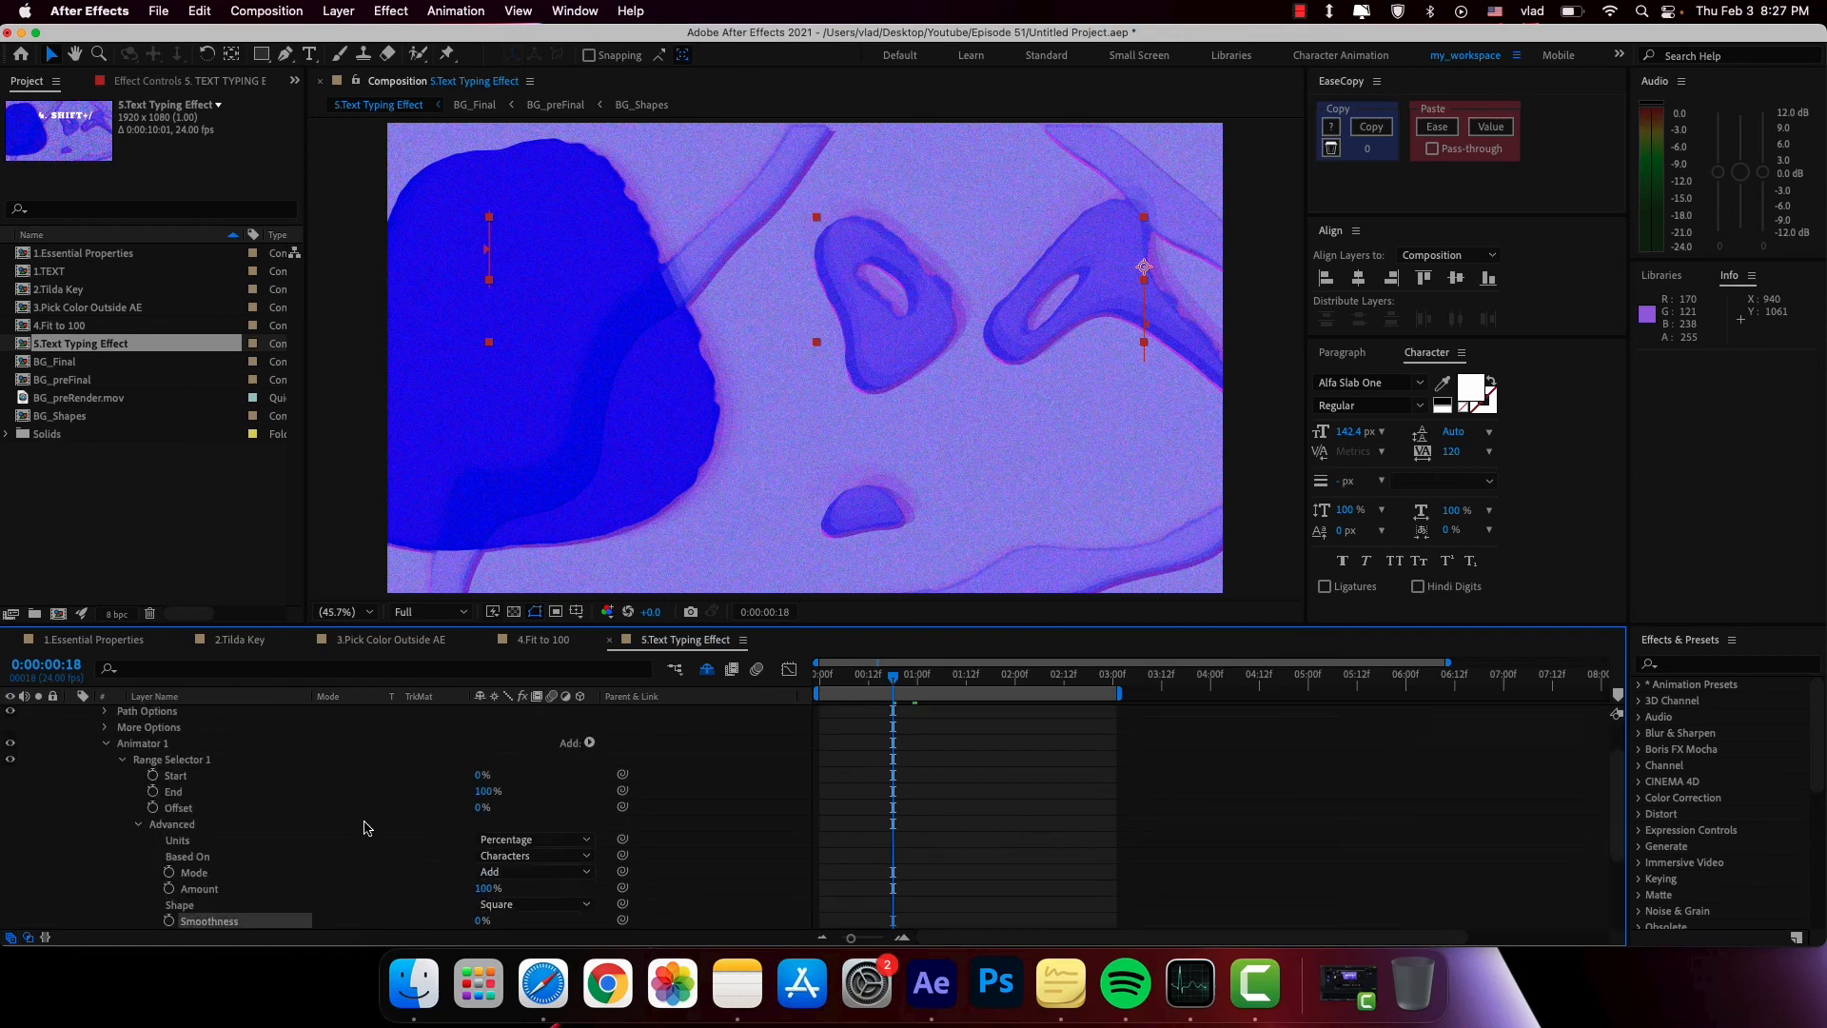
pyautogui.click(192, 774)
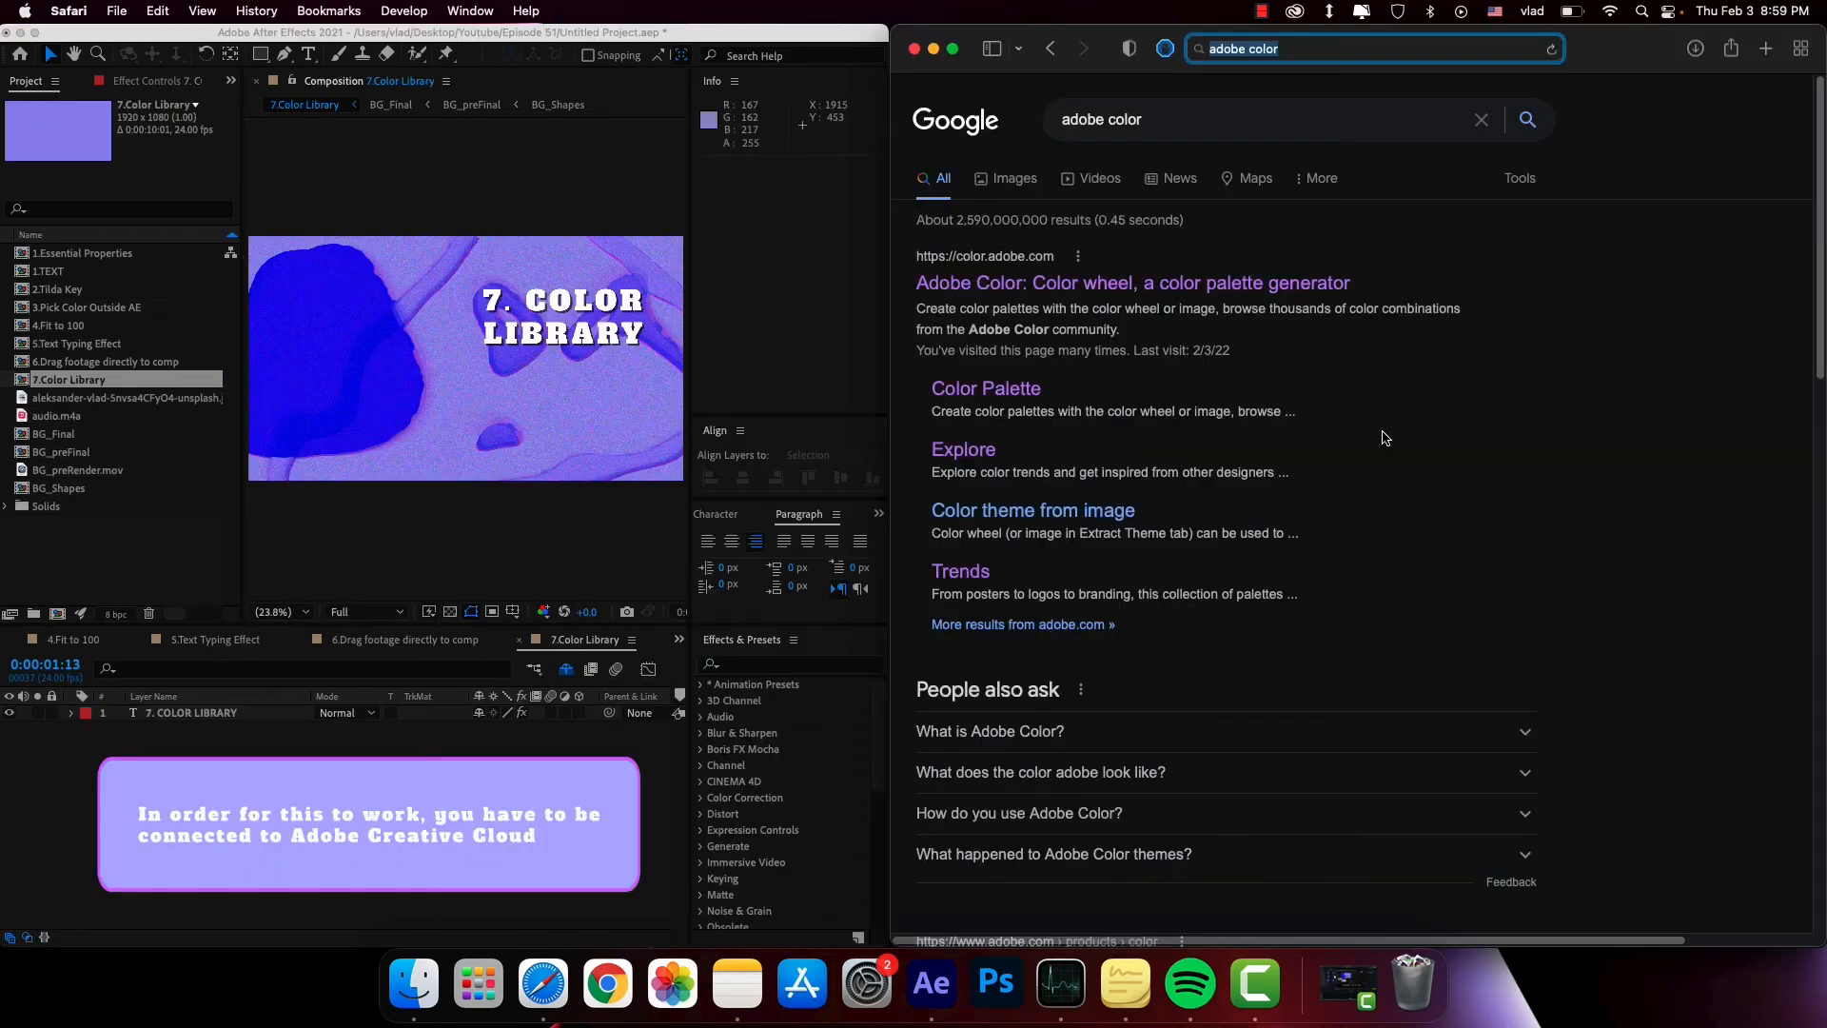
pyautogui.moveTo(1403, 391)
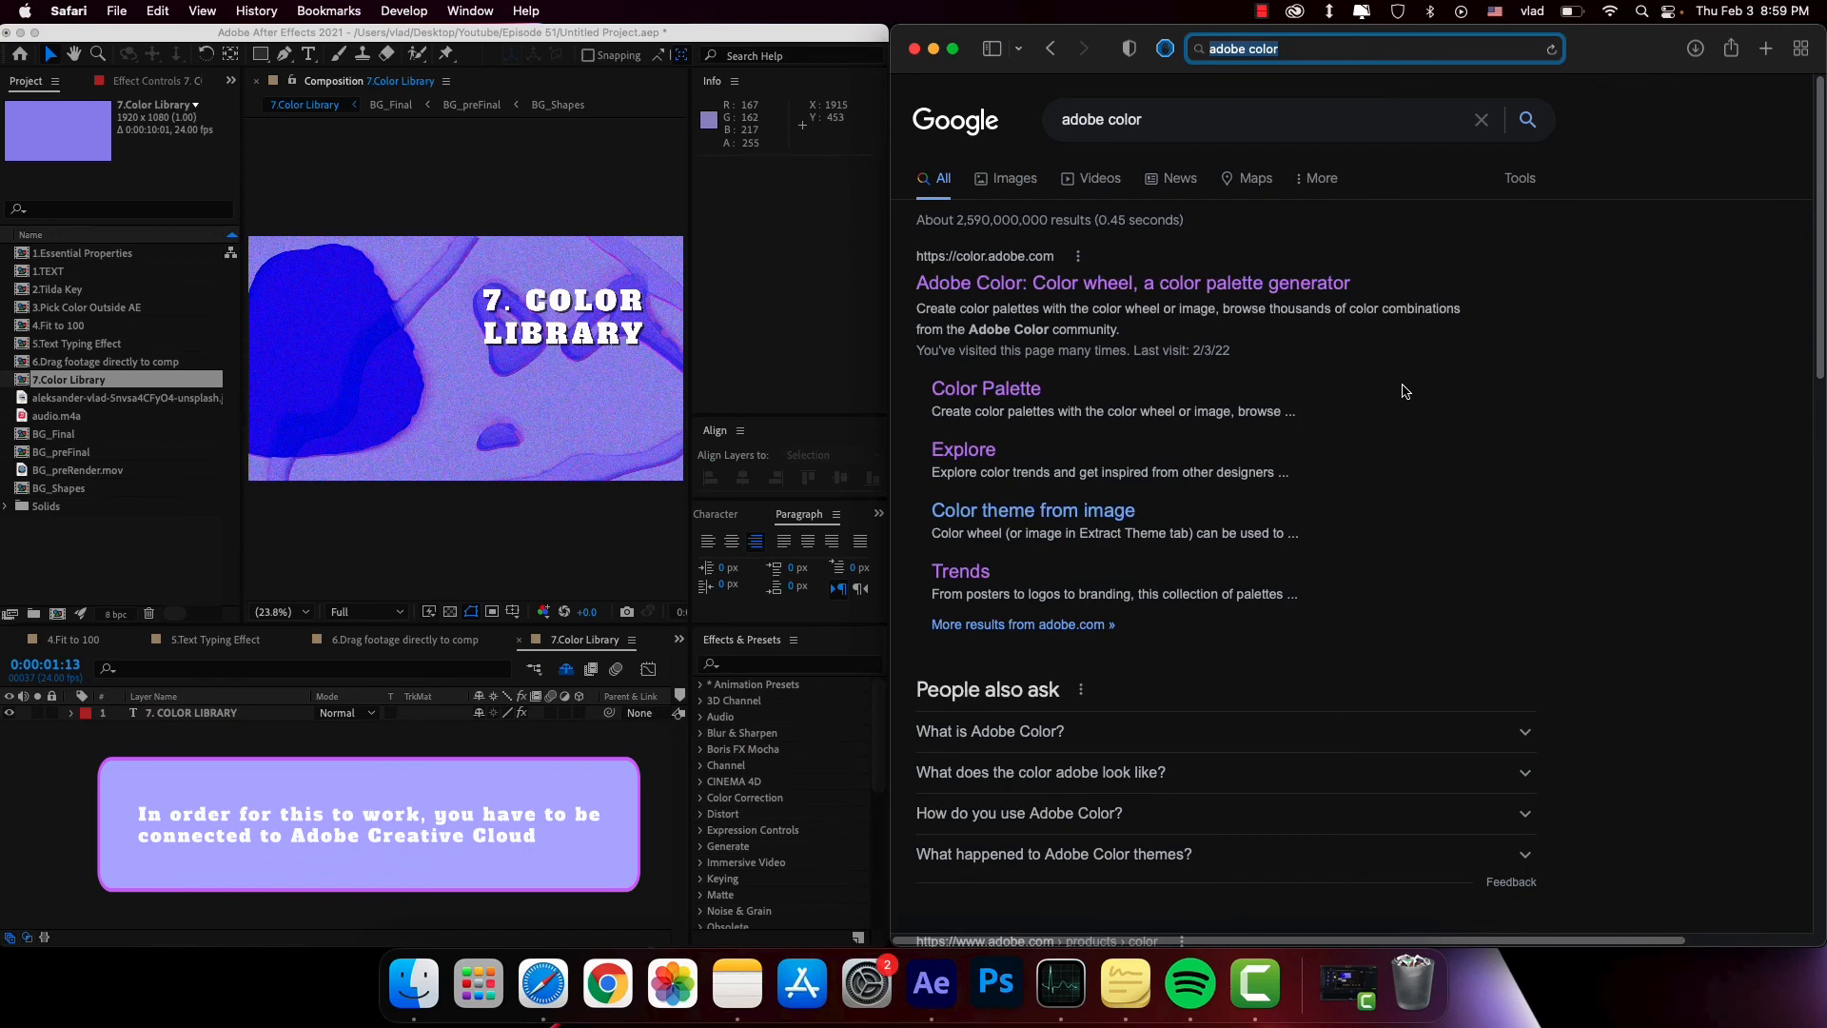
pyautogui.moveTo(1115, 284)
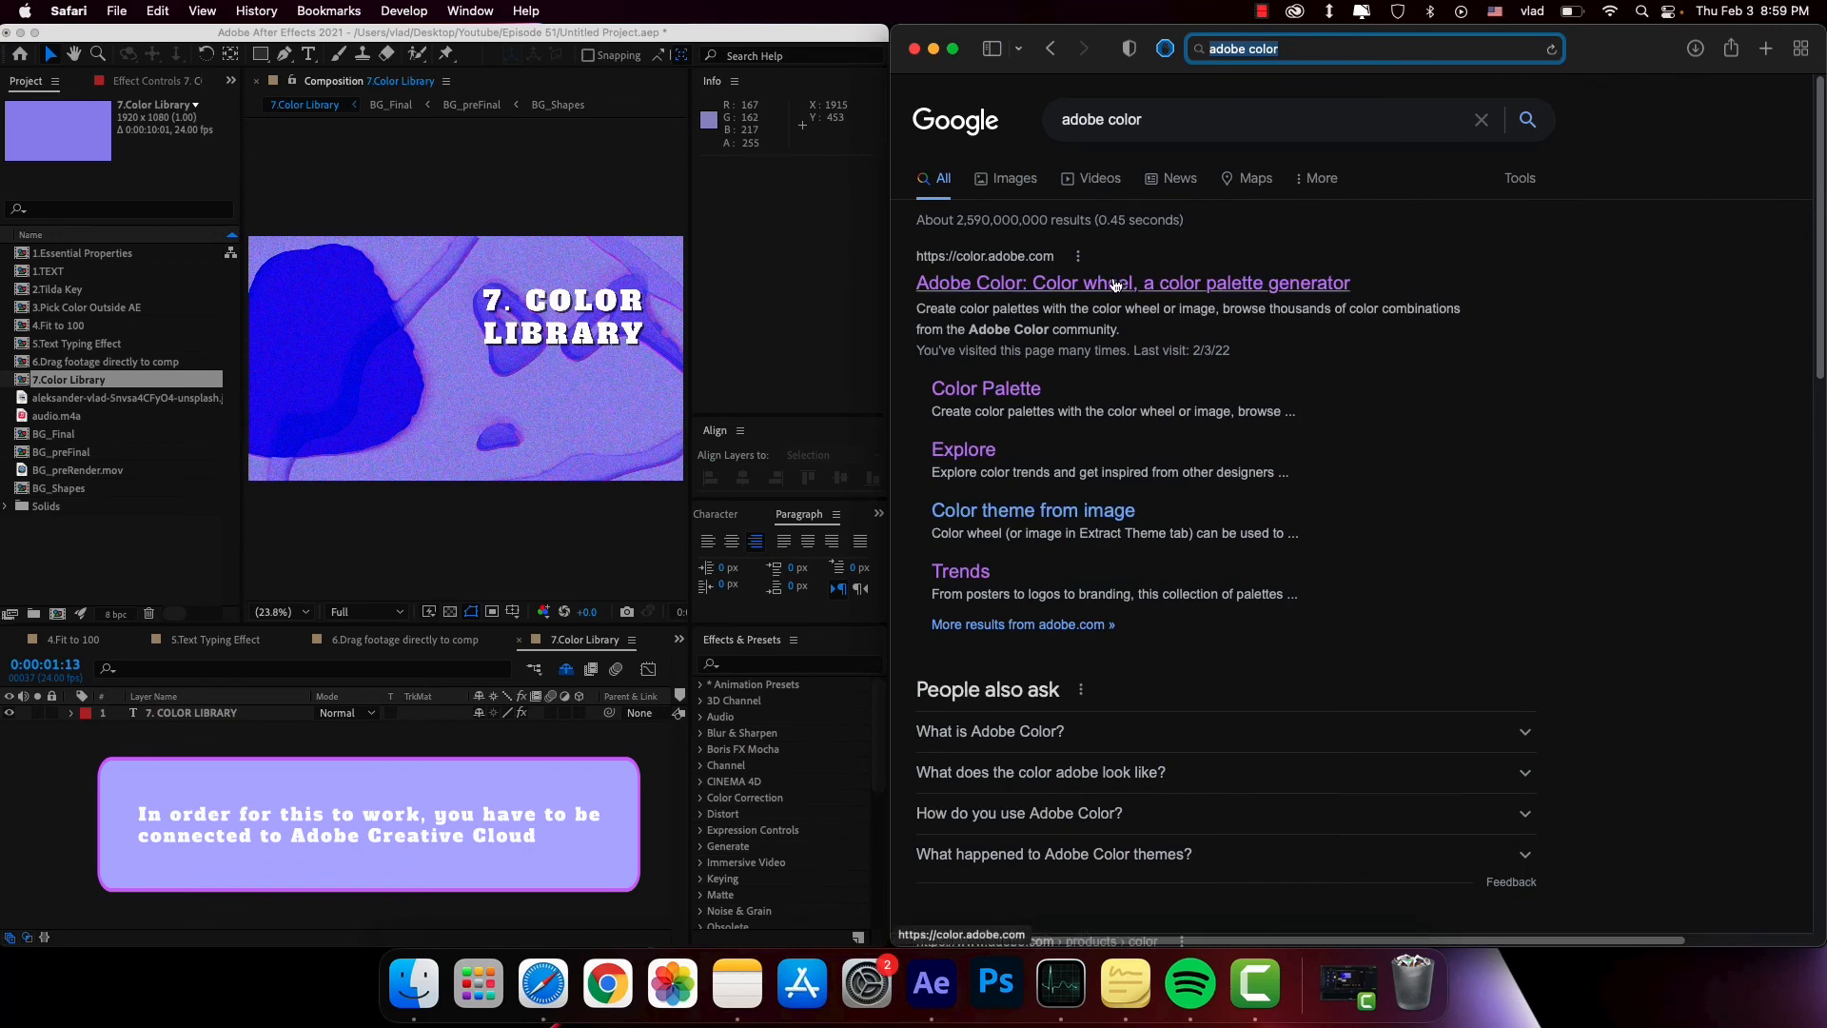
# - Add the Fashion colour theme from Adobe Color Trends to the Eu library, then return to After Effects
pyautogui.click(1130, 281)
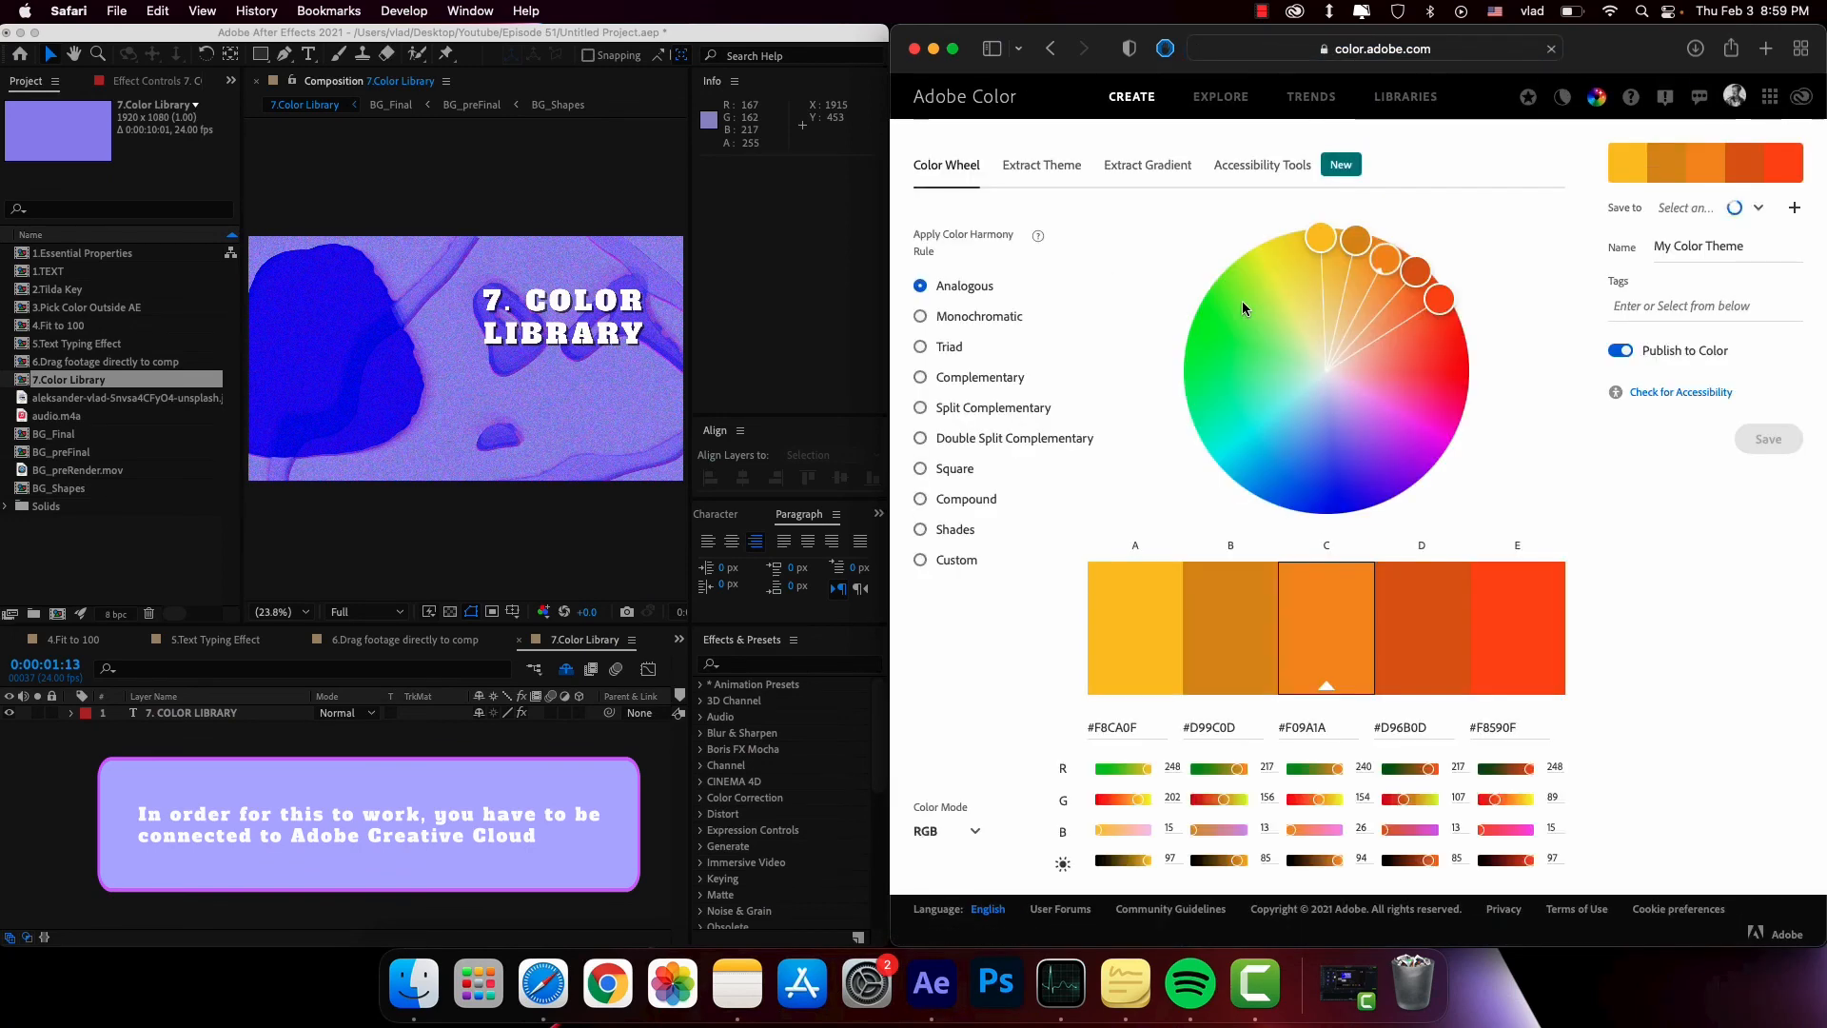
pyautogui.click(1684, 207)
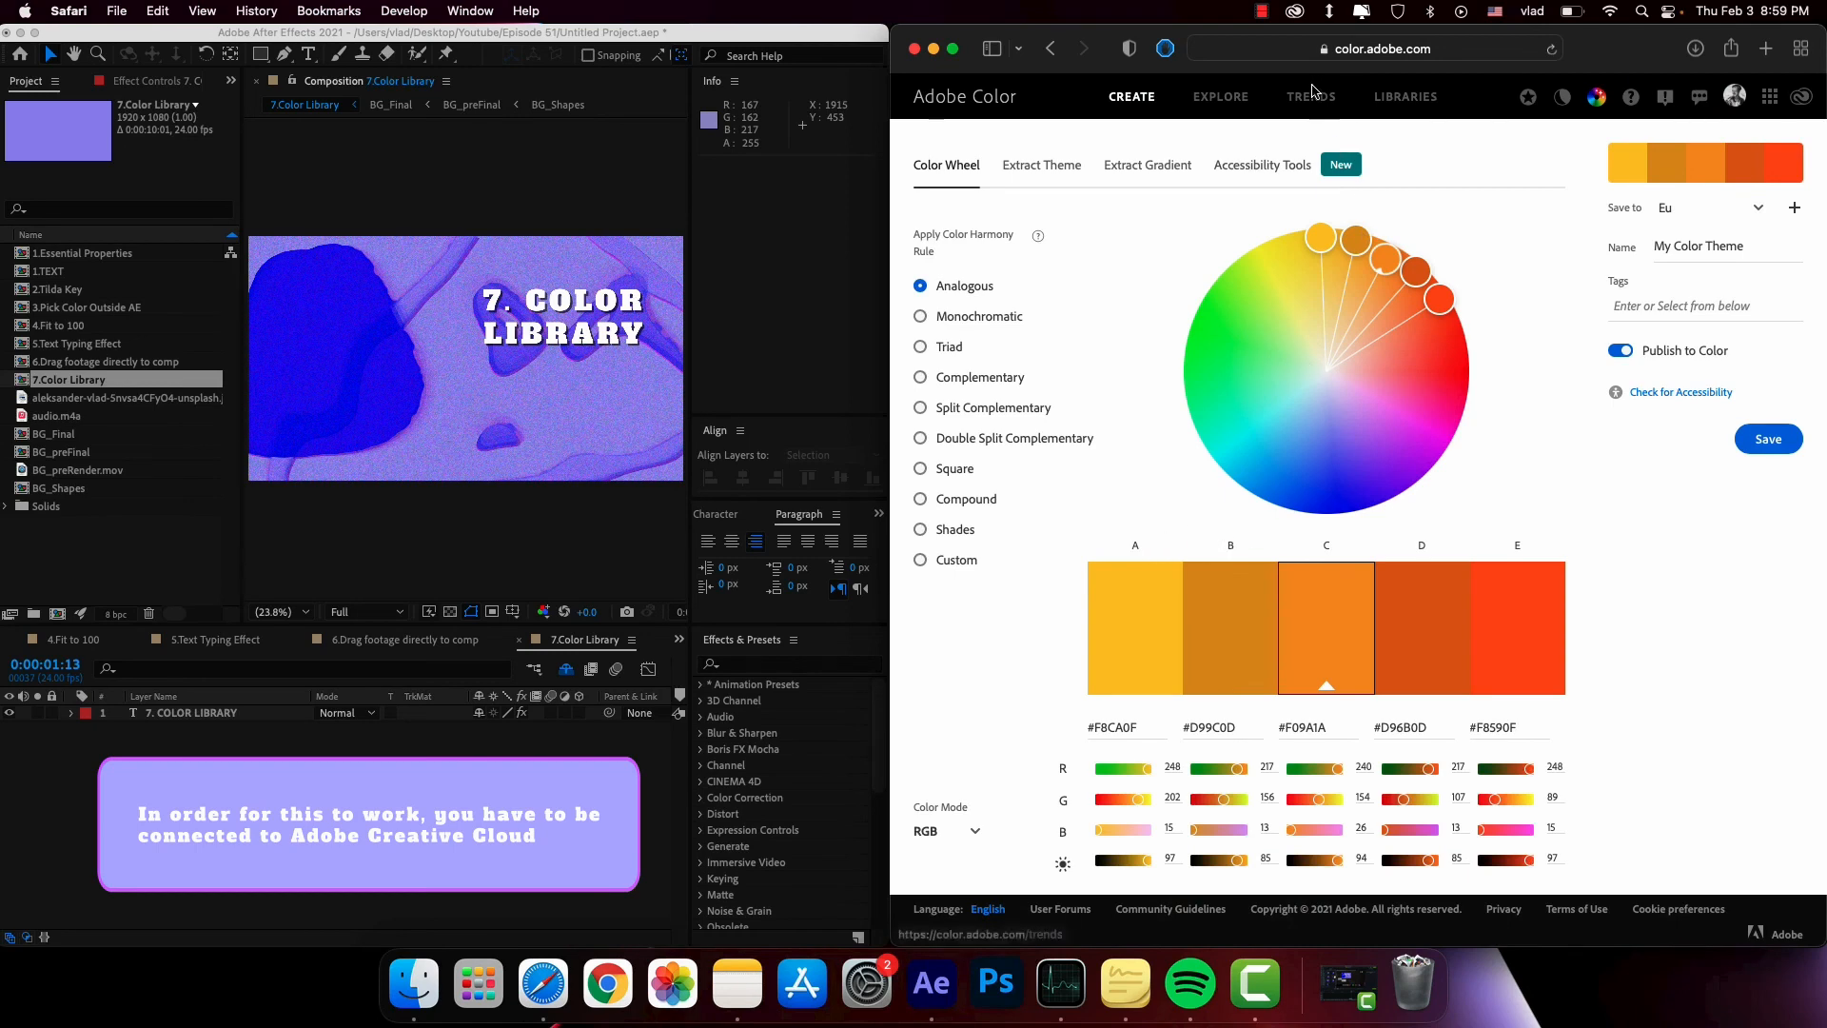
pyautogui.click(1310, 95)
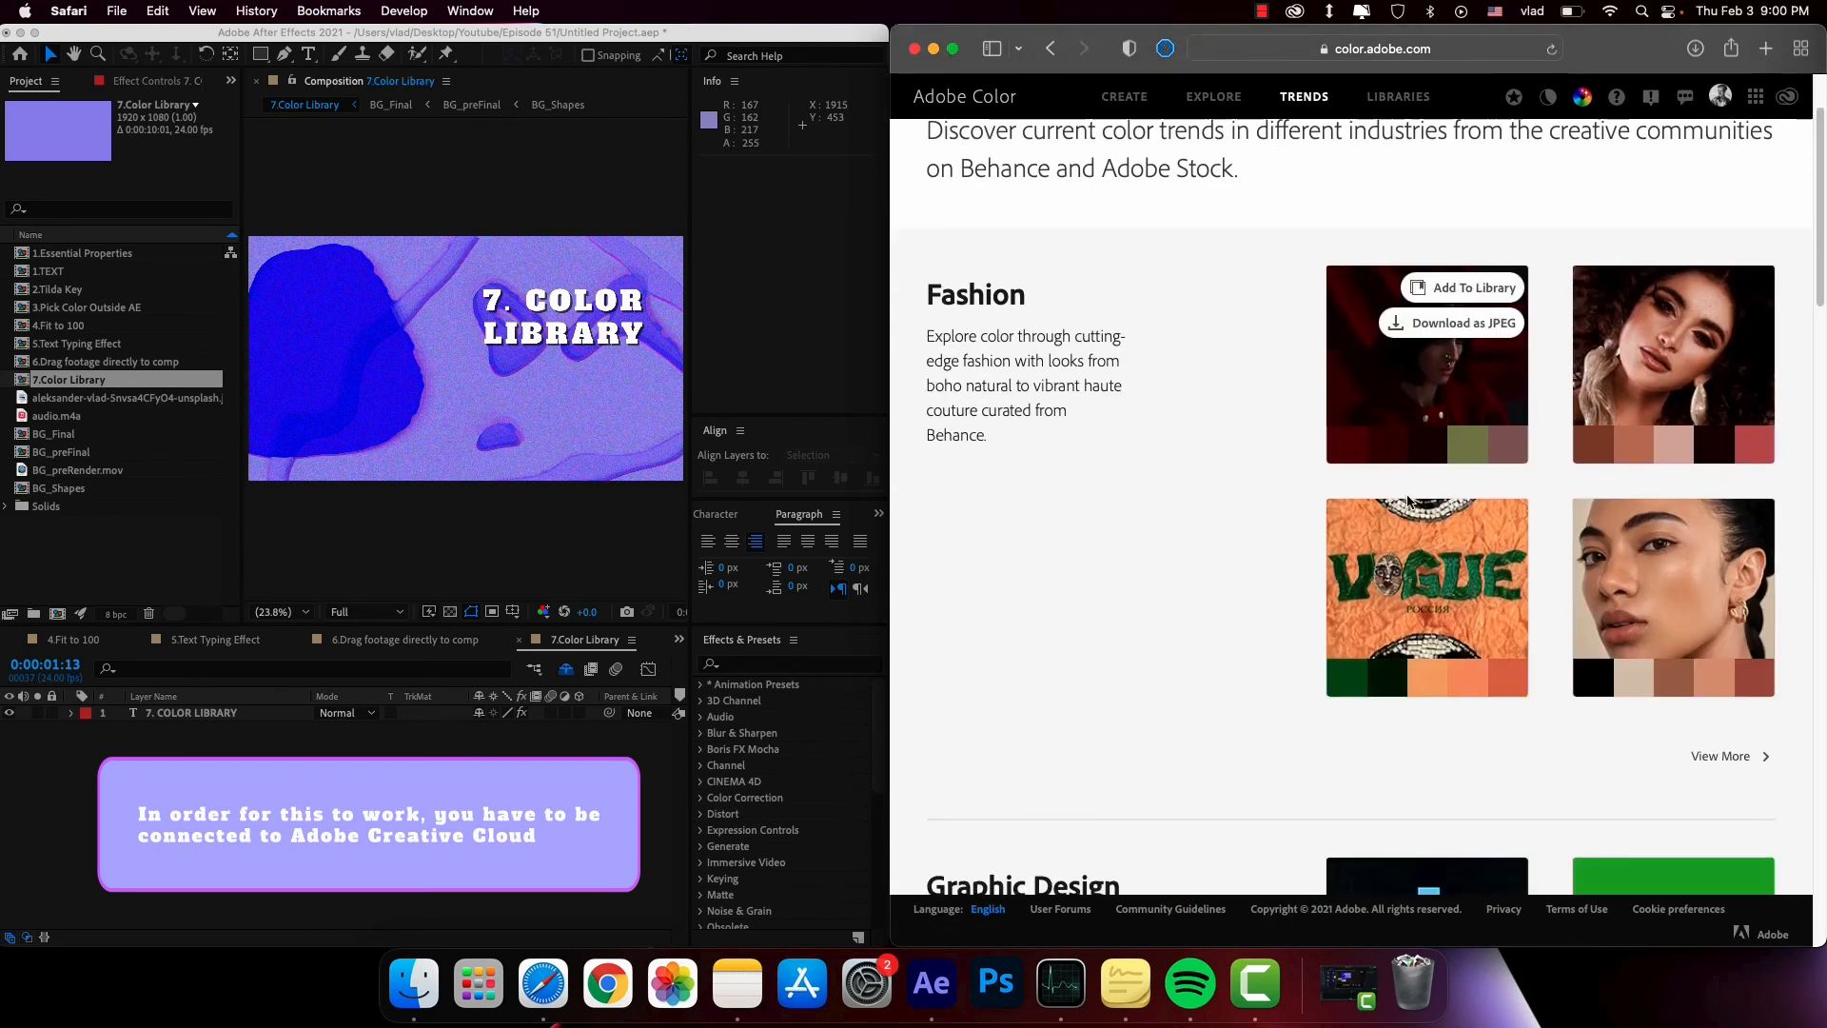
pyautogui.click(1426, 362)
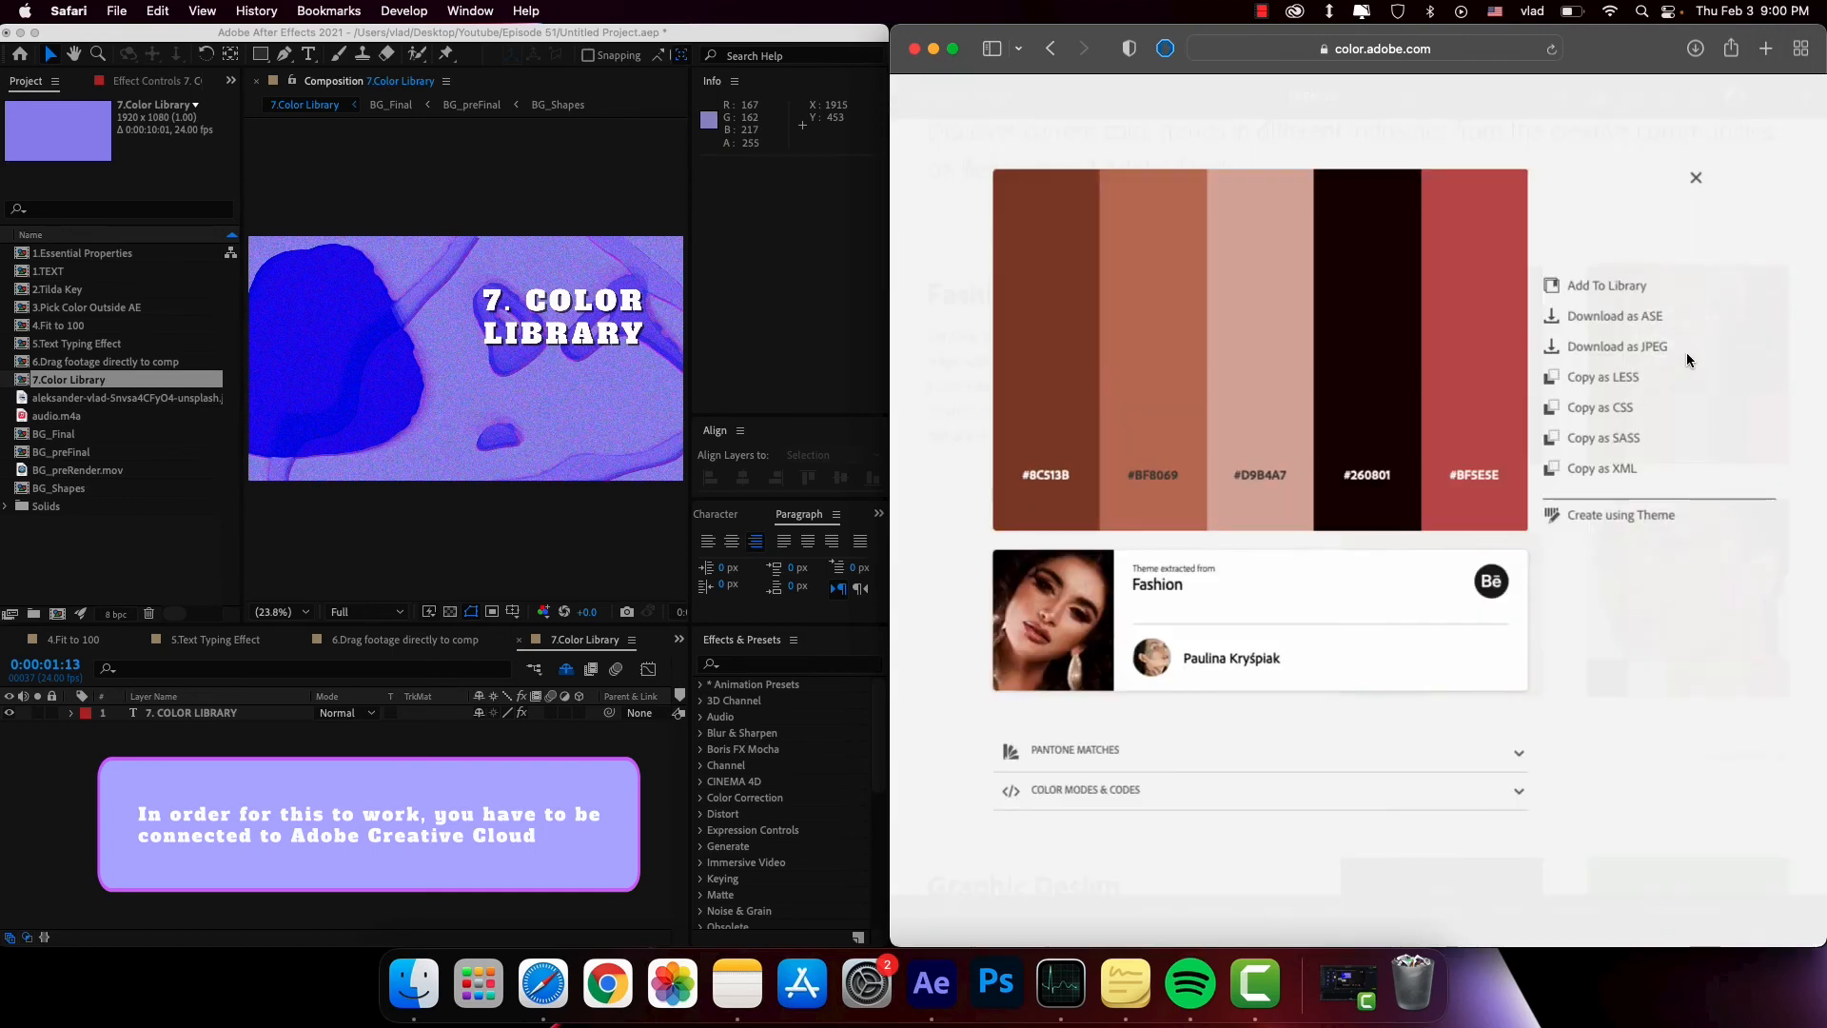
pyautogui.moveTo(1607, 292)
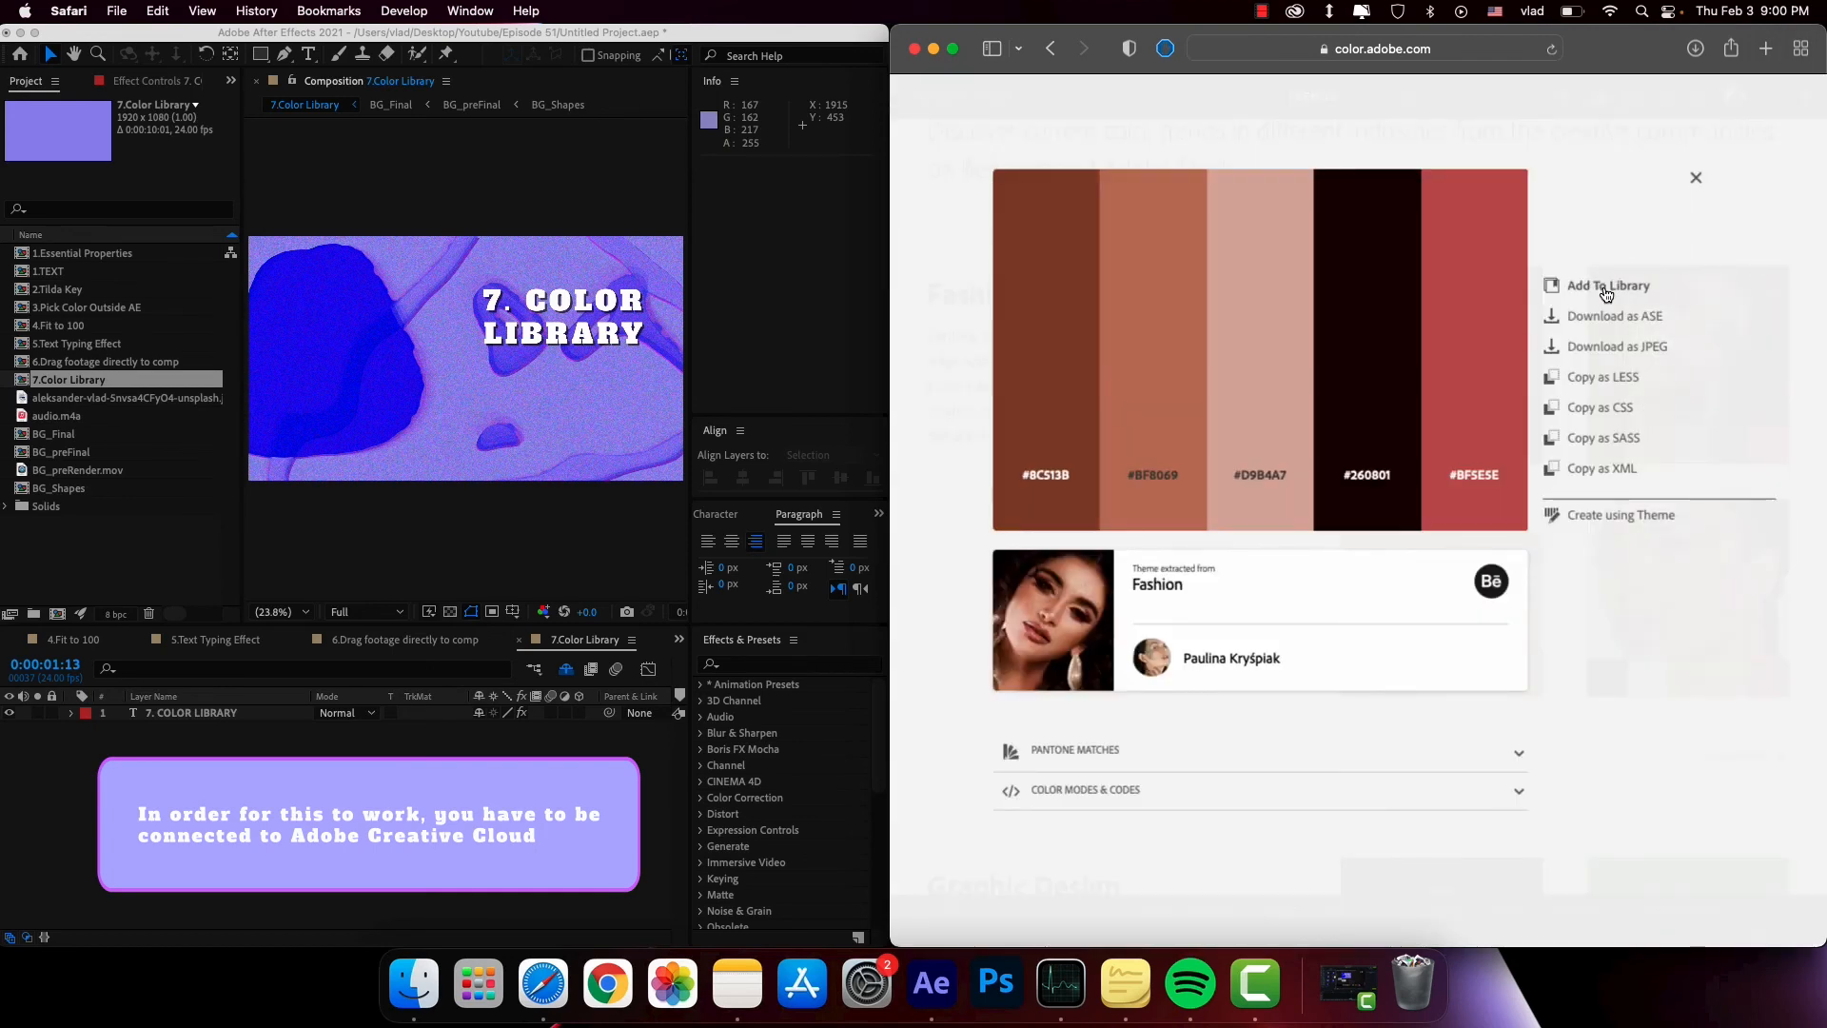
pyautogui.click(1611, 284)
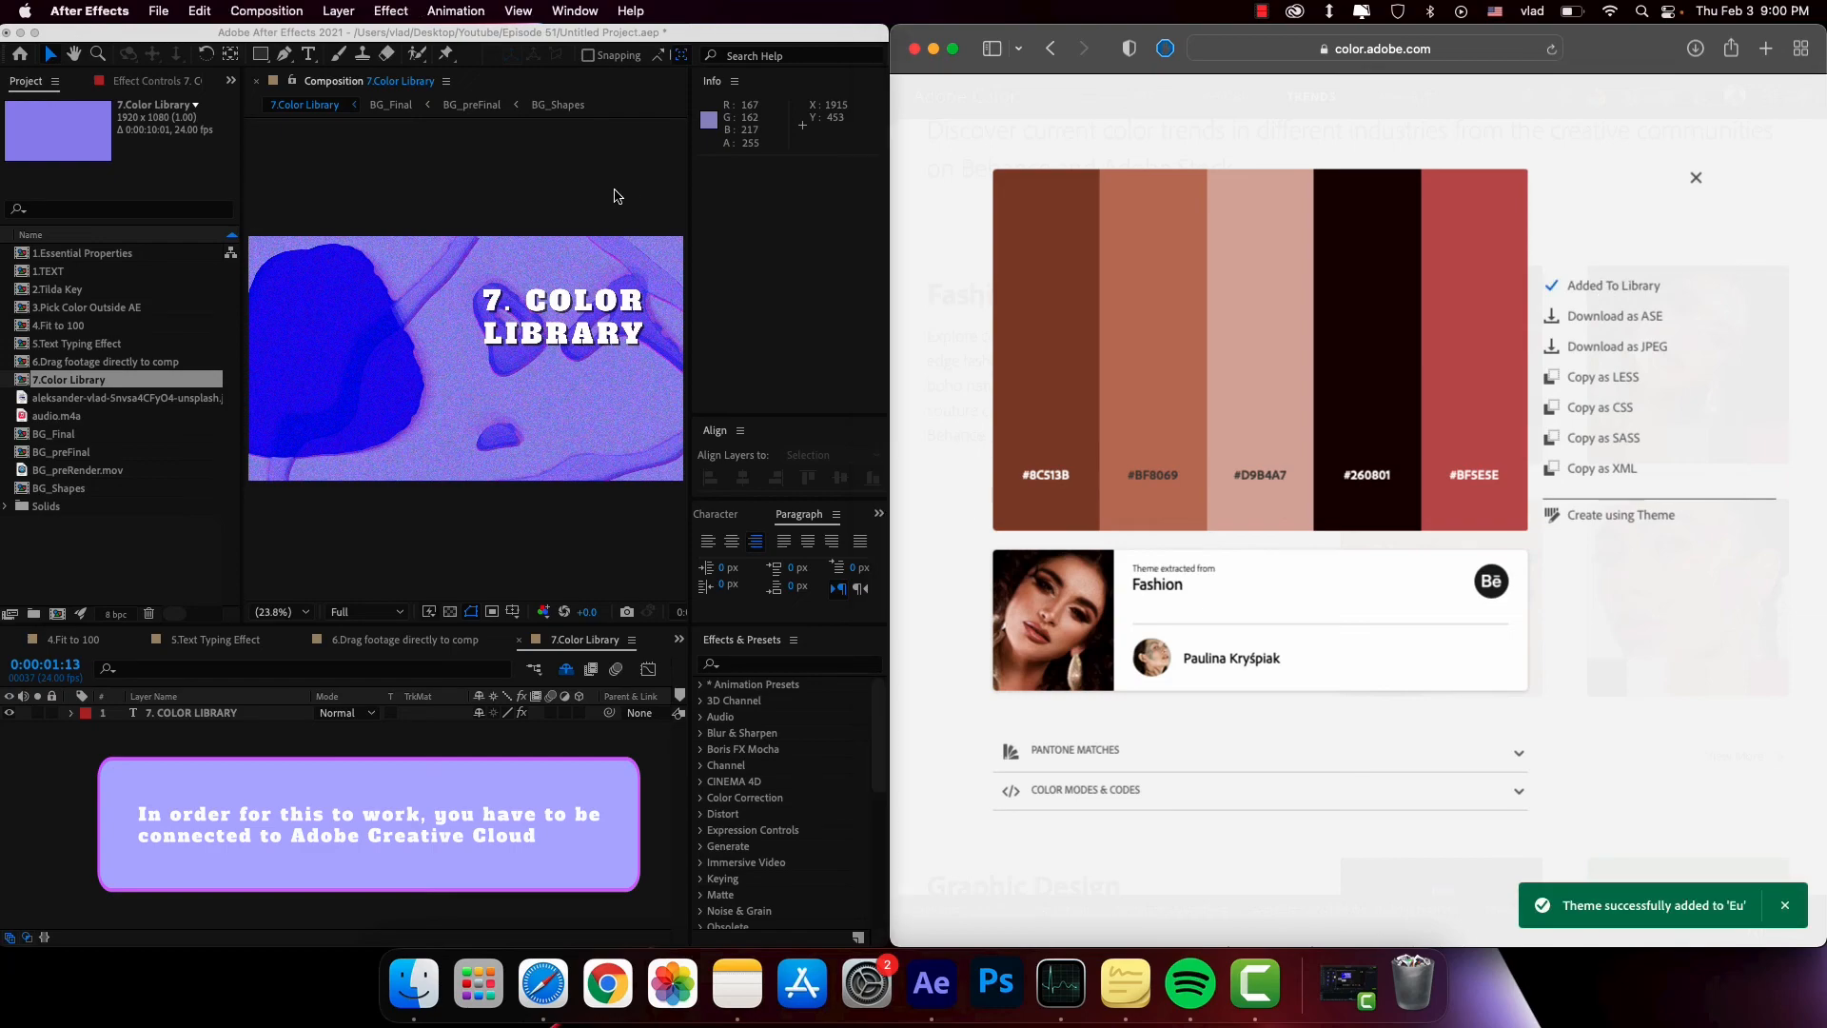
# - Show the Libraries panel and search it for 'fashion' to find the Fashion theme
pyautogui.click(573, 11)
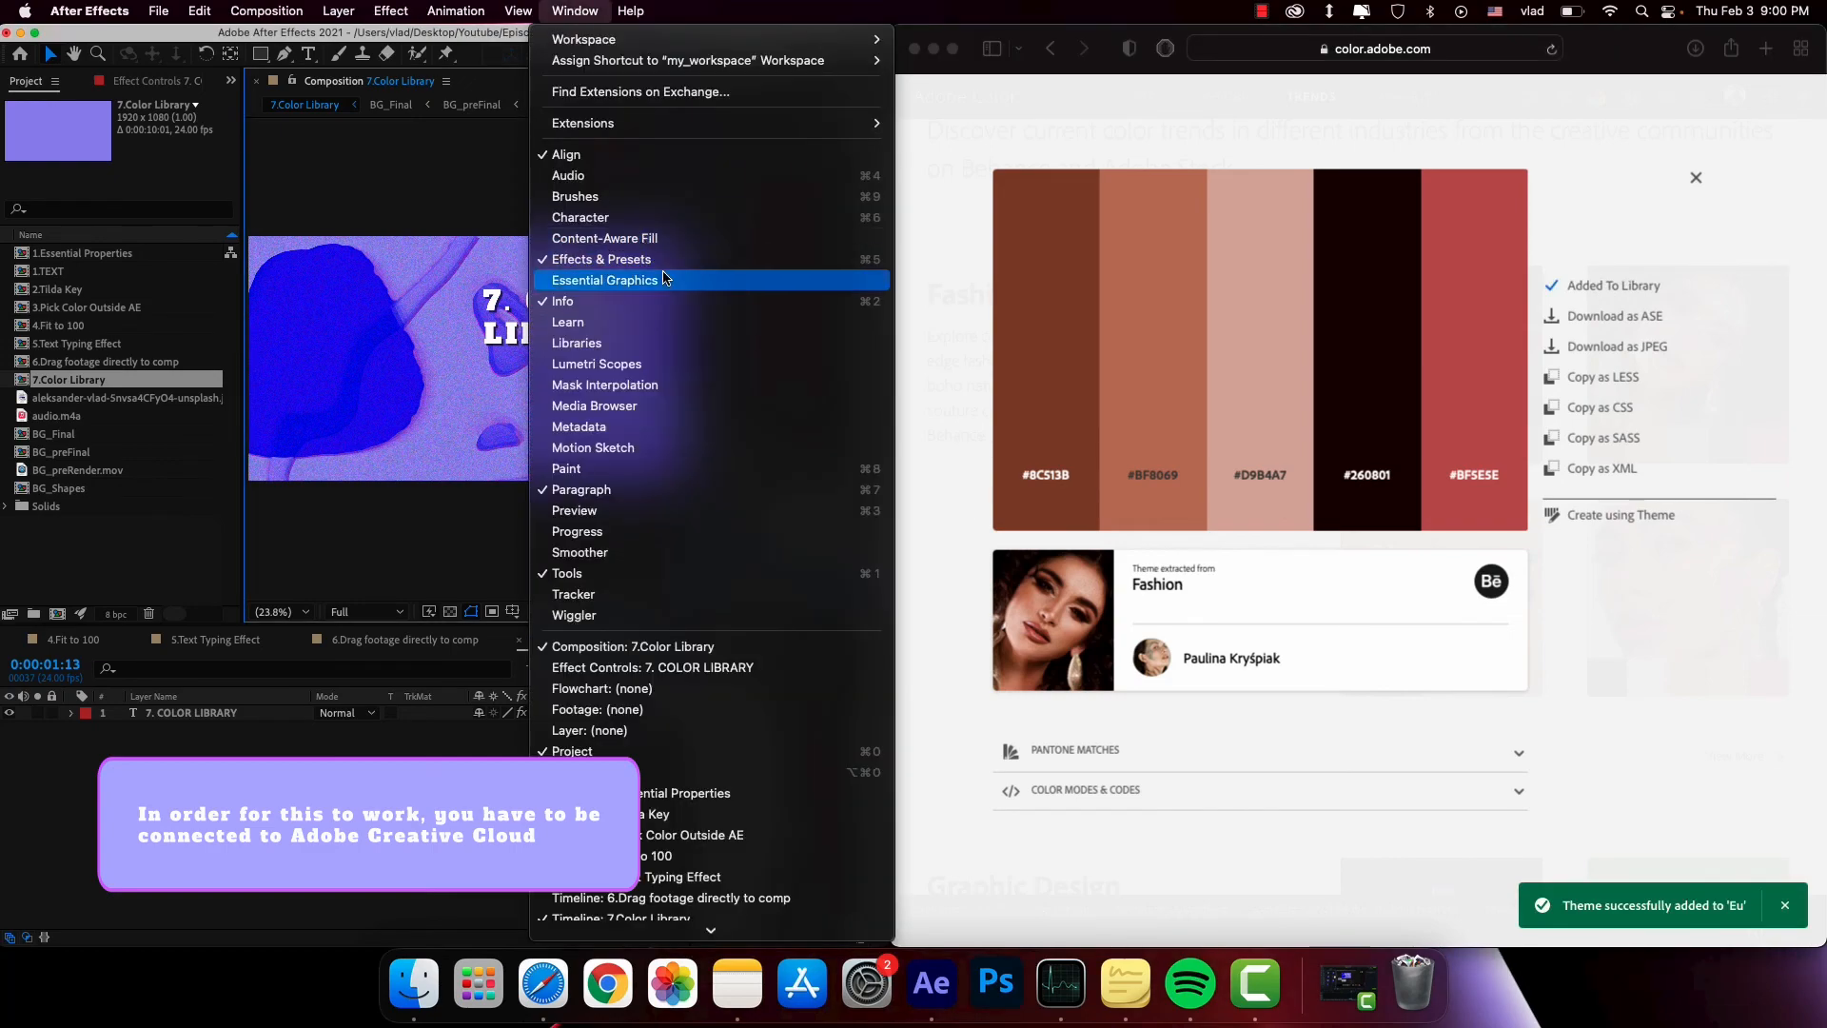
pyautogui.moveTo(653, 342)
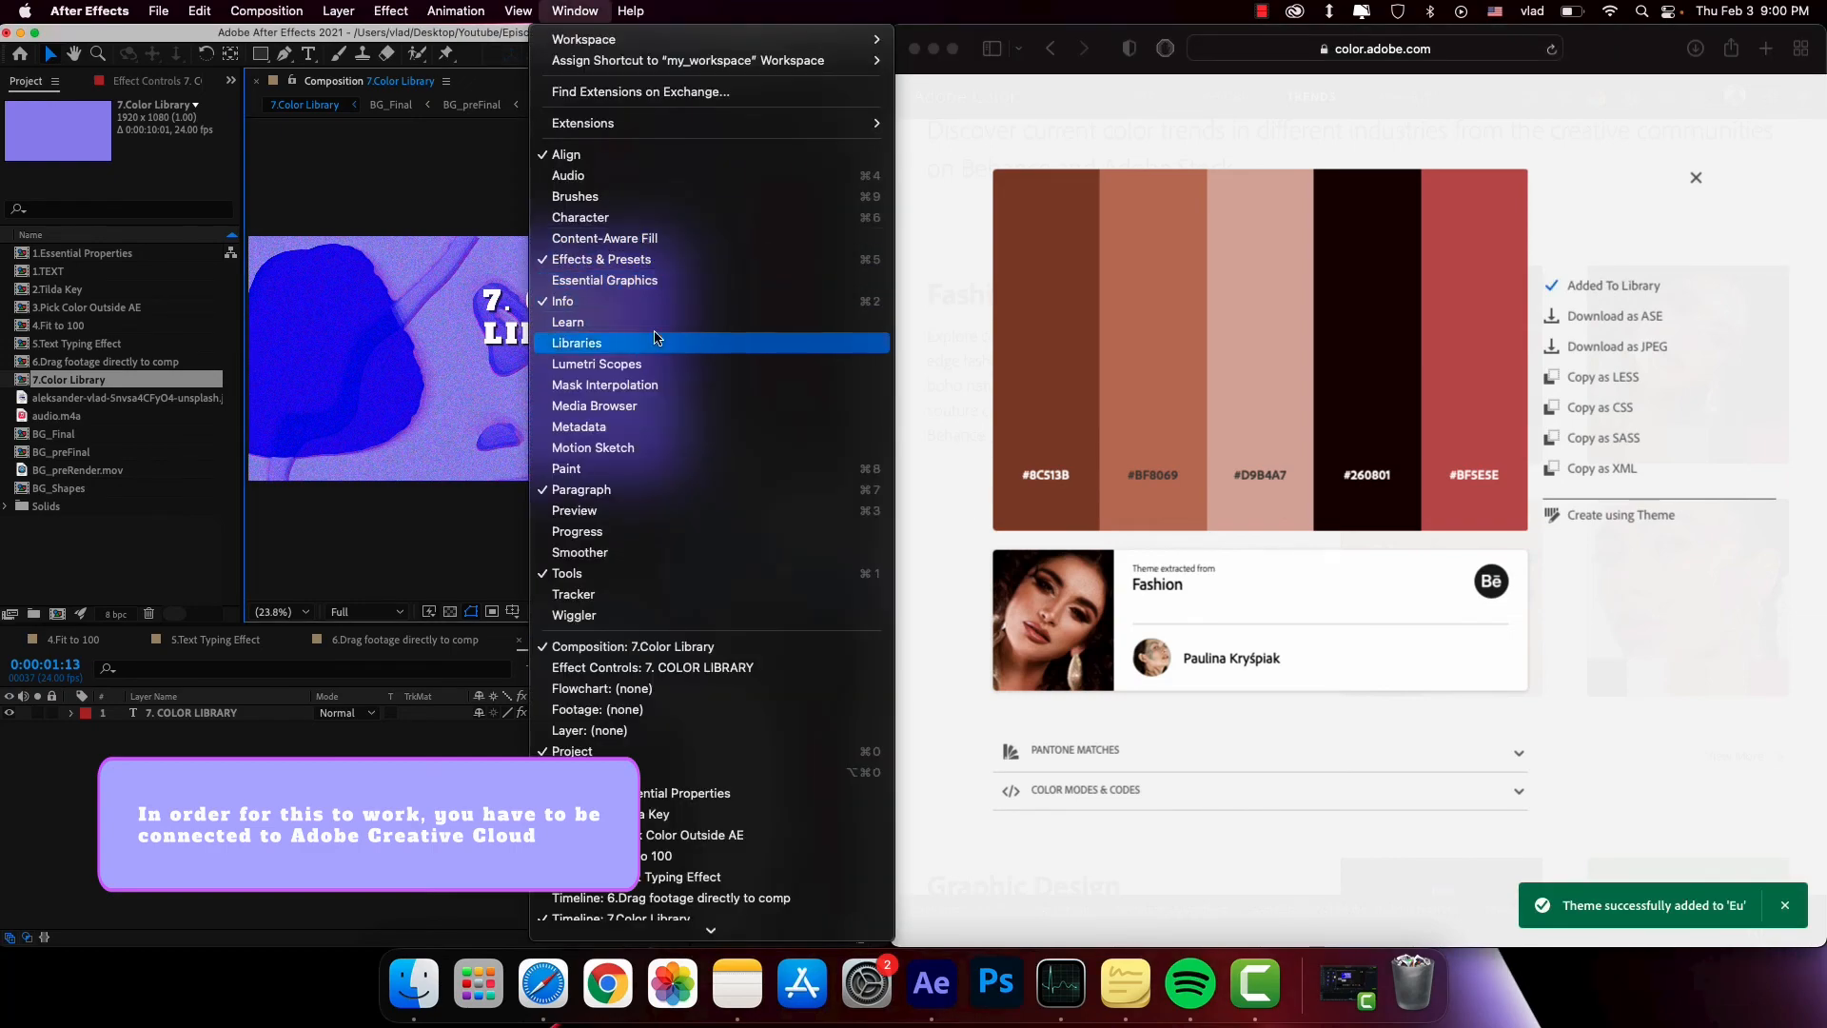
pyautogui.click(577, 342)
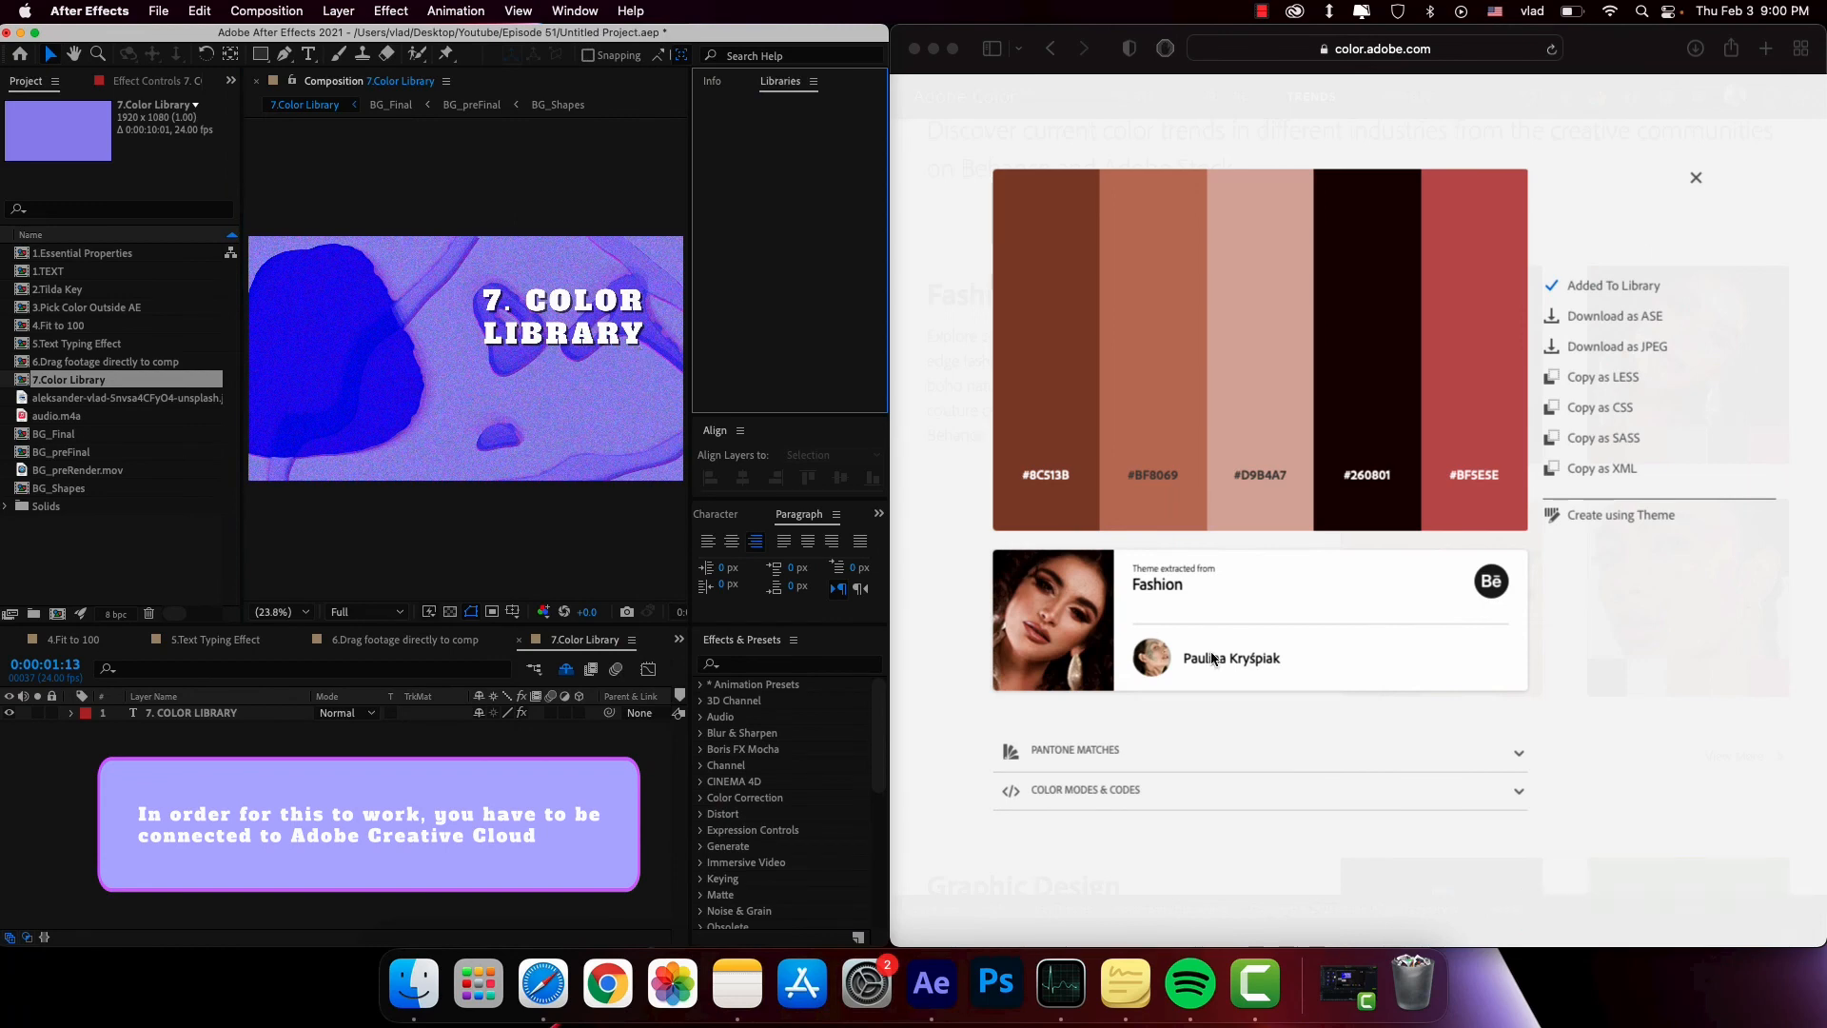
pyautogui.moveTo(834, 230)
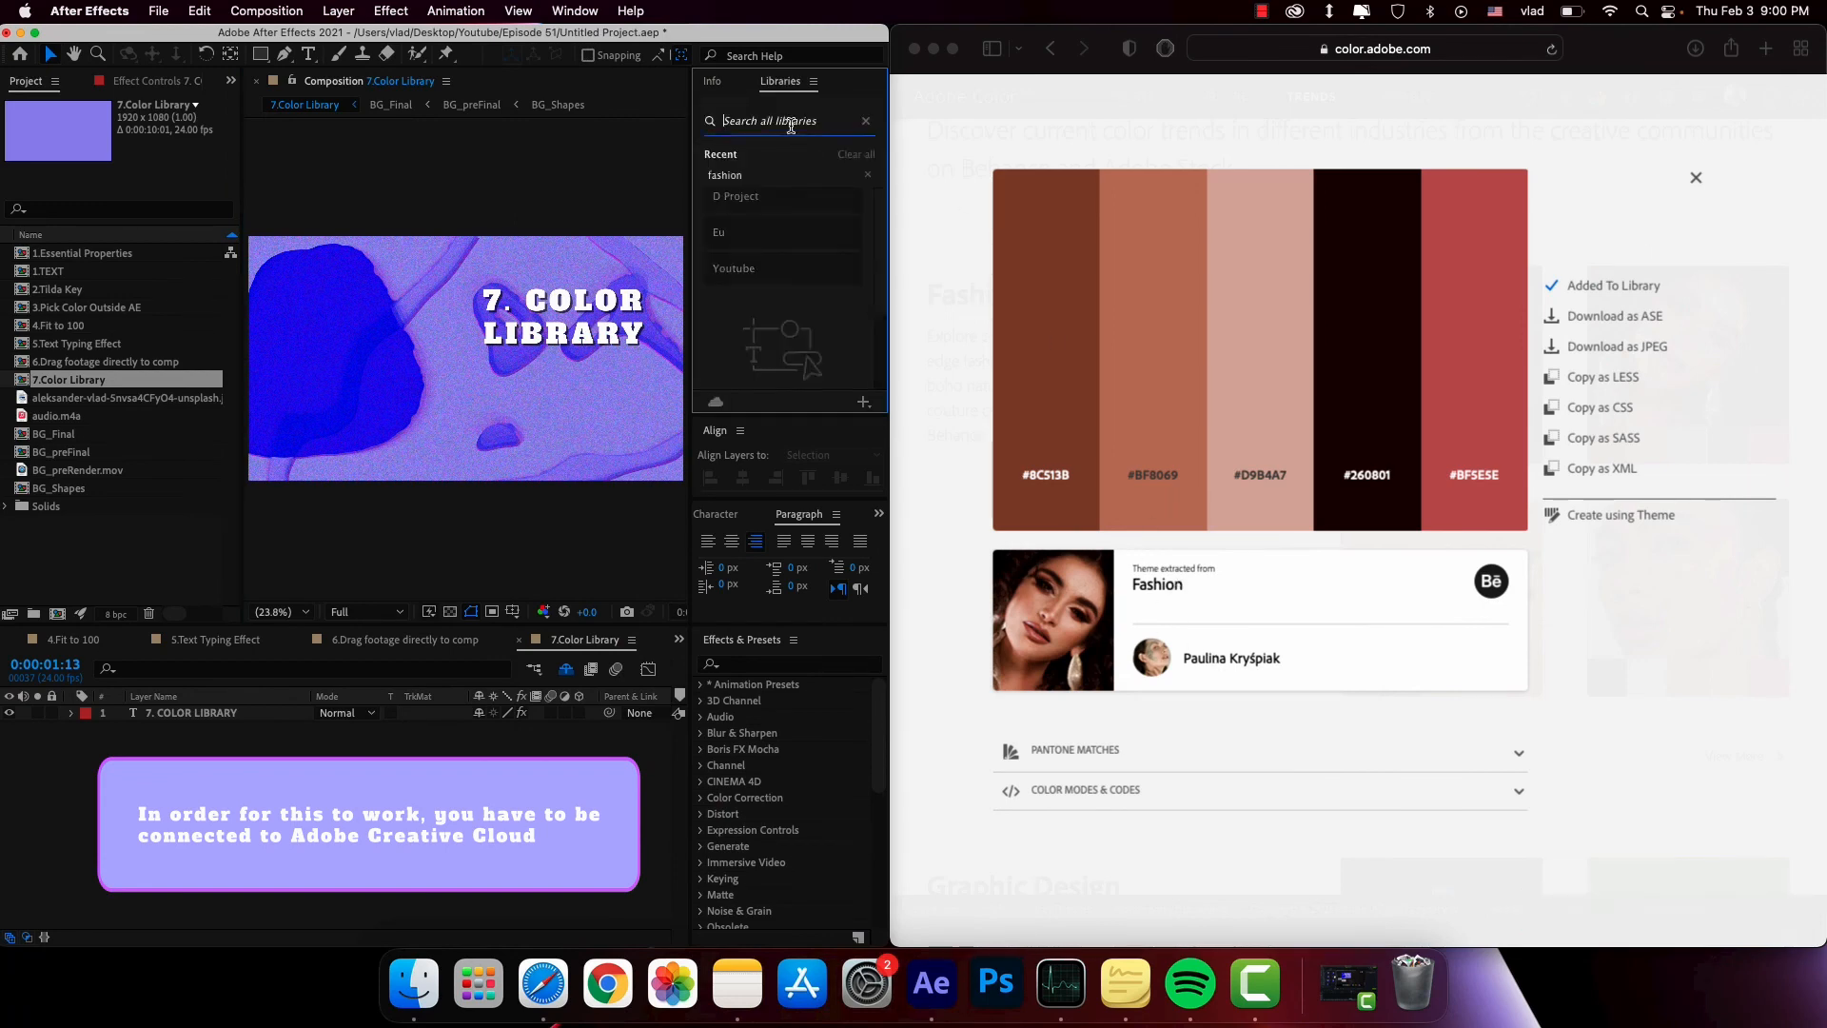
pyautogui.write('fashion')
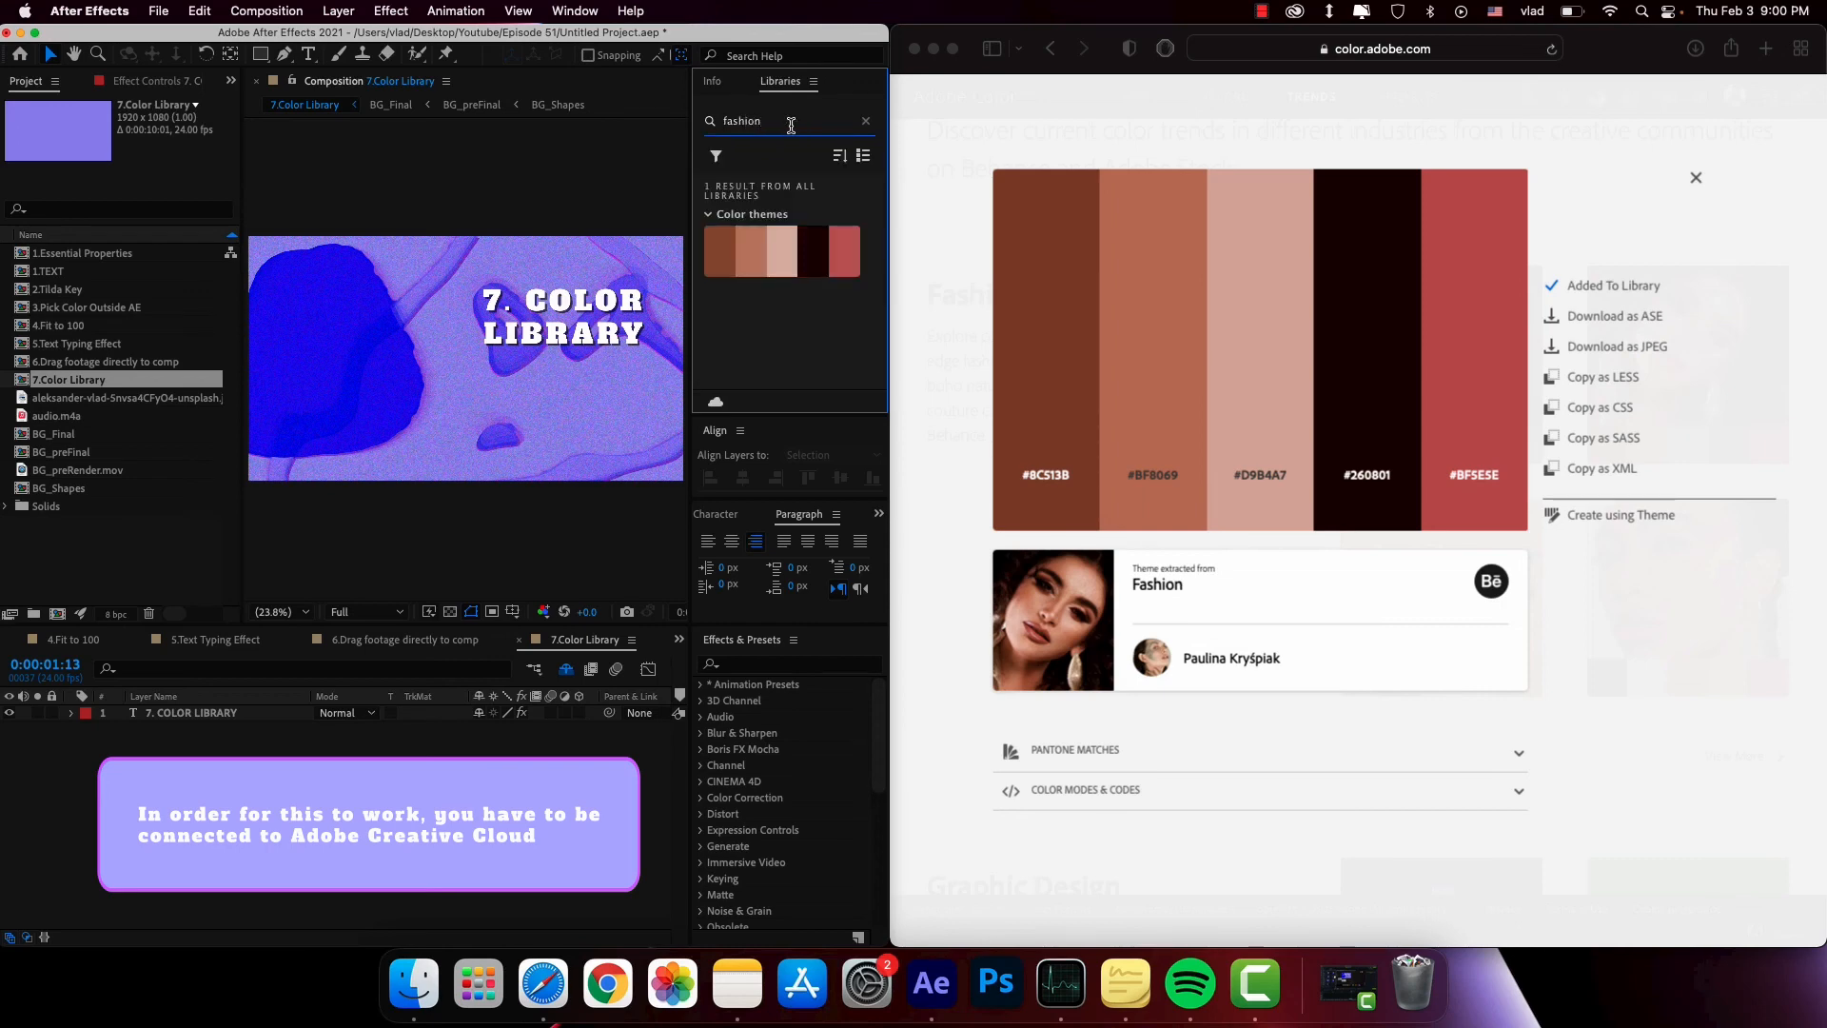
pyautogui.moveTo(801, 344)
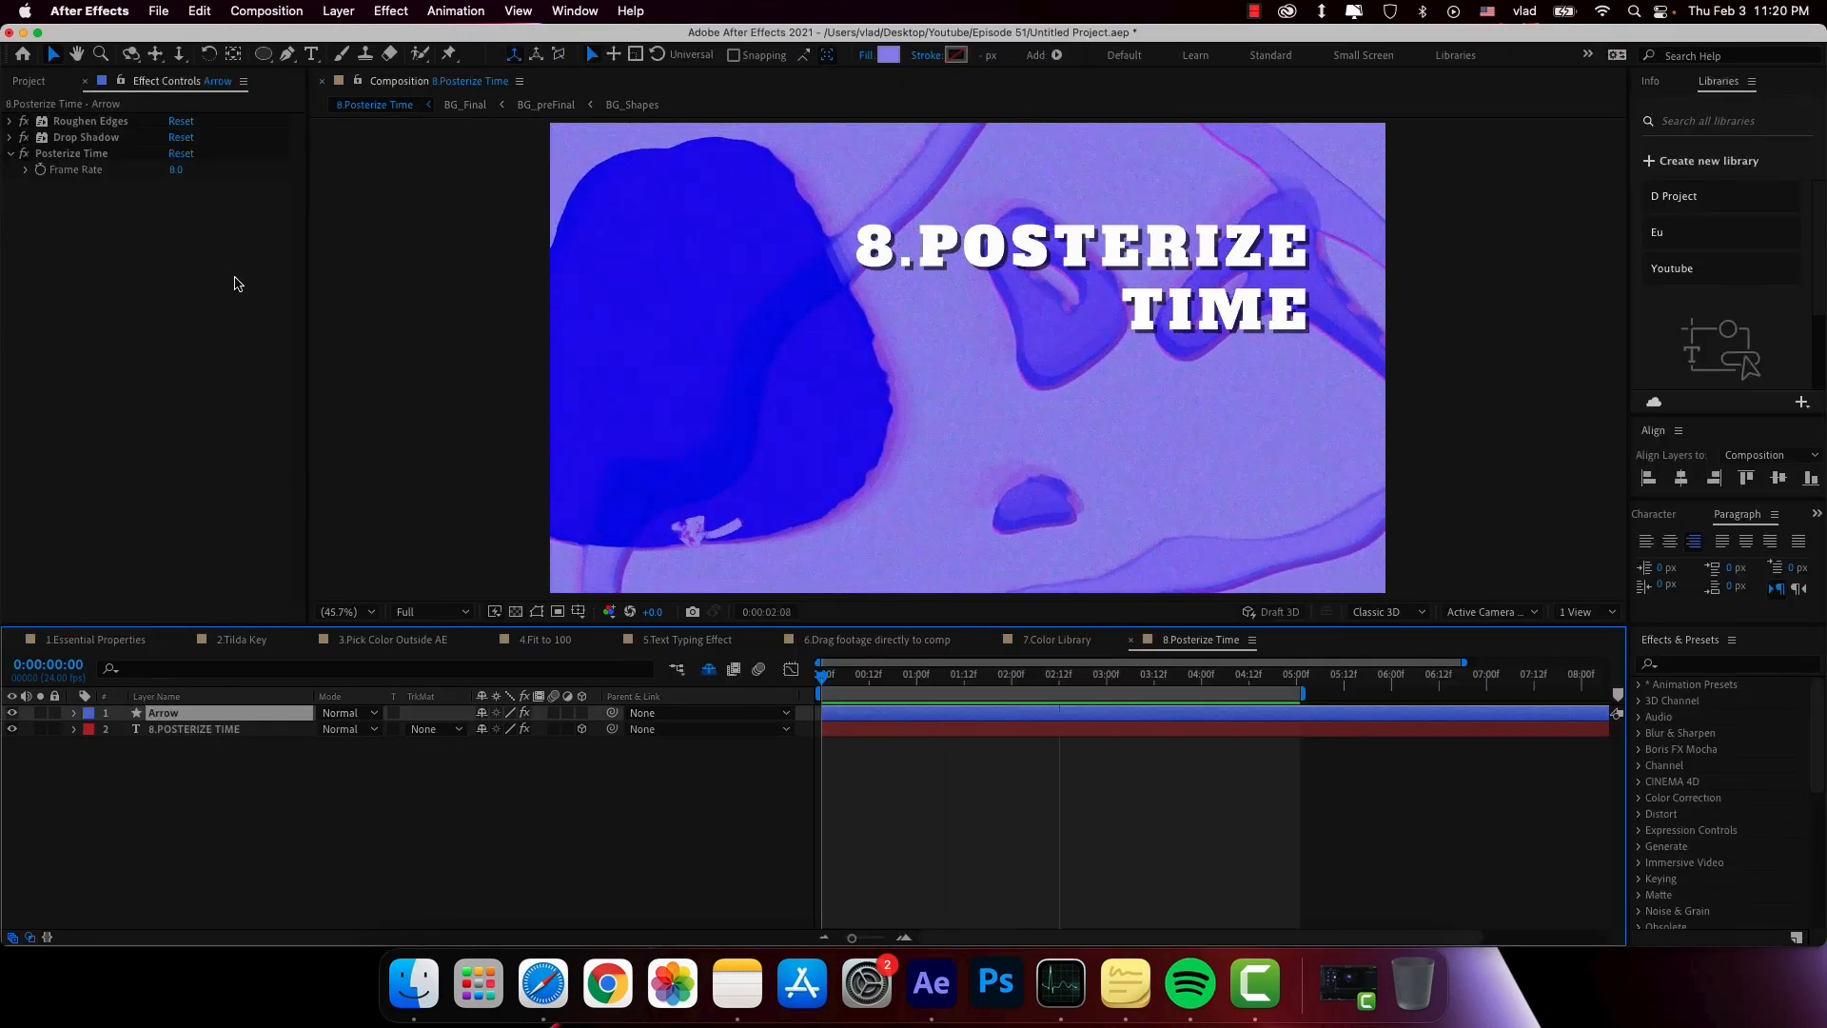
# - Centre the Arrow layer's anchor point on its content in 9.Center anchor point
pyautogui.click(1251, 674)
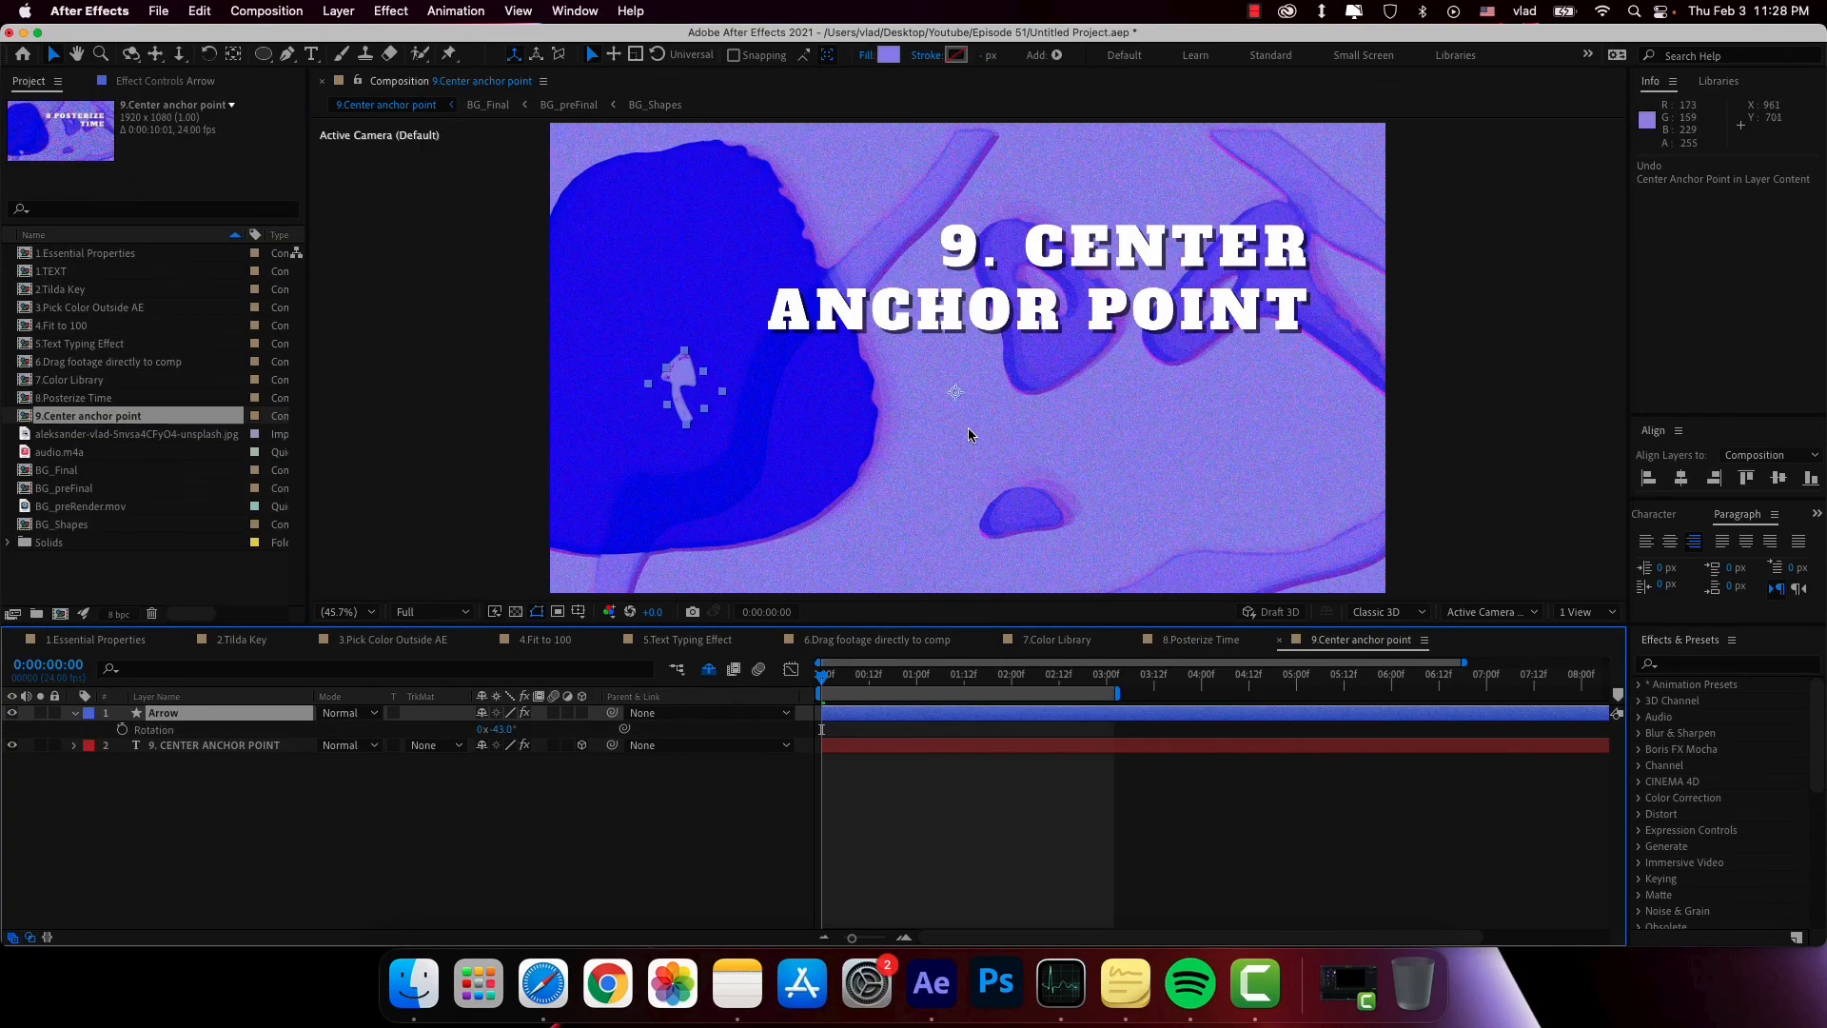
pyautogui.moveTo(832, 419)
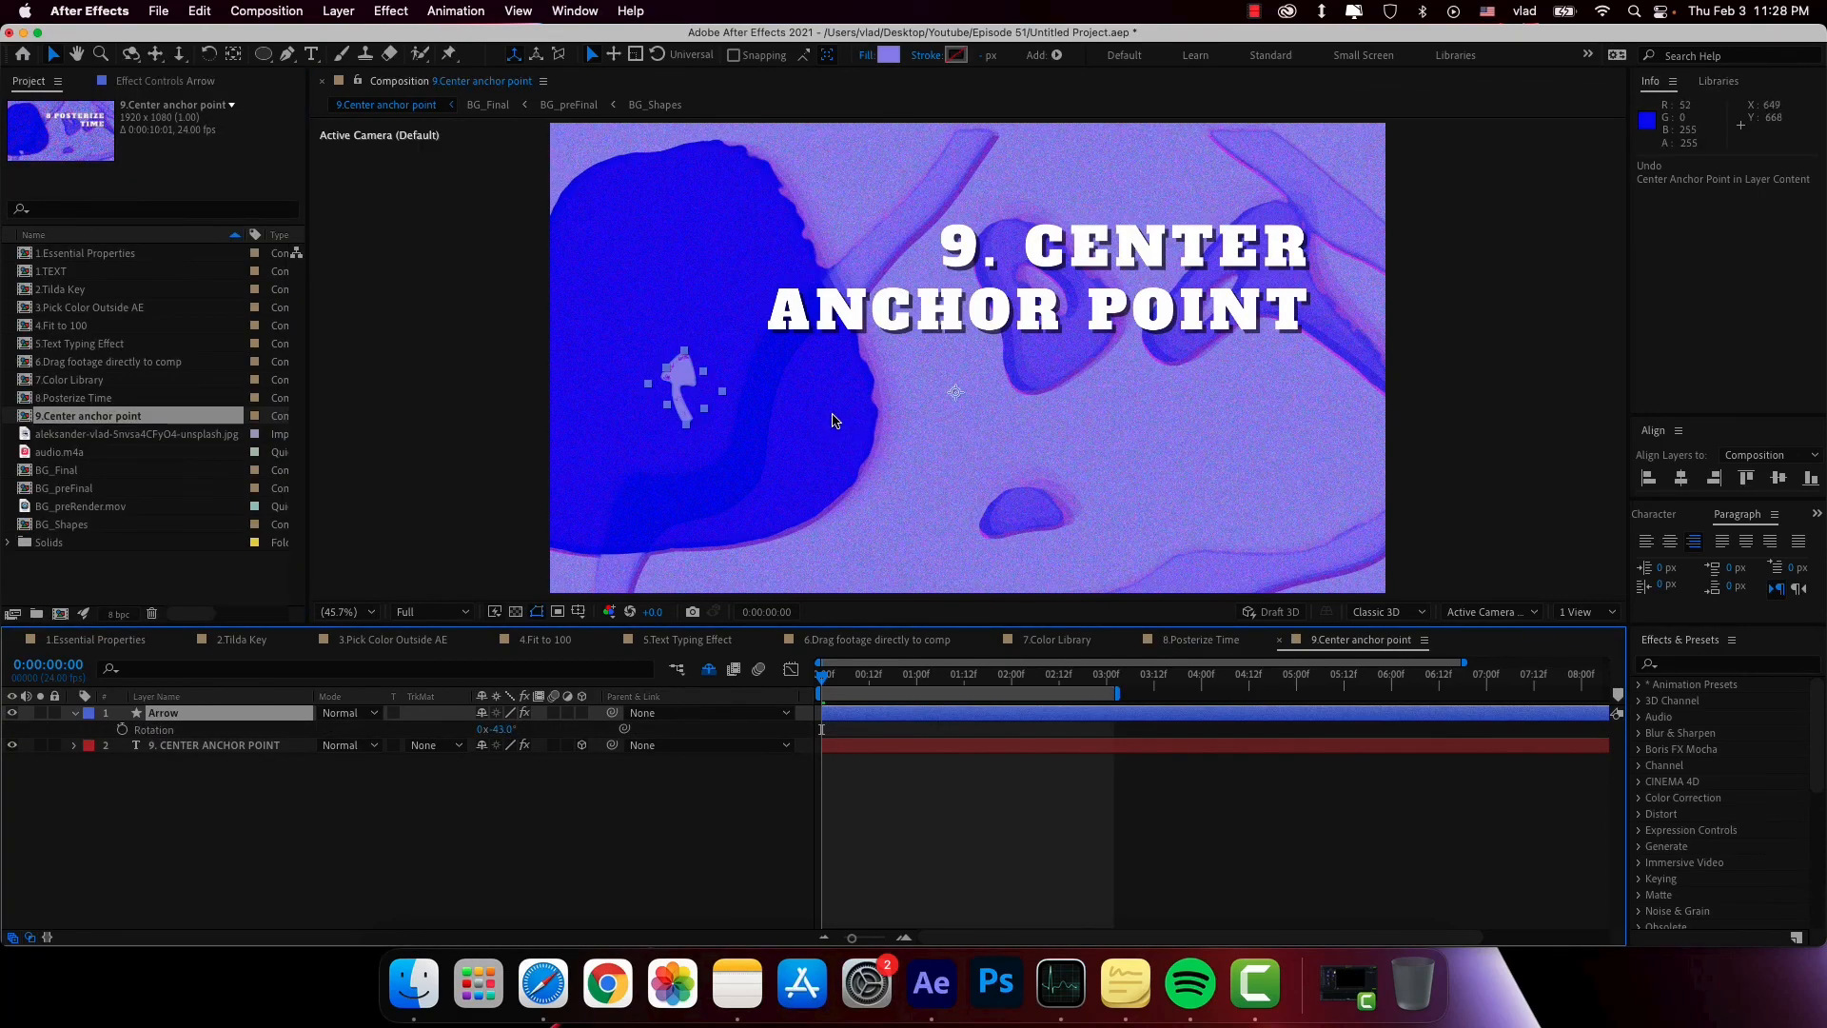
pyautogui.moveTo(240, 61)
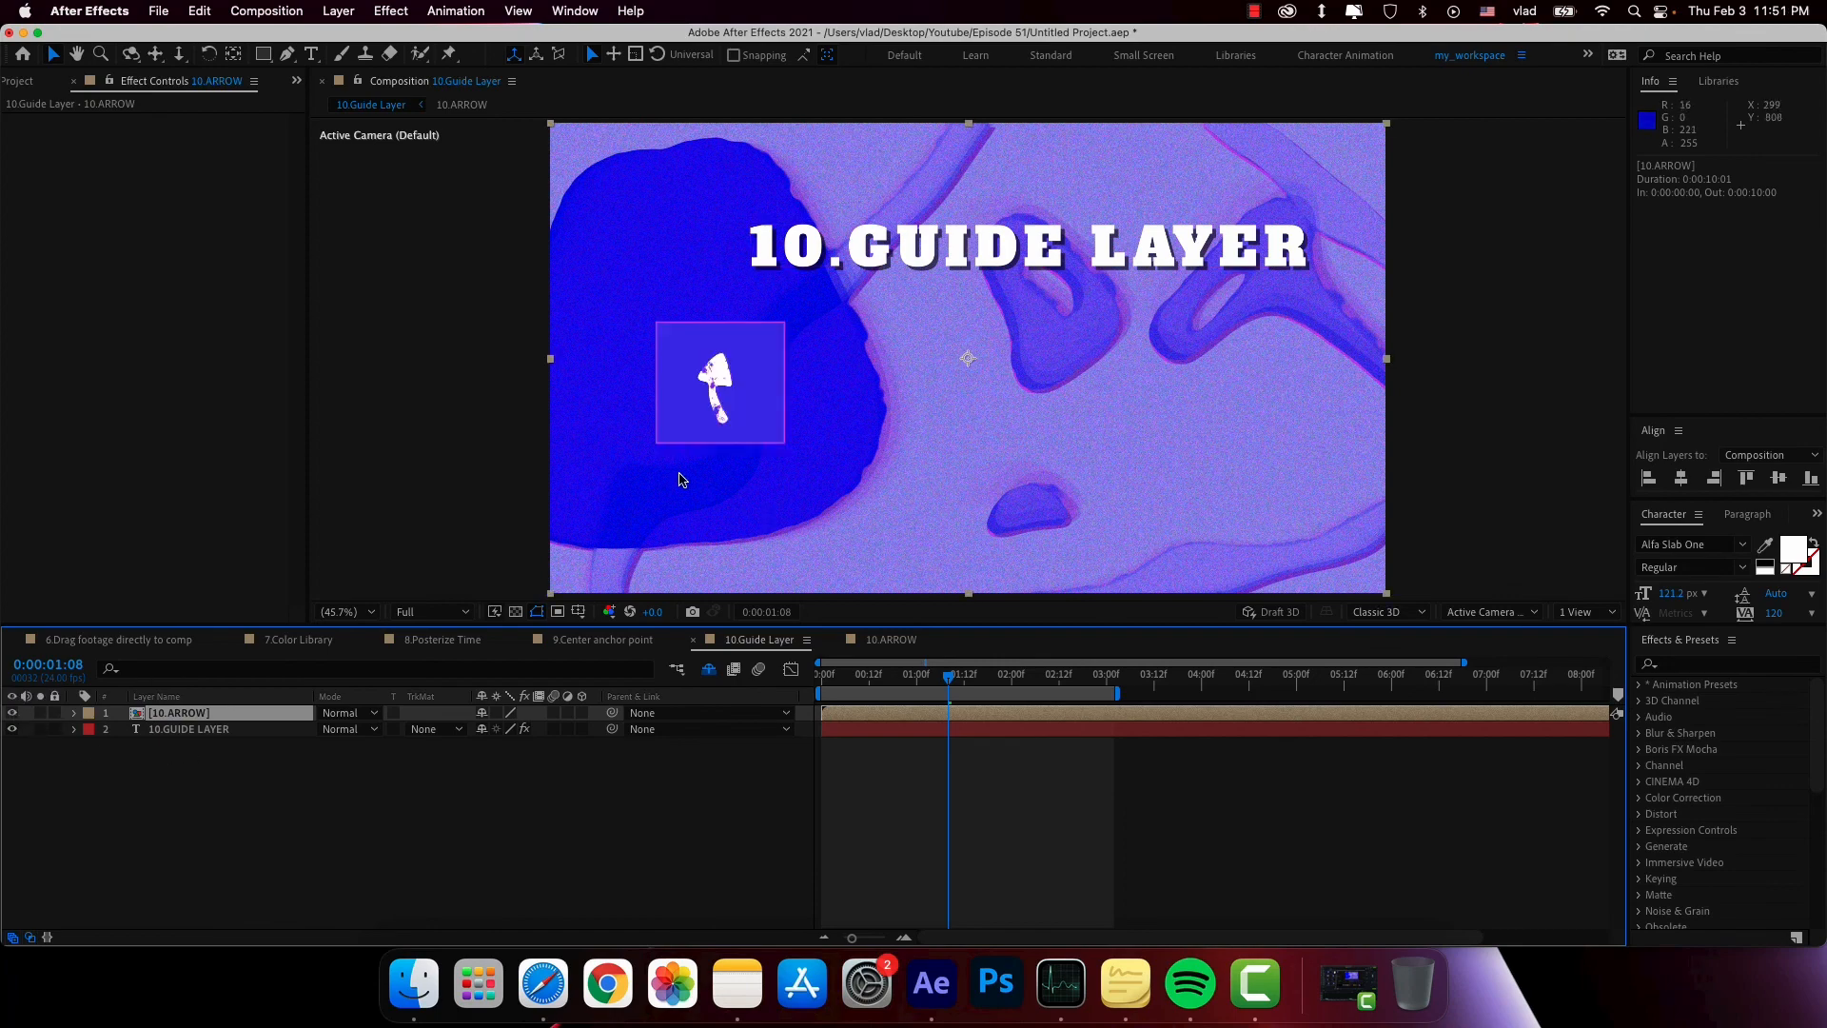
pyautogui.moveTo(744, 474)
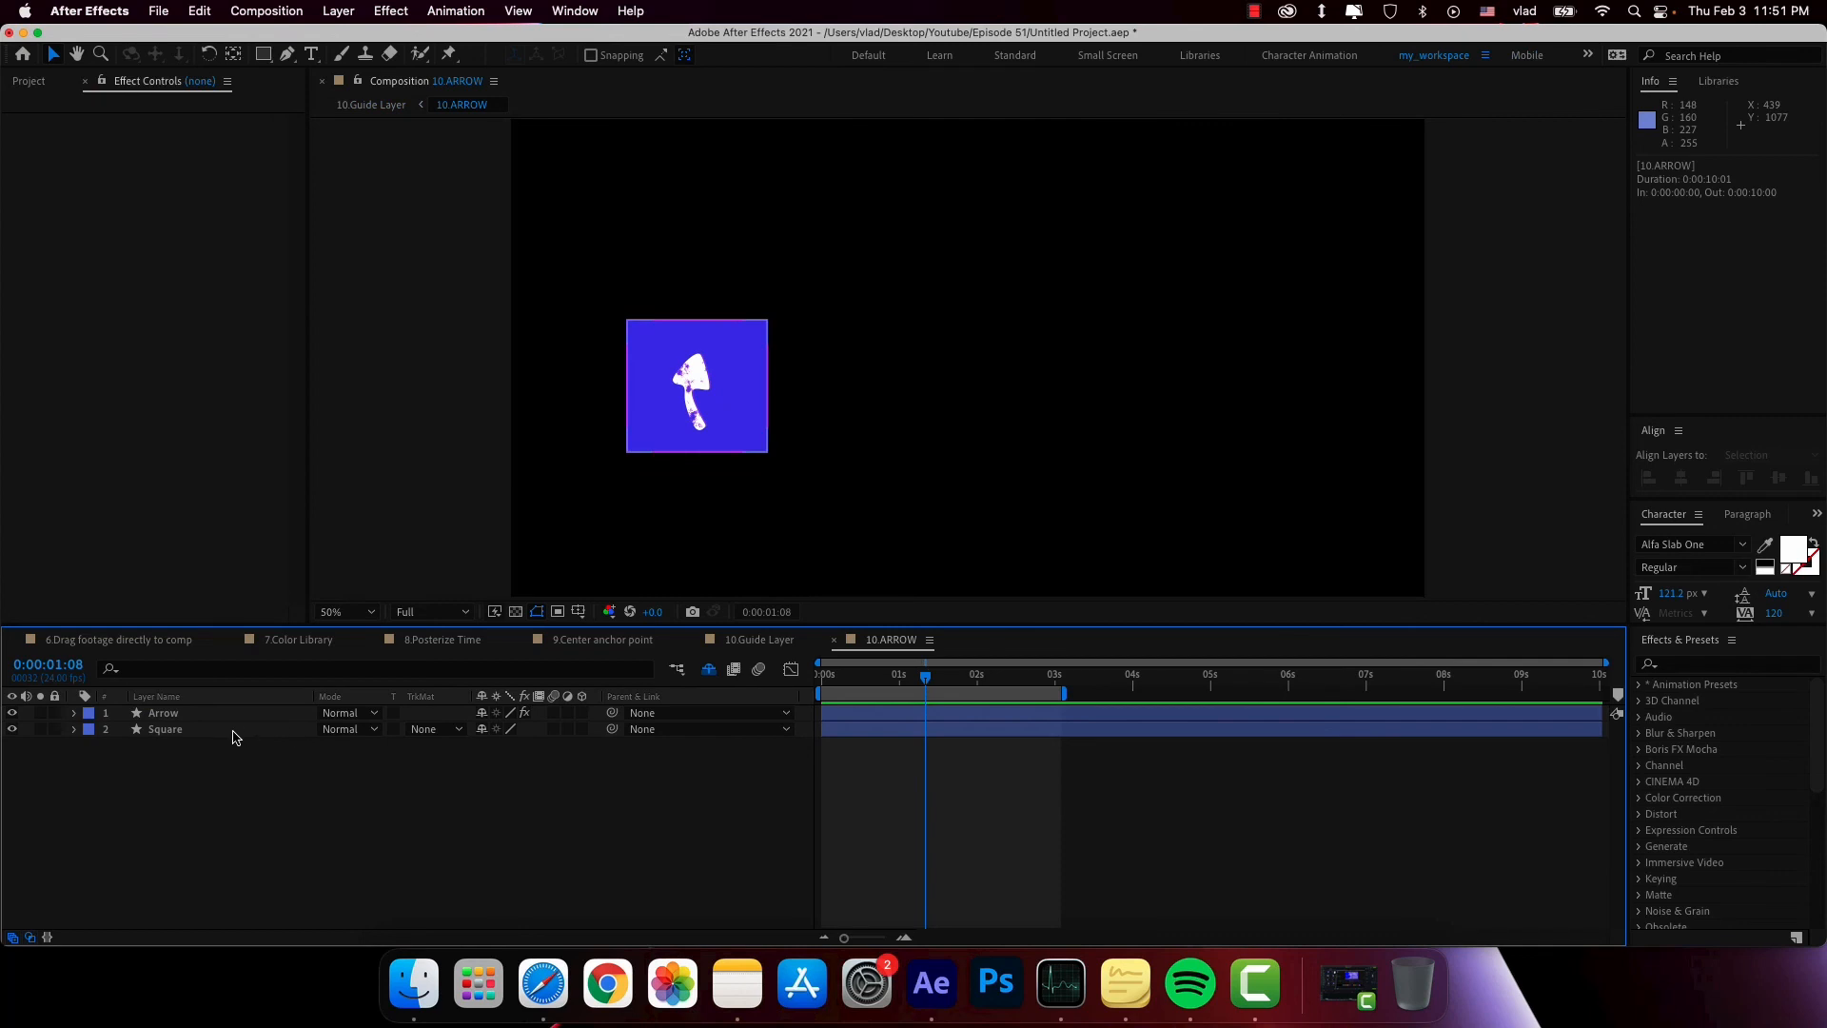
# - Make the Square layer a guide layer in 10.ARROW and return to 10.Guide Layer
pyautogui.rightClick(165, 729)
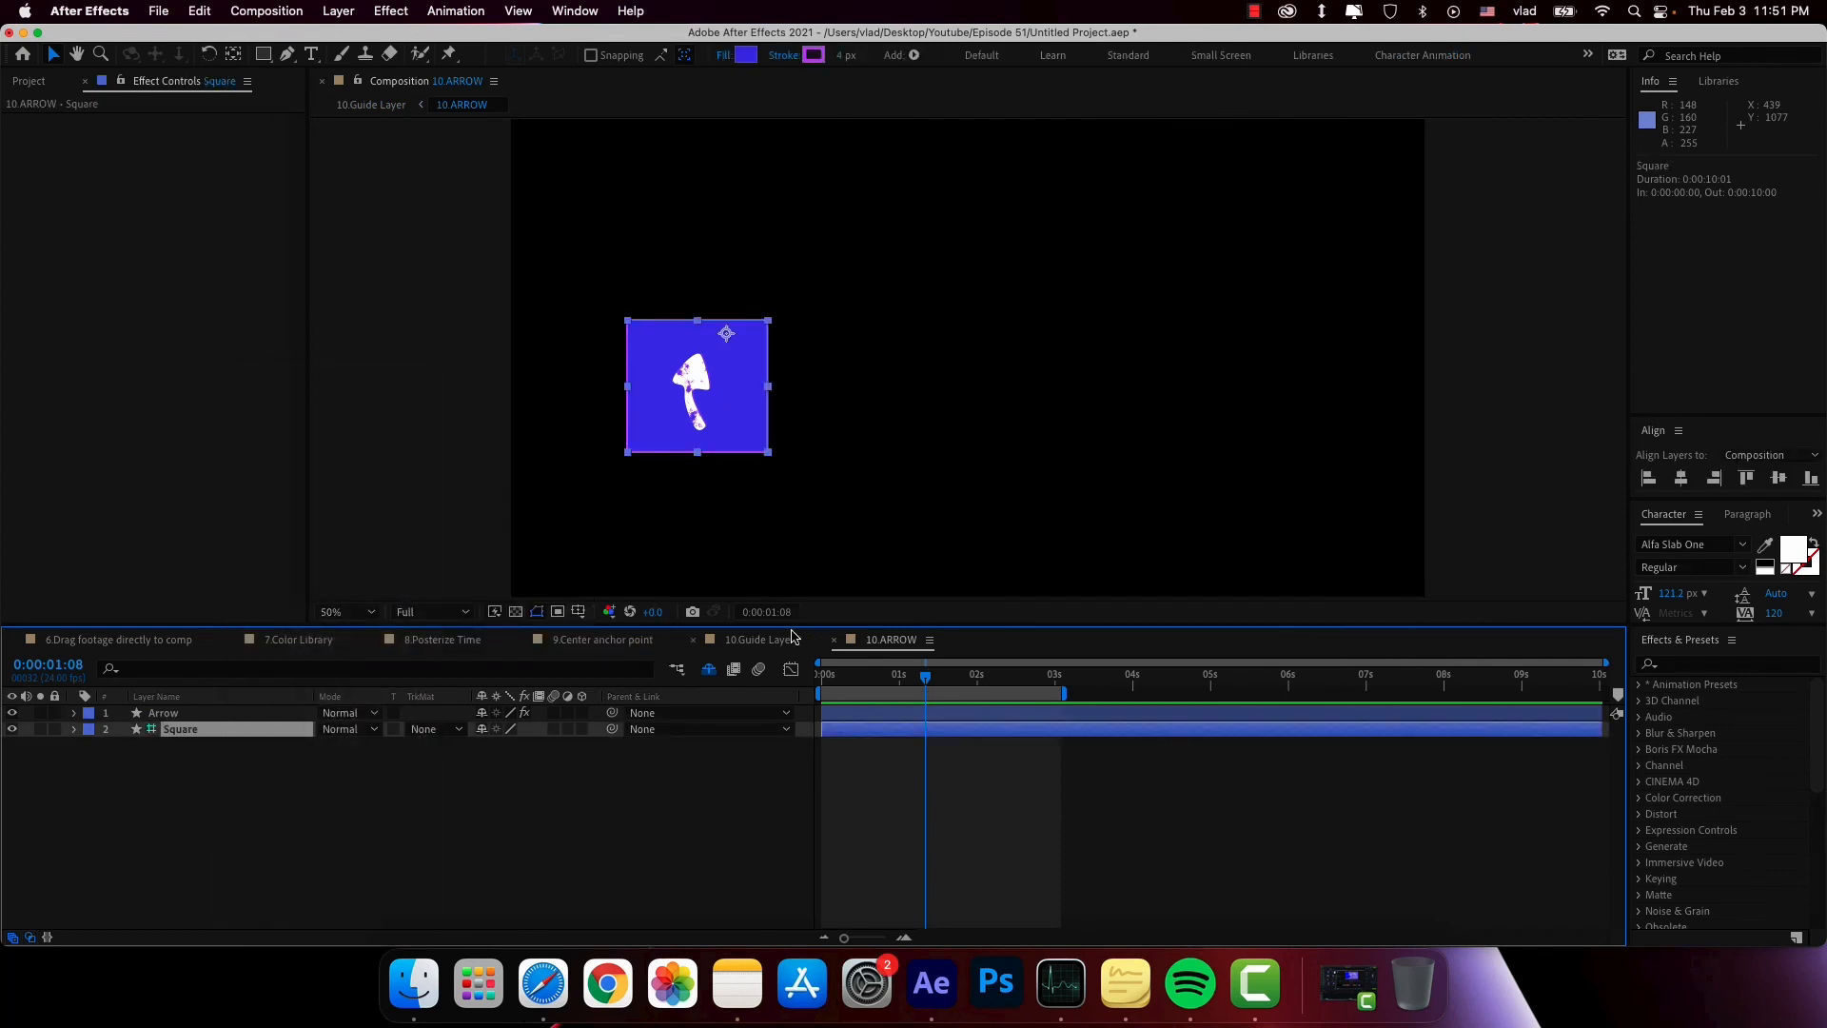
pyautogui.click(756, 639)
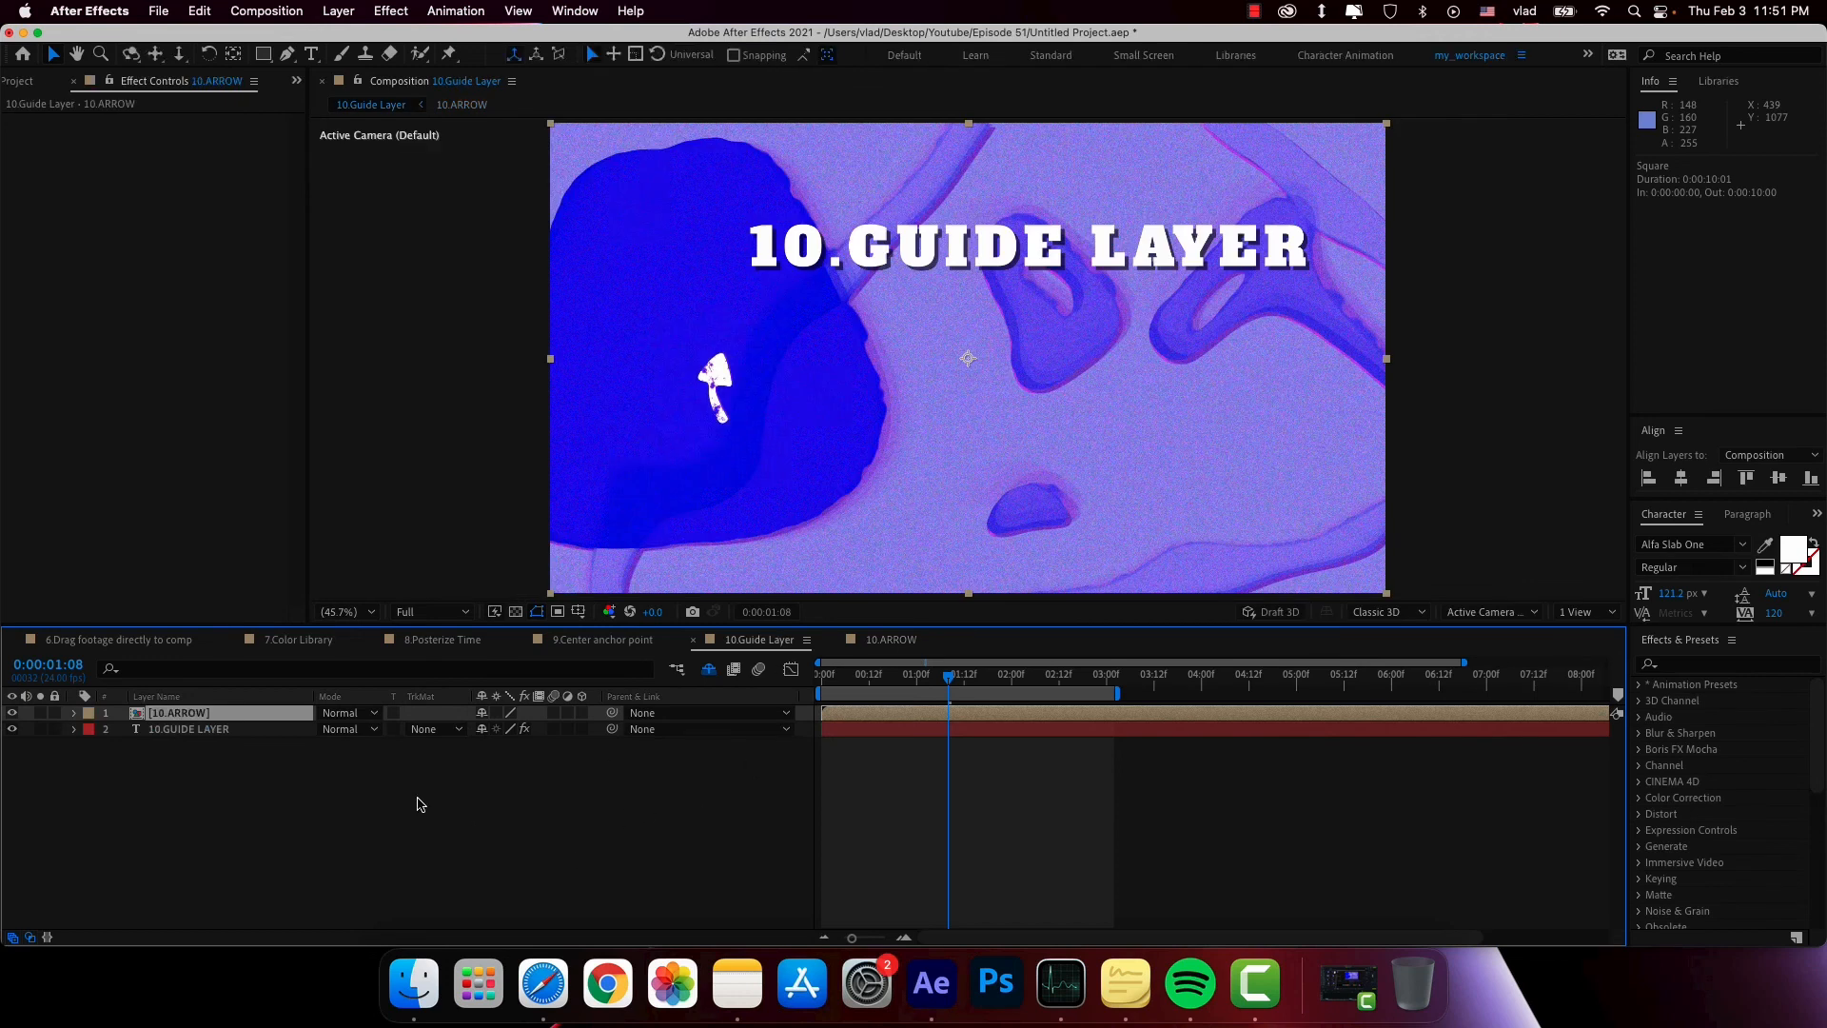
pyautogui.moveTo(775, 425)
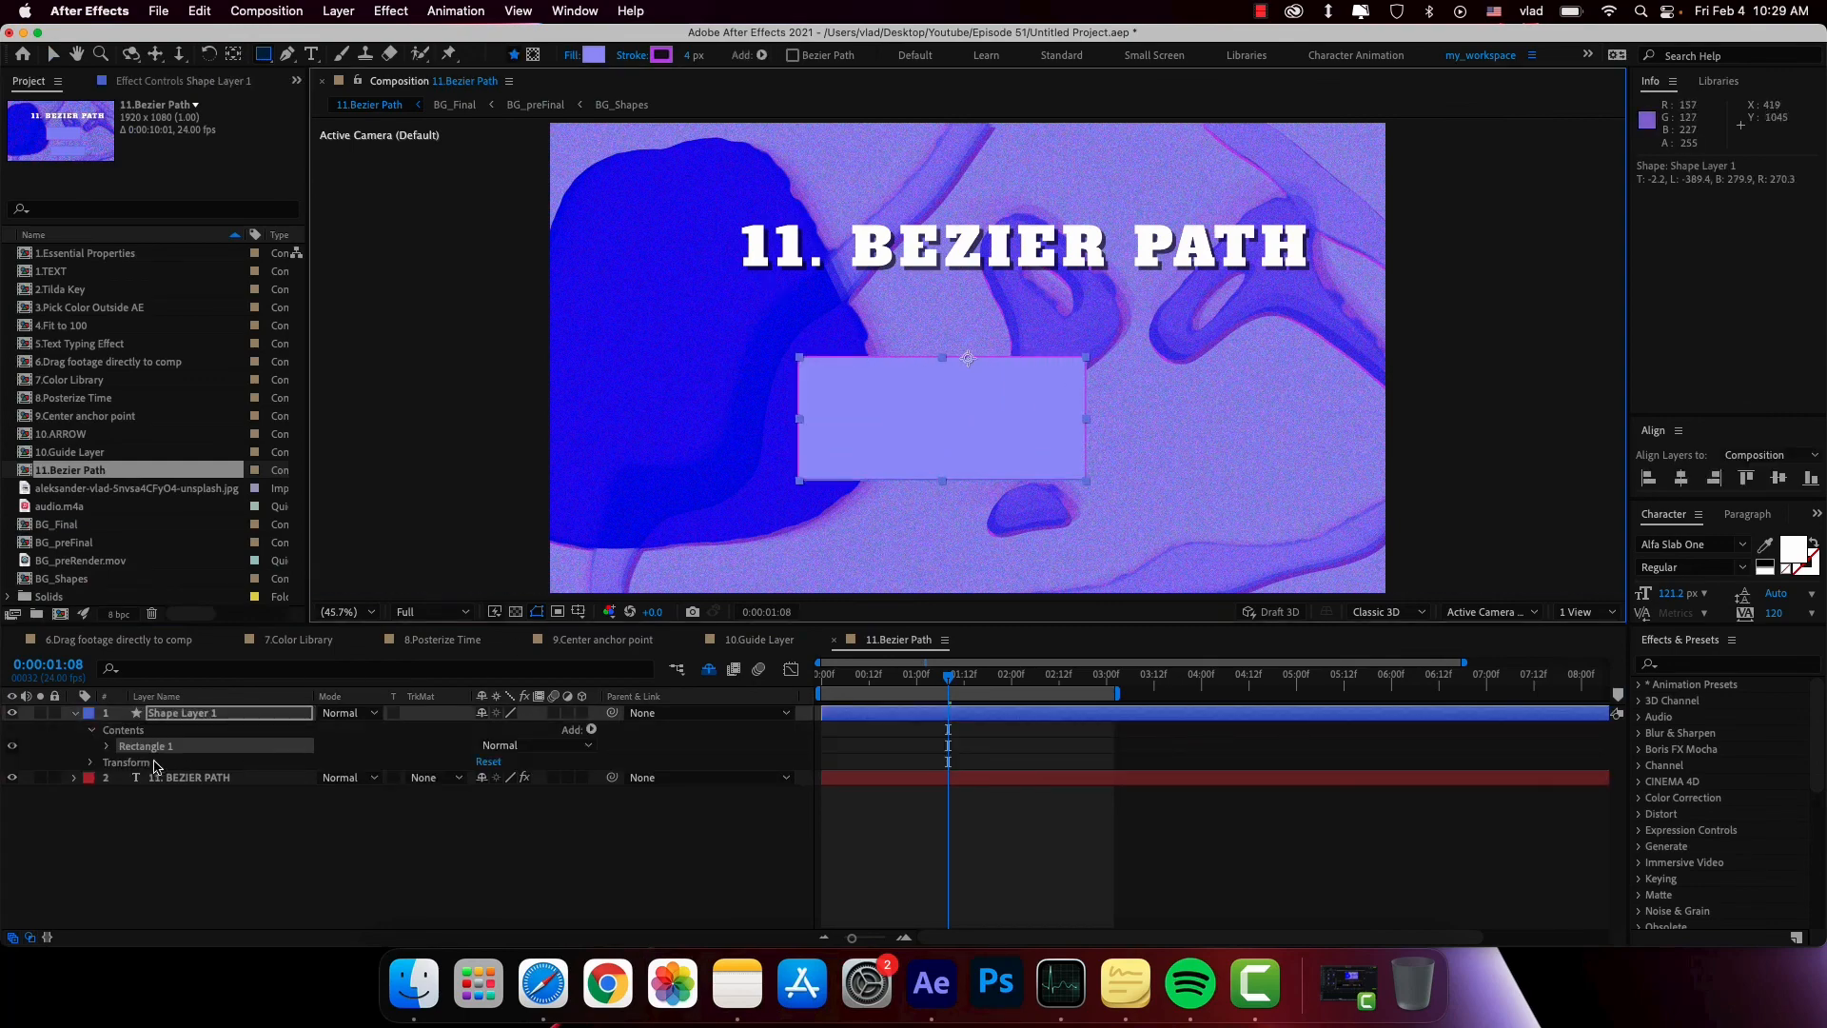
# - Convert Rectangle Path 1 in Shape Layer 1 to an editable Bezier path
pyautogui.rightClick(147, 747)
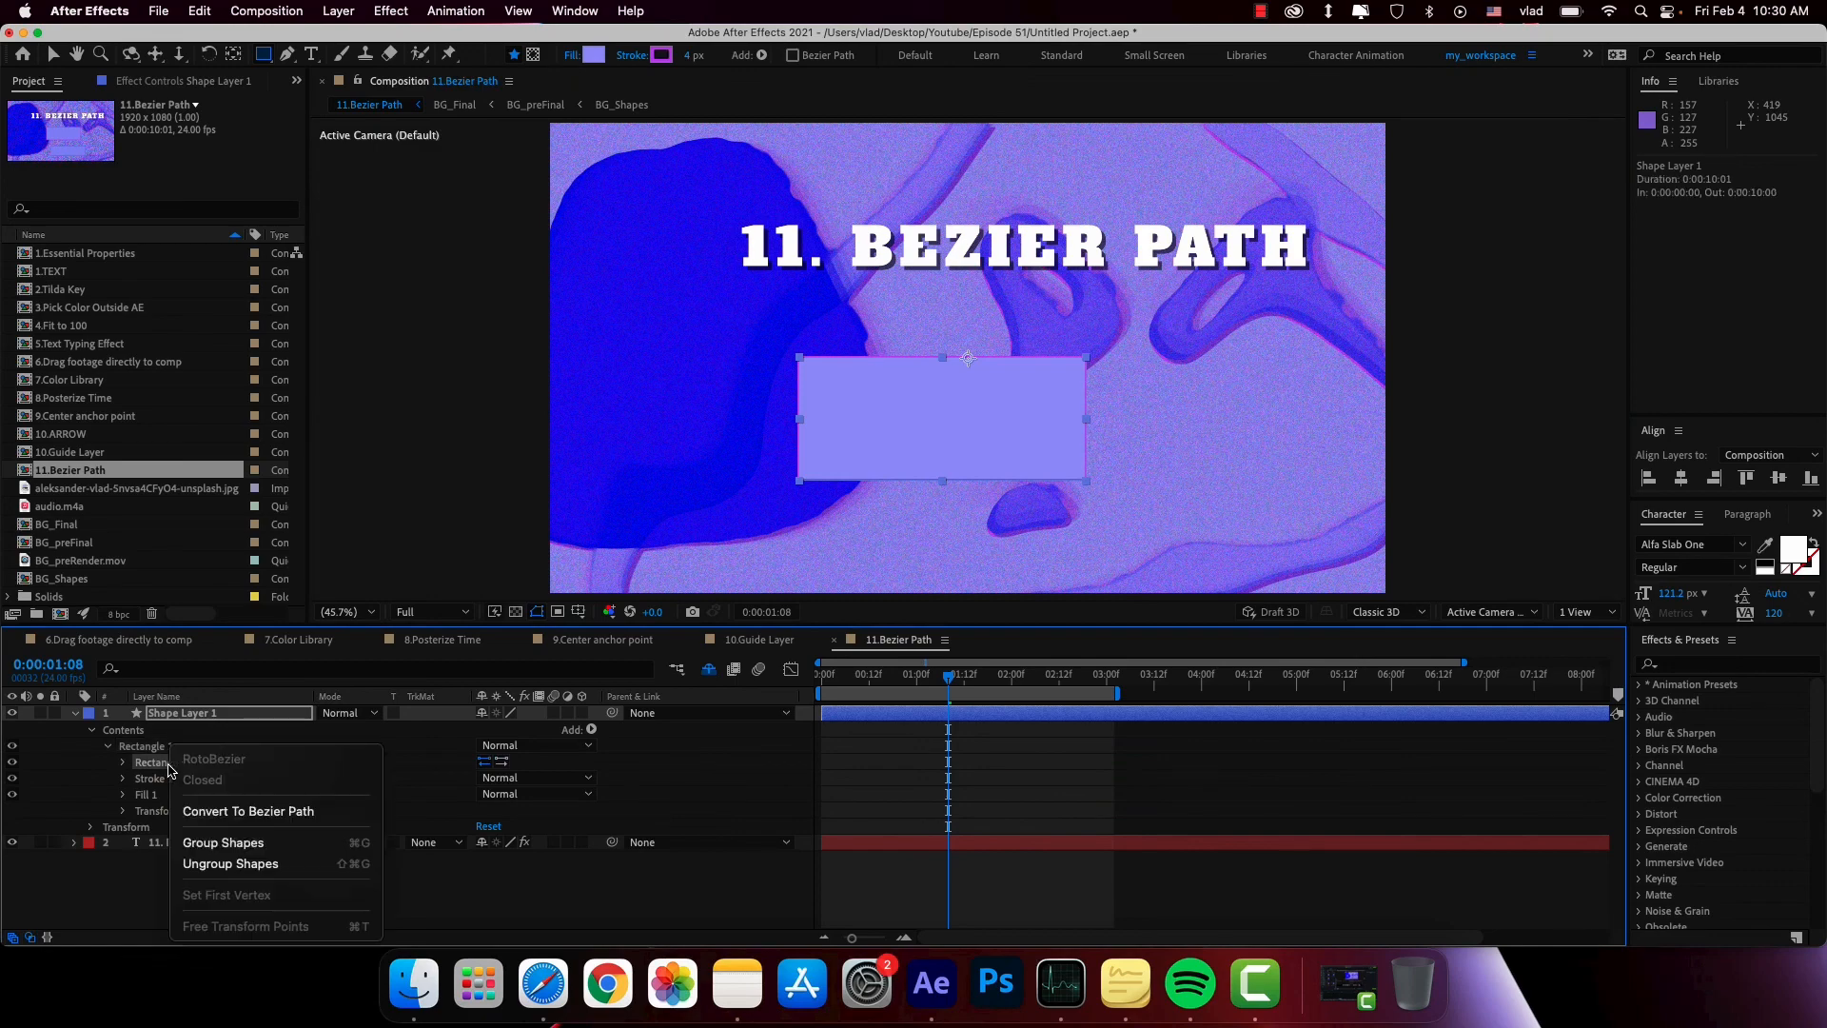
pyautogui.click(247, 811)
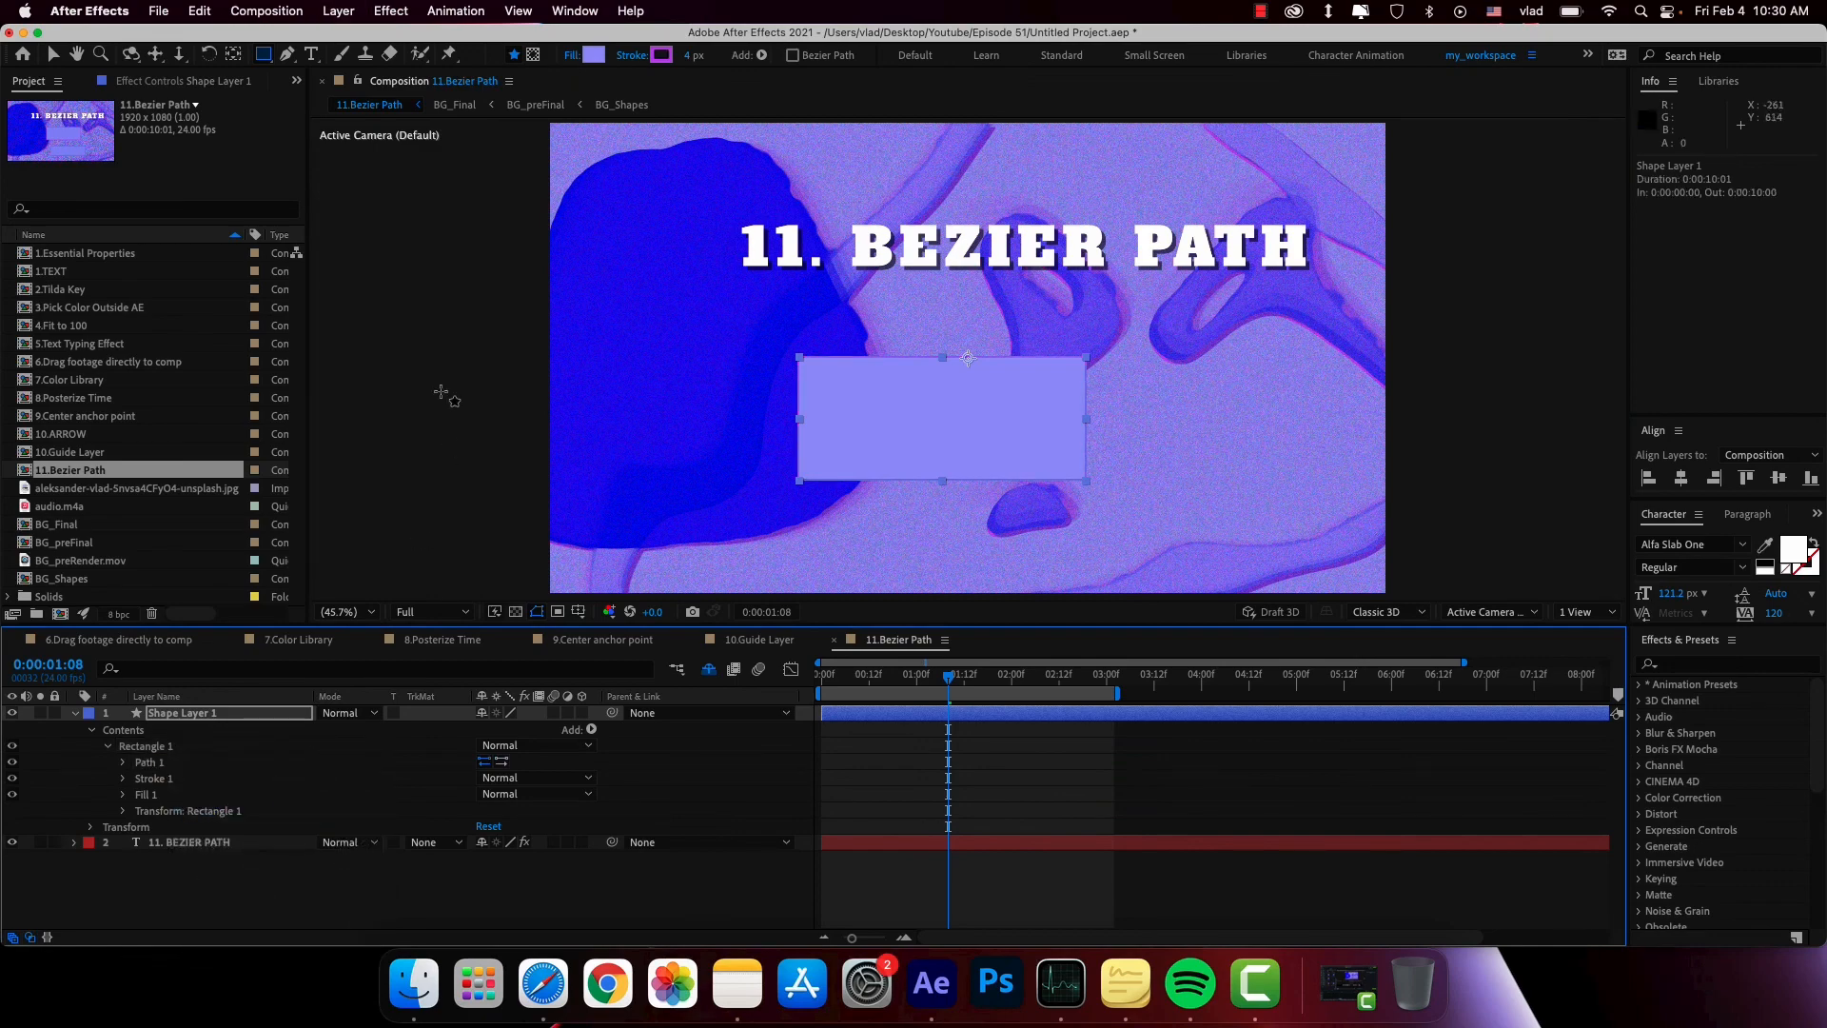
pyautogui.moveTo(639, 295)
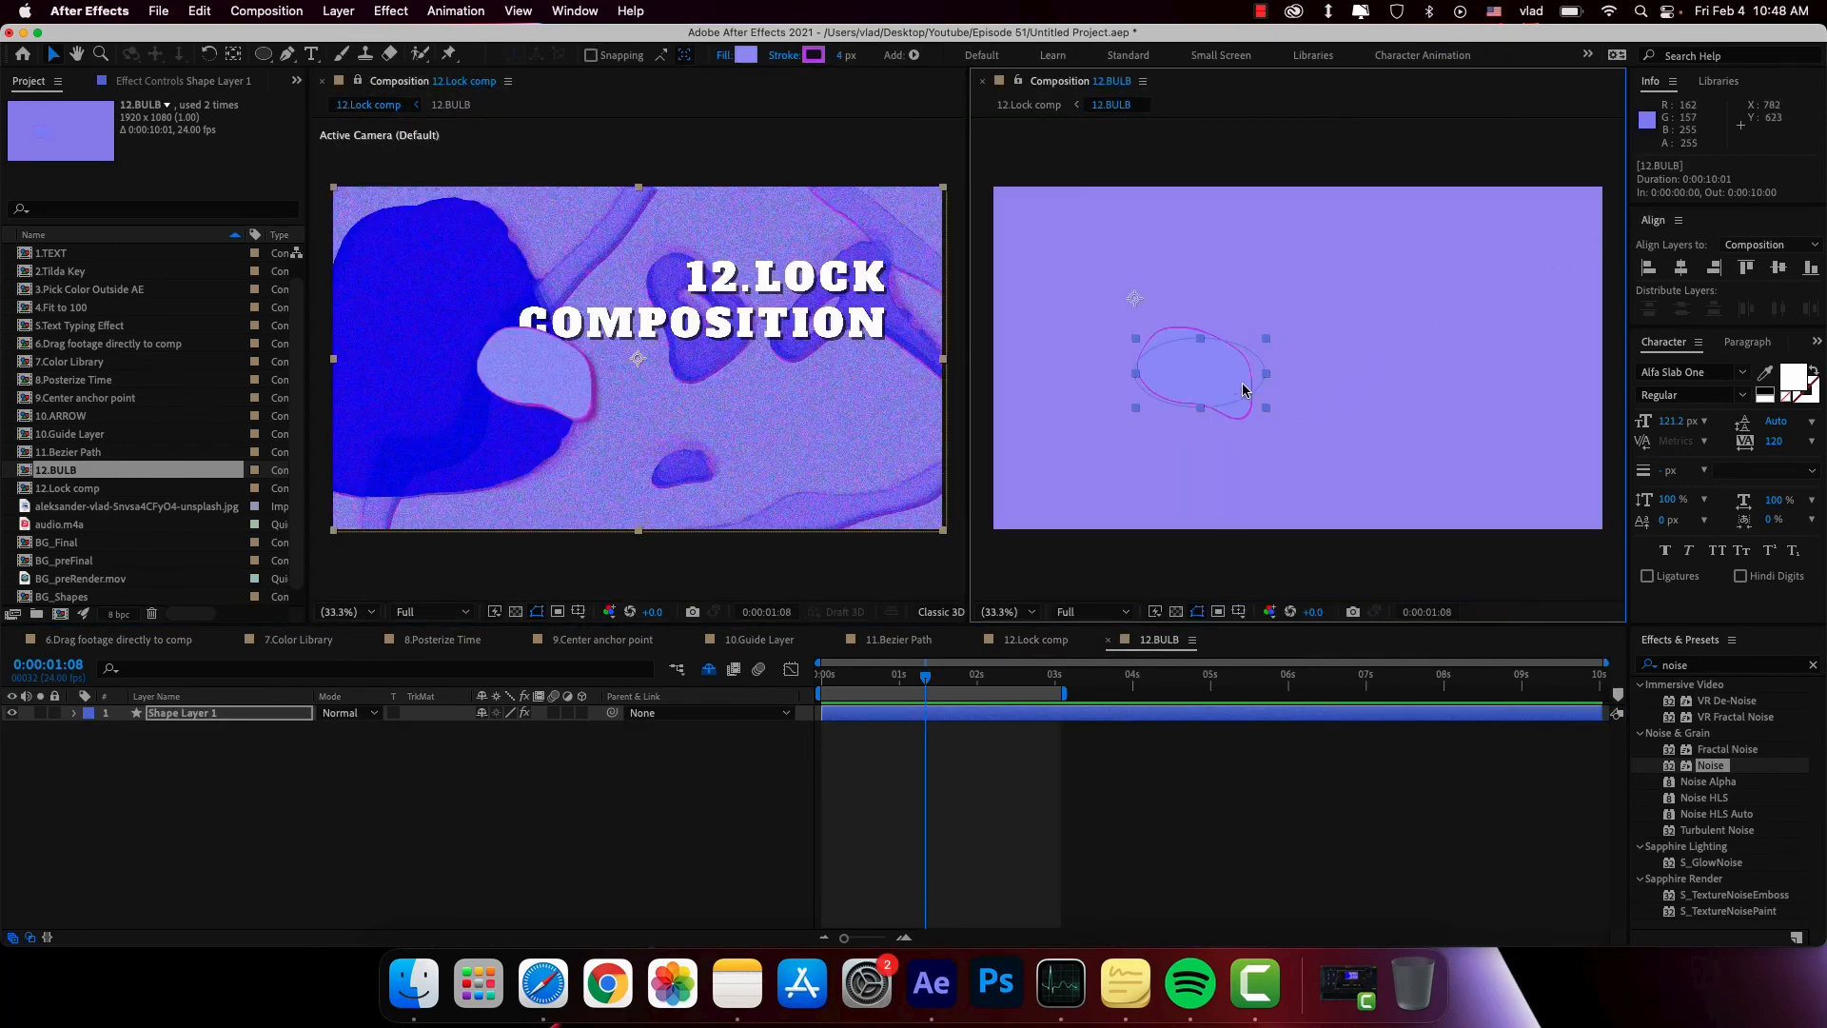
pyautogui.moveTo(1170, 383)
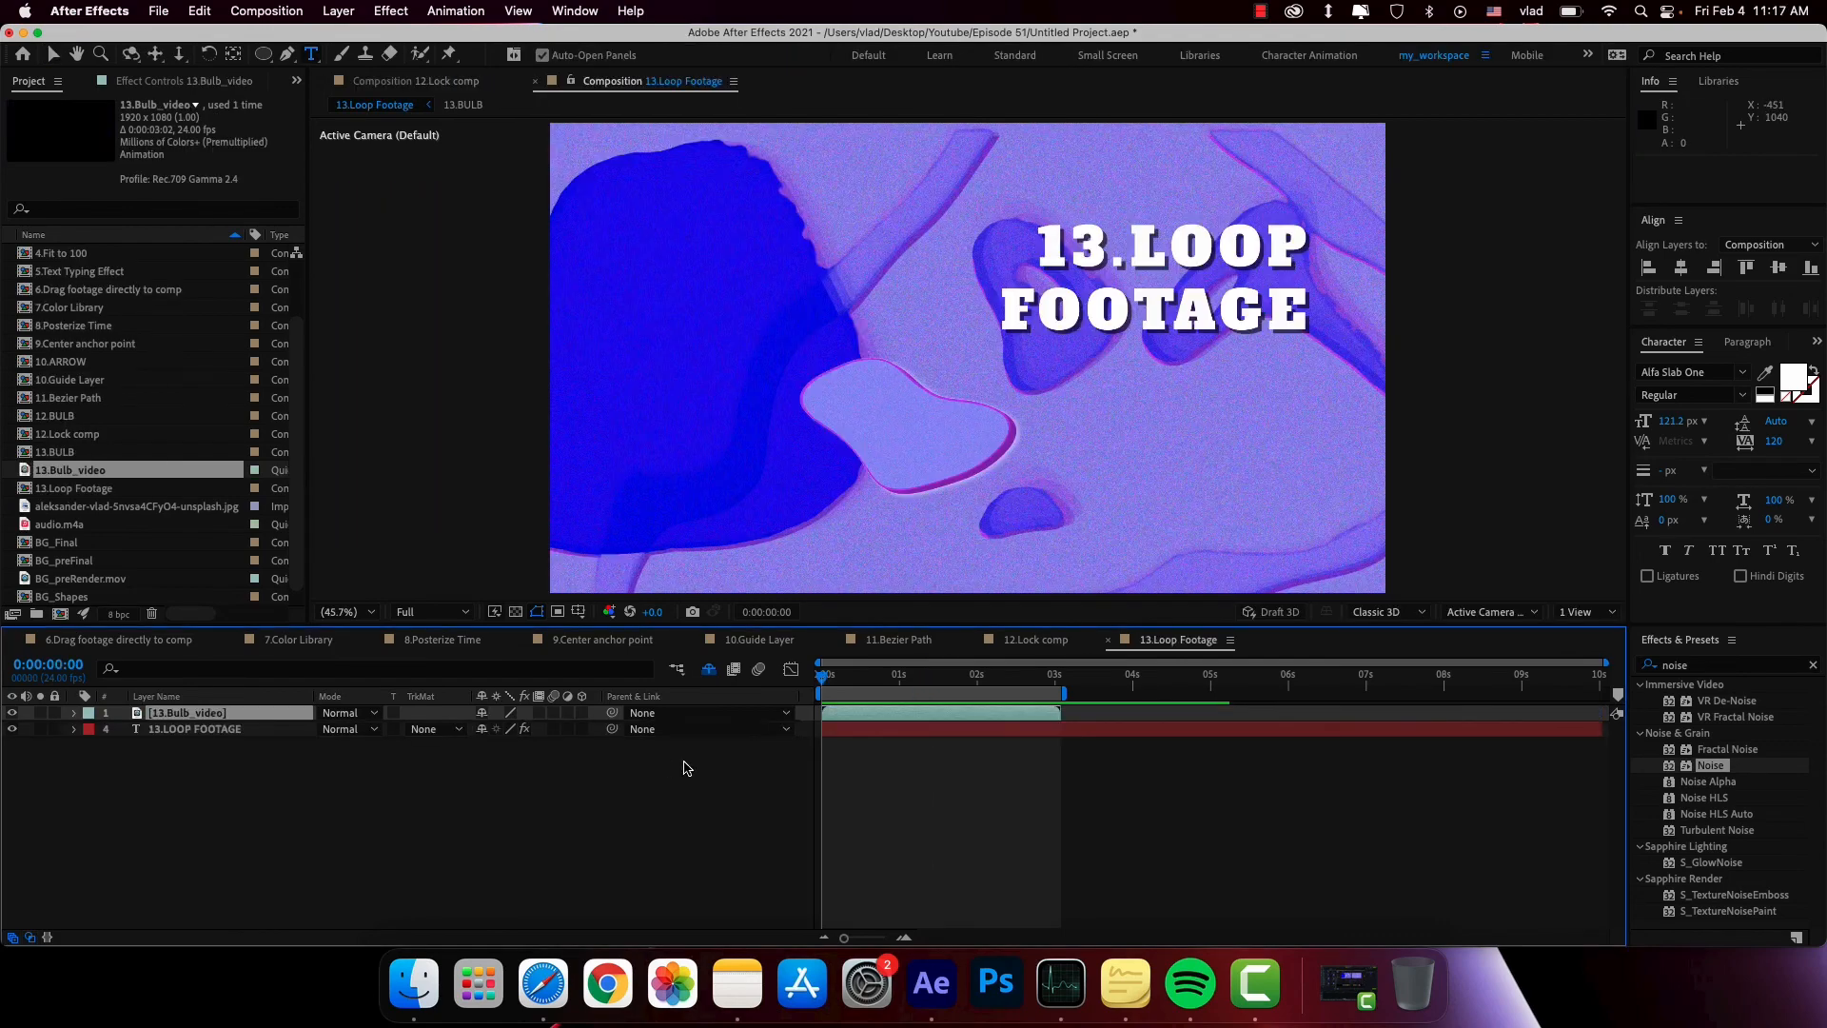
# - Set 13.Bulb_video to loop 10 times via Interpret Footage > Main so it spans the timeline
pyautogui.press('space')
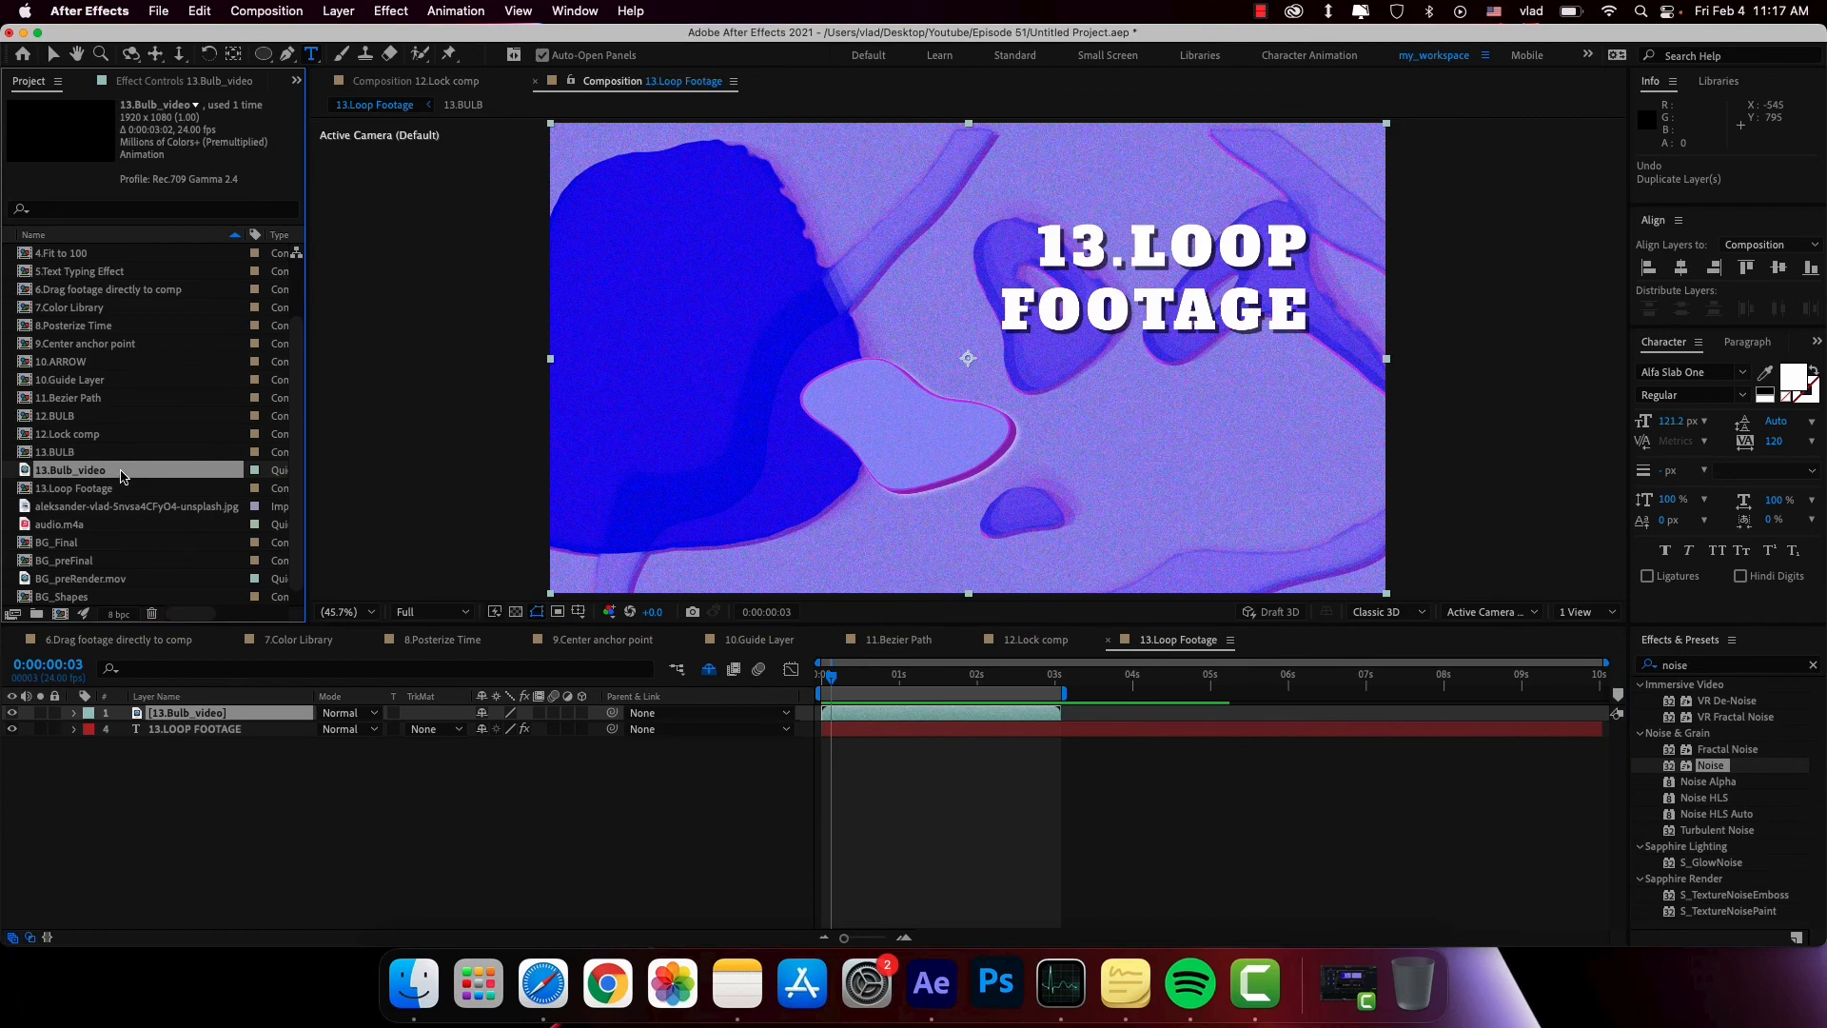
pyautogui.rightClick(69, 471)
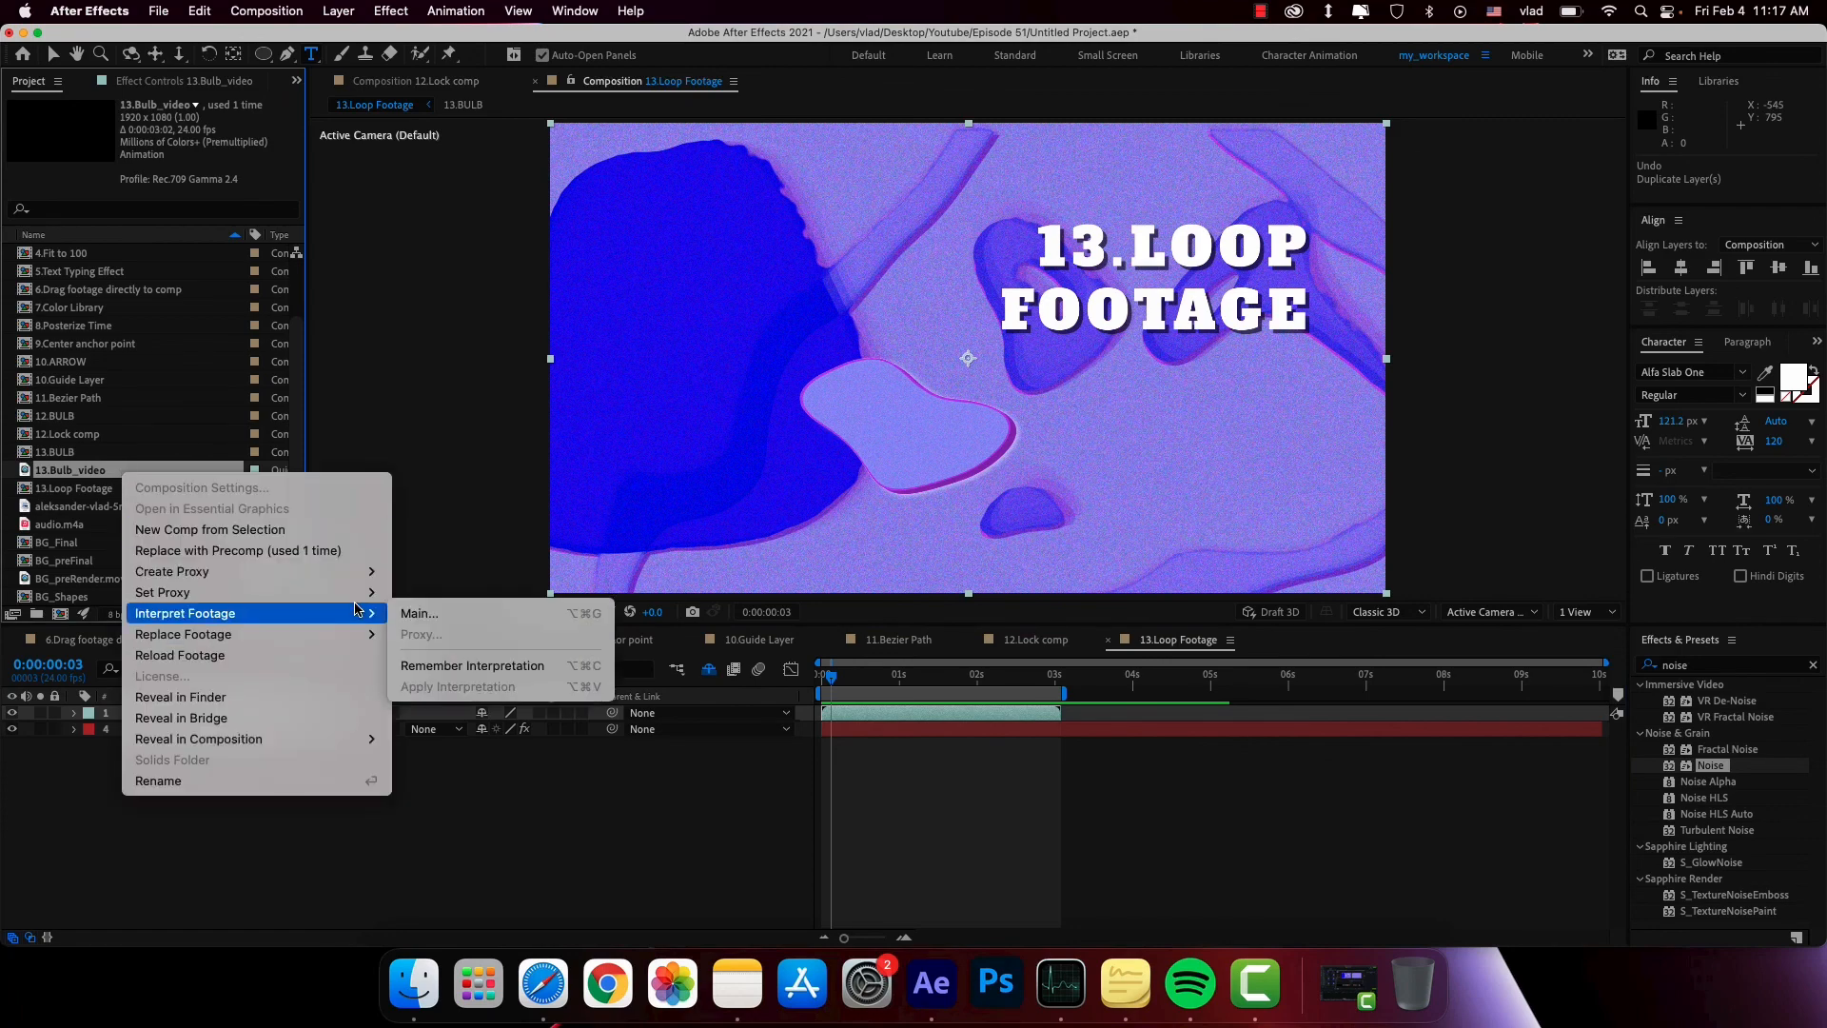
pyautogui.click(419, 613)
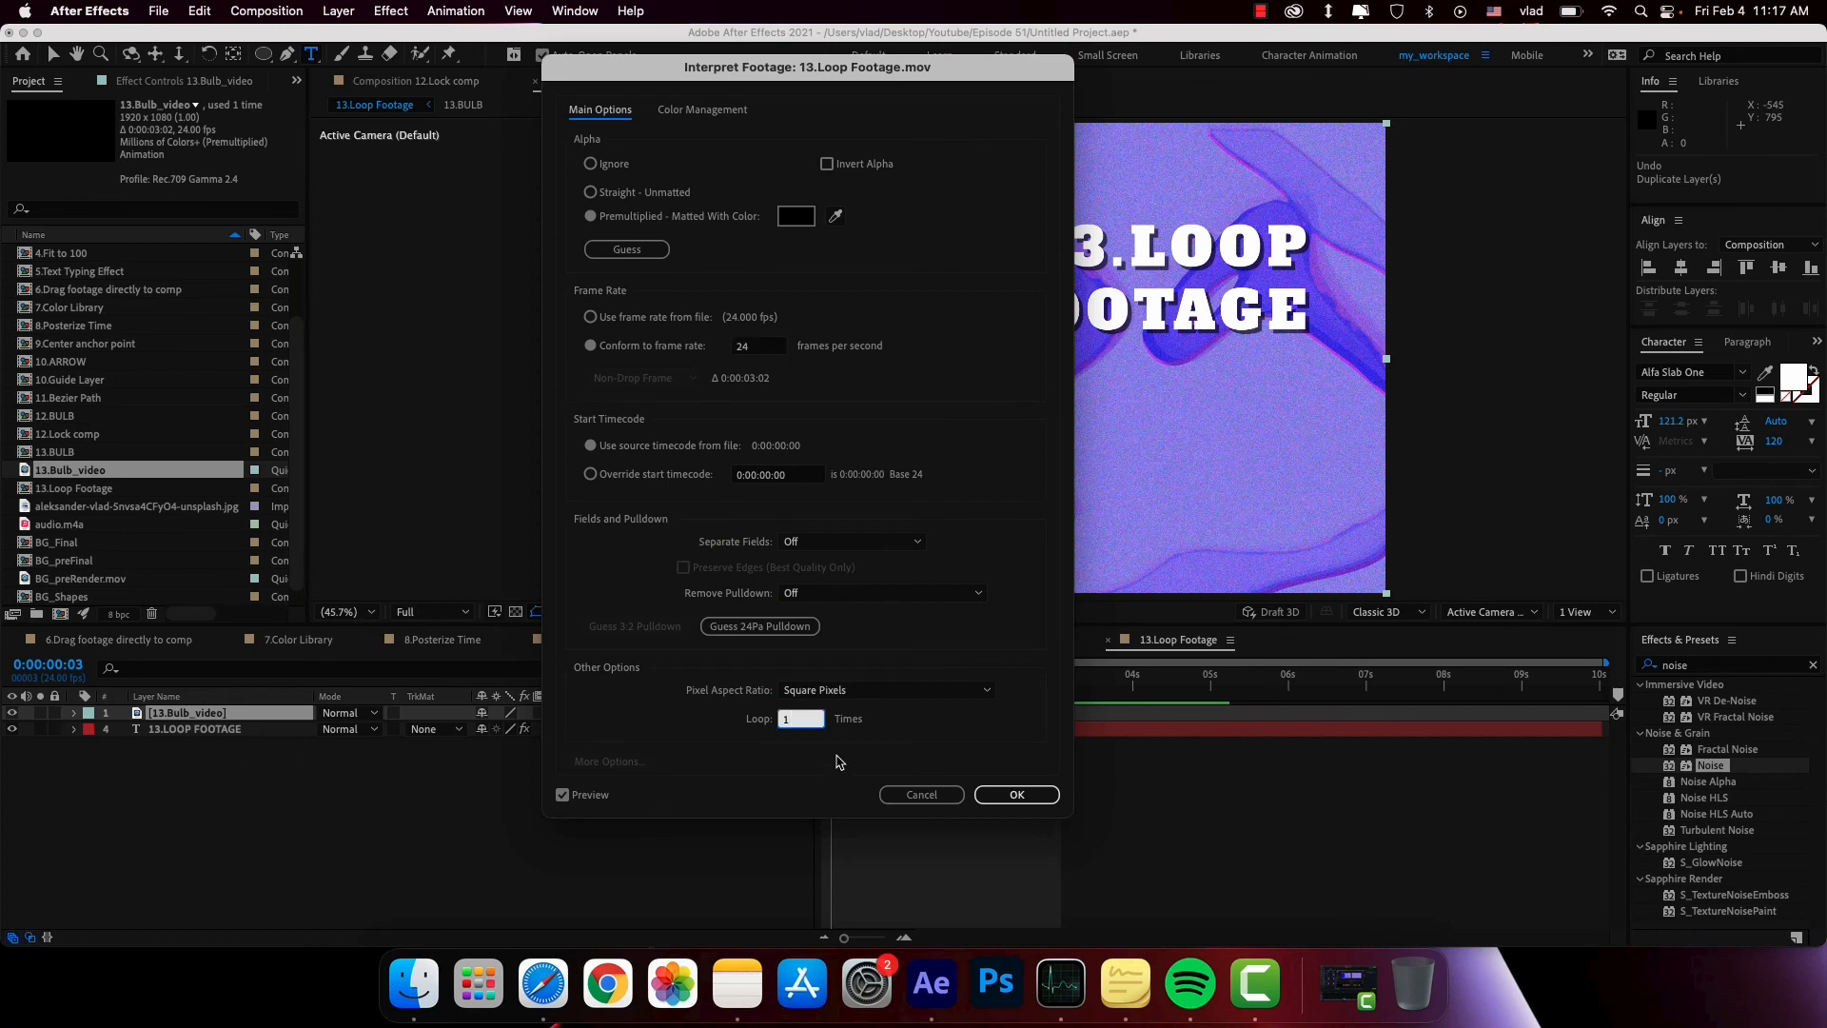
pyautogui.click(1015, 793)
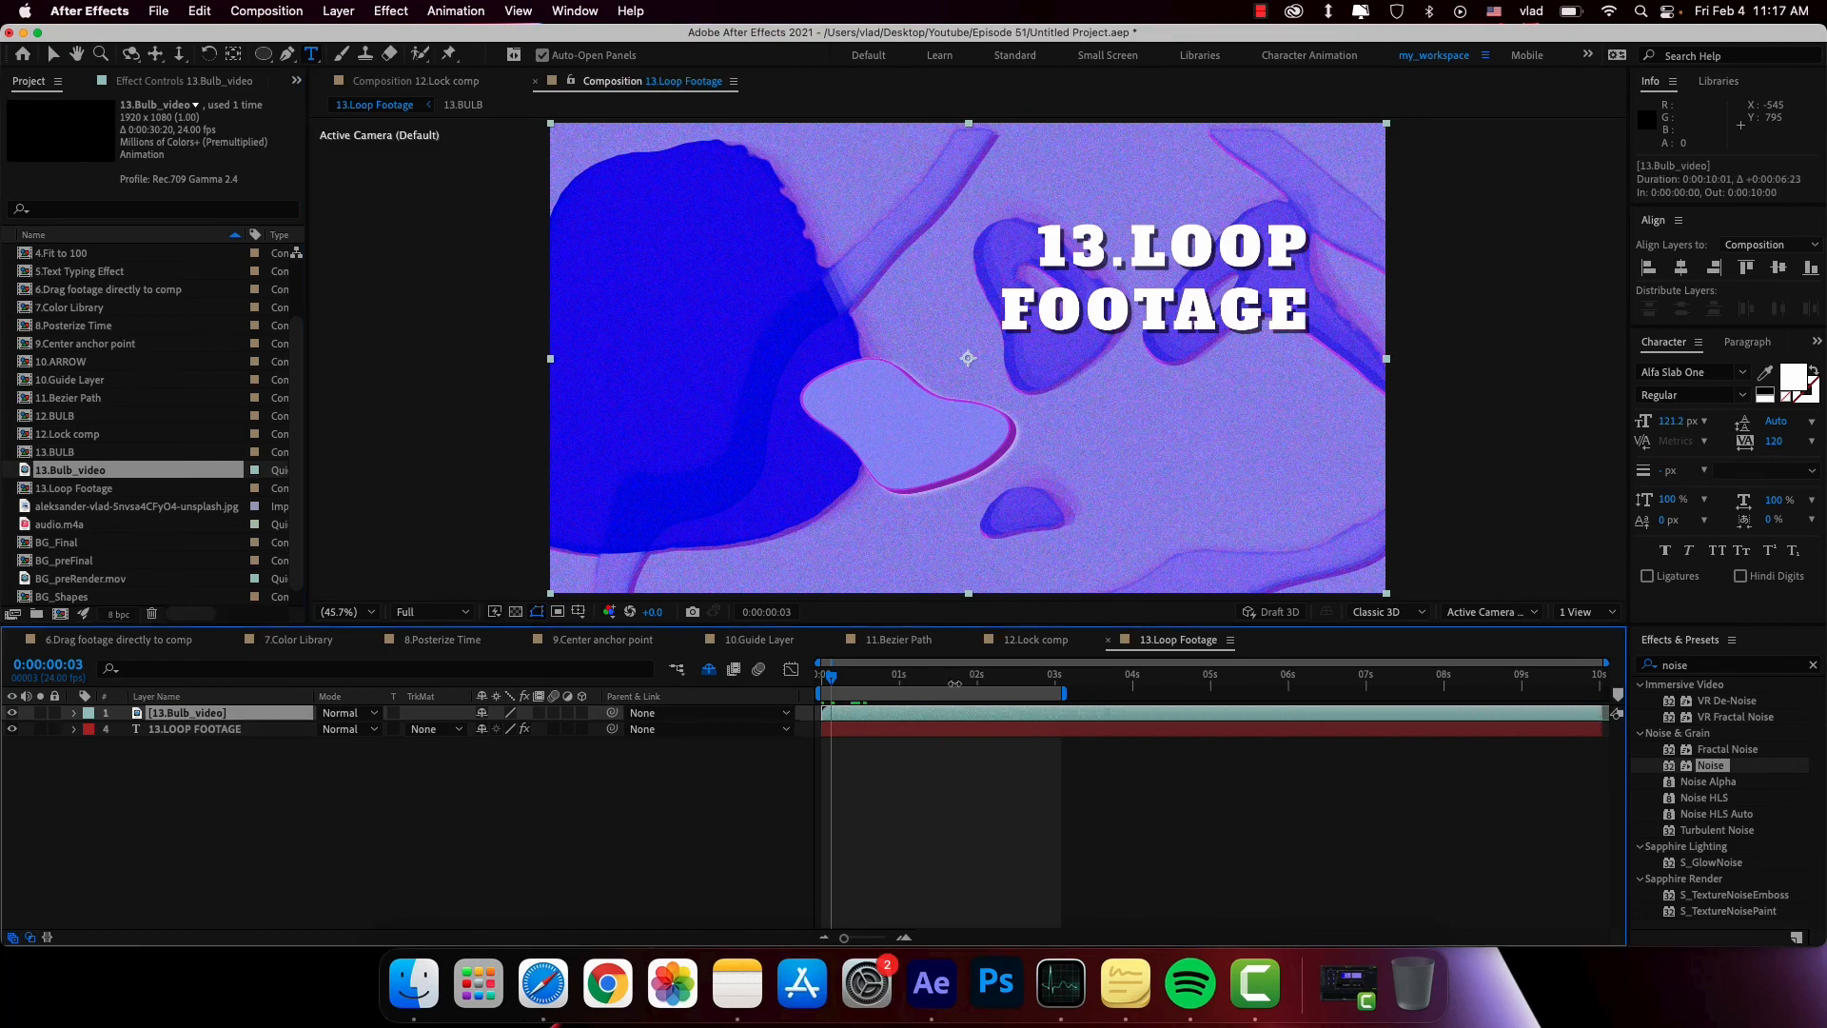
pyautogui.click(1175, 674)
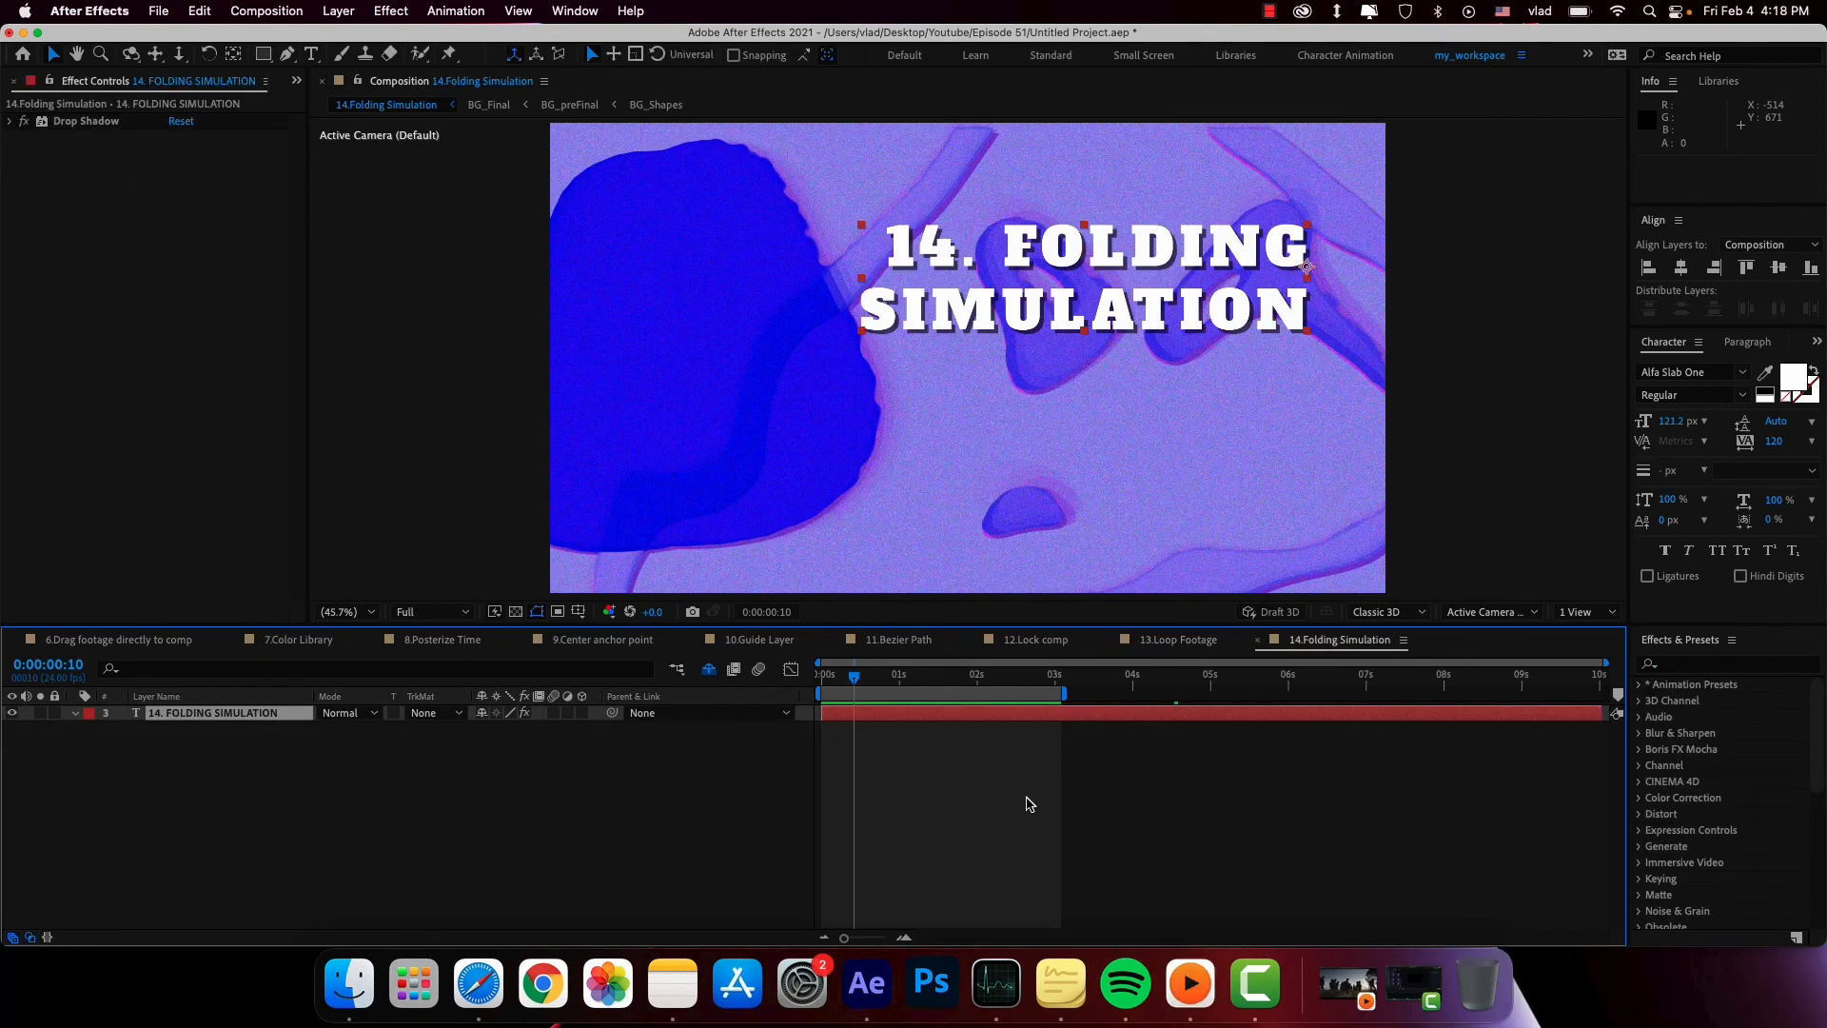
# - Apply CC Page Turn to the 14. FOLDING SIMULATION title with the fold starting bottom right
pyautogui.click(1725, 664)
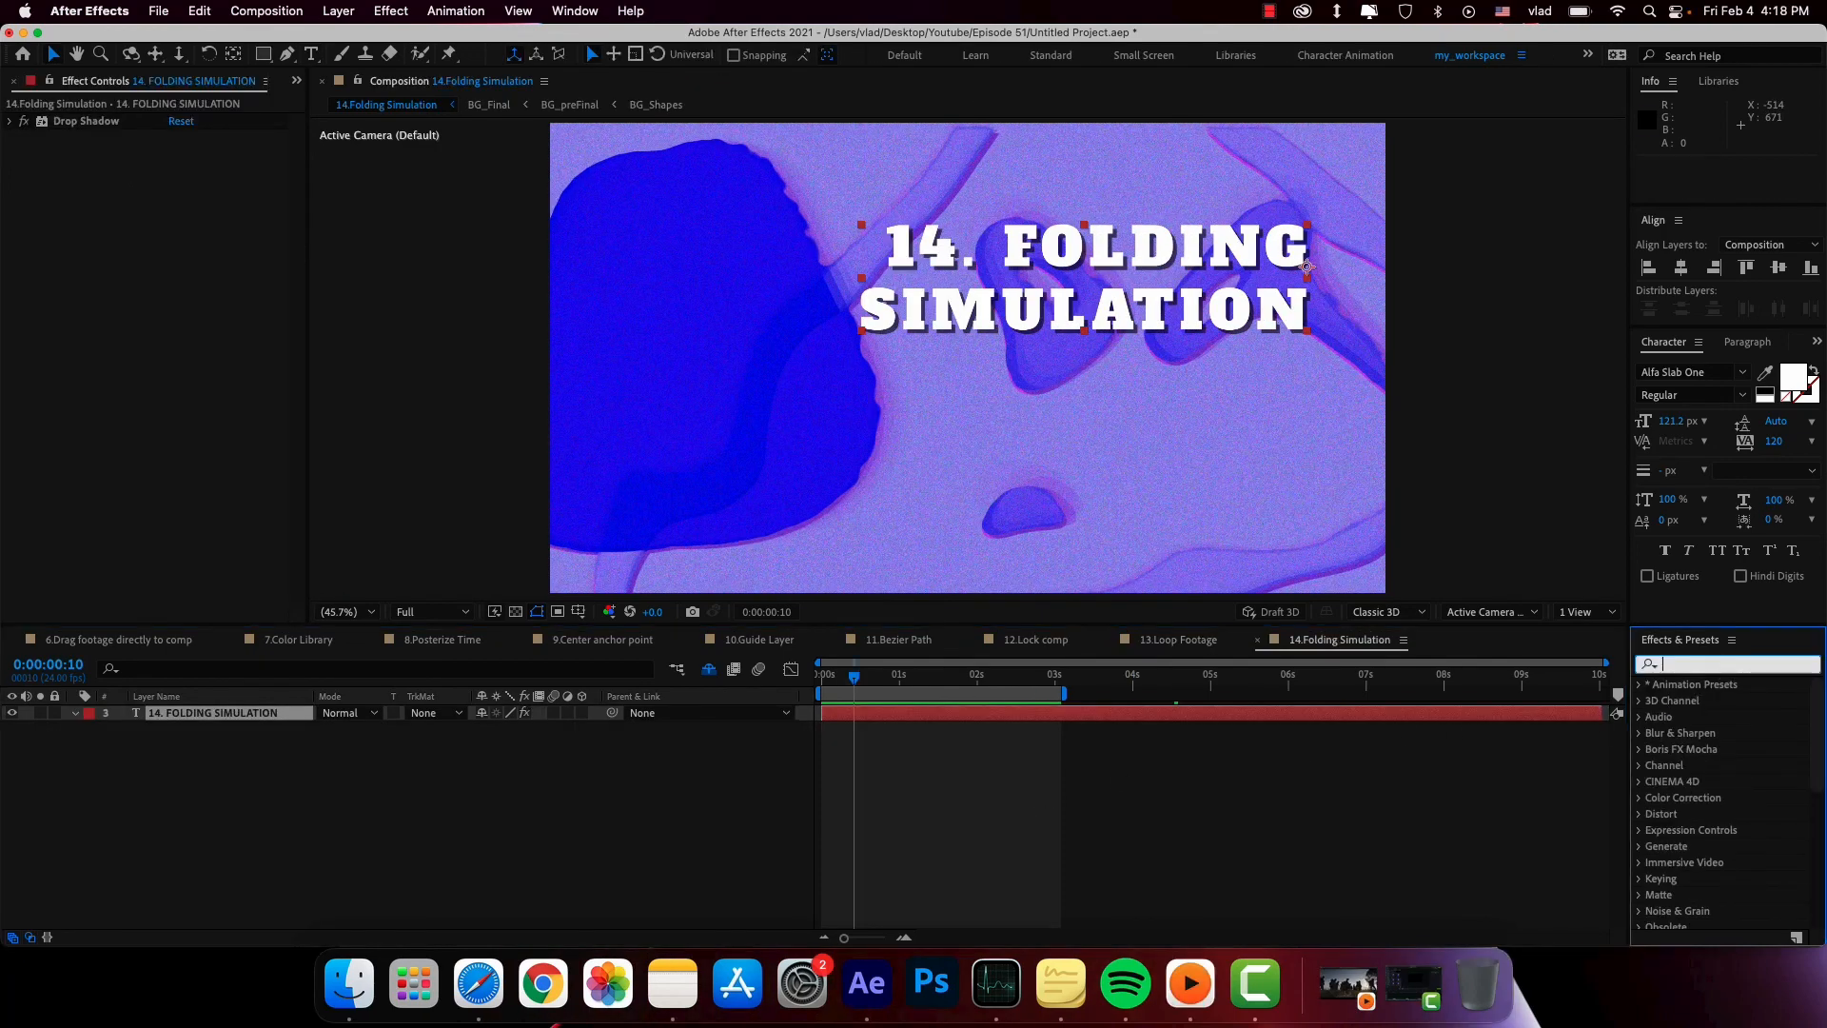
pyautogui.write('page tu')
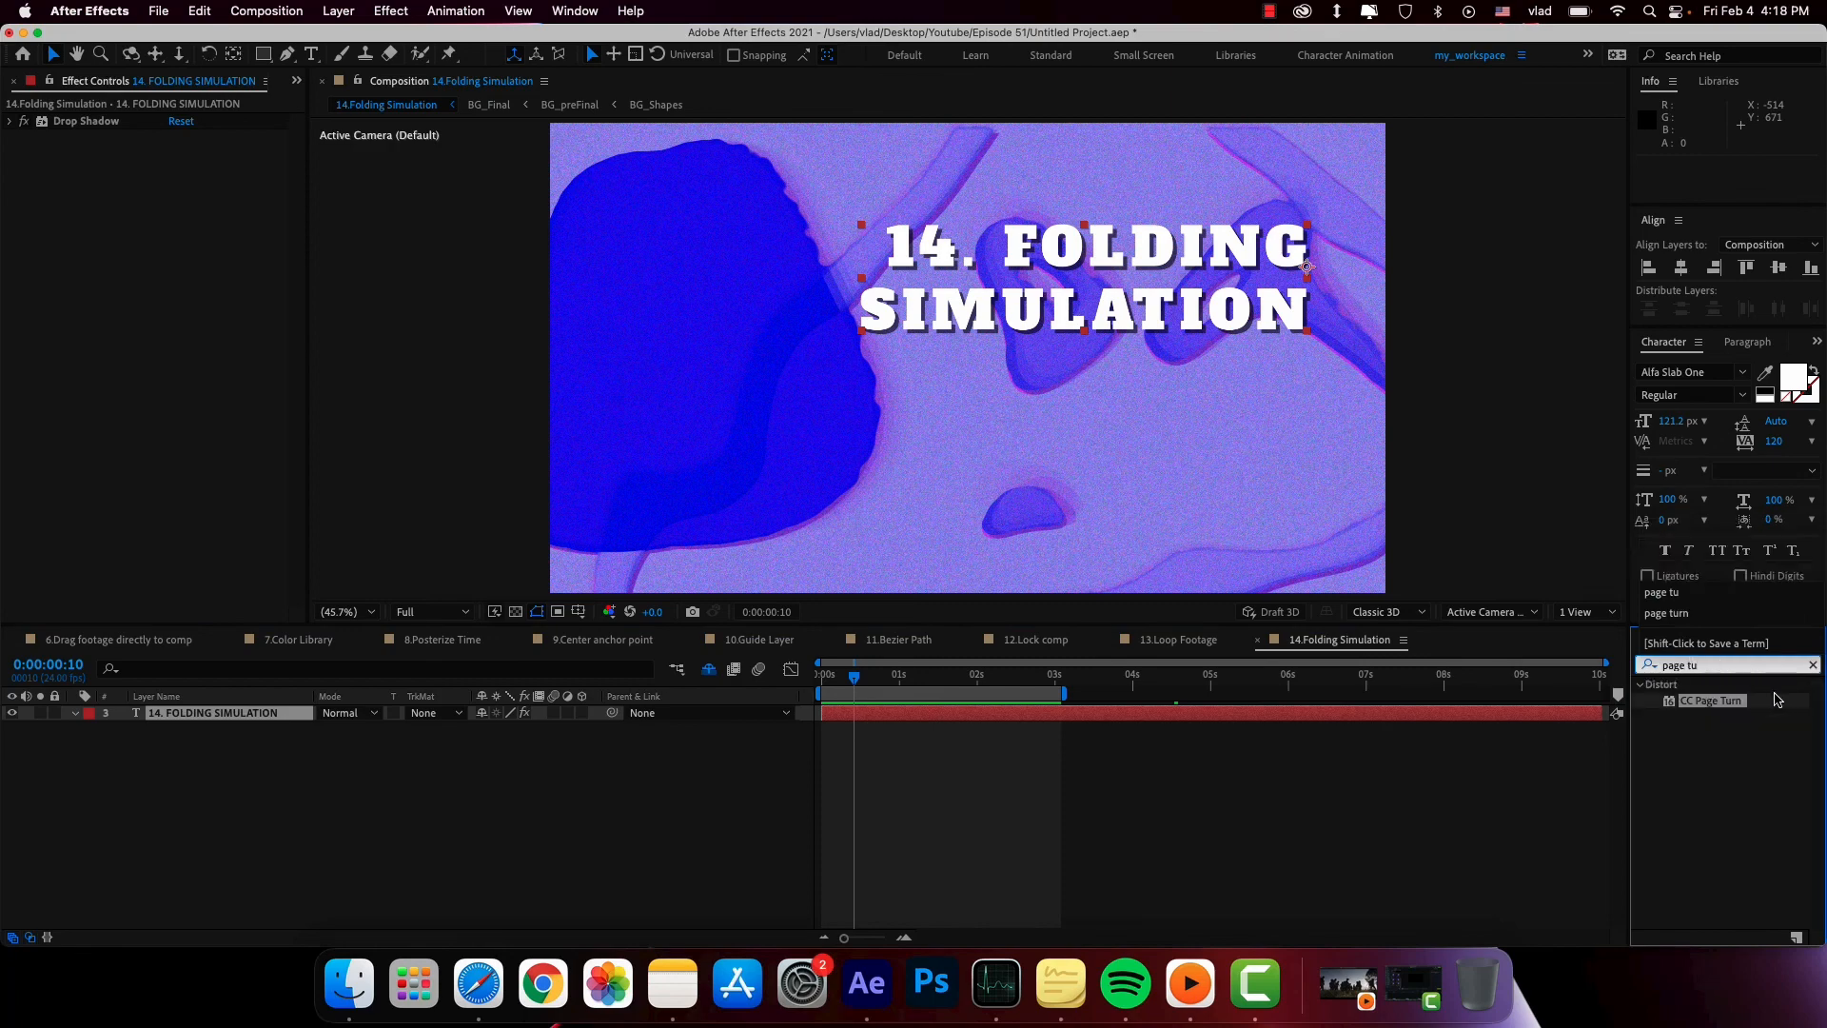
pyautogui.doubleClick(1709, 701)
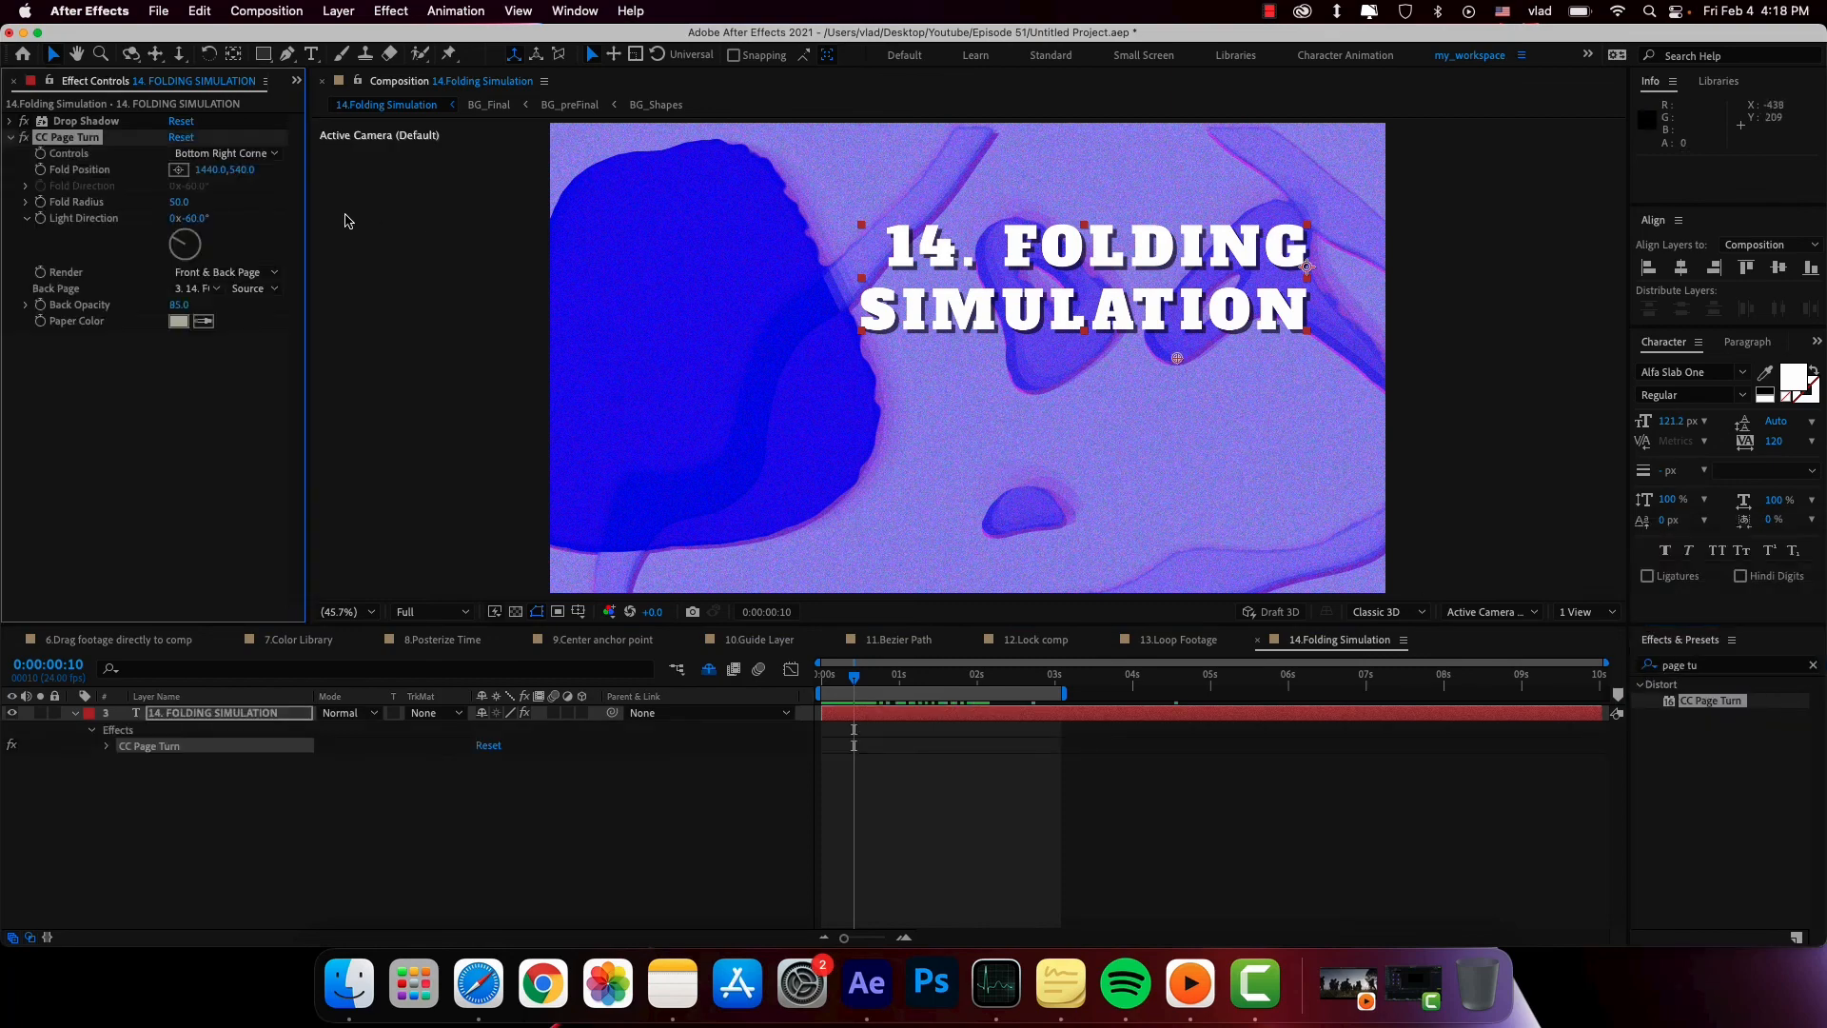
pyautogui.click(220, 153)
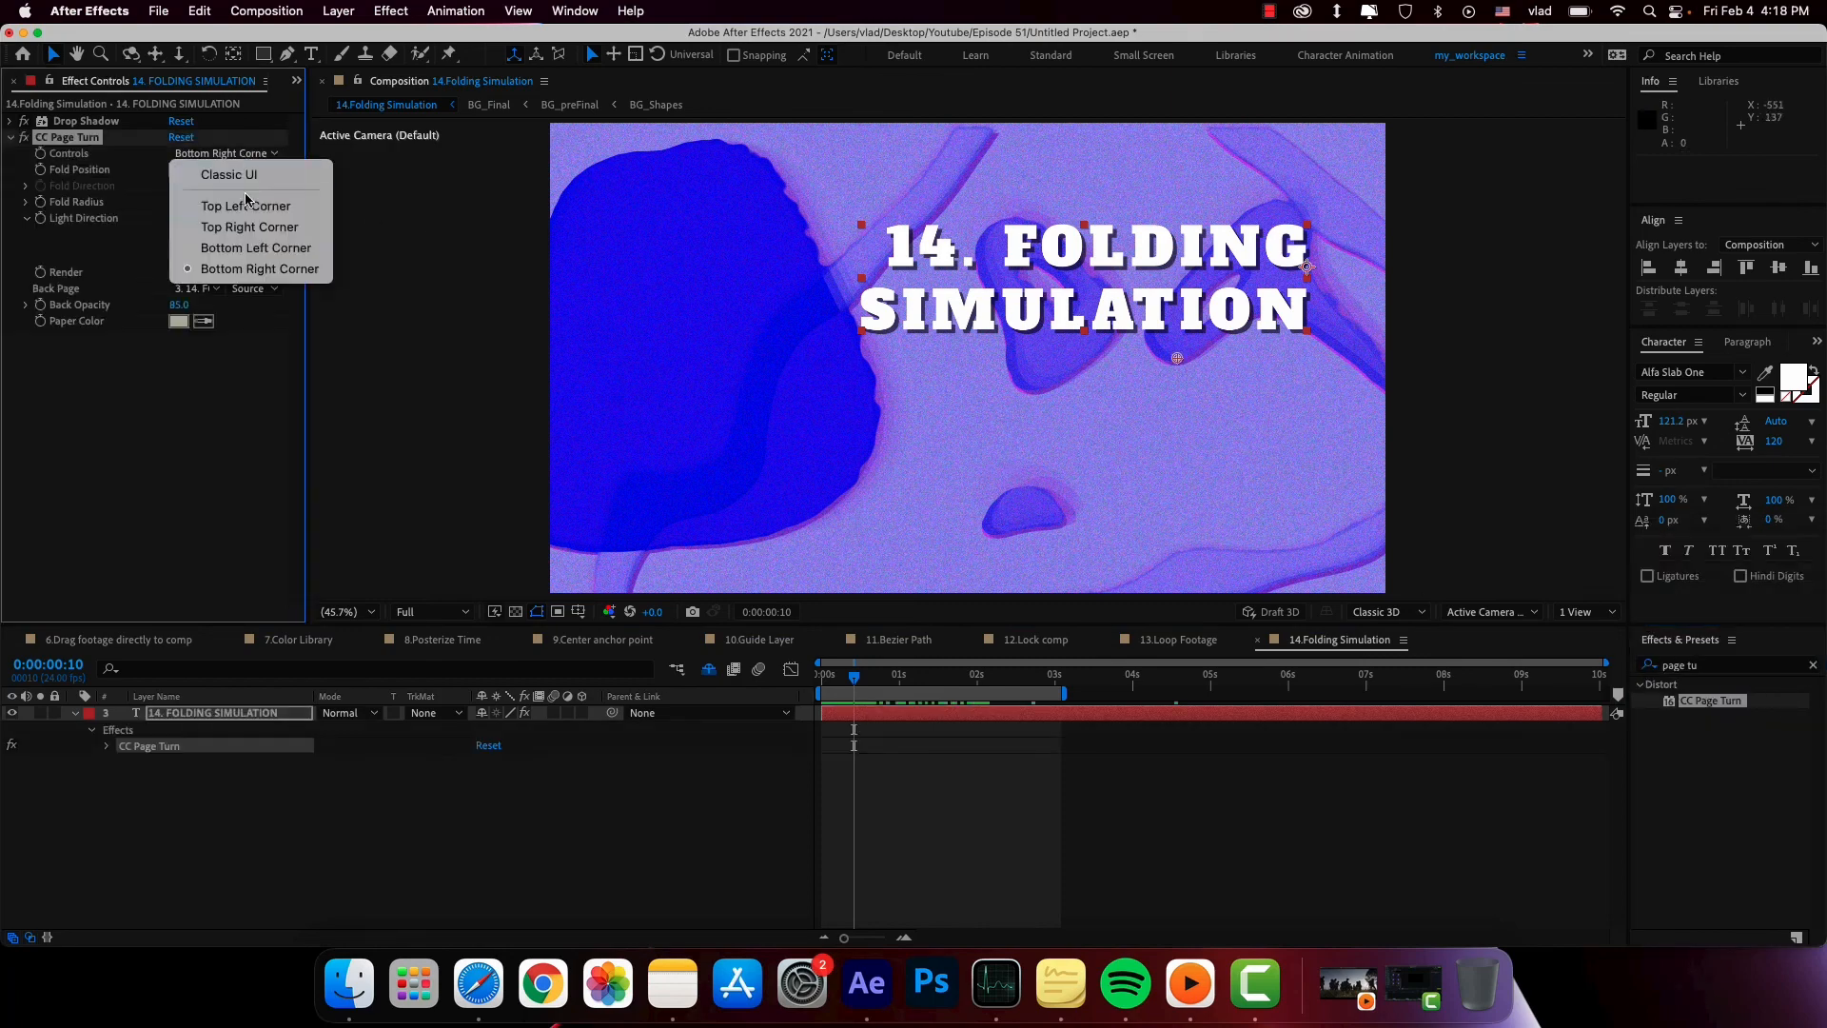
pyautogui.click(261, 268)
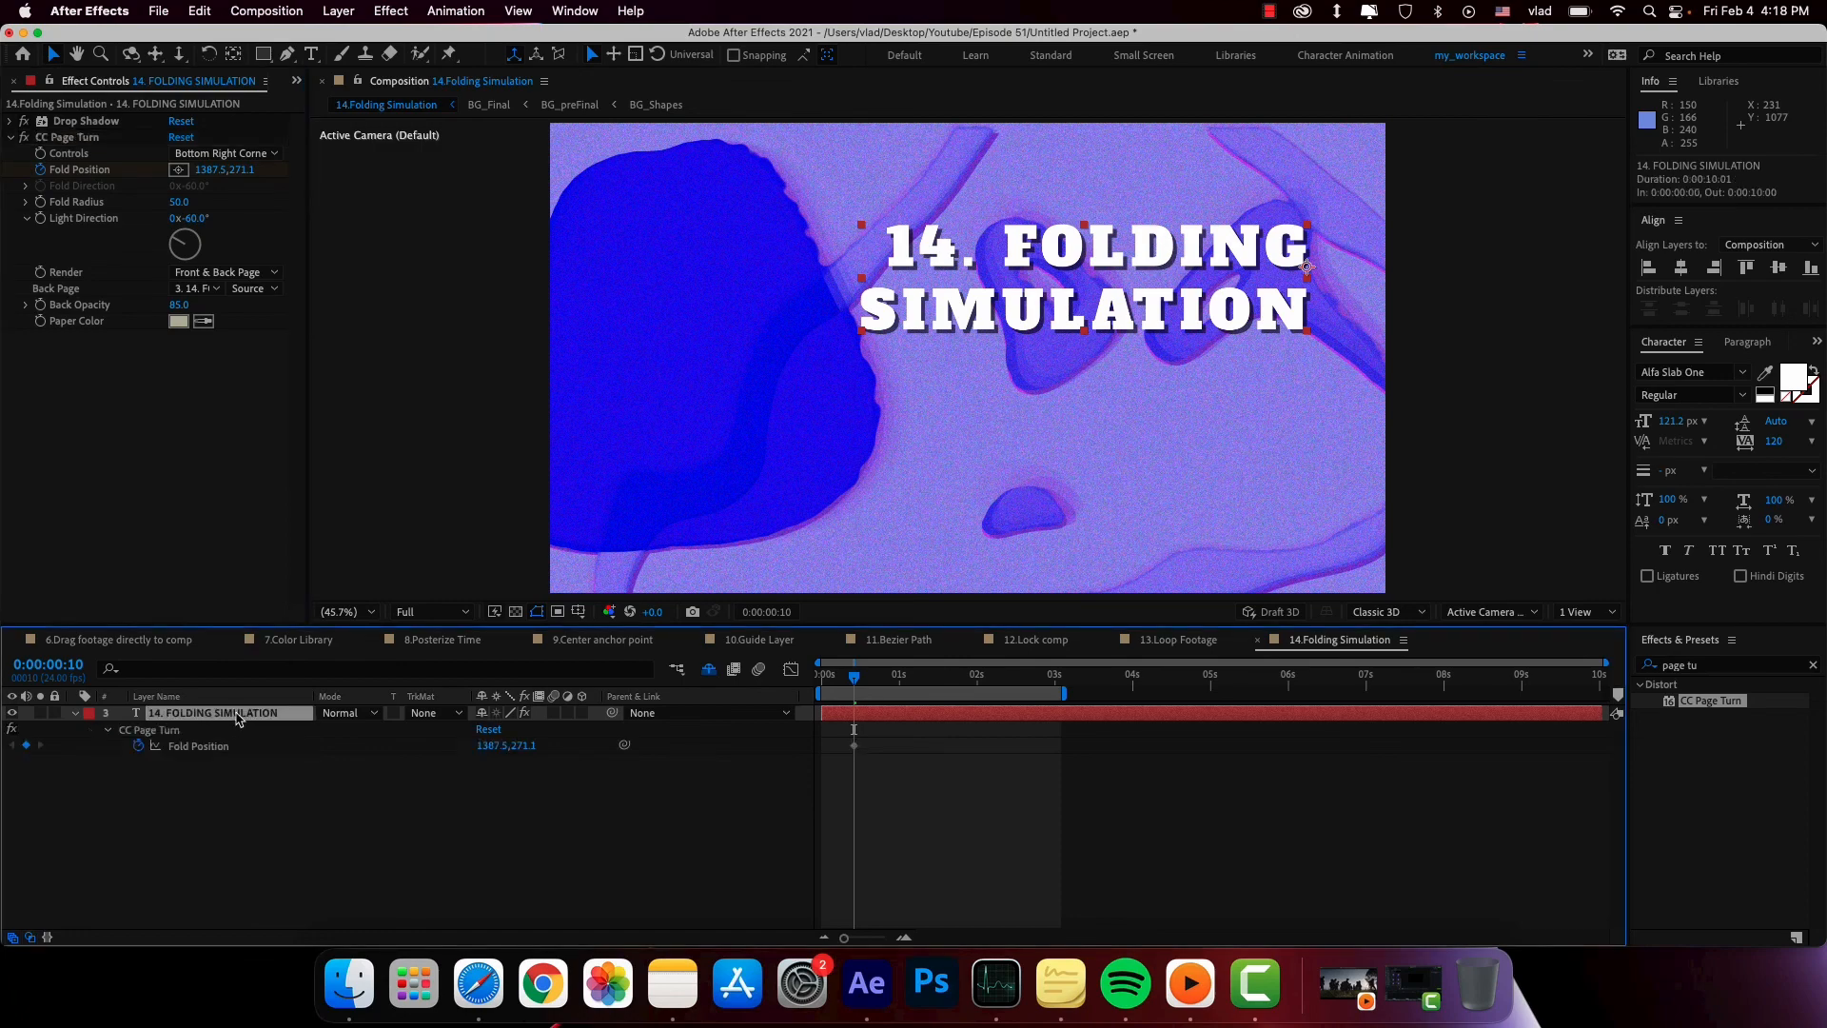
# - Keyframe Fold Position on the title layer and preview the peel-away animation
pyautogui.click(950, 693)
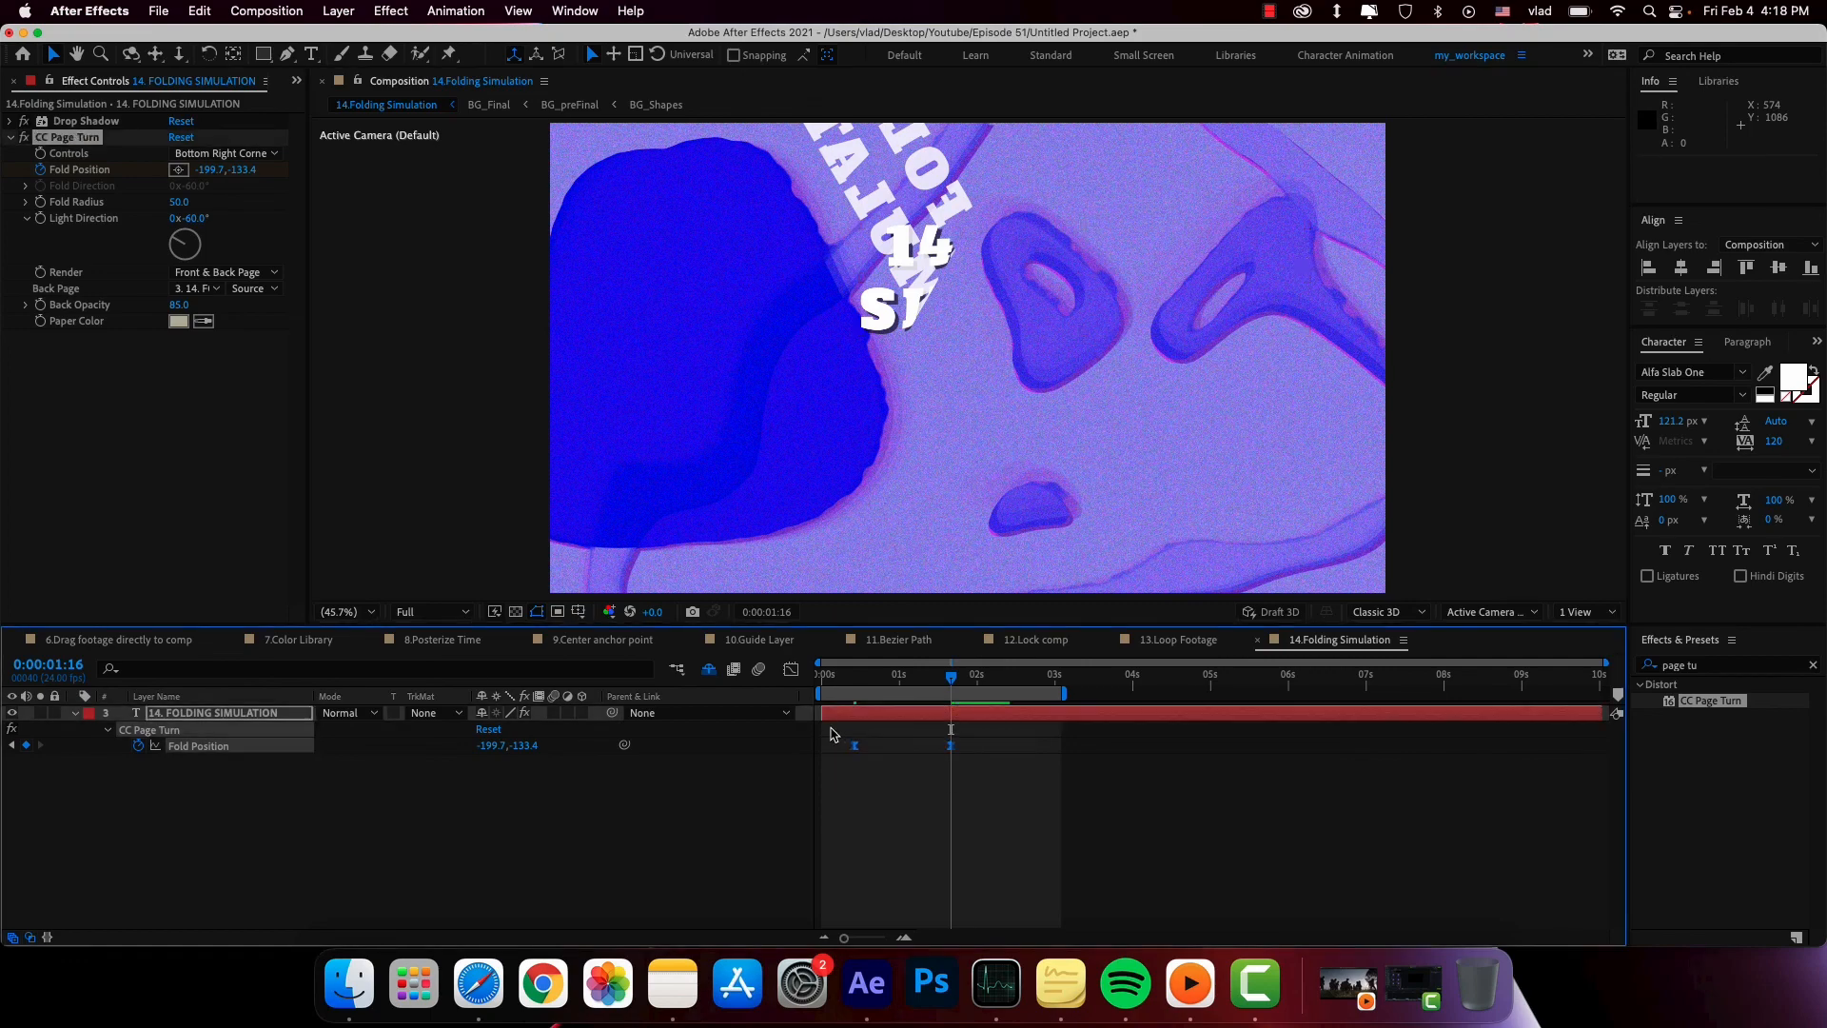
pyautogui.press('space')
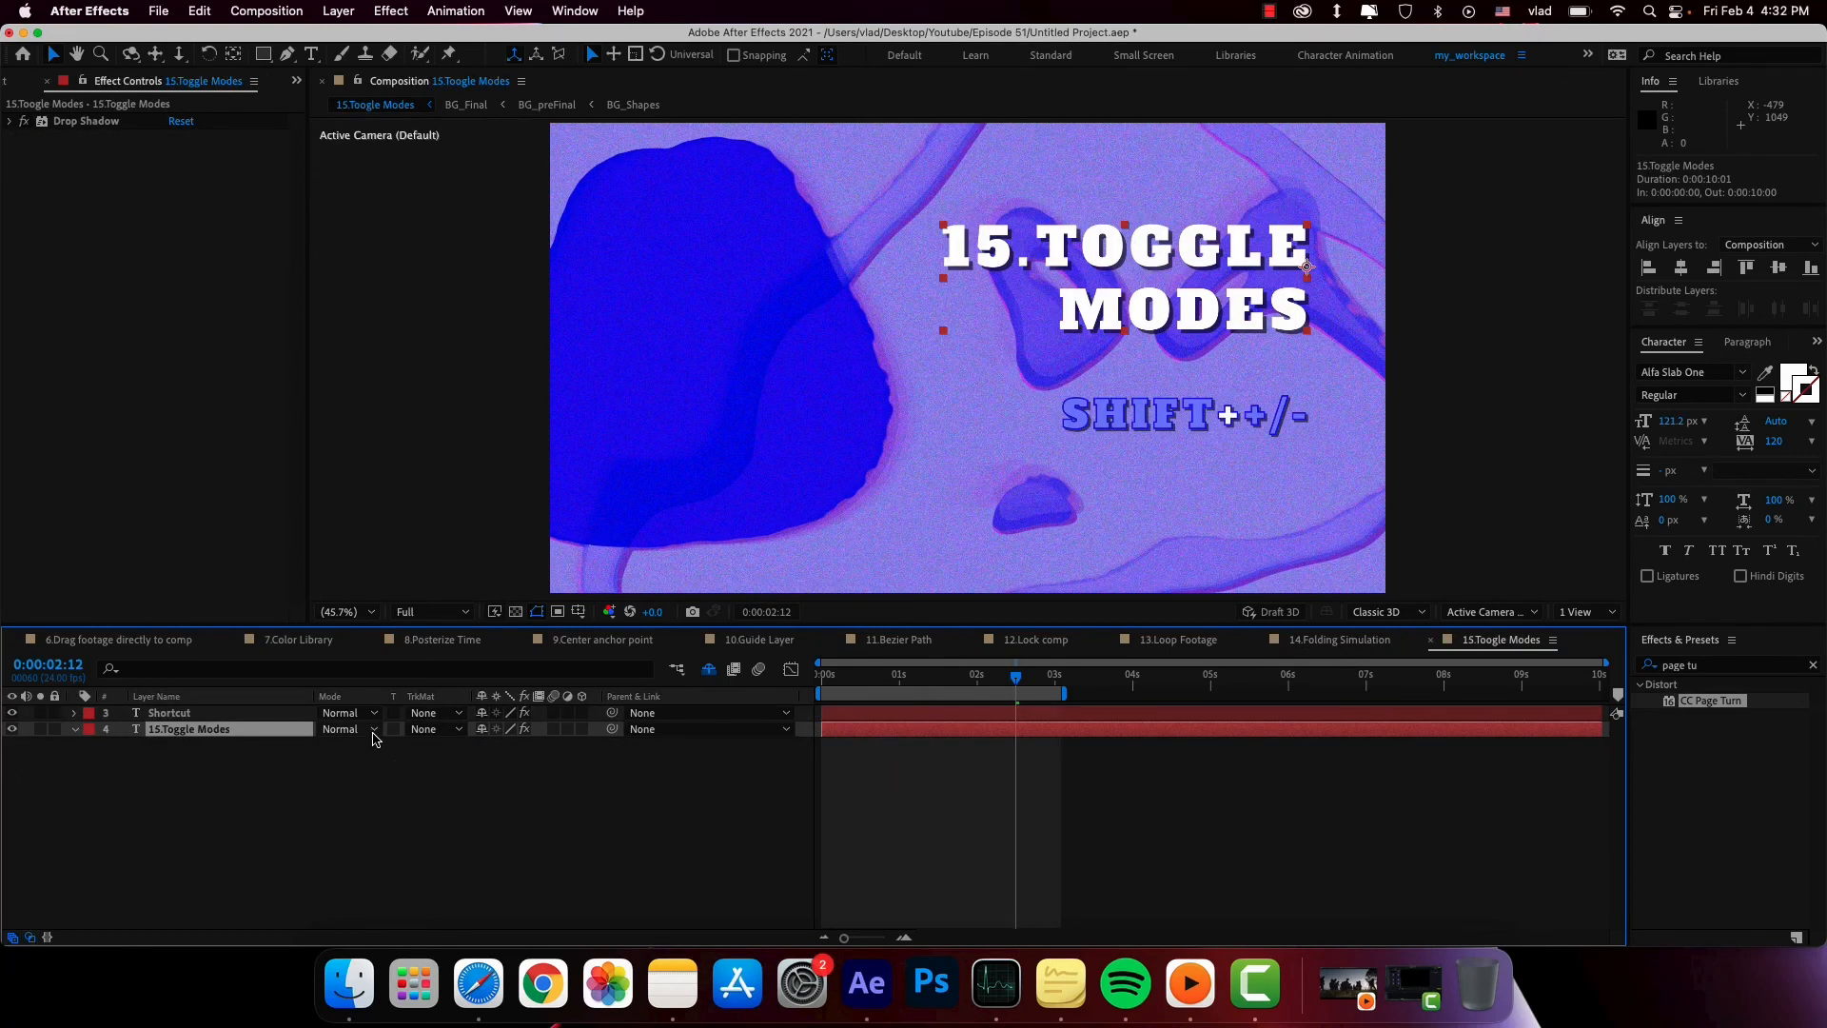
# - Cycle the 15.TOGGLE MODES title layer's blending mode to Darker Color
pyautogui.click(349, 729)
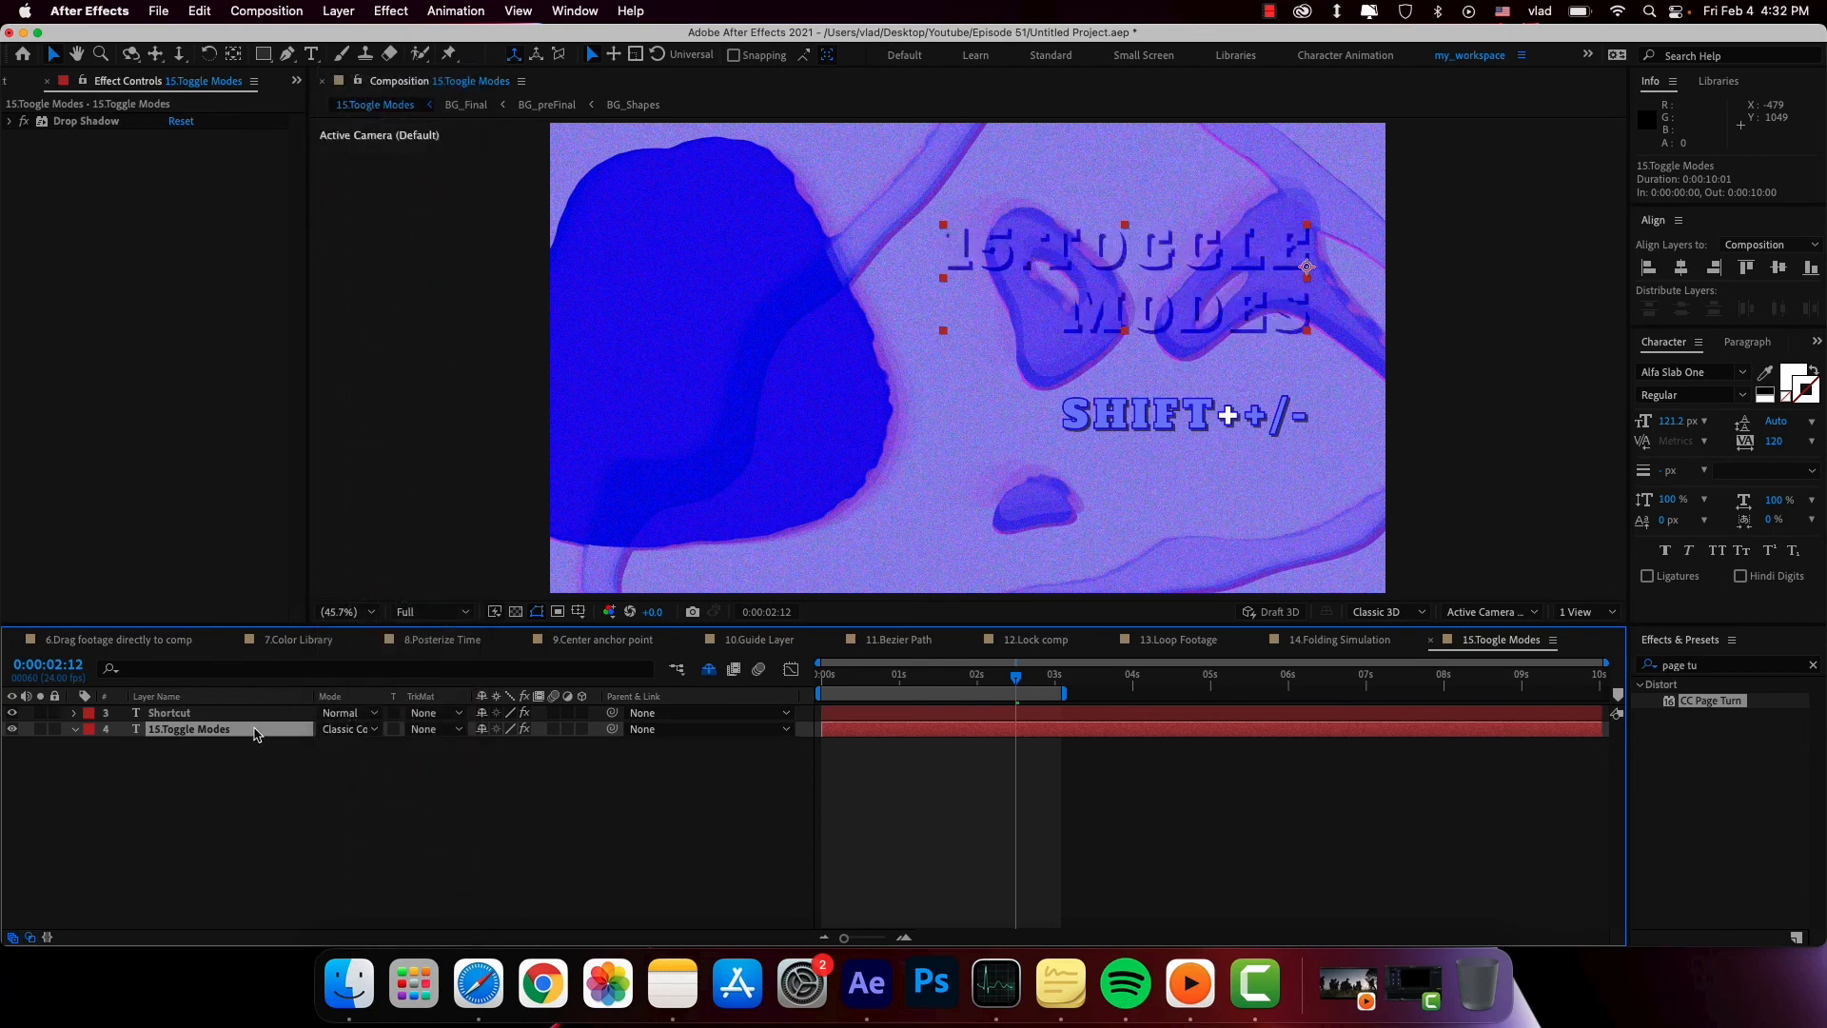
pyautogui.click(348, 729)
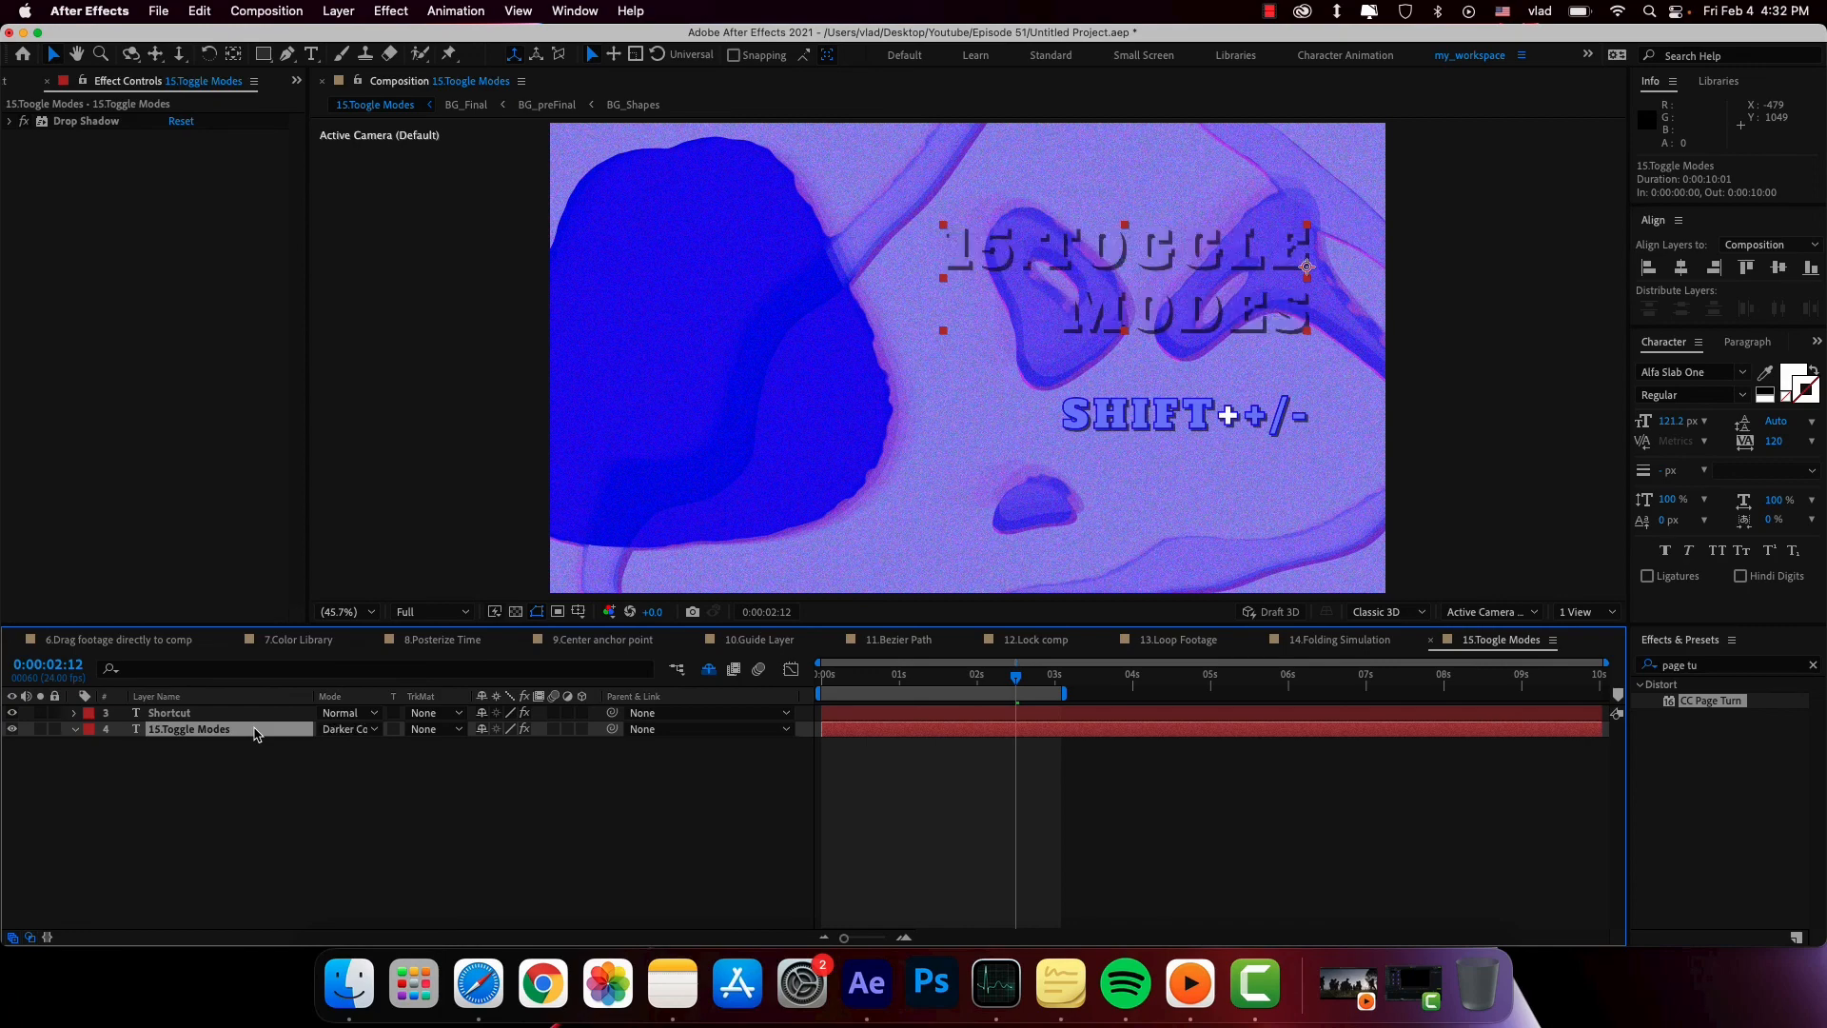
pyautogui.click(349, 729)
pyautogui.write('simple')
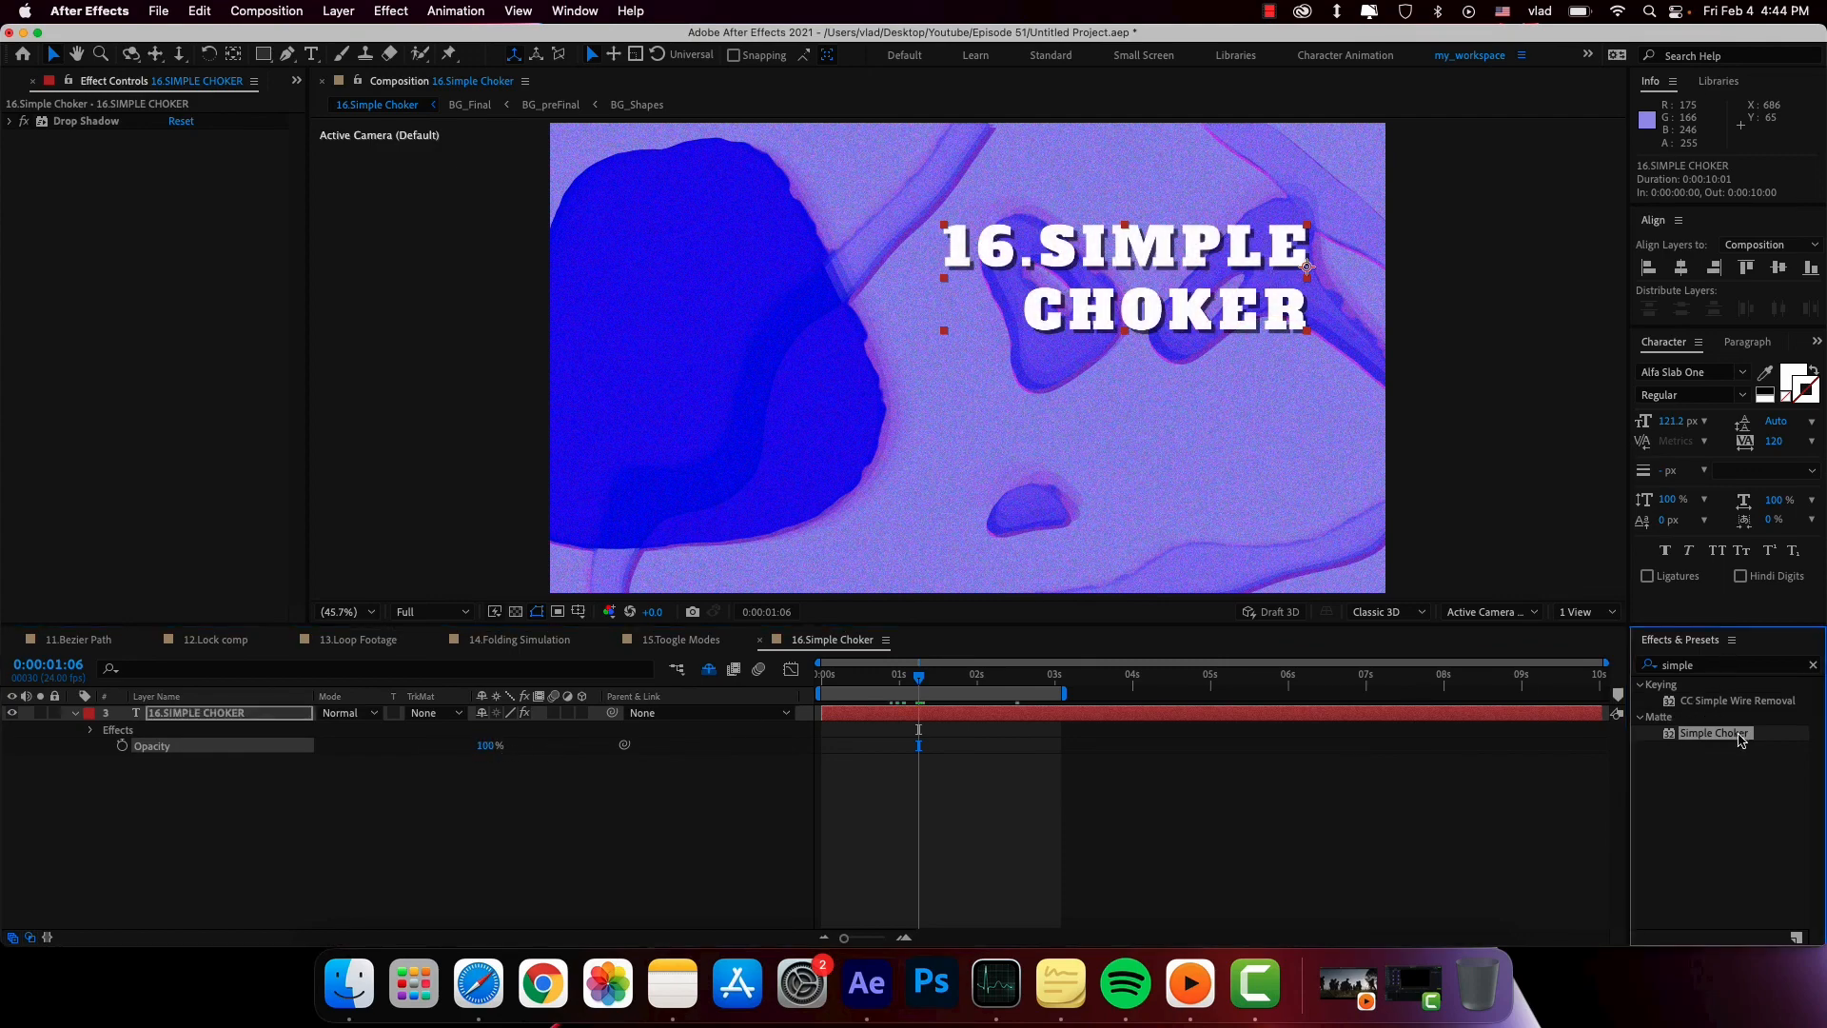
# - Apply Matte > Simple Choker to the 16.SIMPLE CHOKER title layer
pyautogui.doubleClick(1715, 731)
pyautogui.write('set matt')
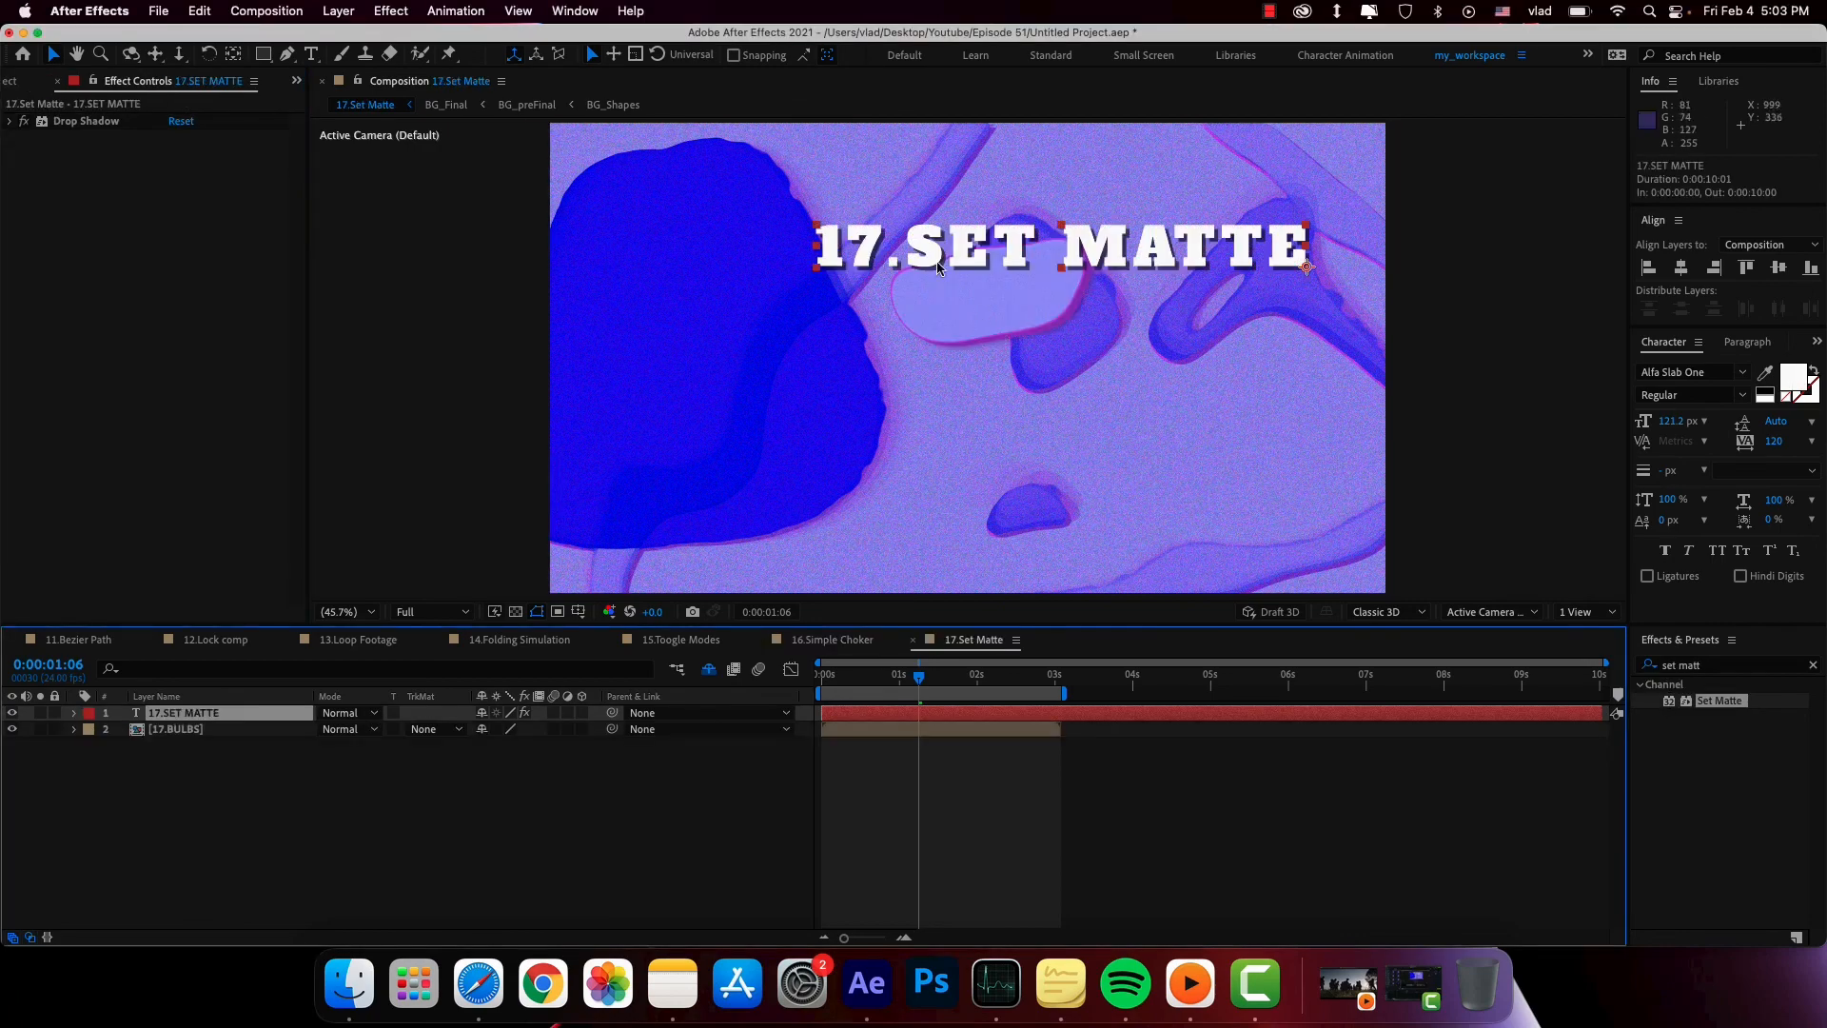
pyautogui.moveTo(1165, 269)
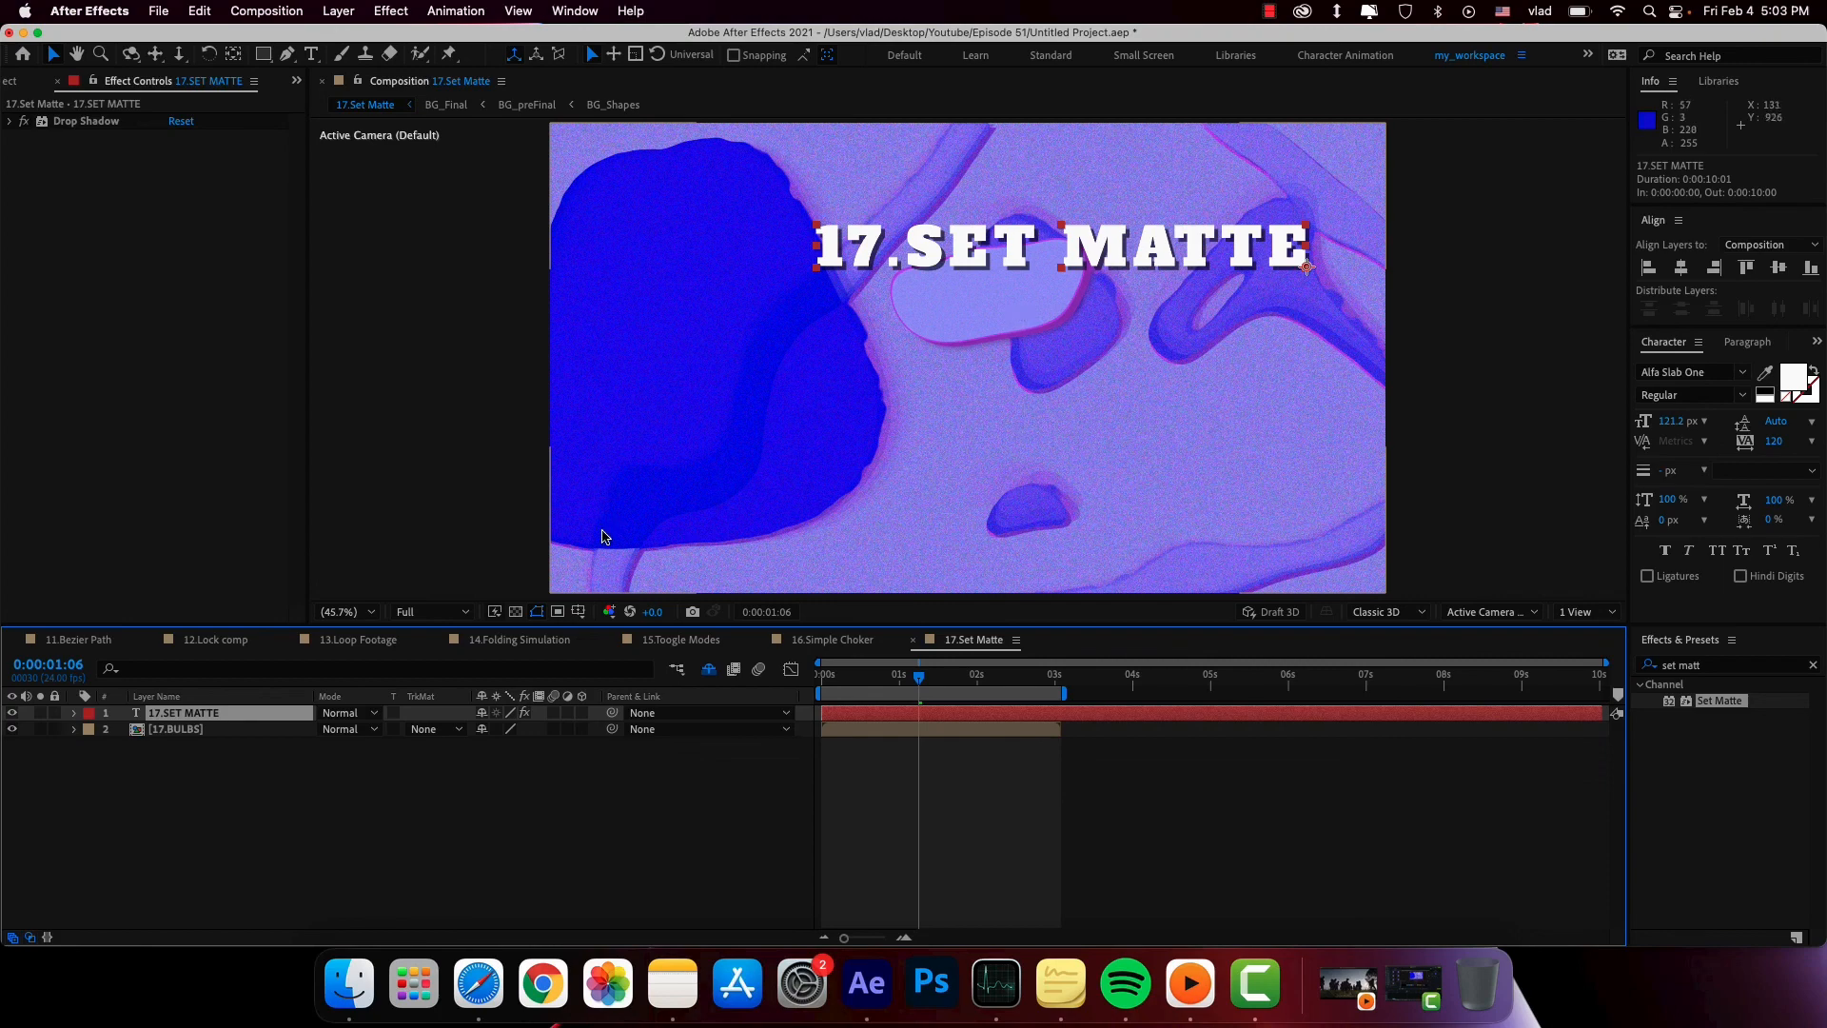
# - Apply Set Matte to the 17.SET MATTE title, taking its matte from the 17.BULBS layer
pyautogui.click(432, 729)
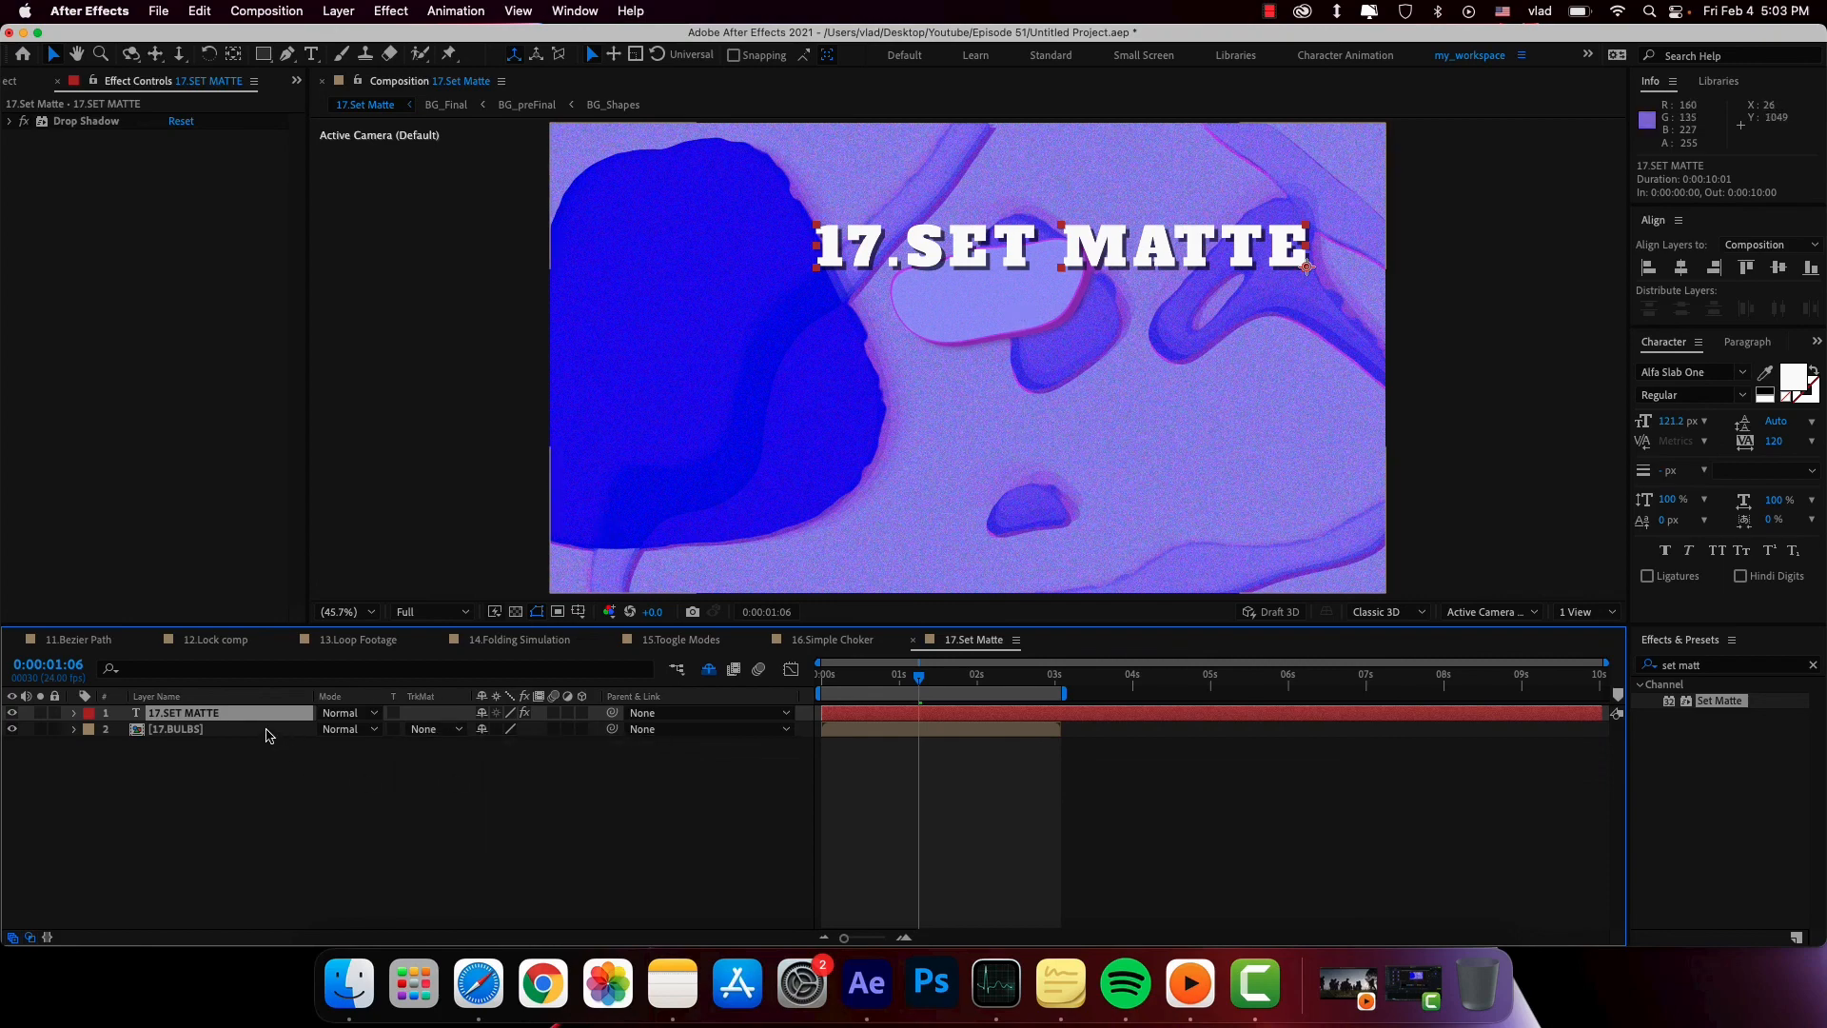
pyautogui.click(175, 729)
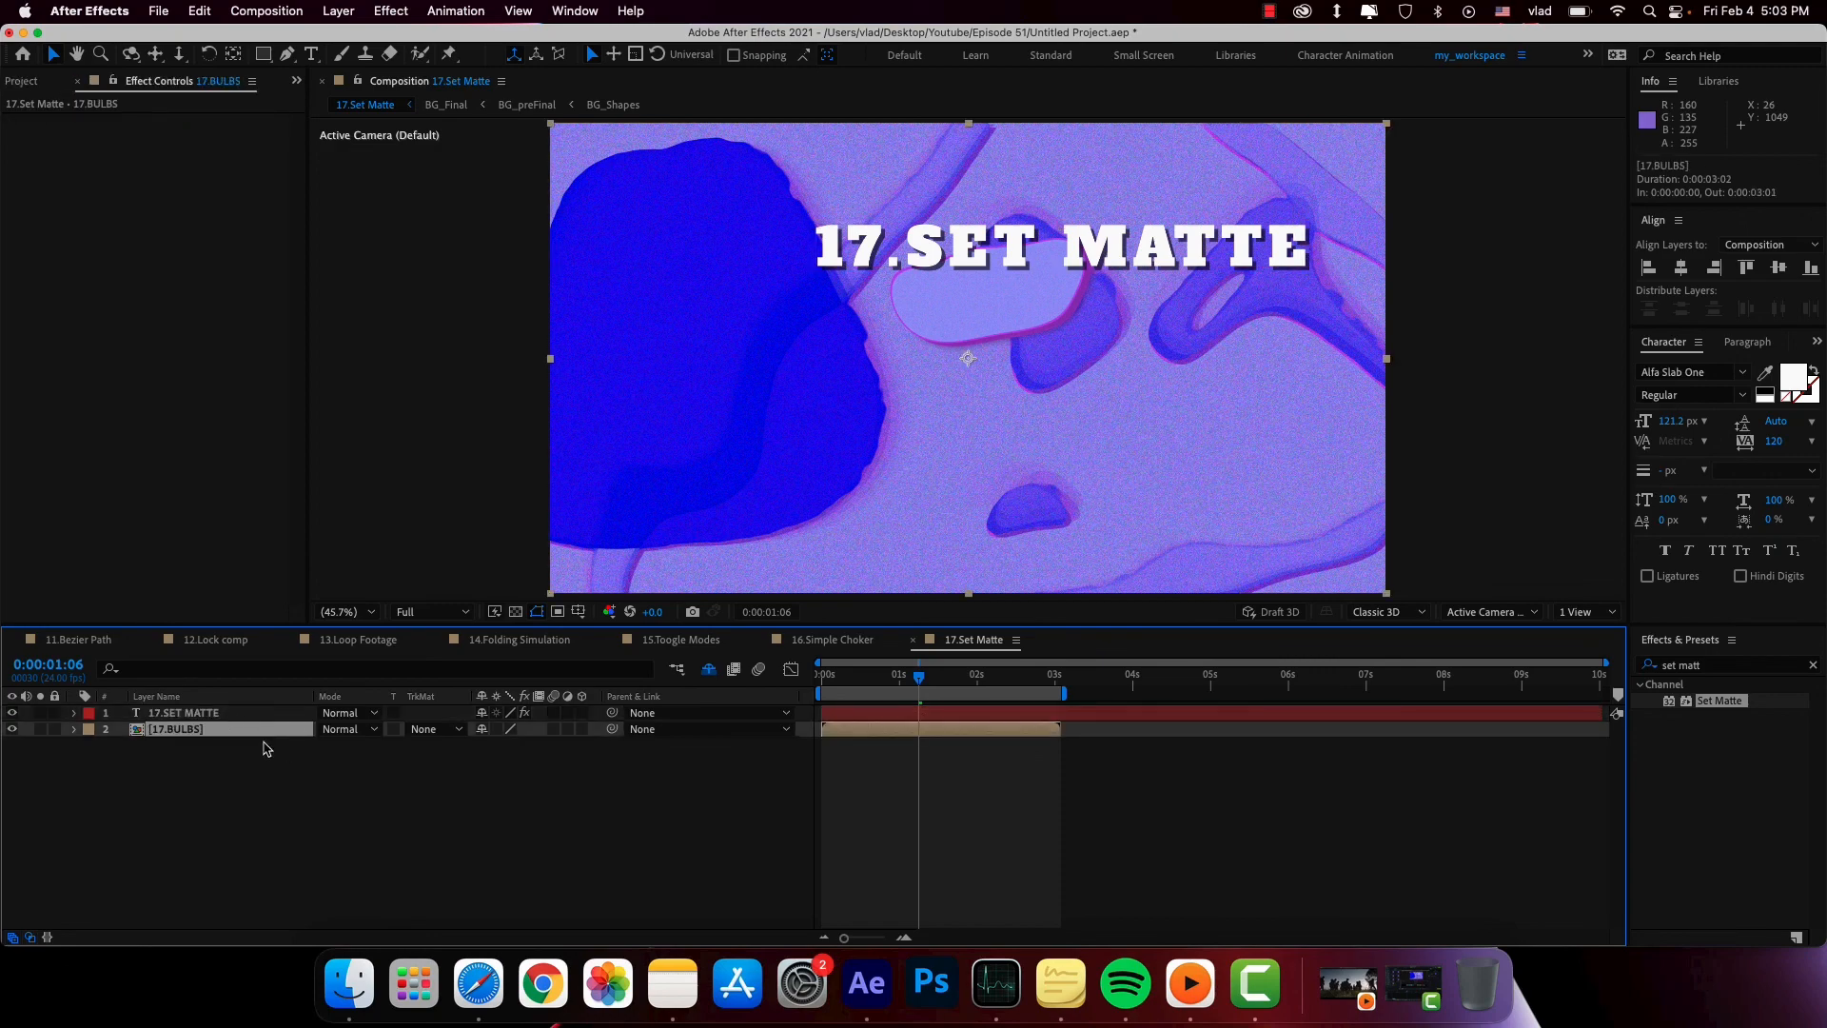
pyautogui.click(183, 712)
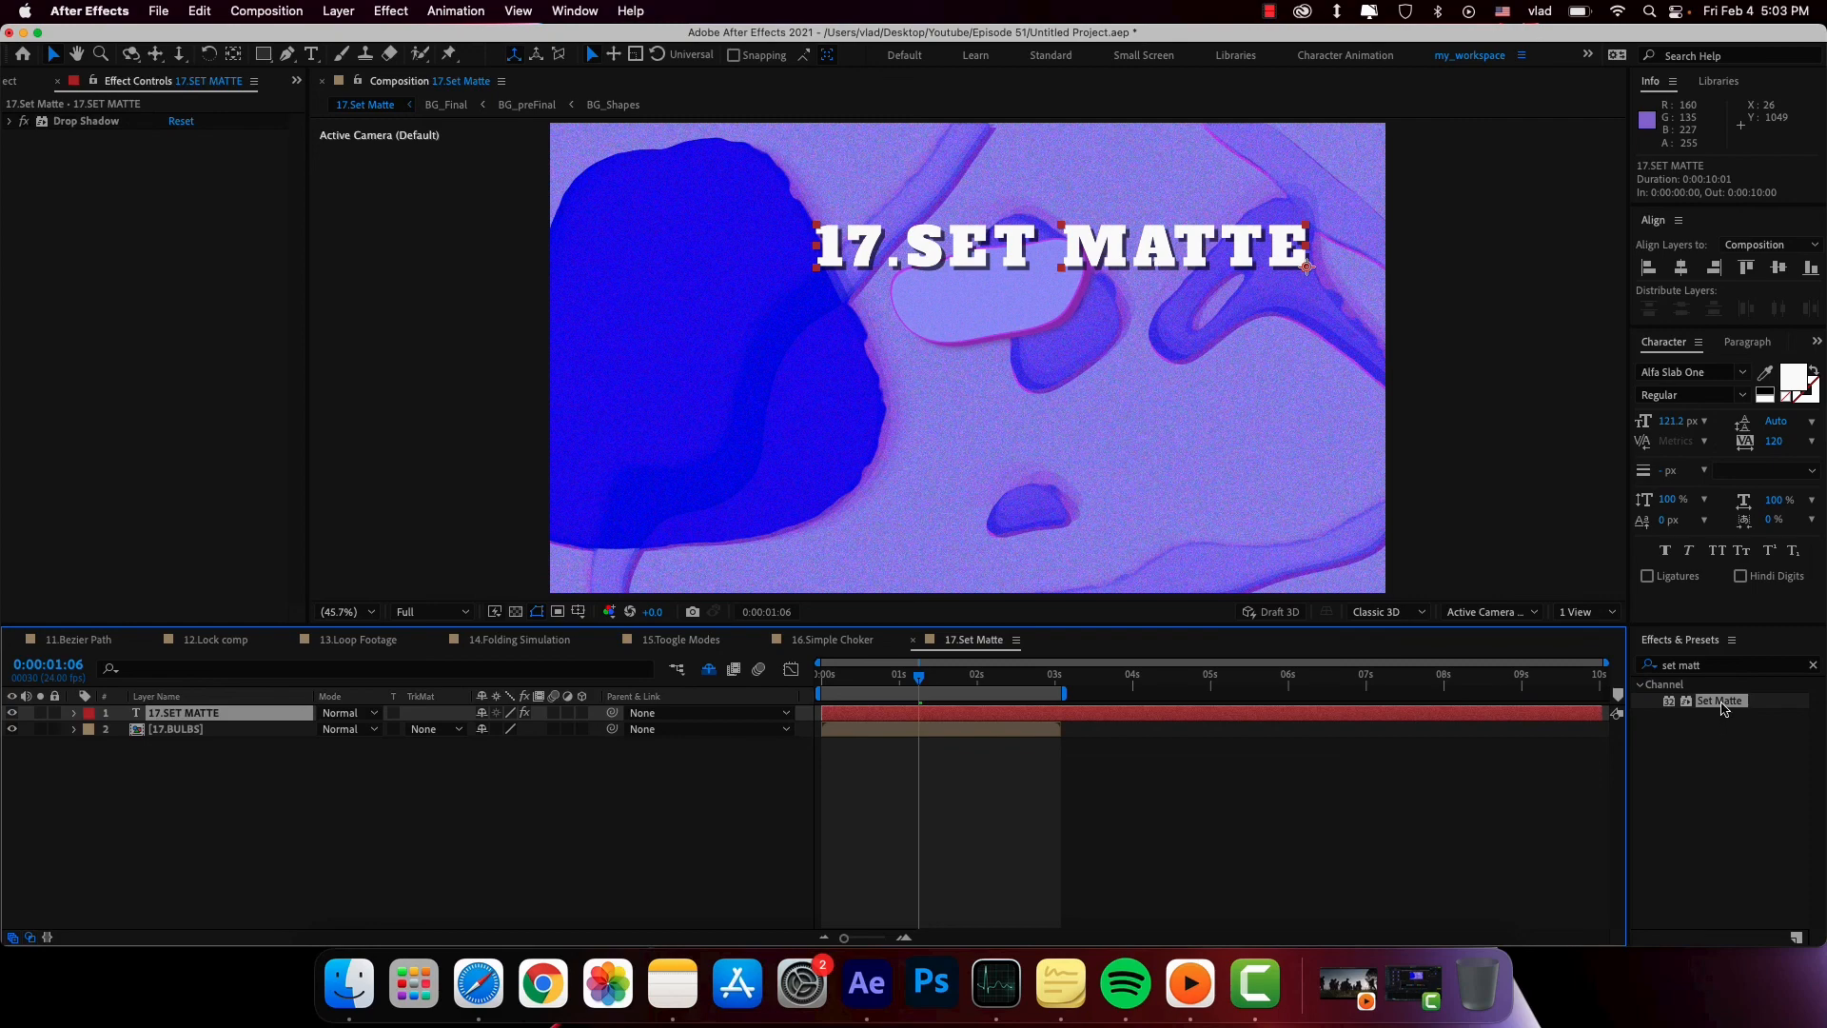
pyautogui.doubleClick(1721, 701)
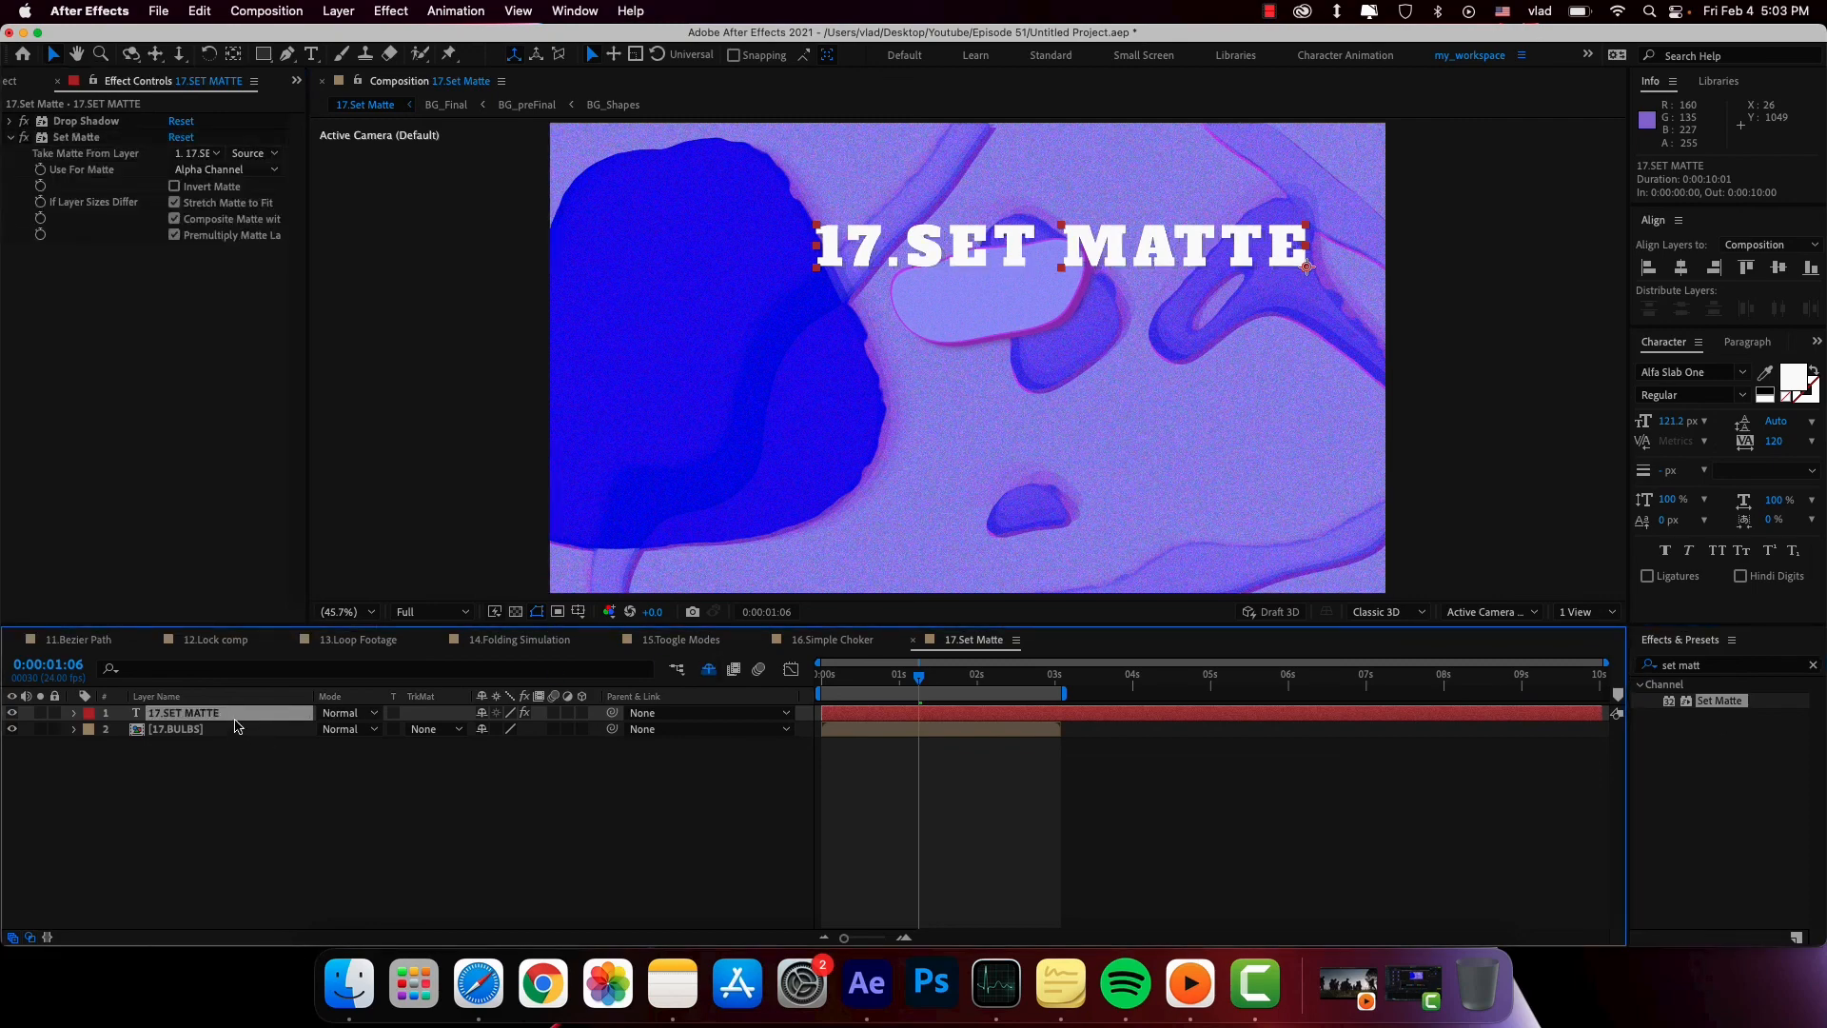
pyautogui.click(196, 152)
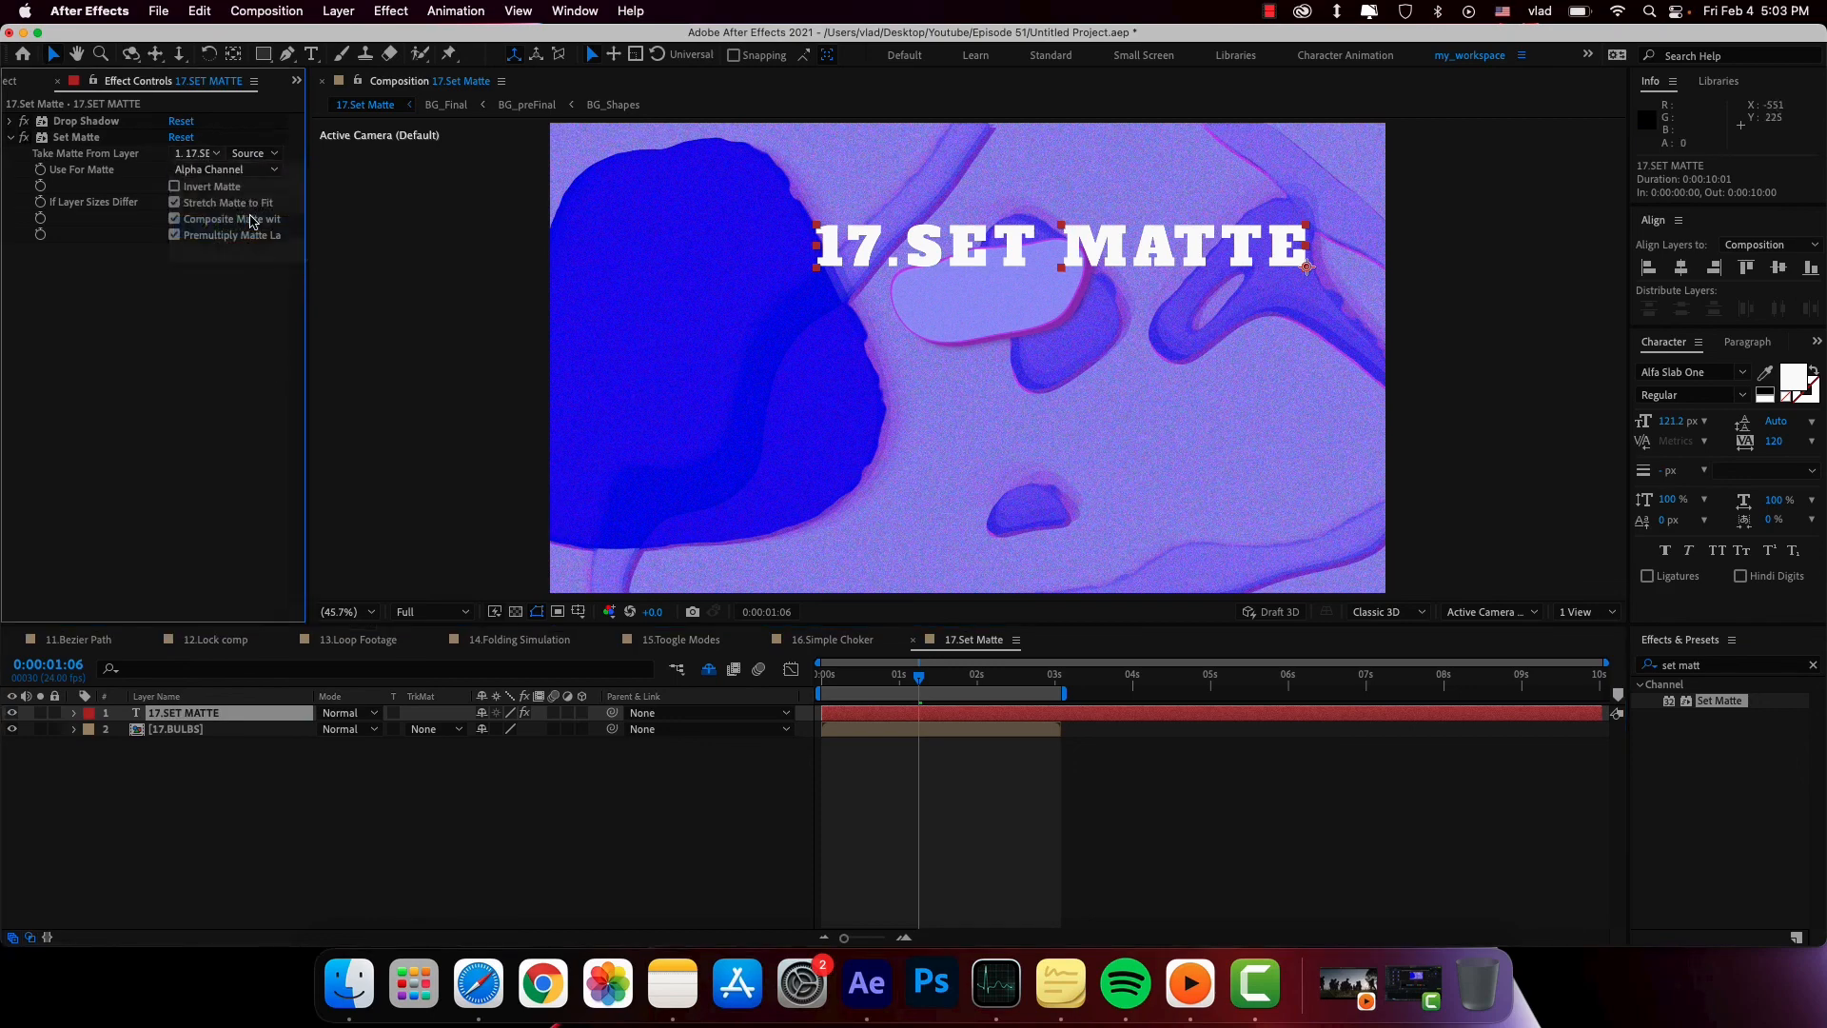
pyautogui.click(198, 152)
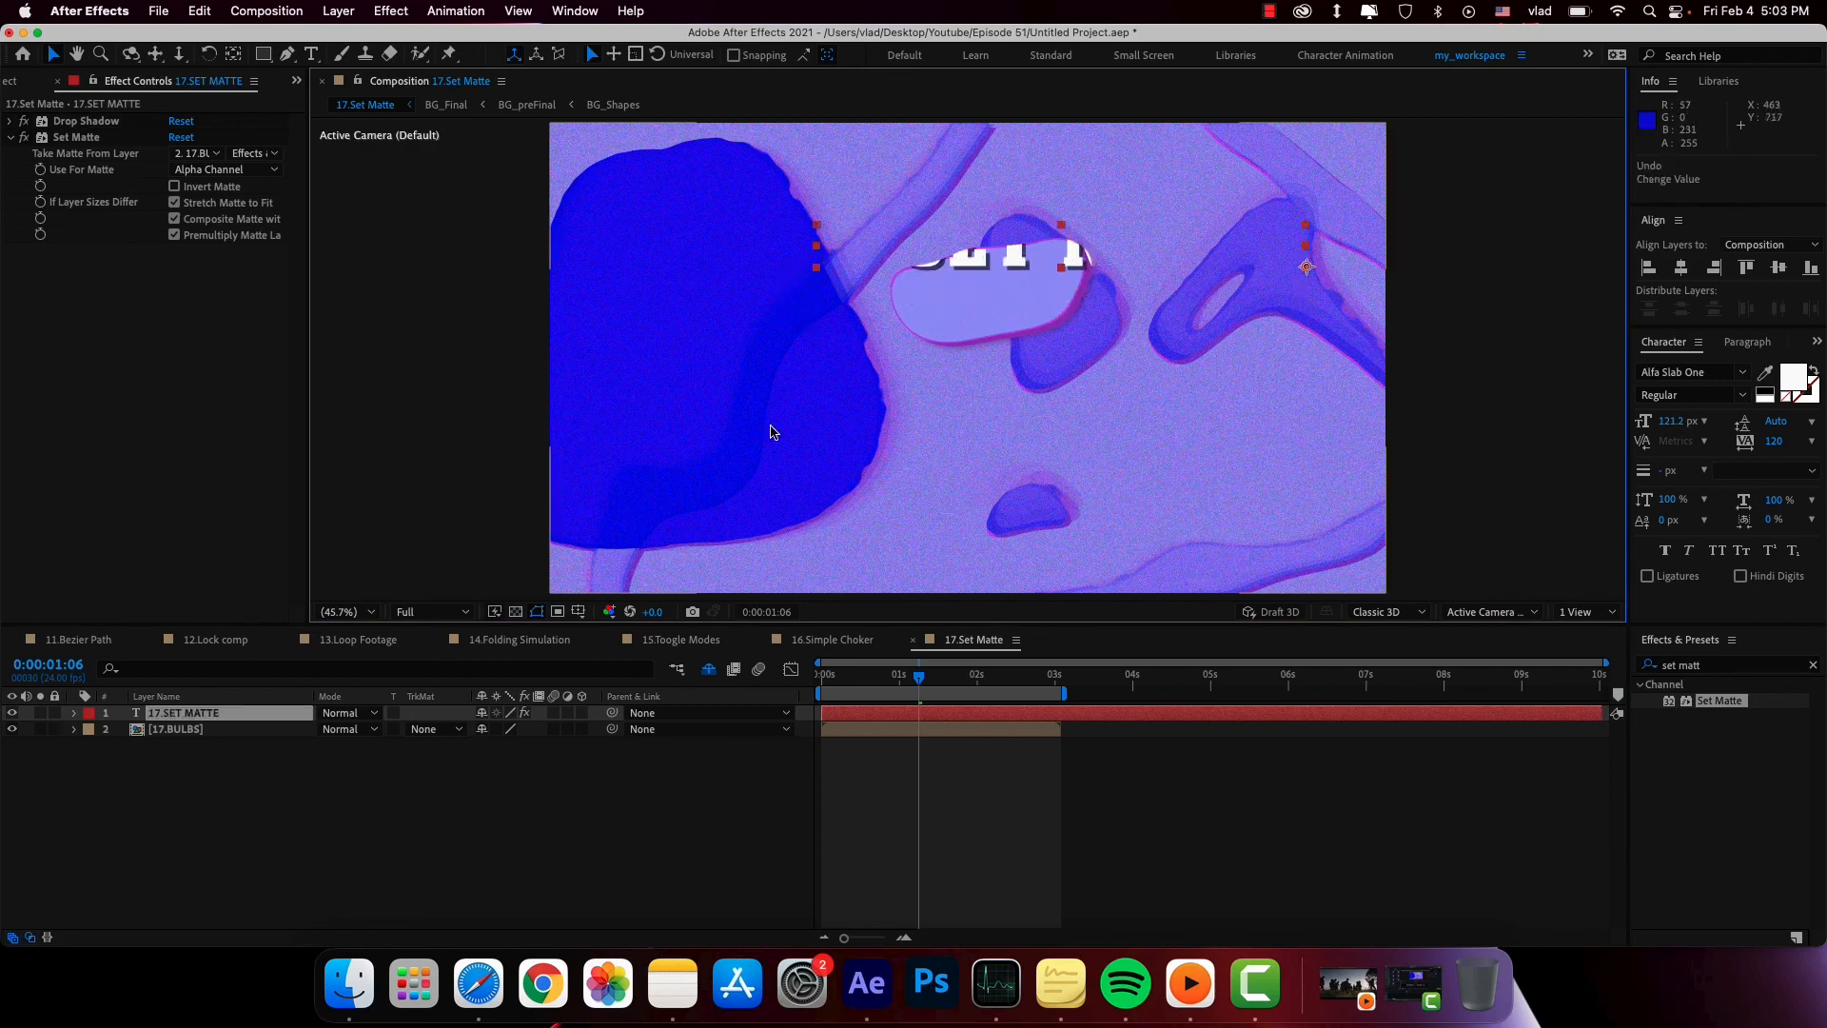
# - Scale the 17.BULBS layer to 70% so only text fragments remain visible
pyautogui.click(175, 729)
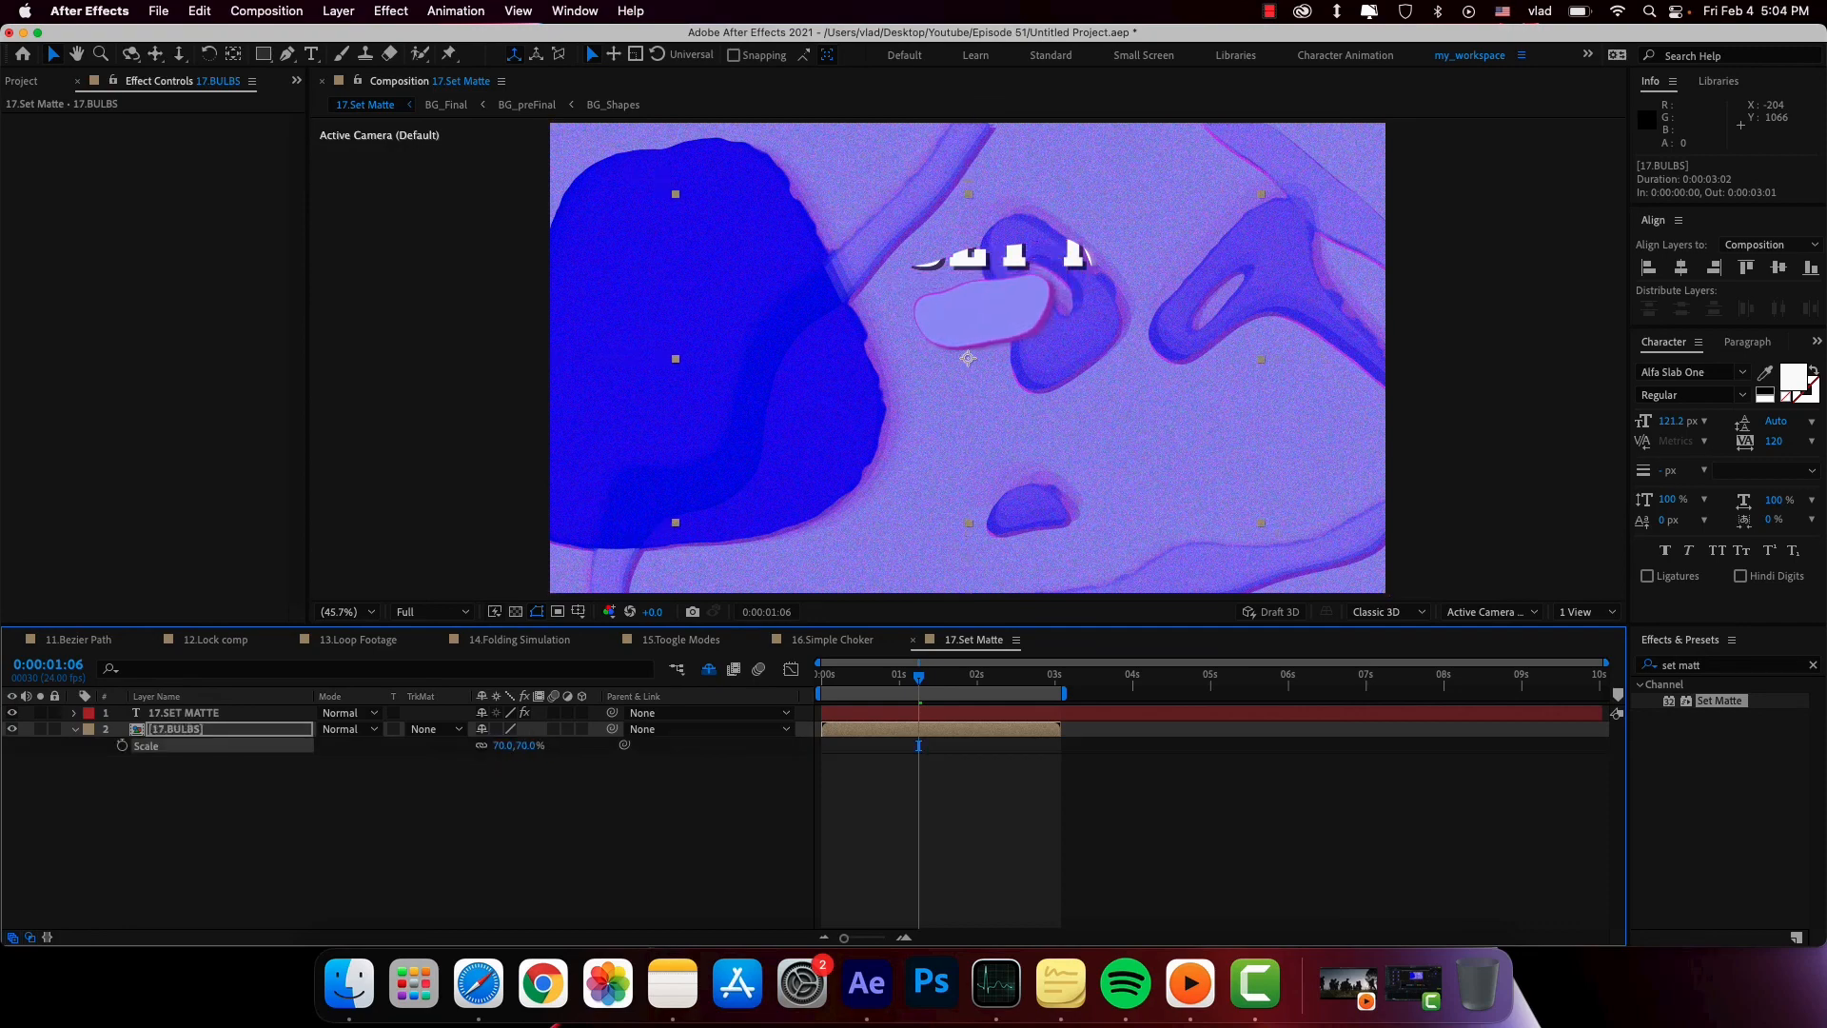
pyautogui.click(182, 712)
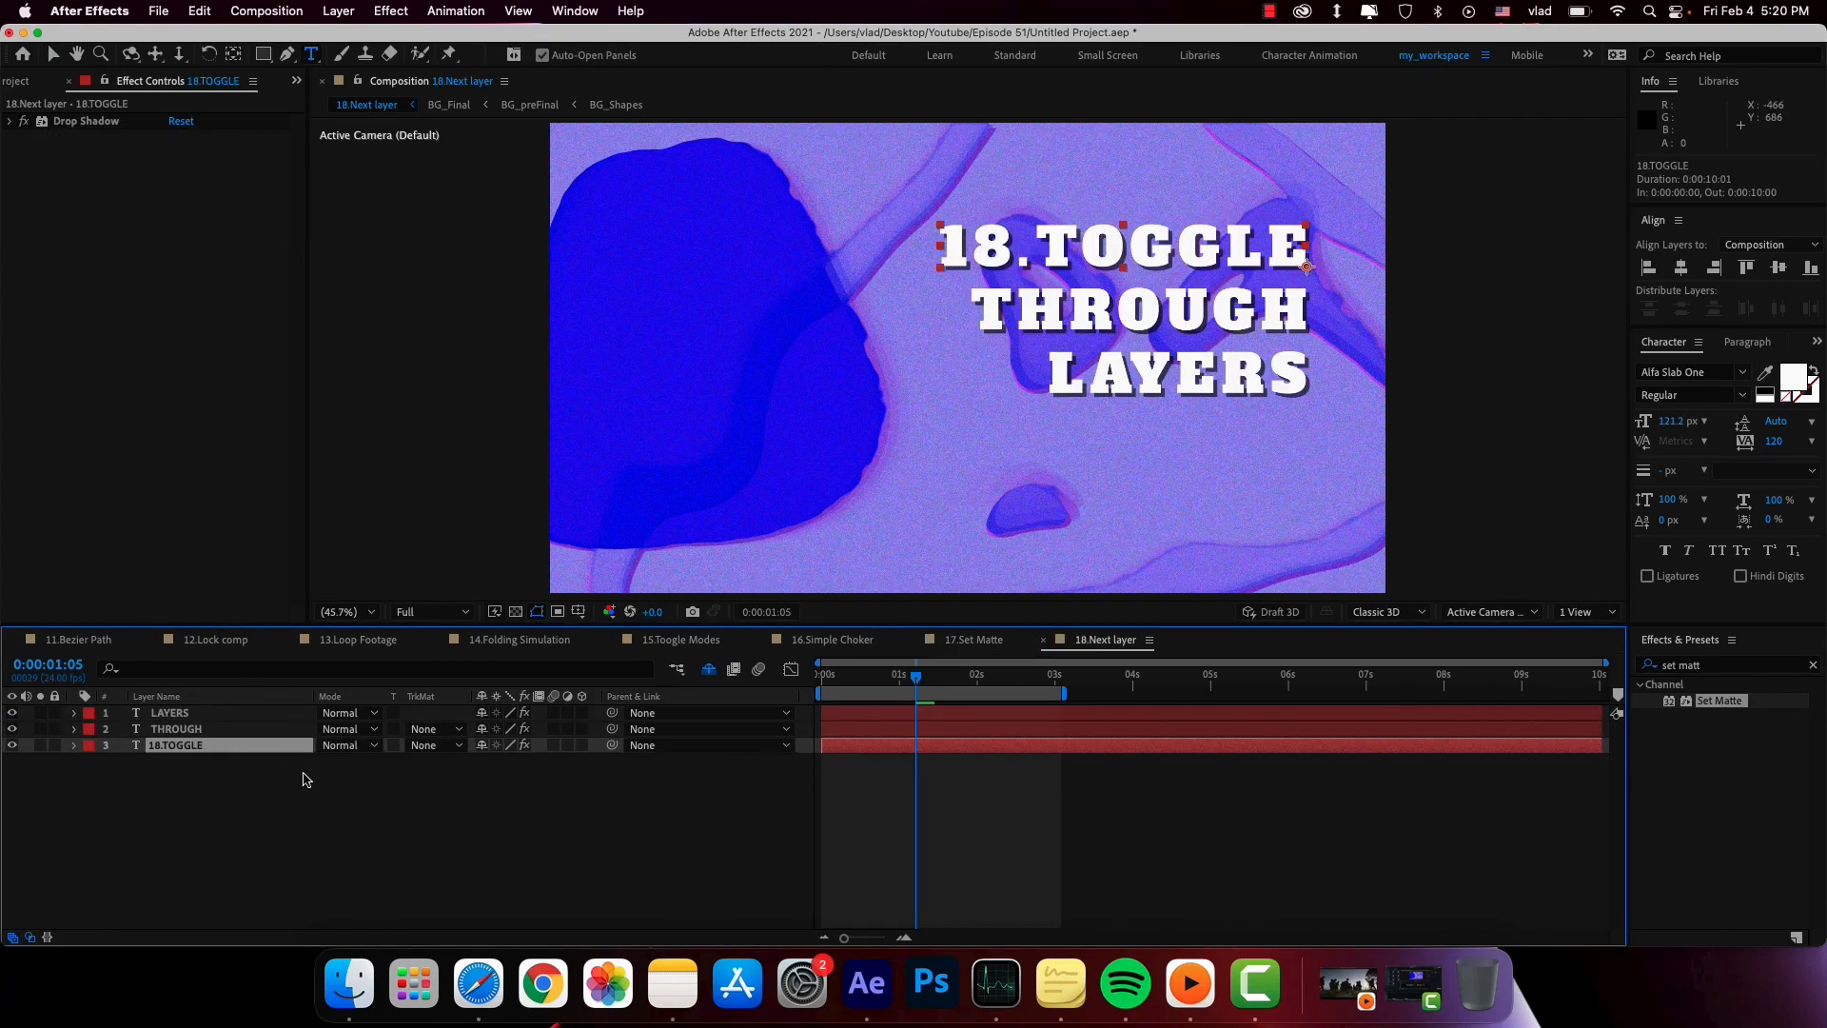
pyautogui.moveTo(225, 790)
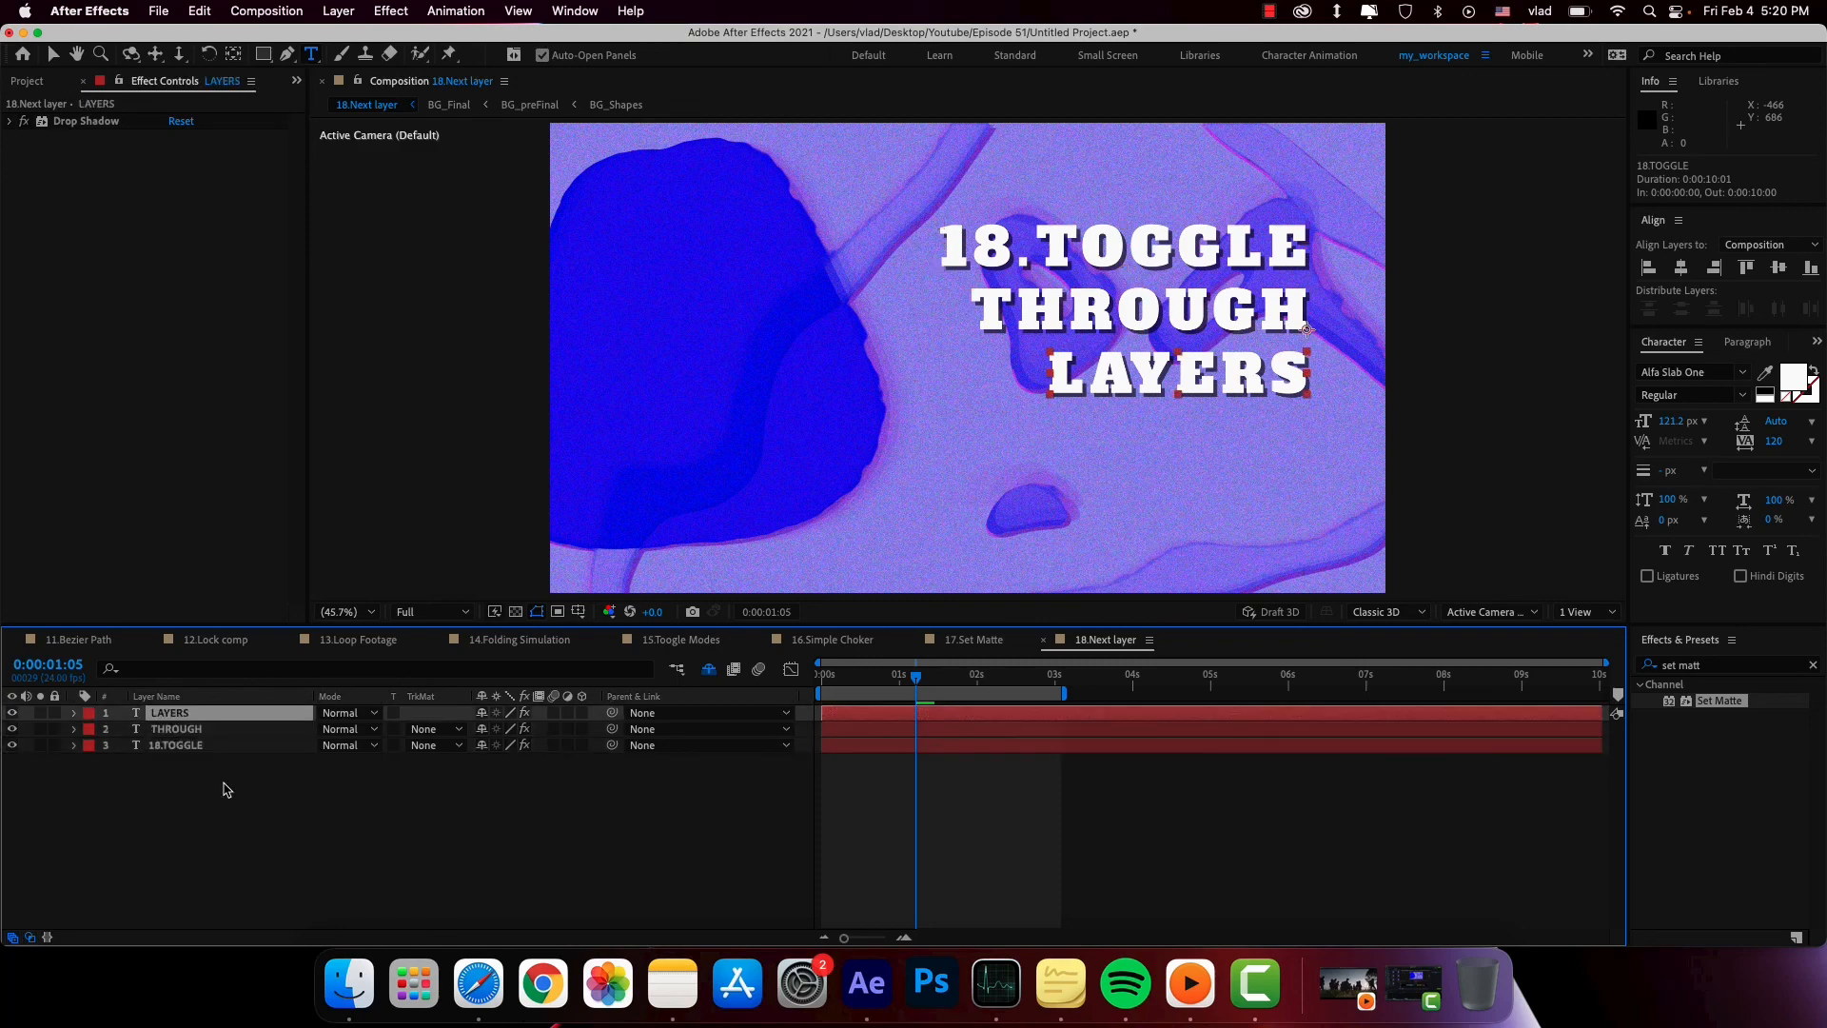
pyautogui.click(175, 744)
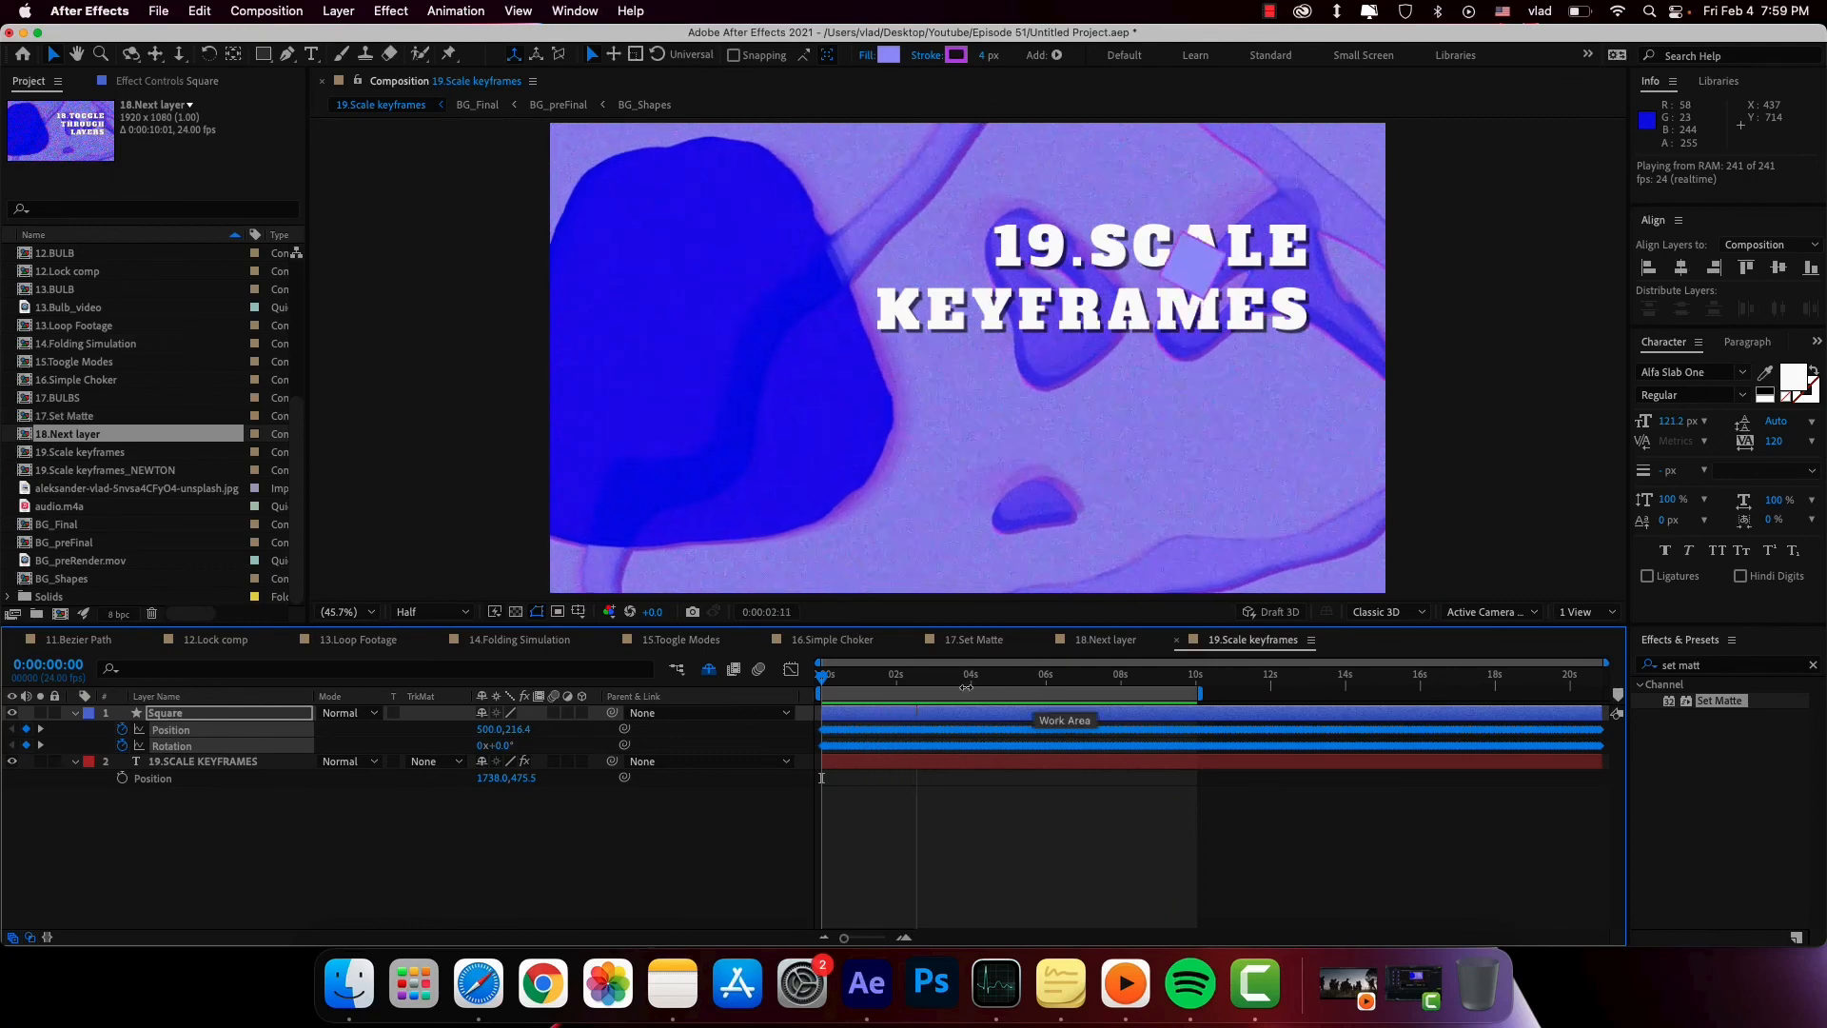
# - Retime the Square's position and rotation keyframes by Alt-dragging, preview, then switch to Photoshop
pyautogui.click(964, 674)
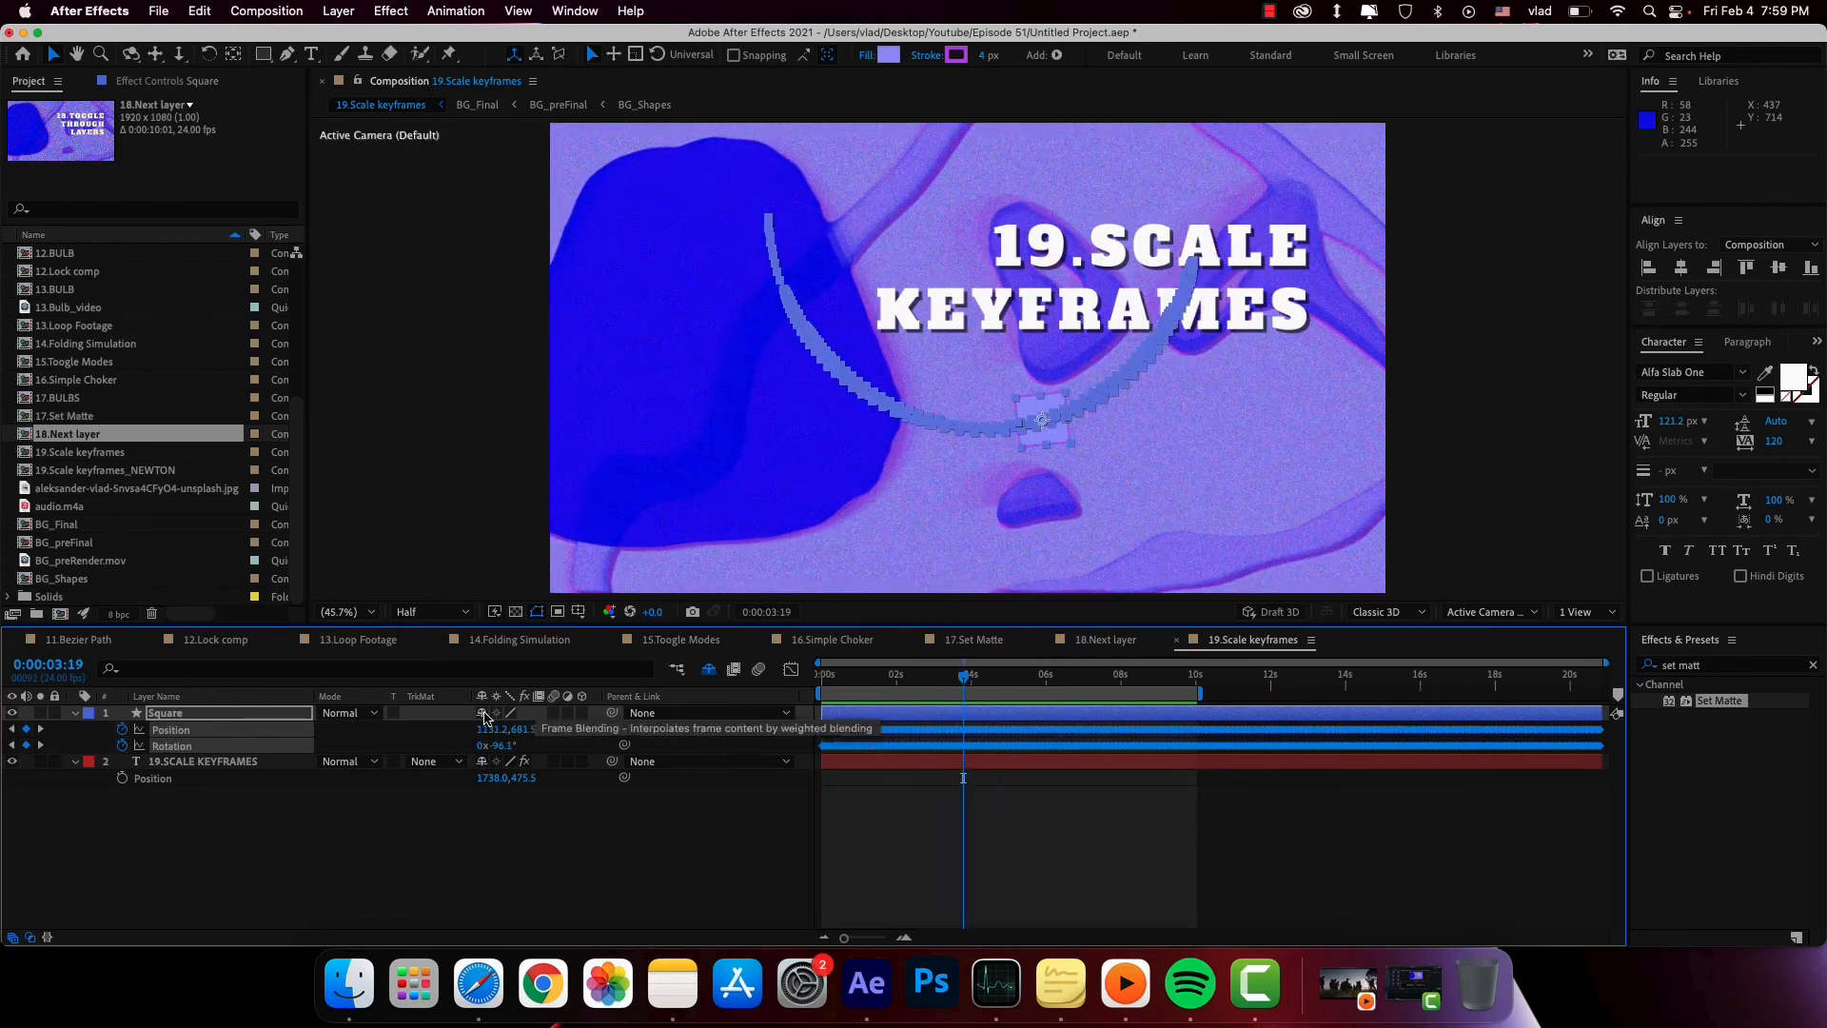
pyautogui.moveTo(356, 714)
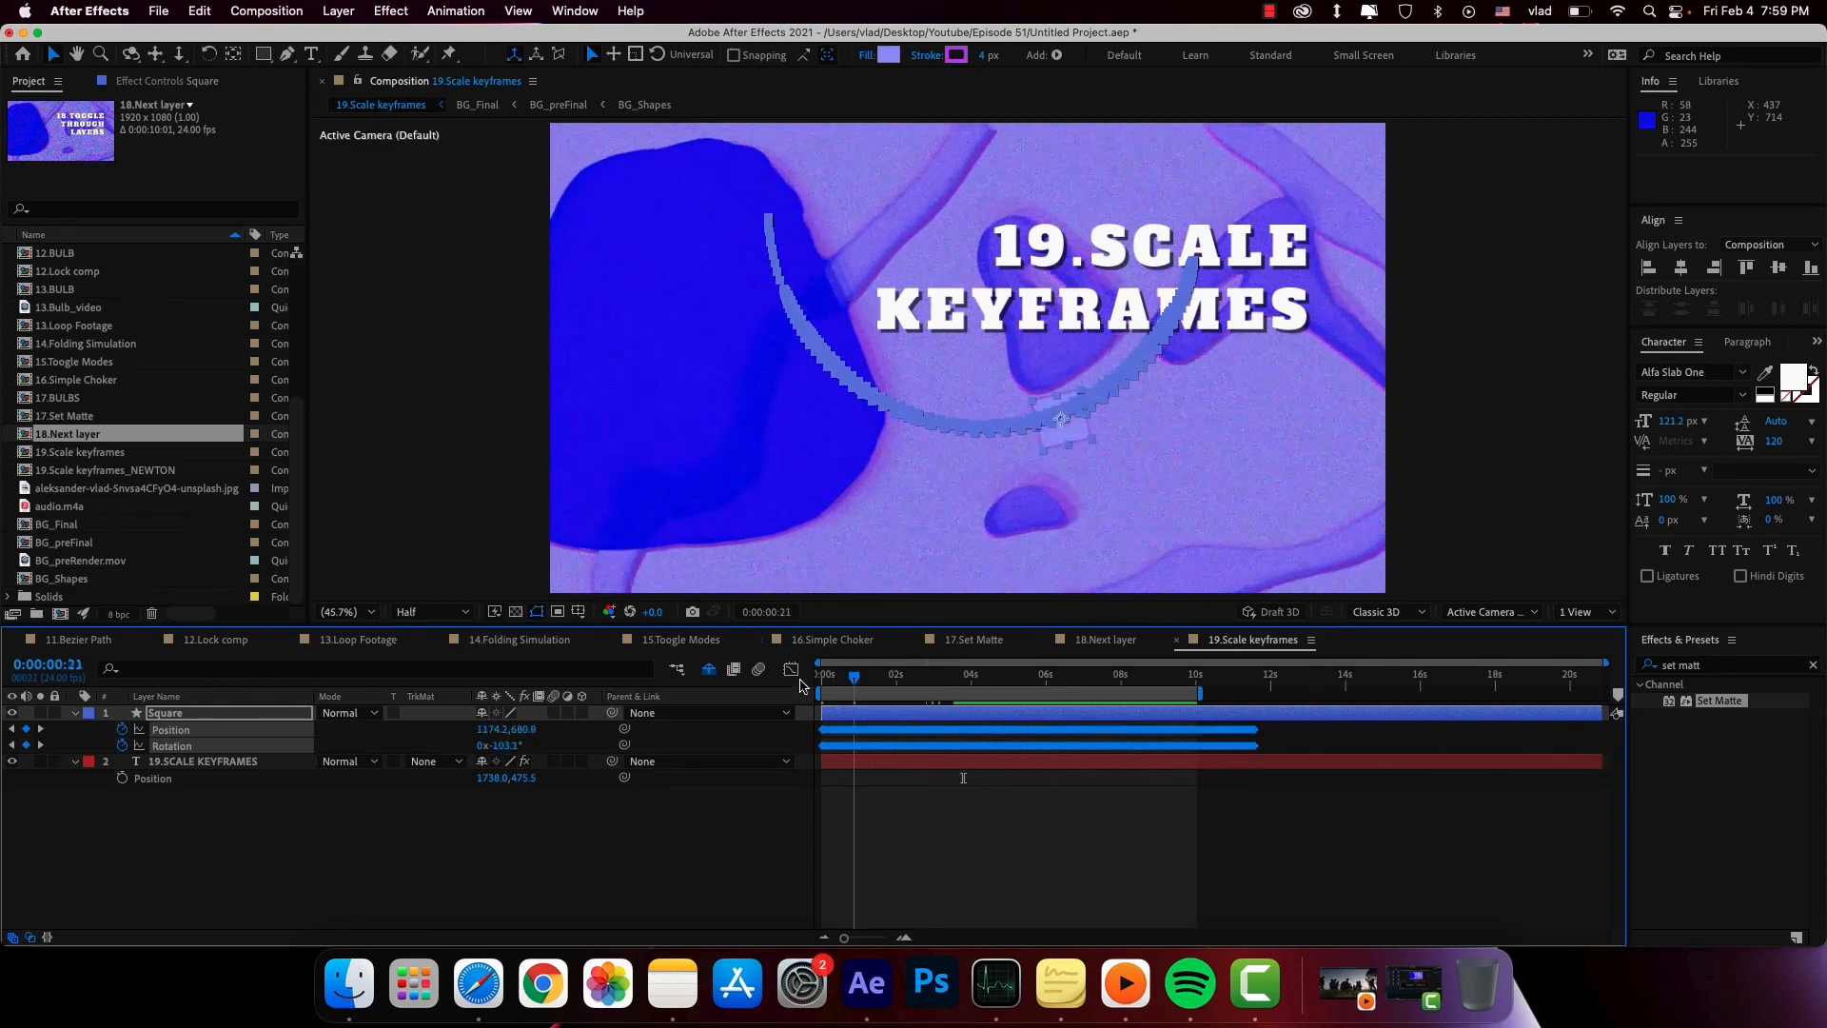
pyautogui.press('space')
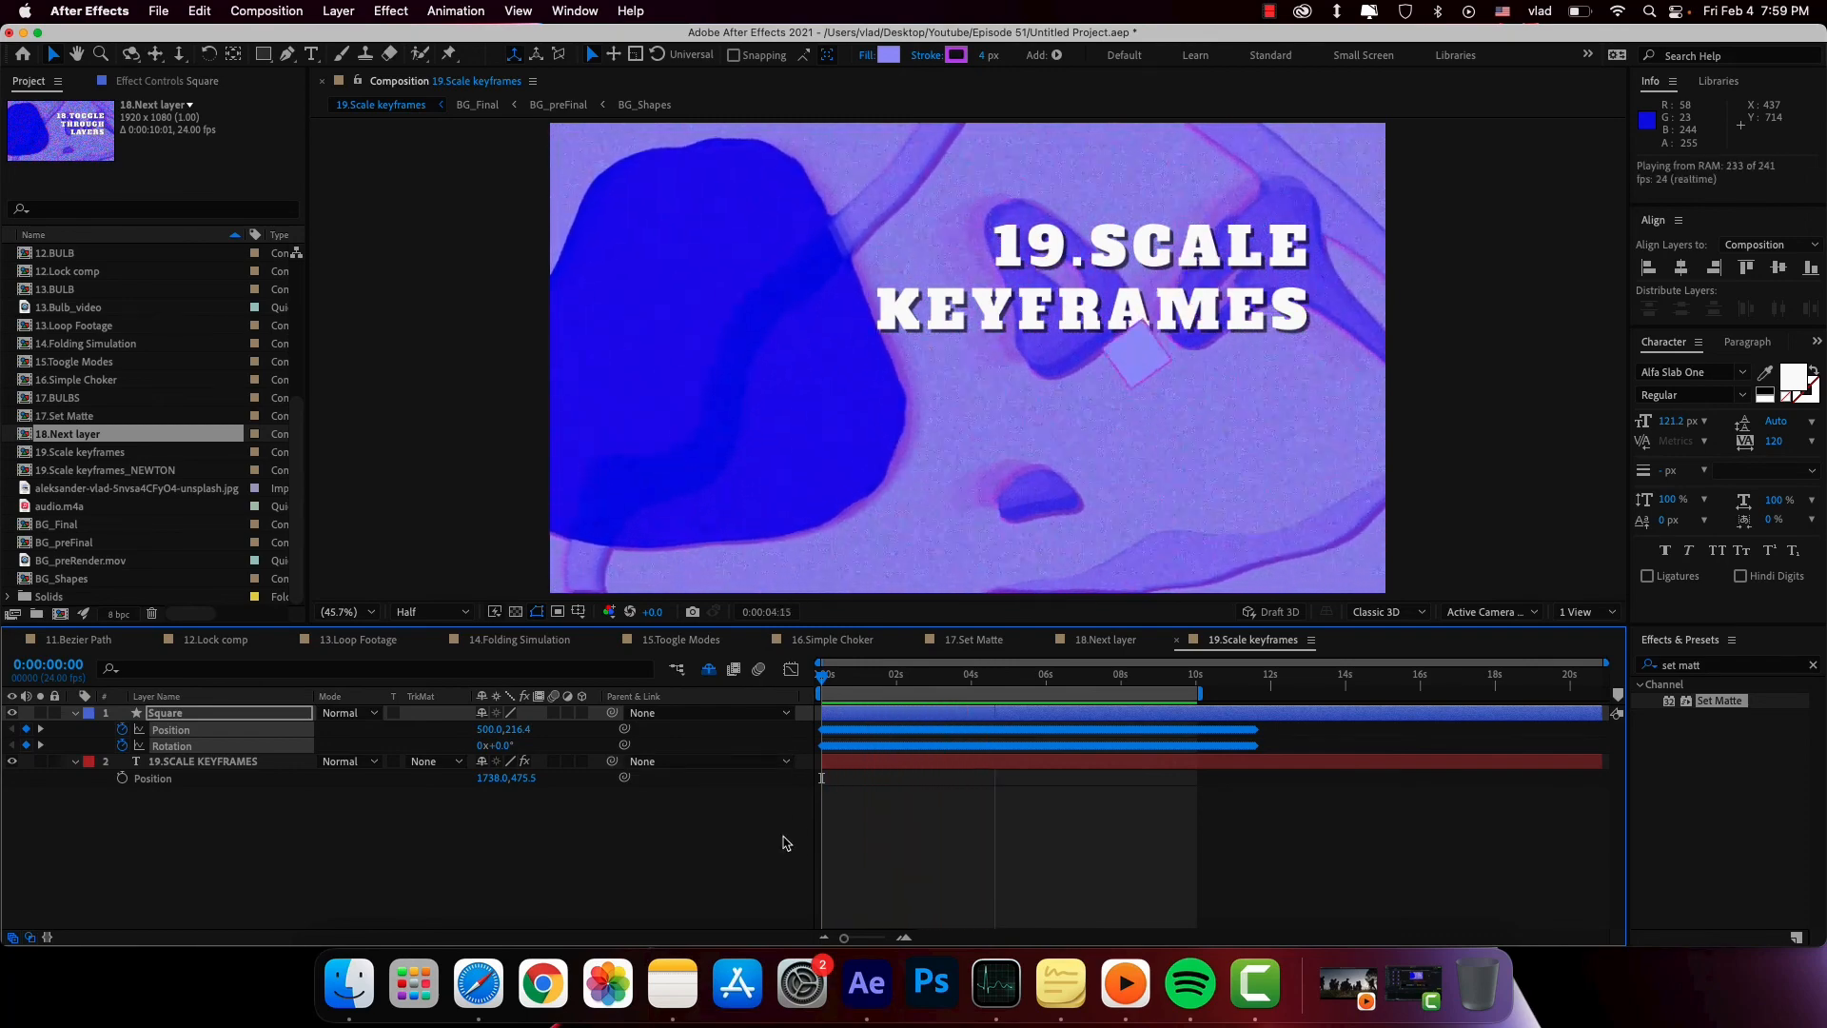
pyautogui.click(931, 984)
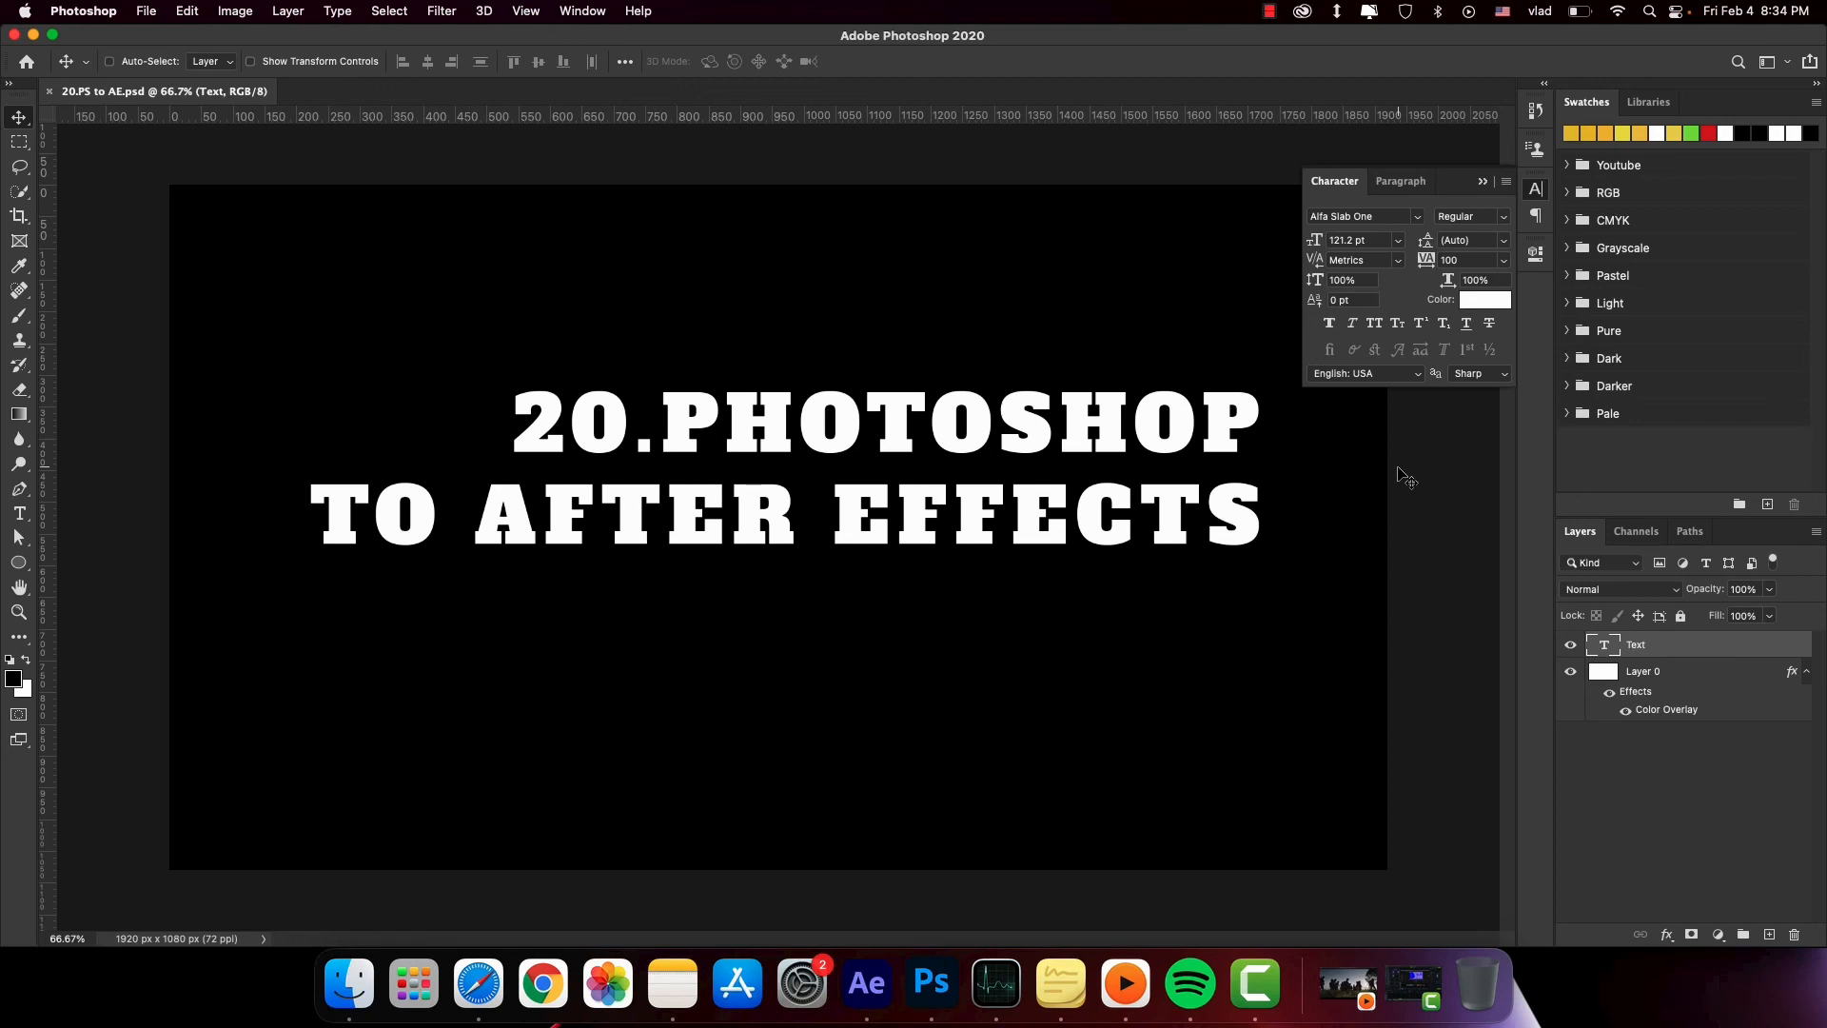
pyautogui.moveTo(1462, 444)
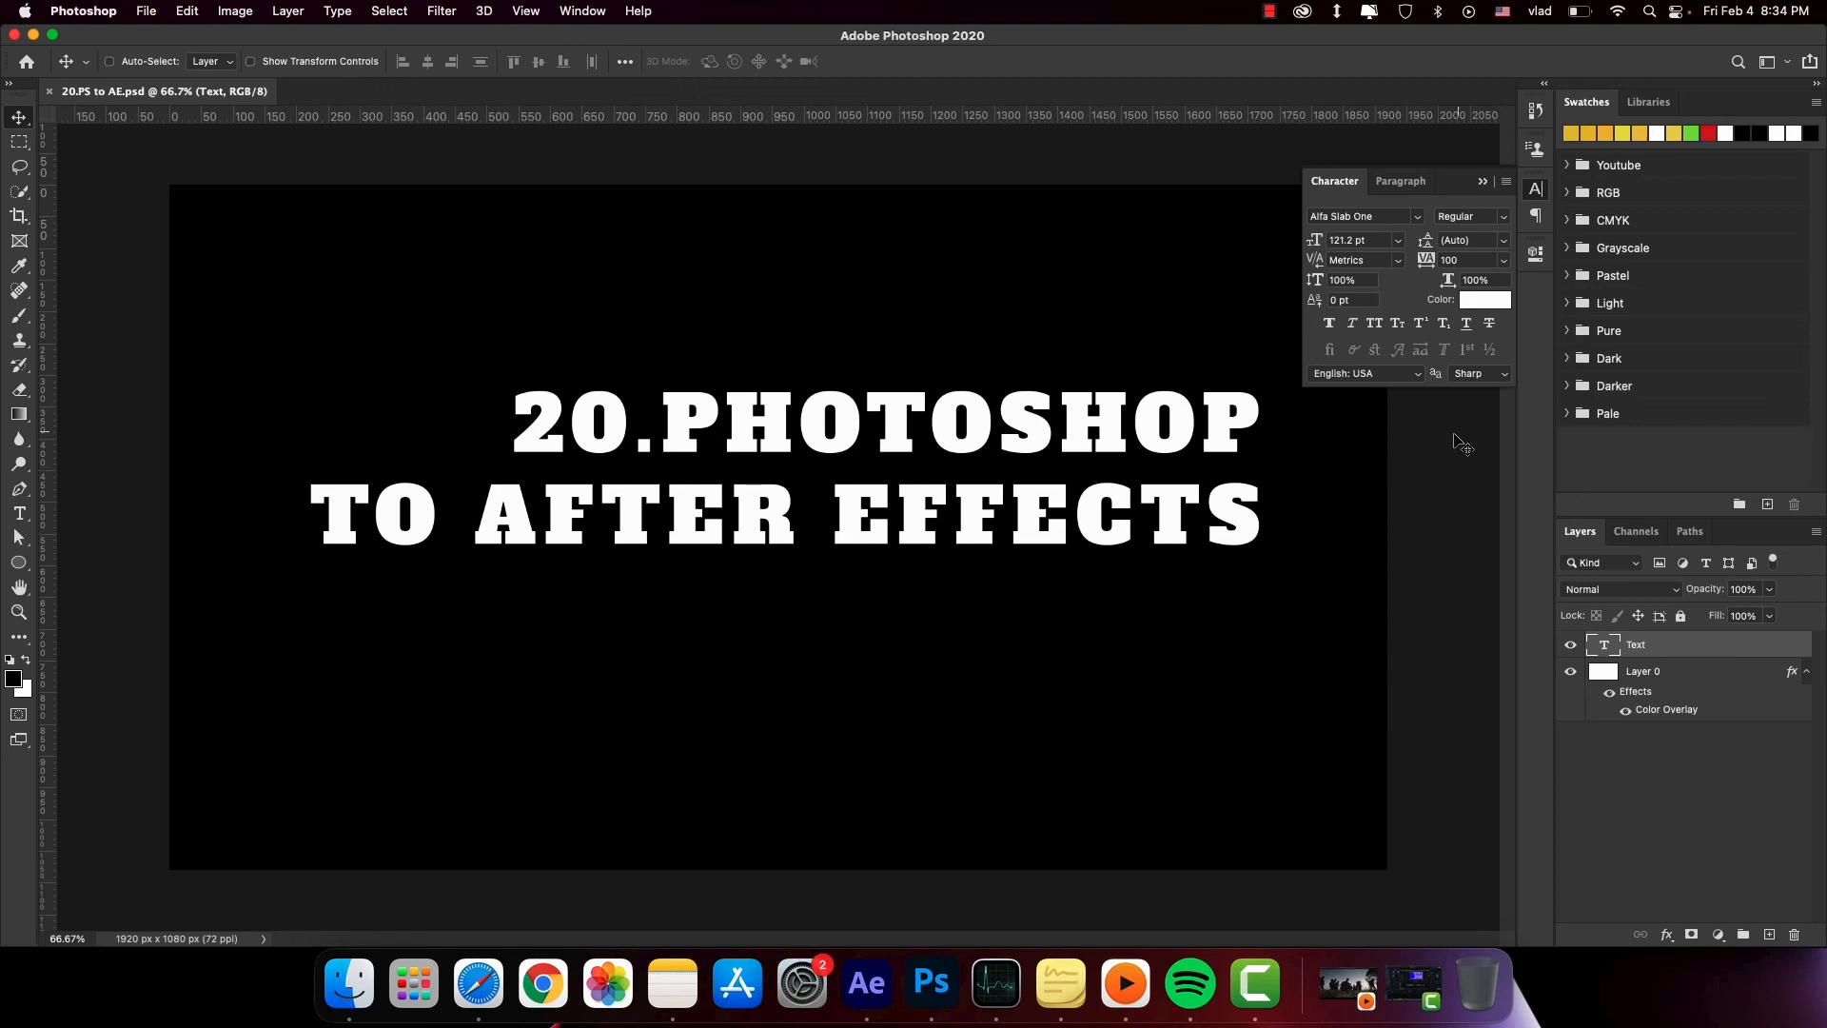
pyautogui.moveTo(1465, 507)
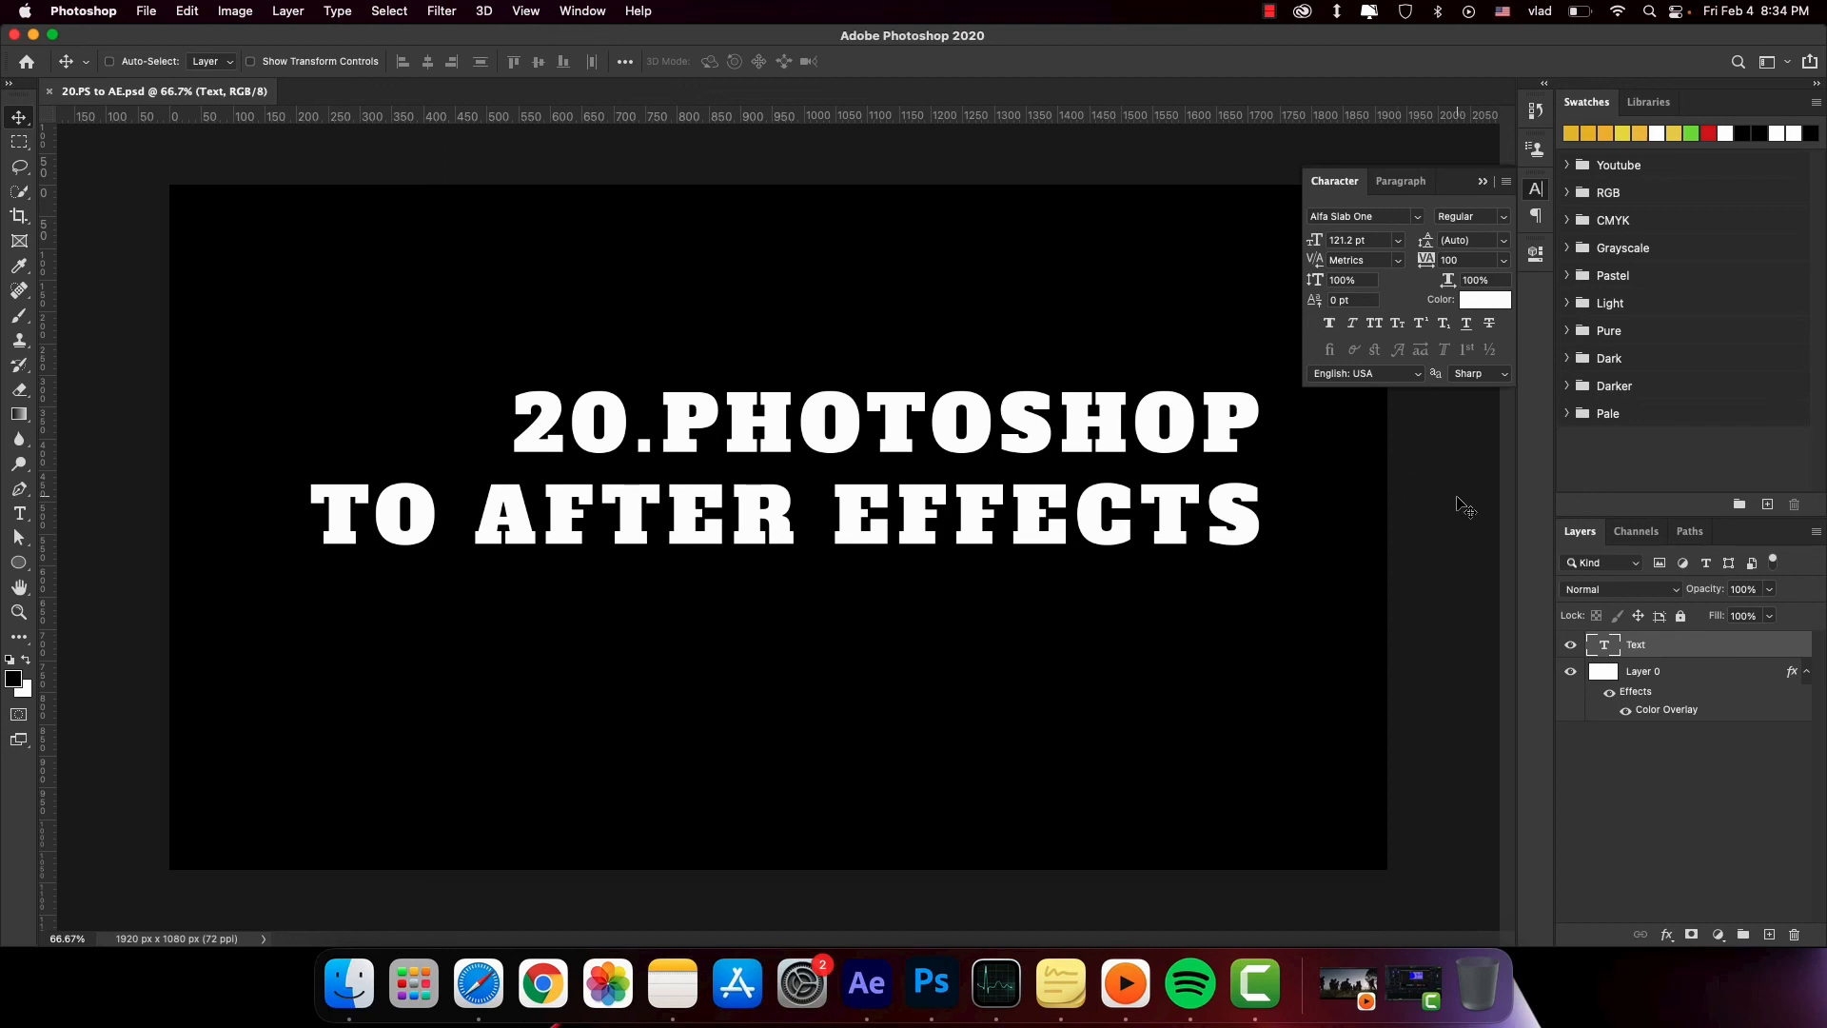
pyautogui.moveTo(1240, 552)
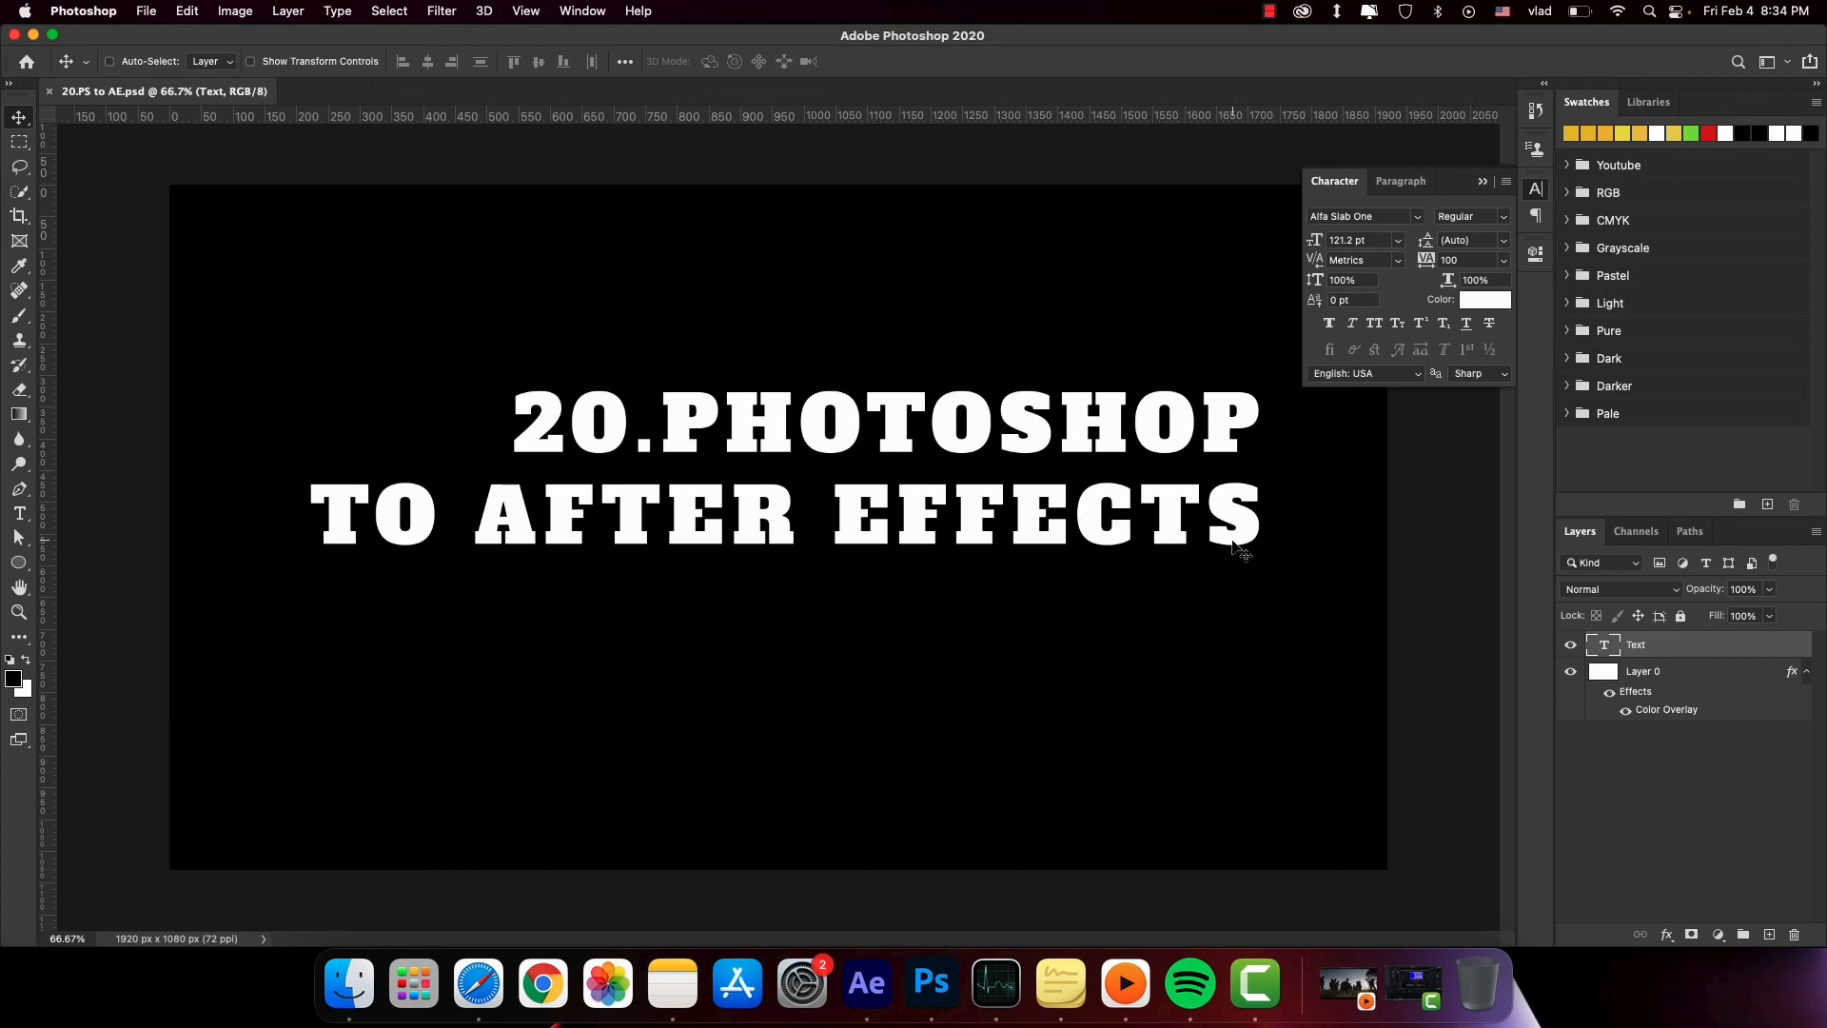
pyautogui.click(864, 983)
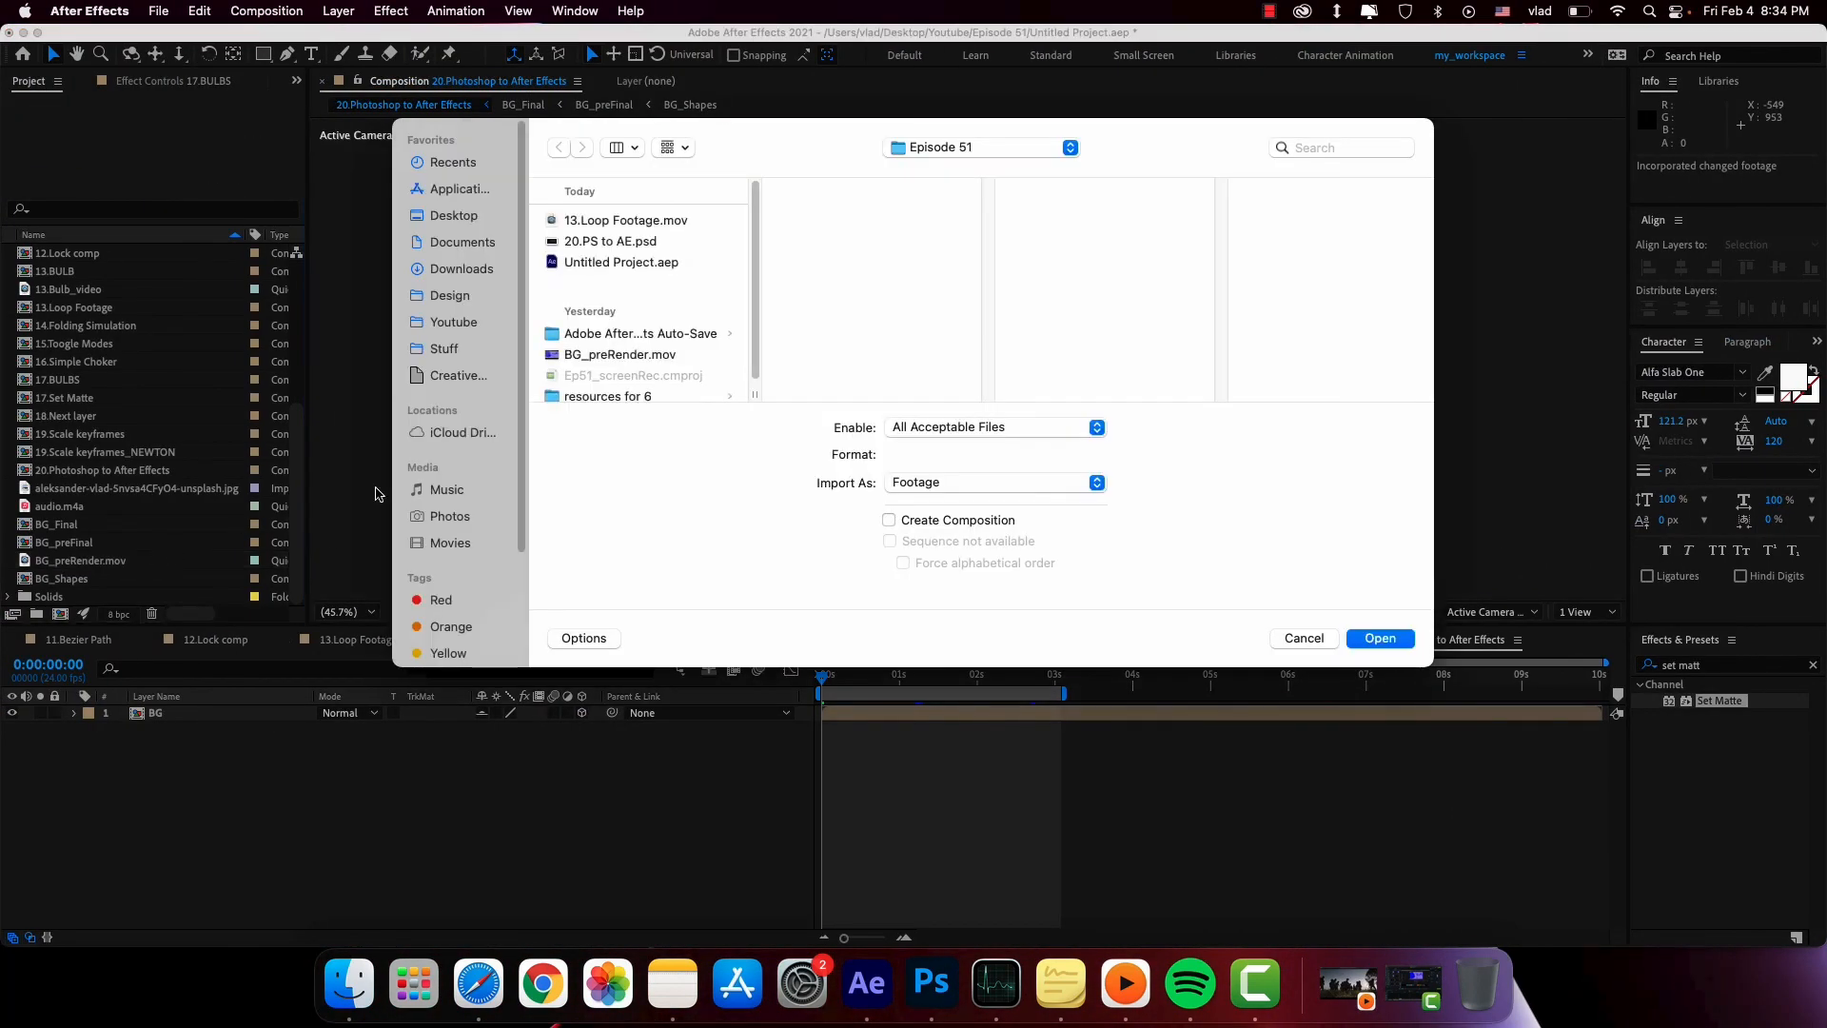
# - Import only the Text layer of 20.PS to AE.psd into the comp, then bring Photoshop forward
pyautogui.click(612, 240)
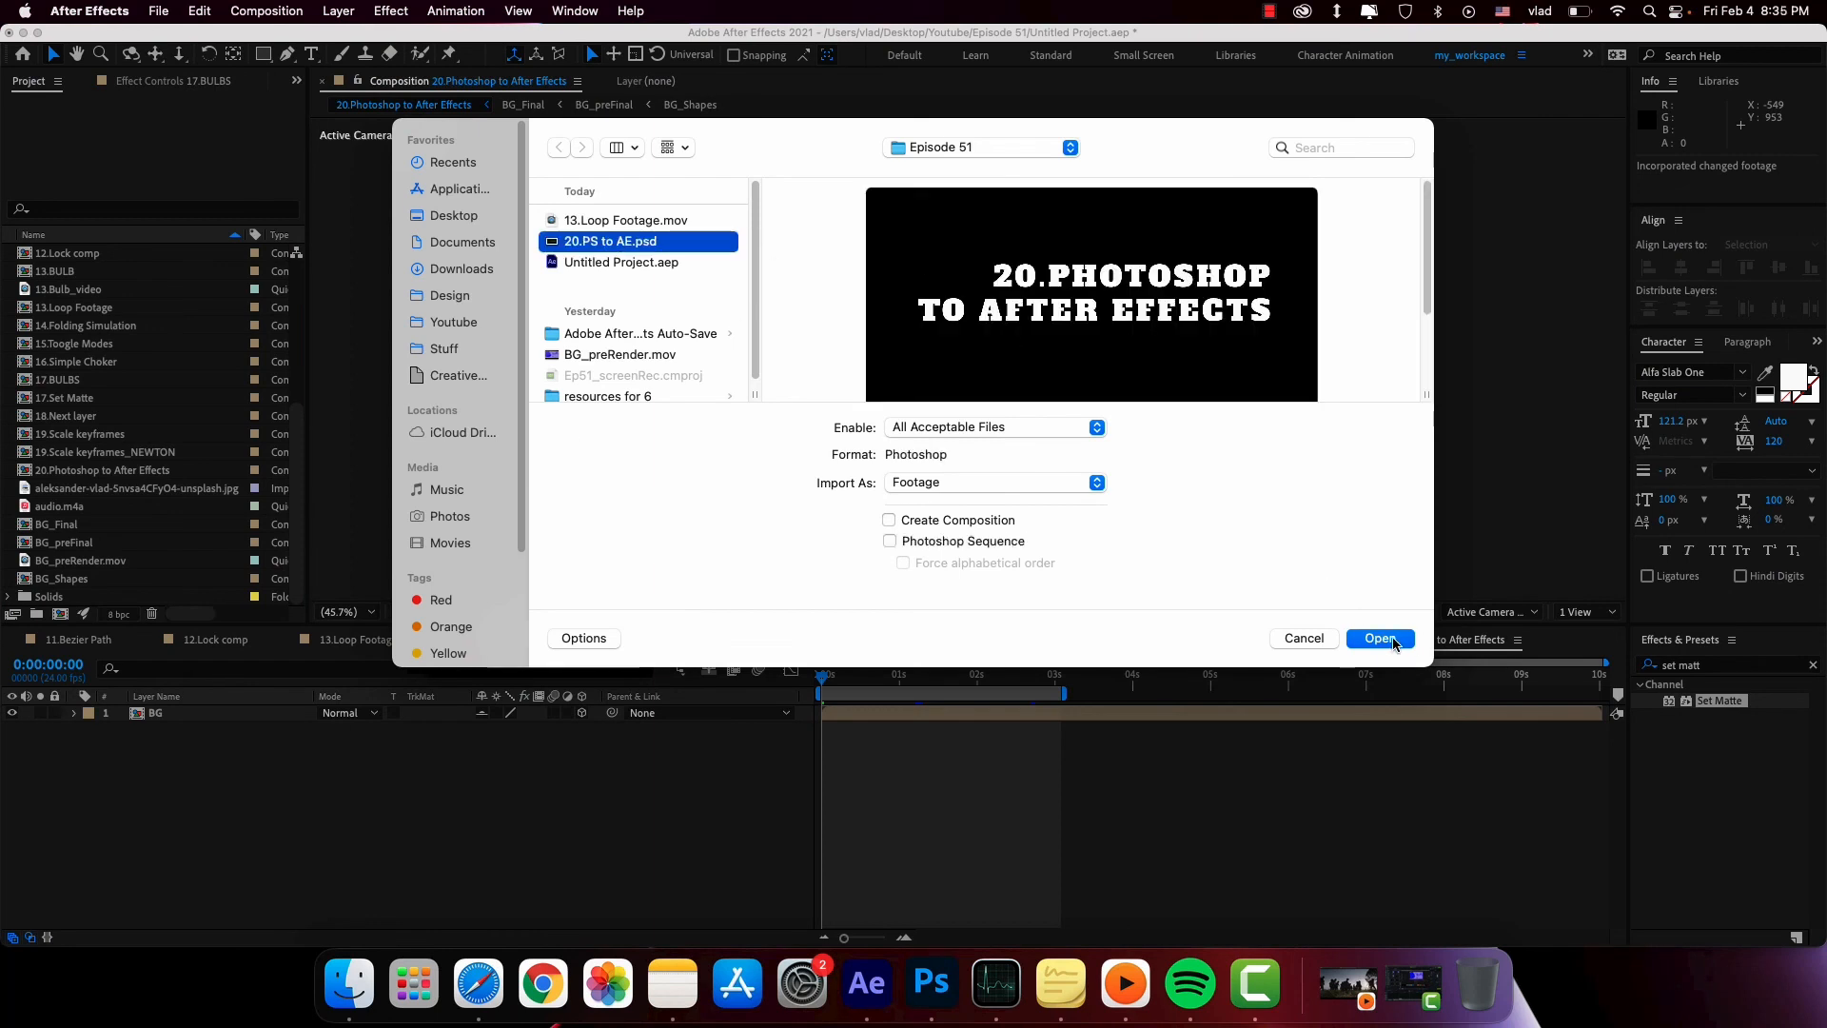
pyautogui.click(1382, 640)
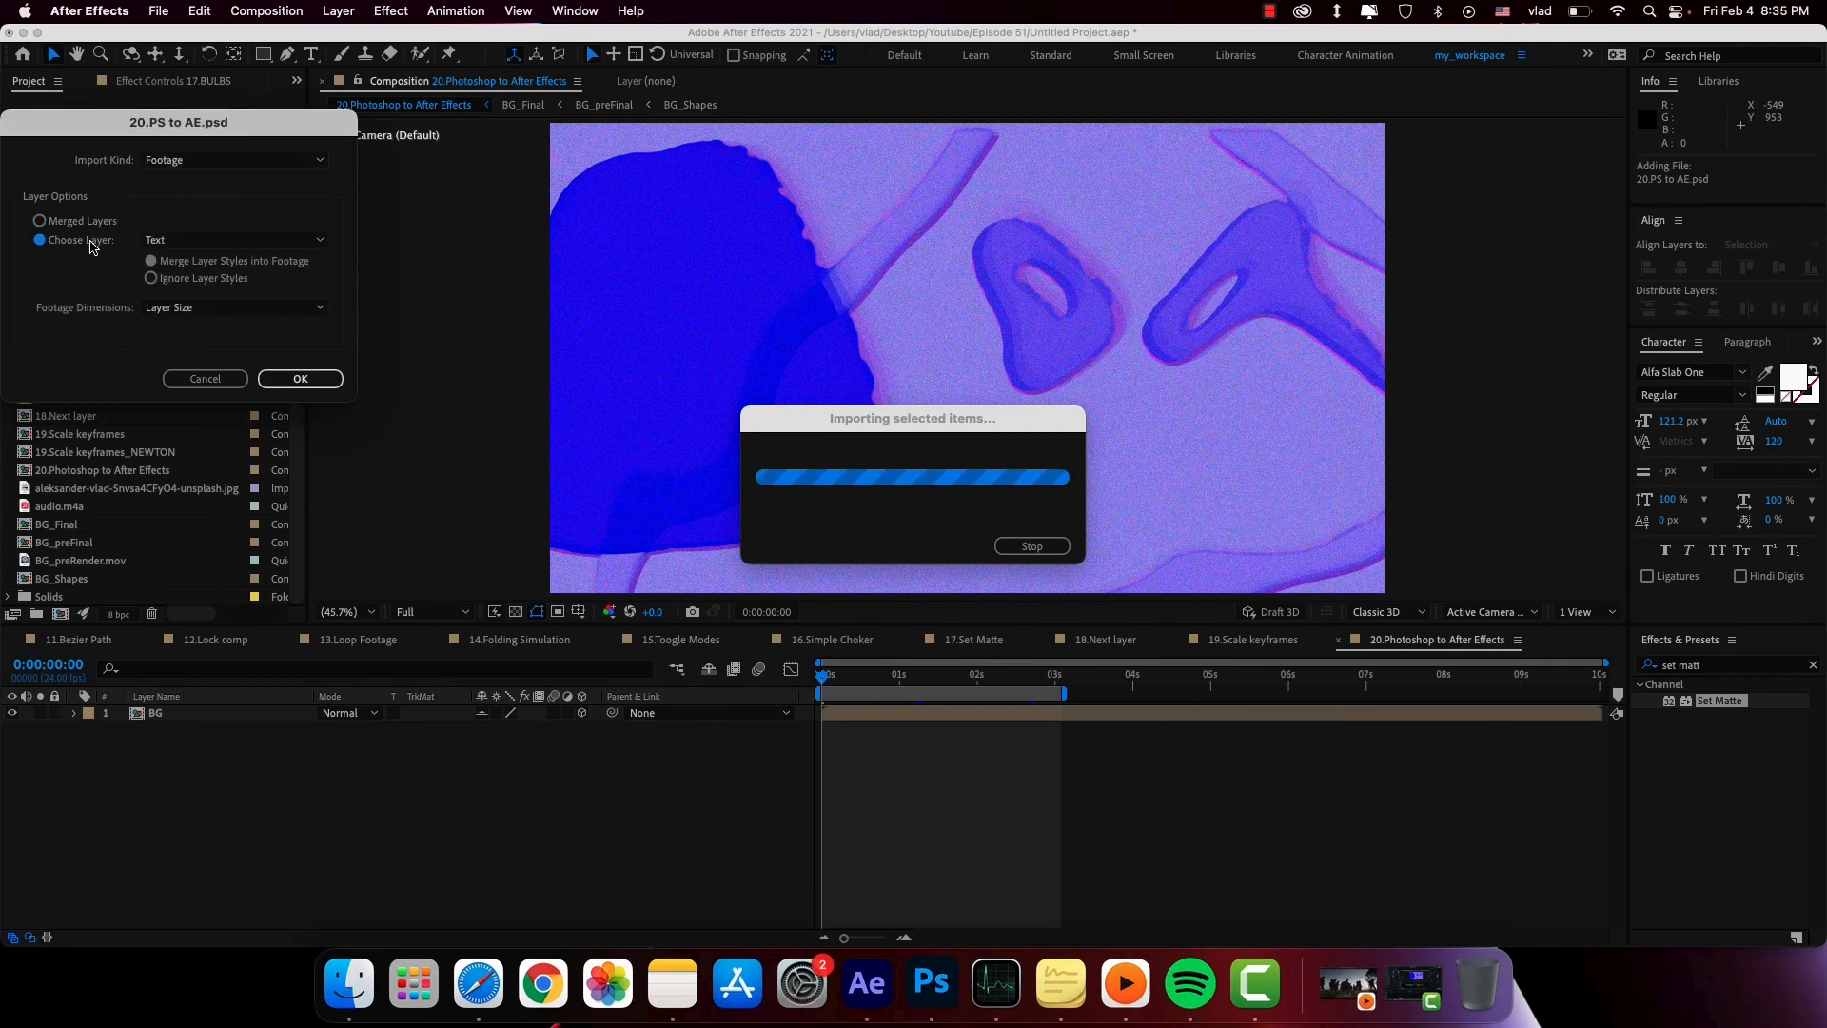
pyautogui.click(299, 377)
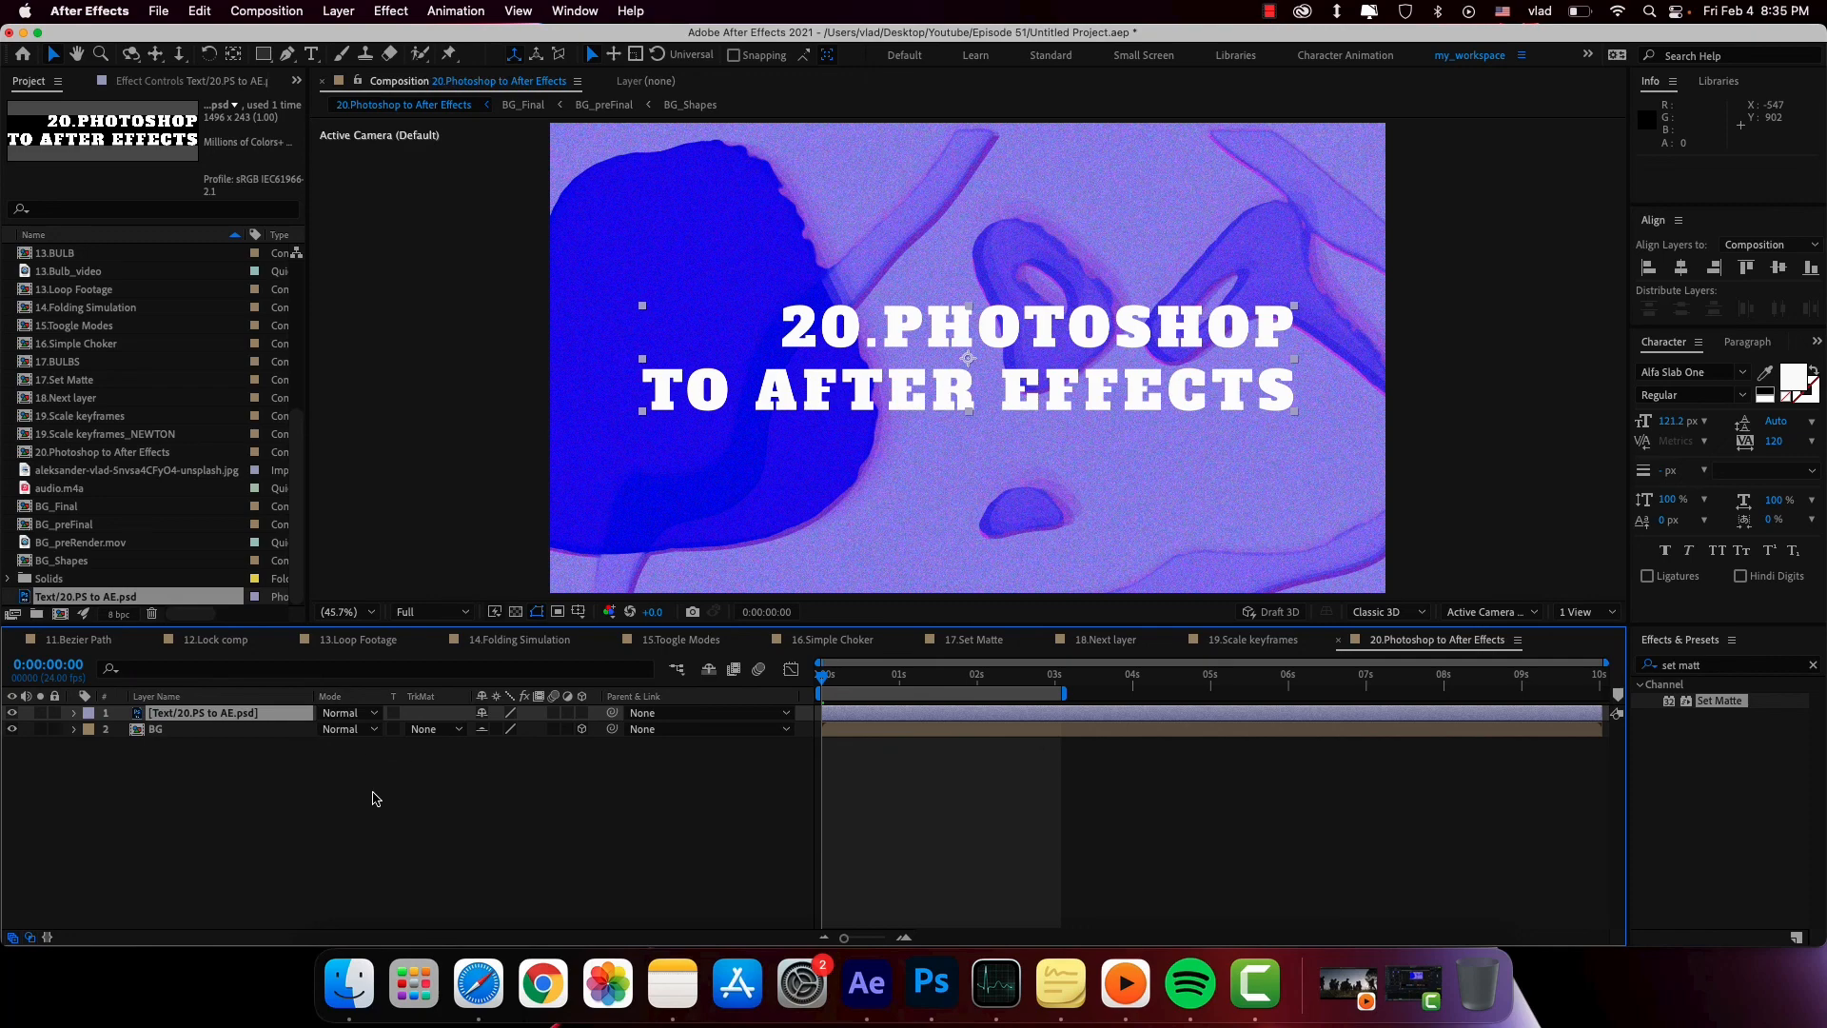
pyautogui.click(930, 982)
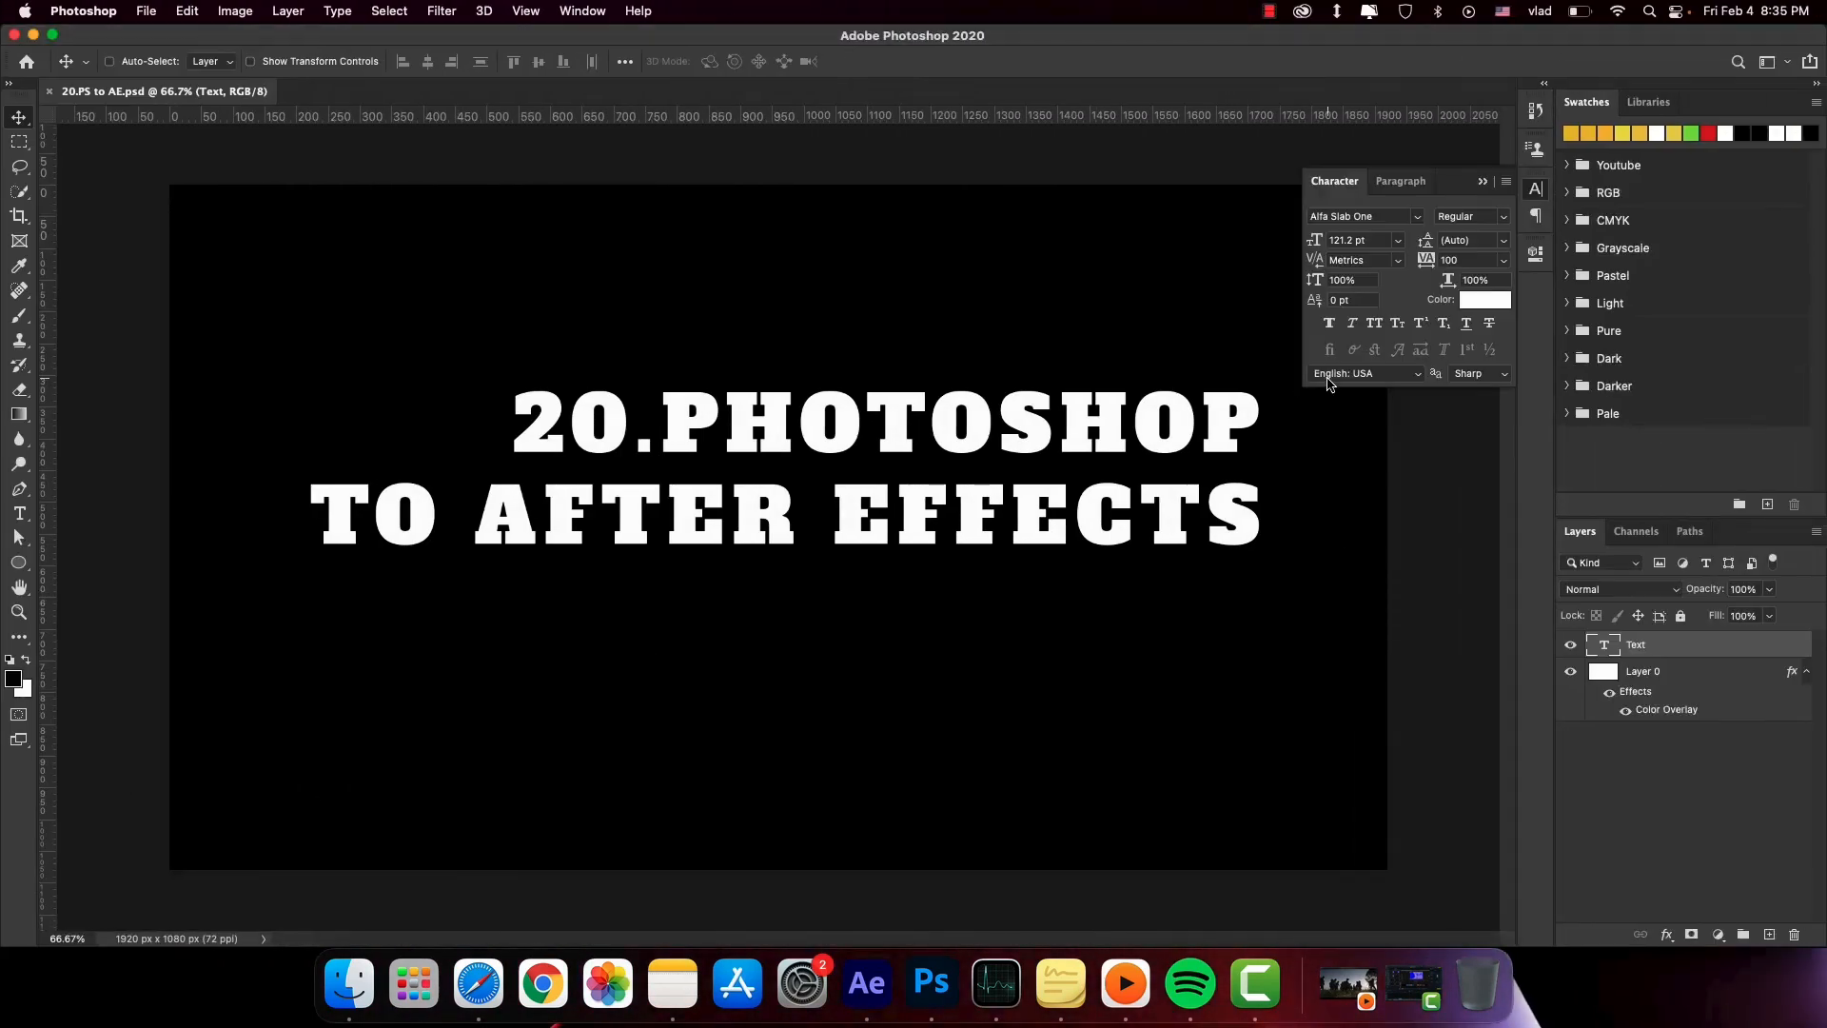
# - Recolour the PSD title text yellow in the Color Picker and return to After Effects
pyautogui.click(1485, 299)
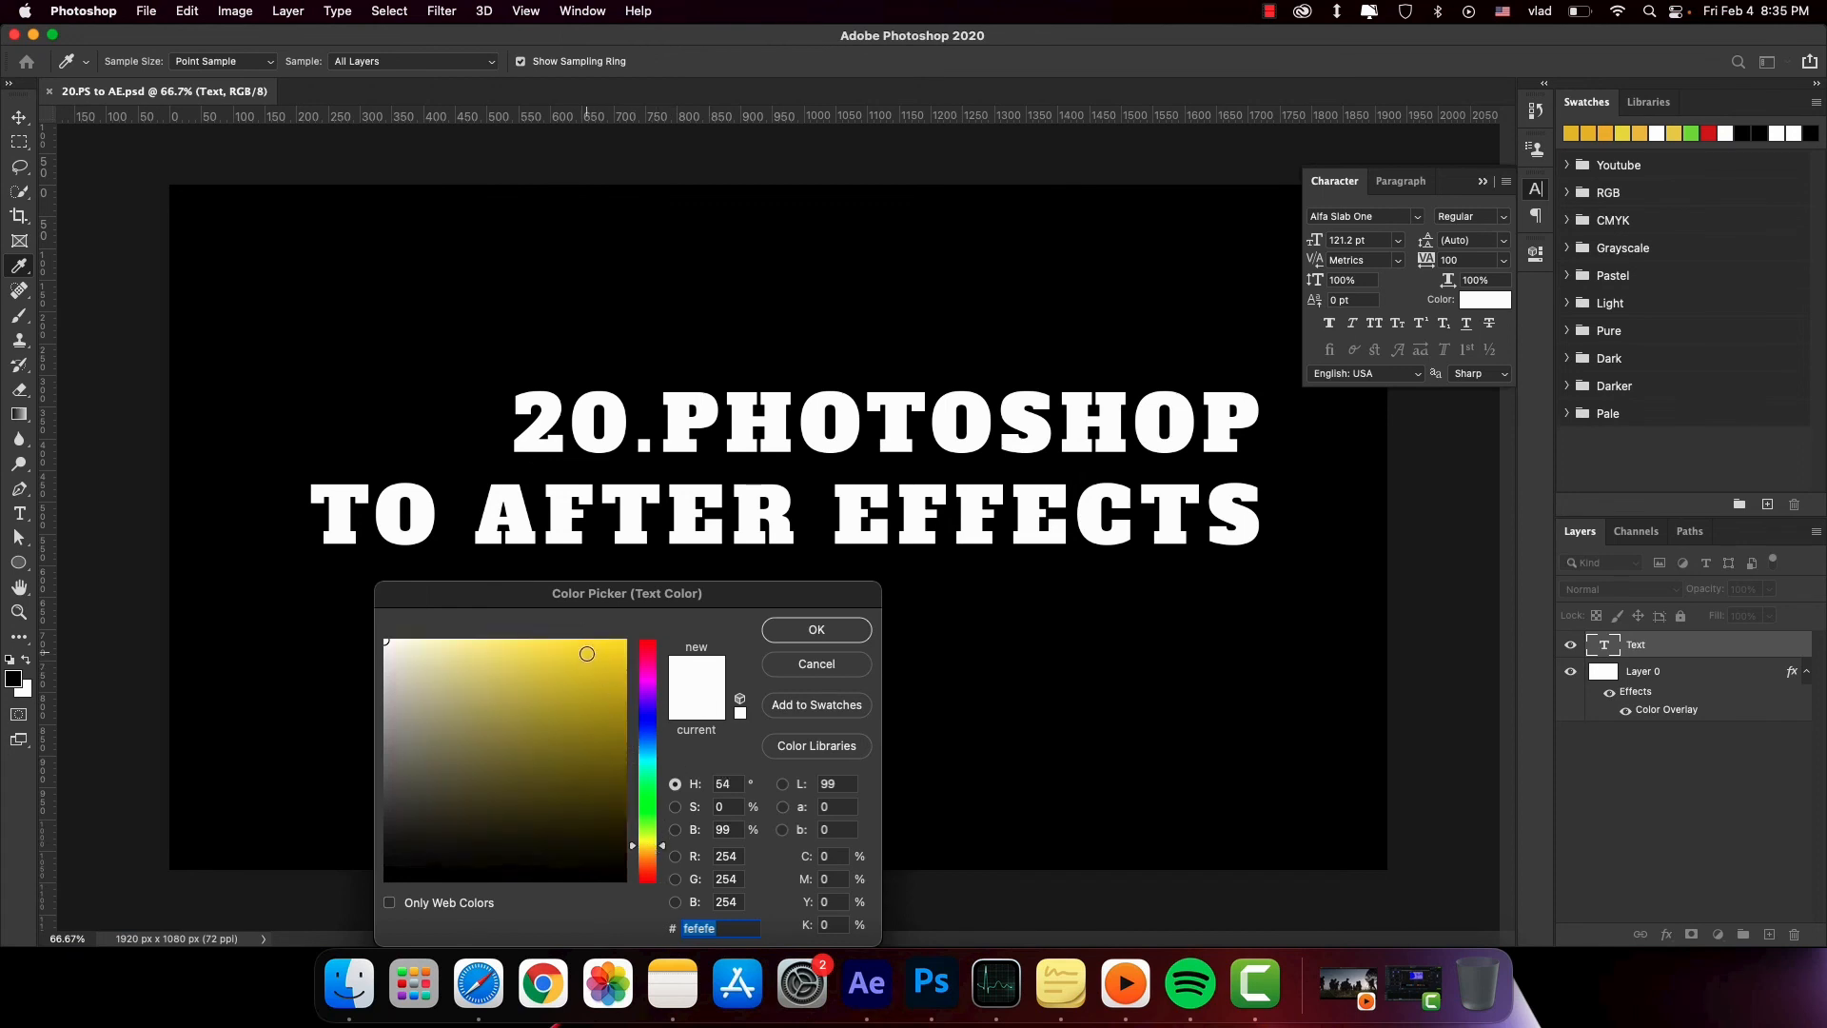
pyautogui.click(815, 630)
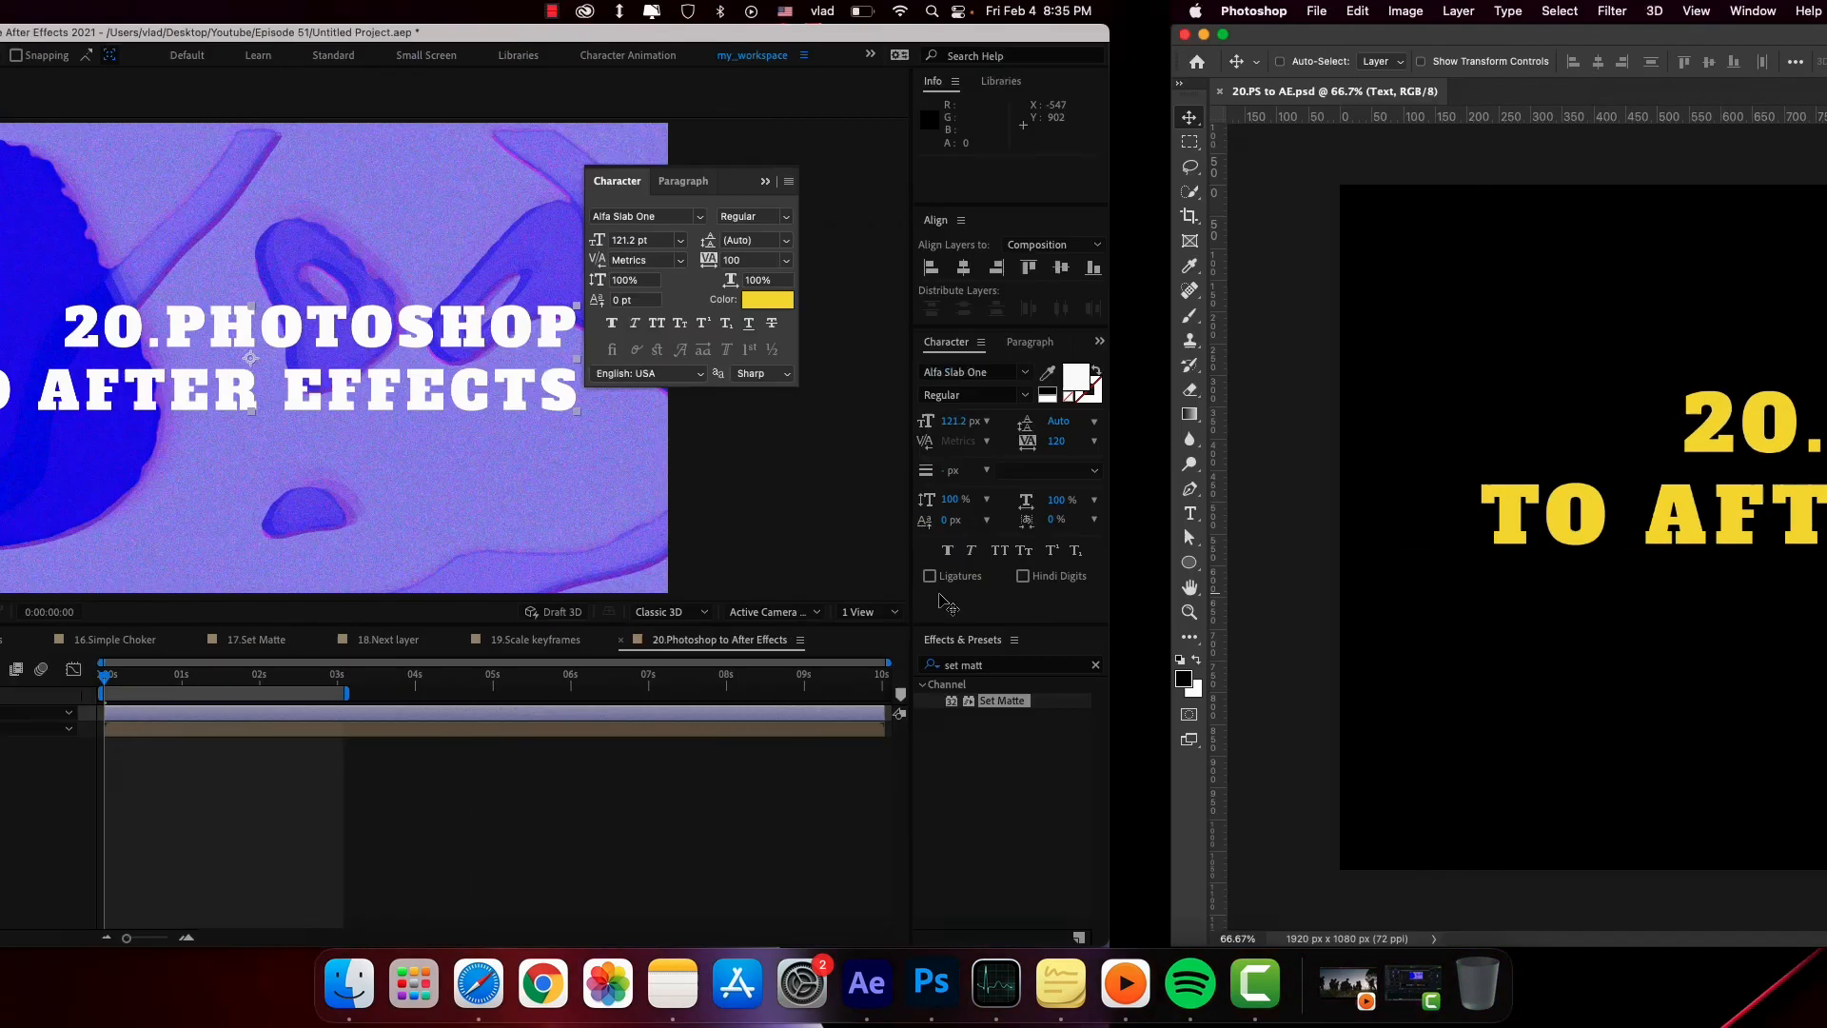
pyautogui.click(866, 983)
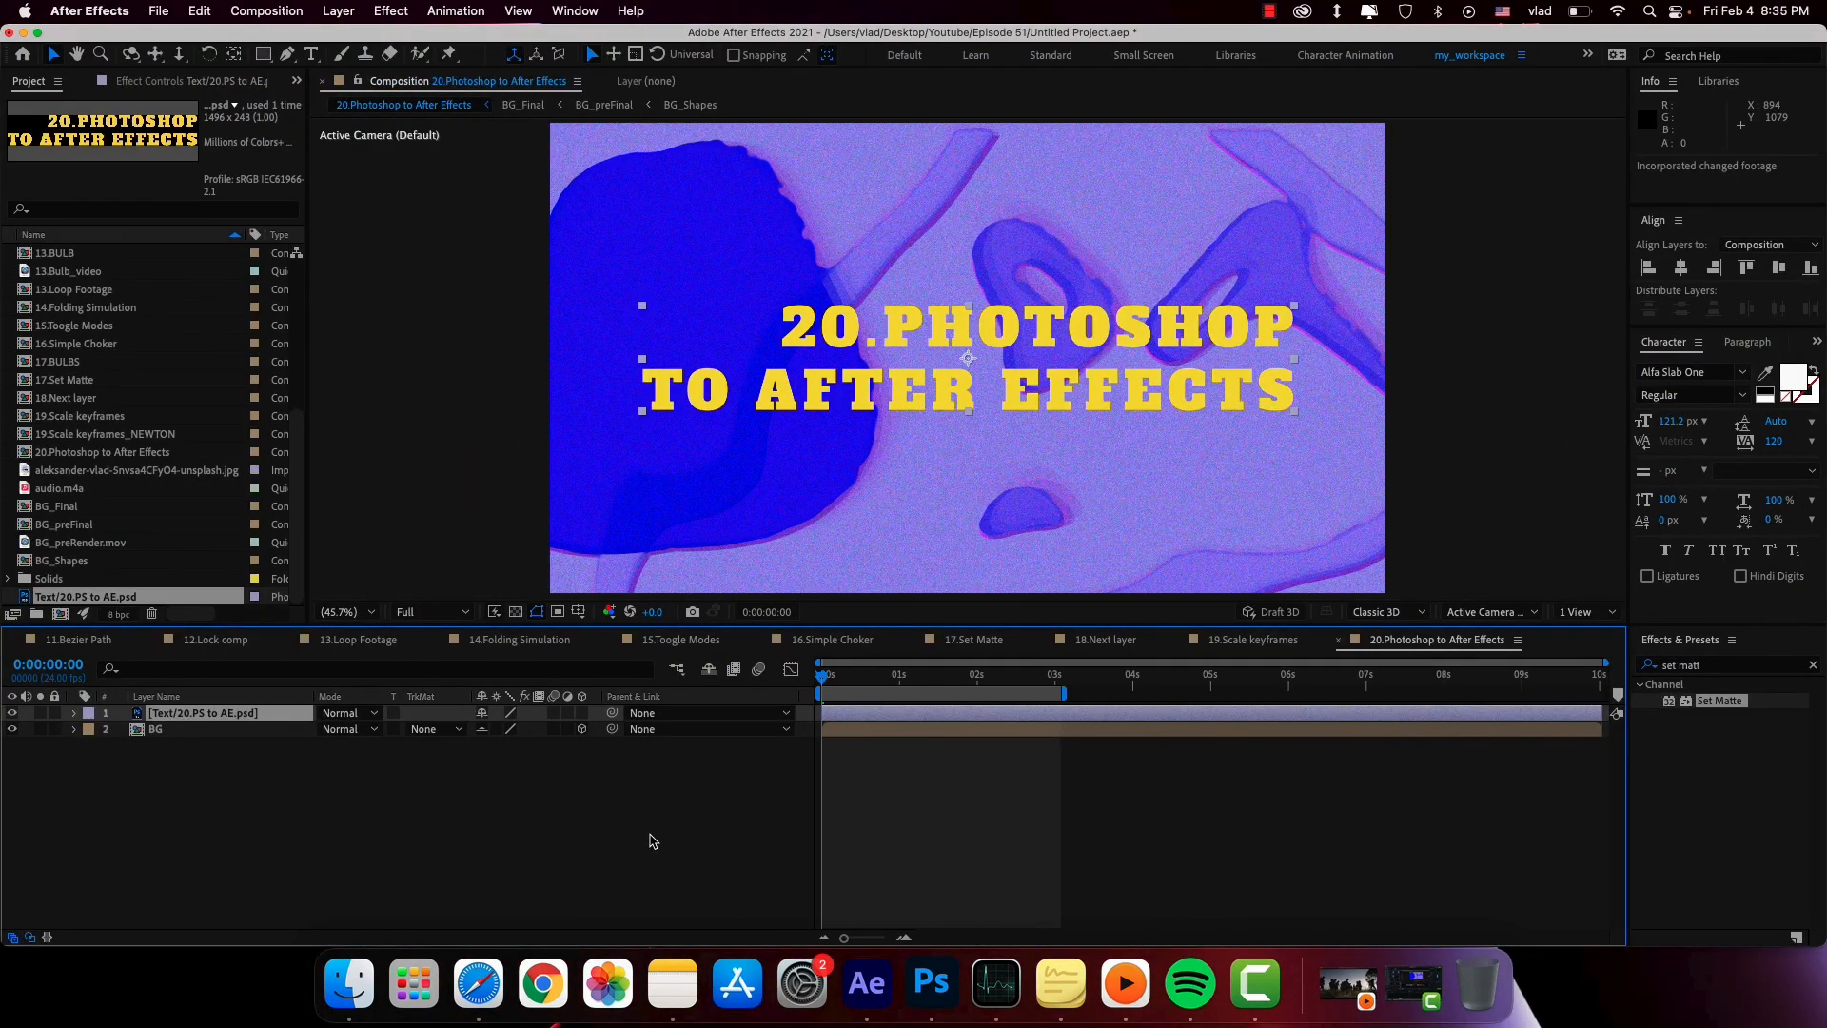